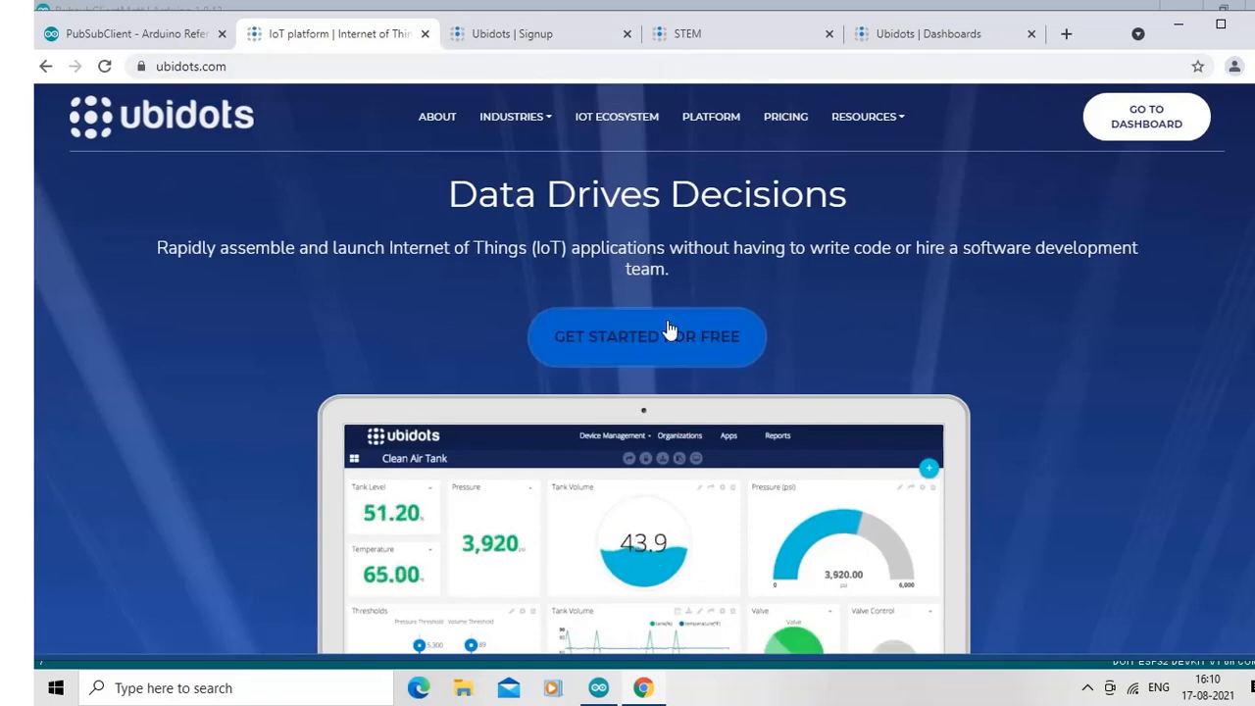
- Start a free account and choose the Ubidots STEM option to reach its sign-up form
click(647, 337)
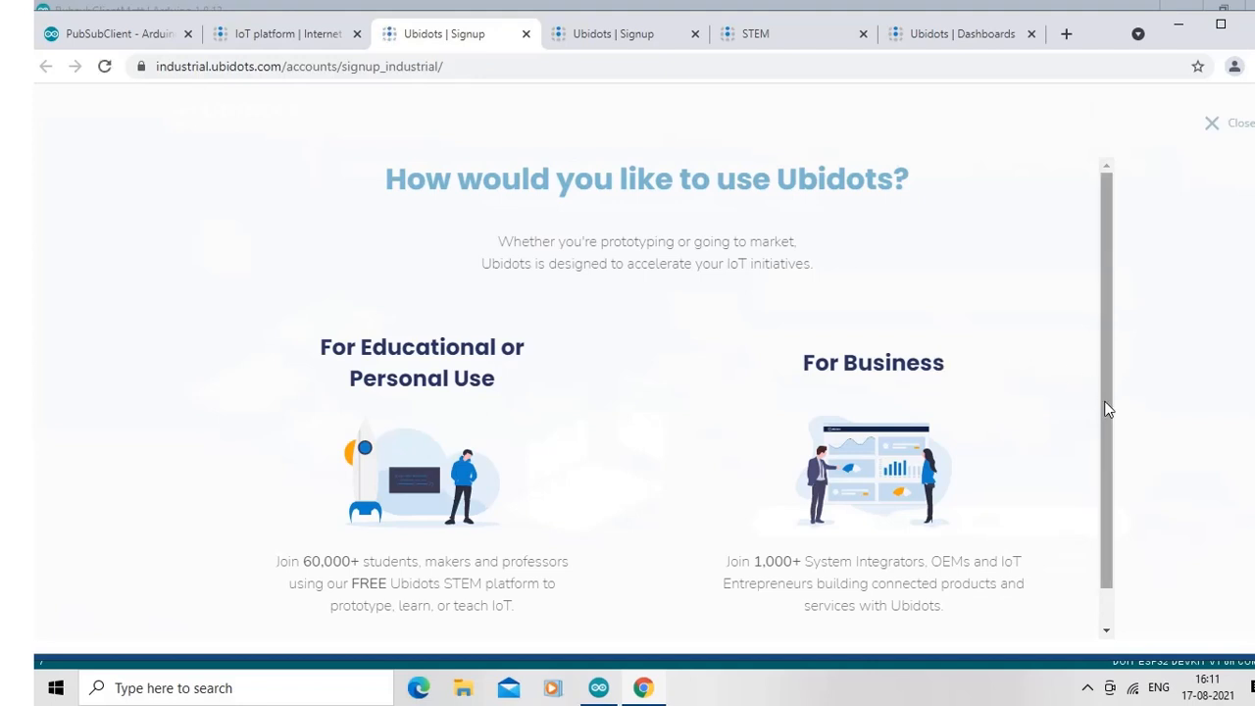
scroll(down, 3)
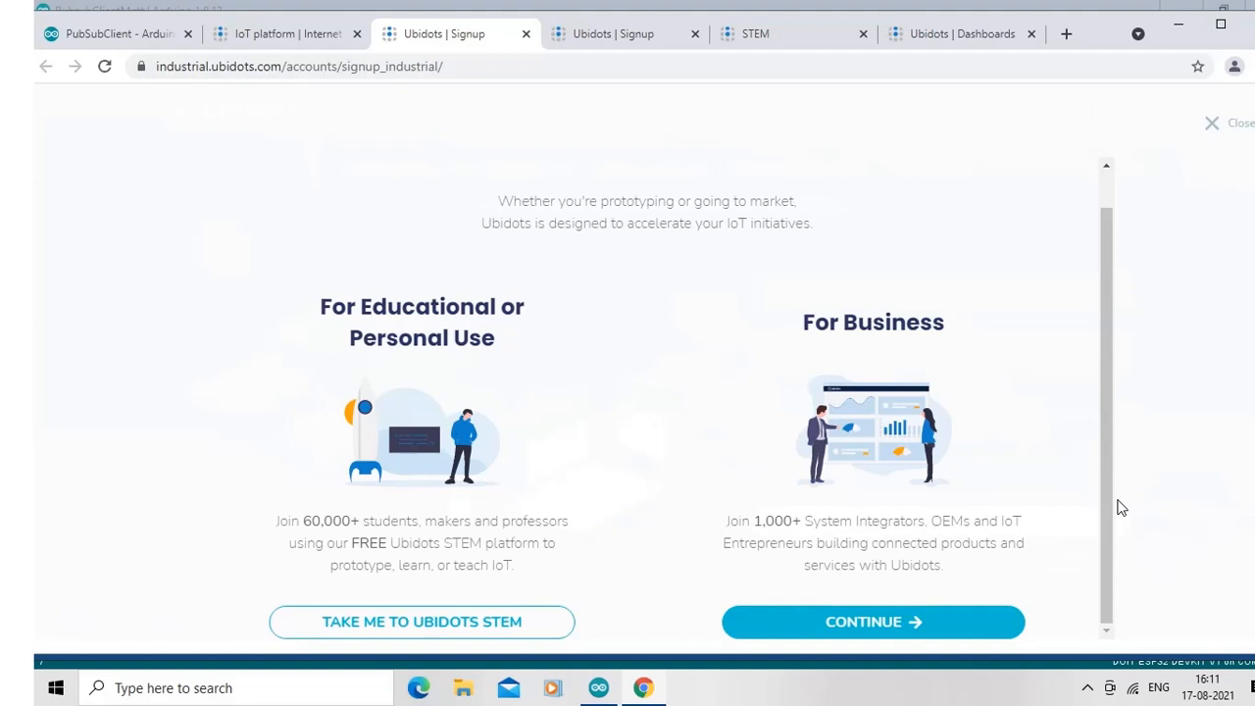
mouse_move(565, 647)
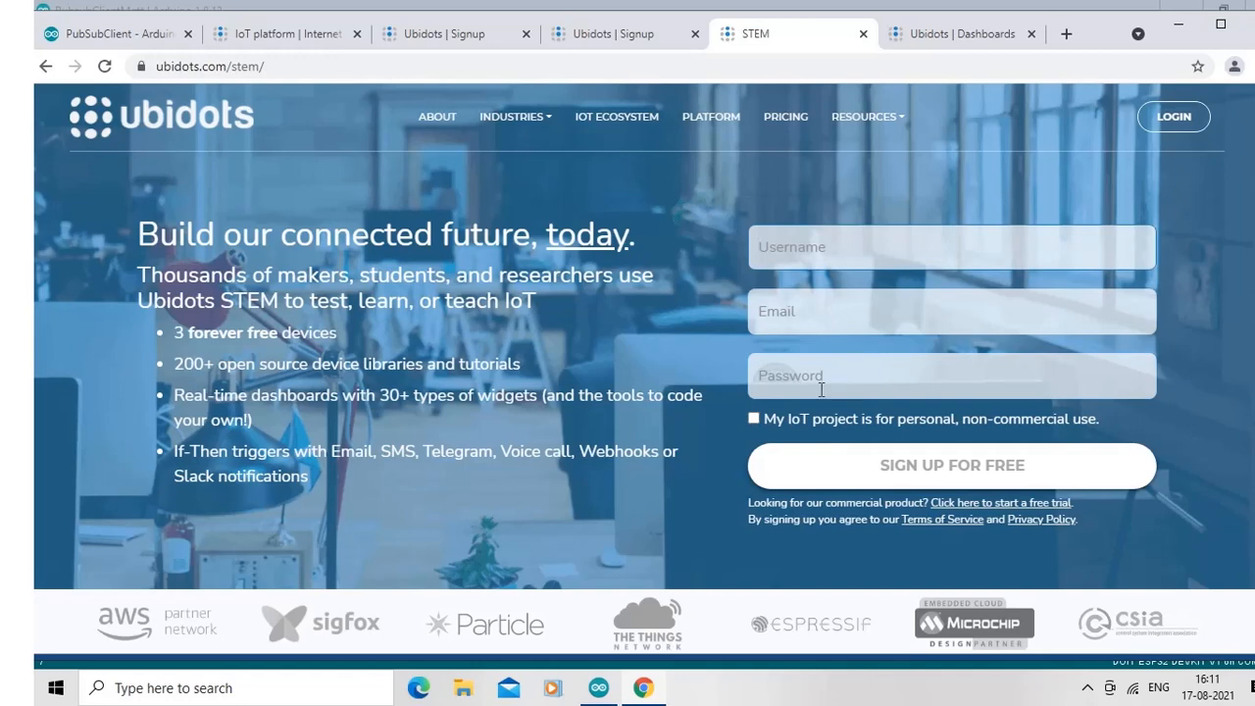
click(950, 465)
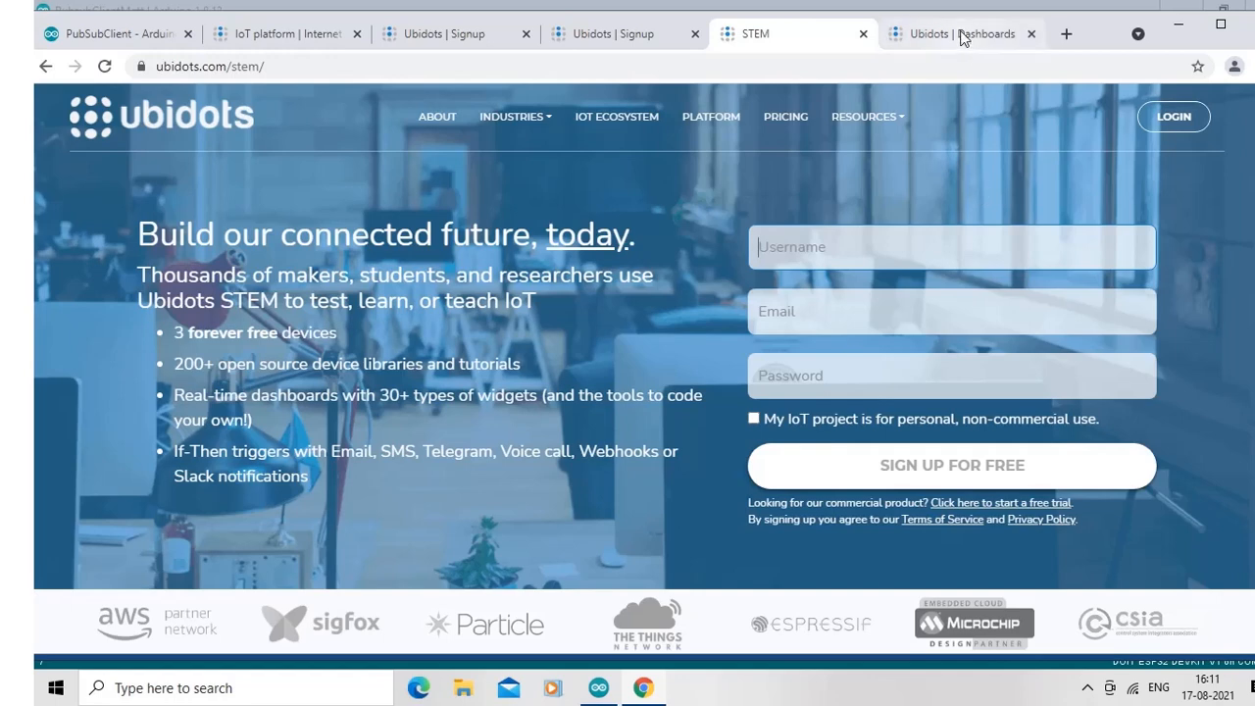
mouse_move(963, 33)
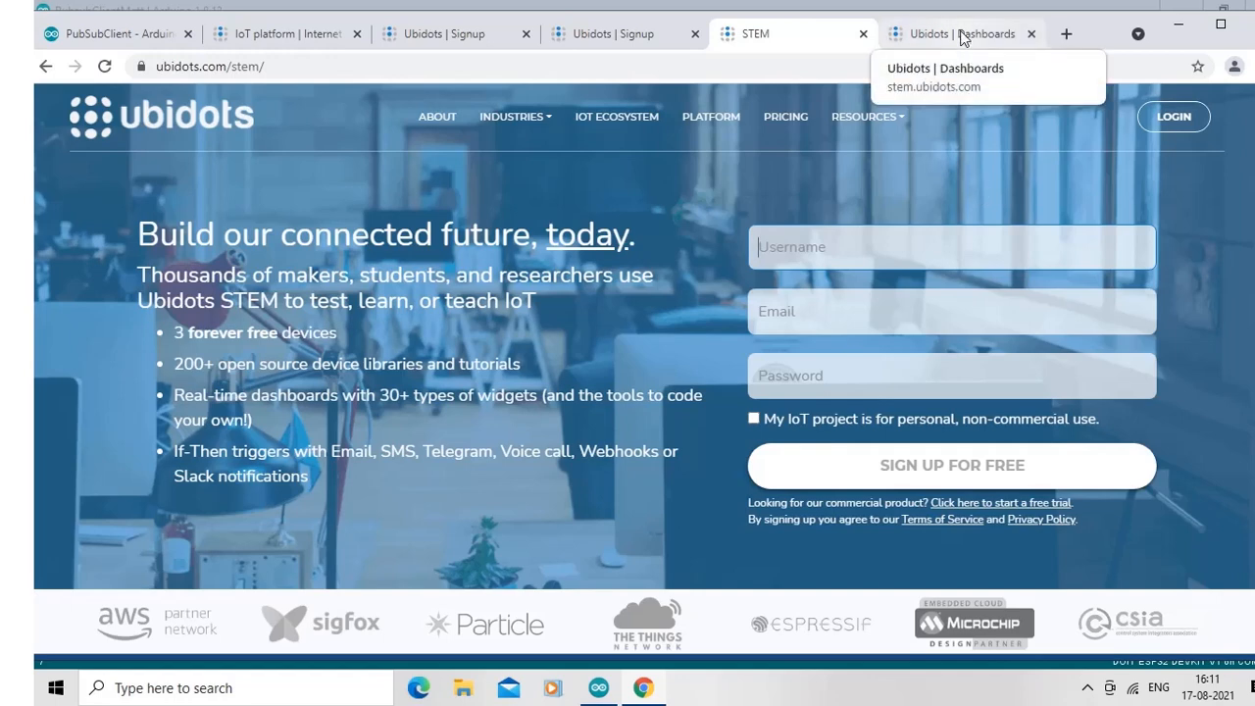
- Go to the Ubidots account's Devices list
click(962, 33)
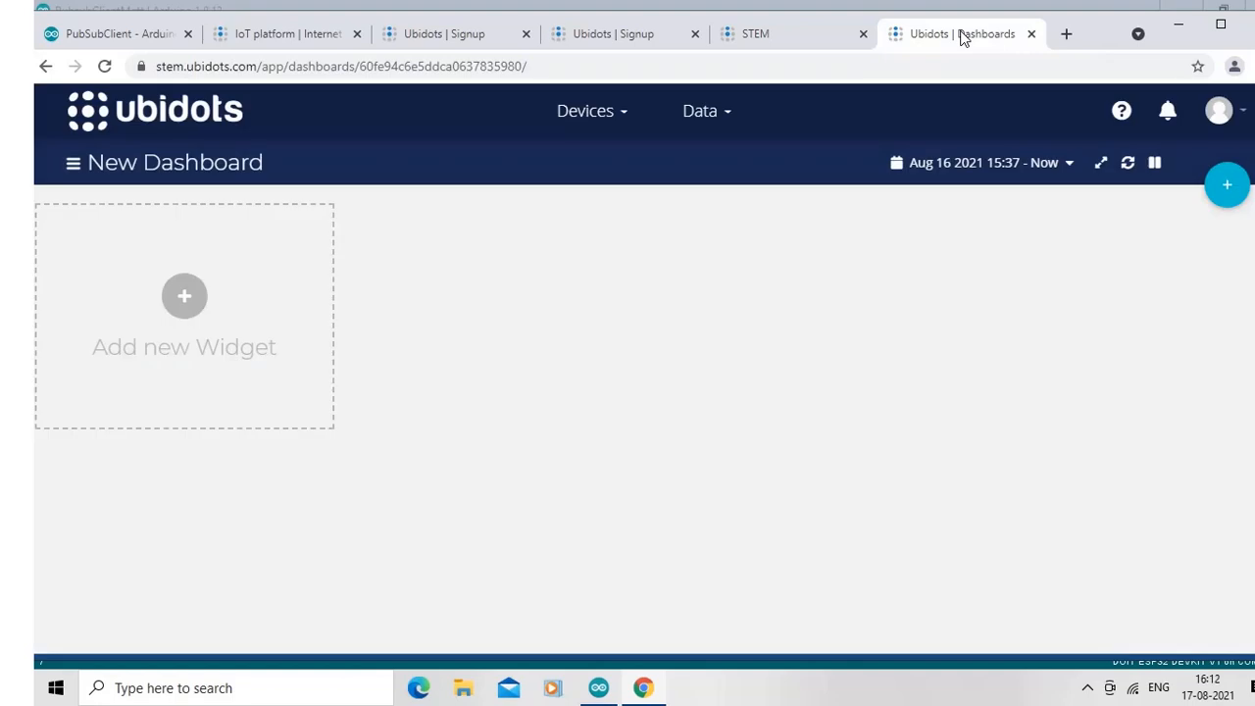
mouse_move(627, 172)
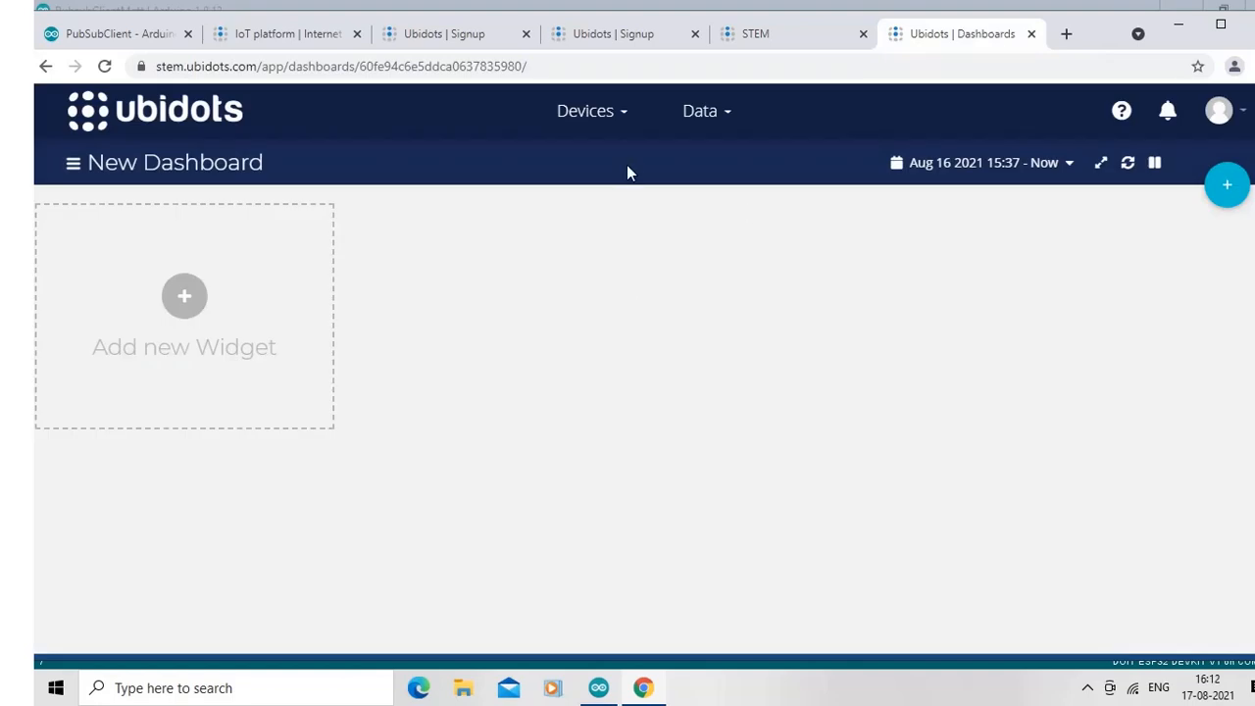
mouse_move(593, 110)
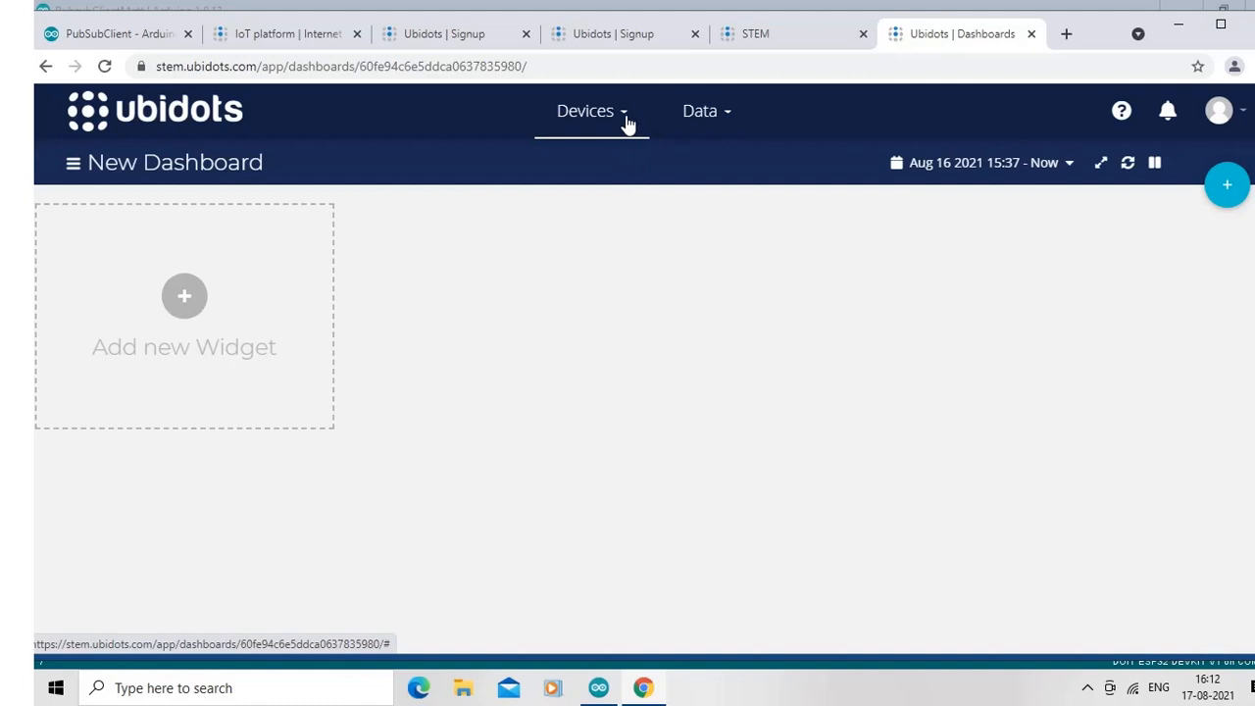
click(584, 110)
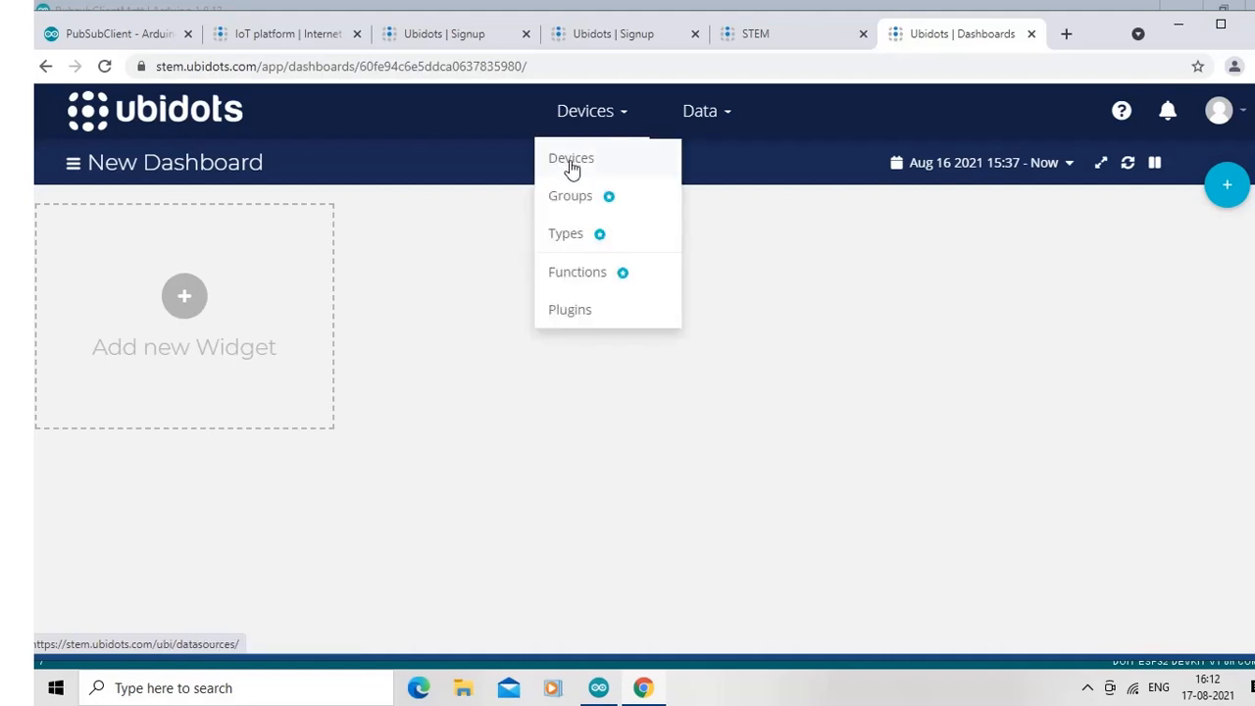
click(571, 157)
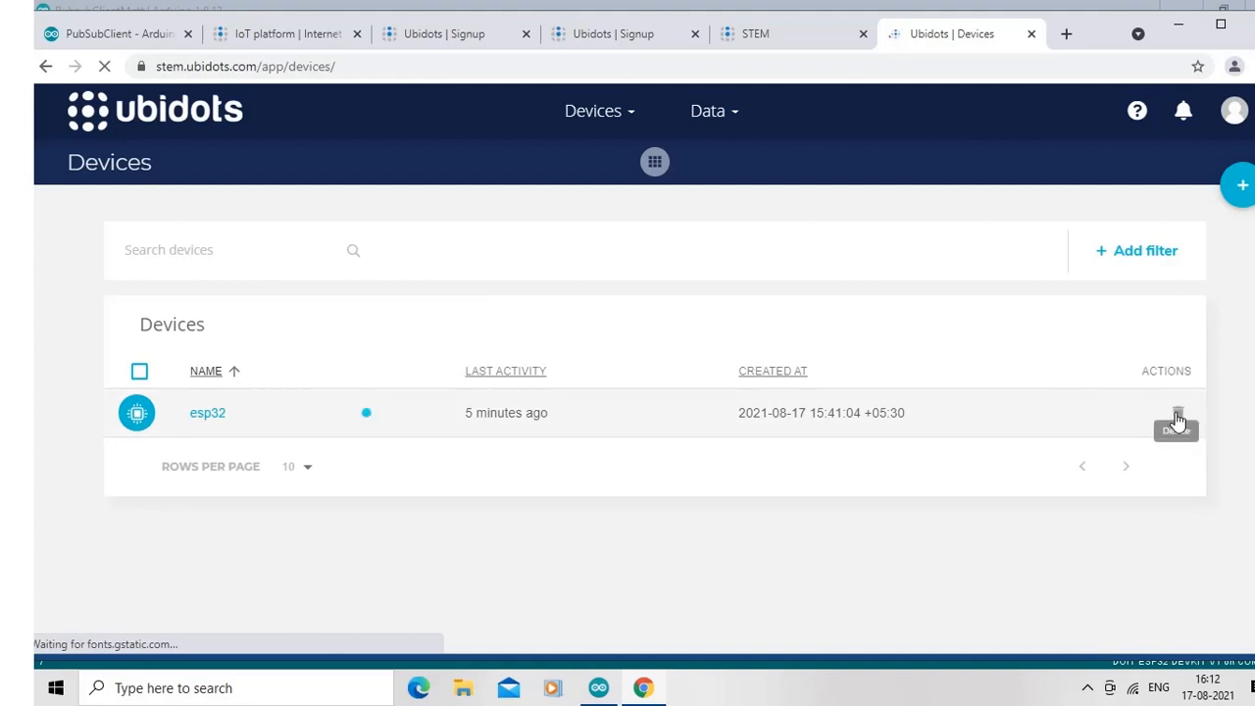
- Delete the esp32 device, confirm, and reload the now-empty Devices list
click(1177, 412)
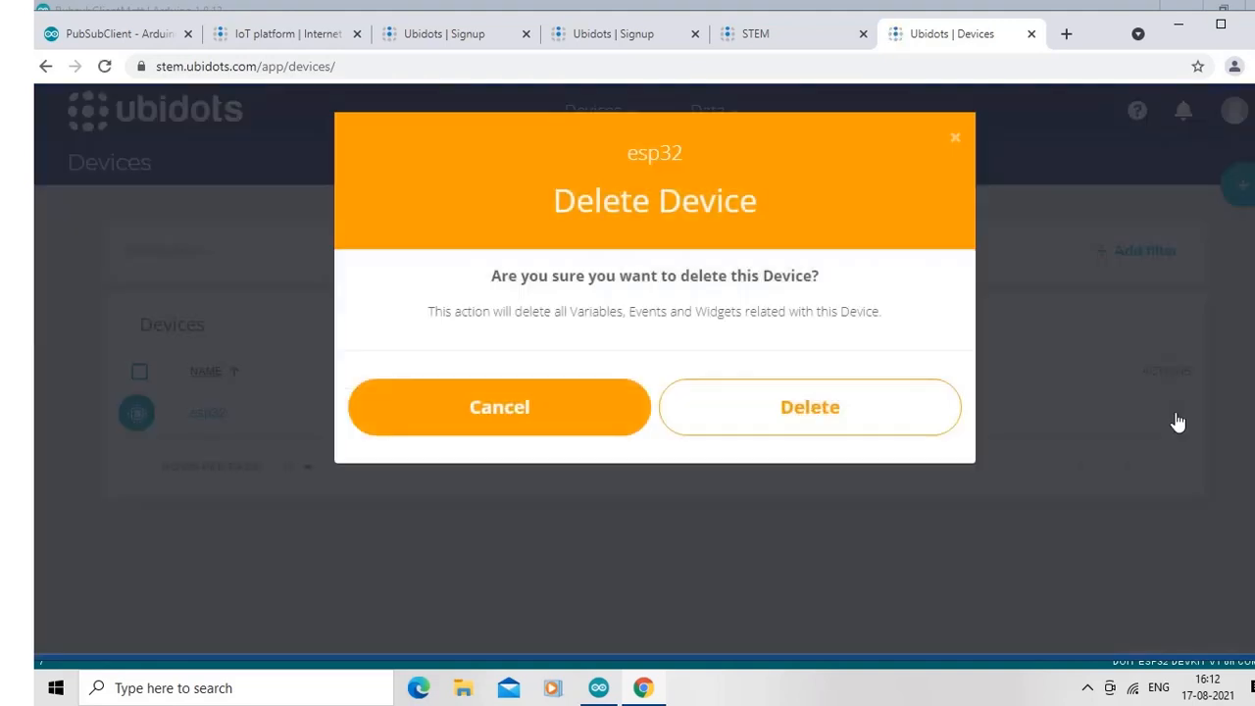
click(498, 406)
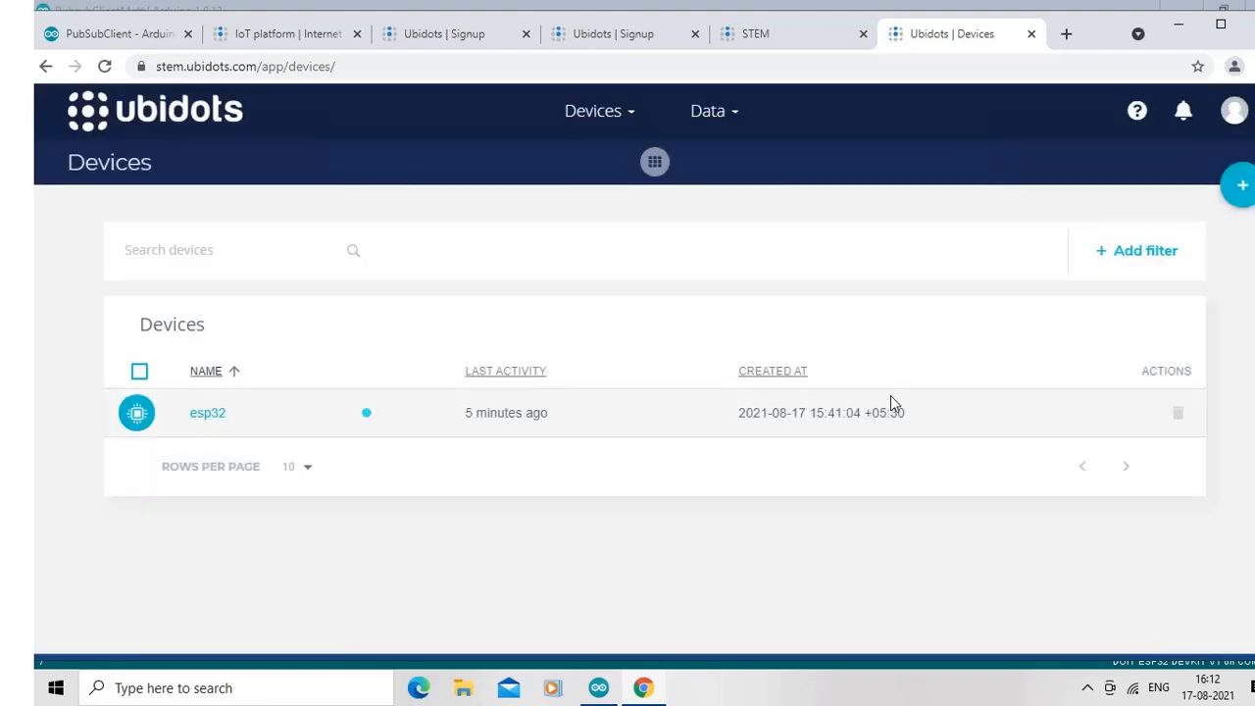
click(139, 370)
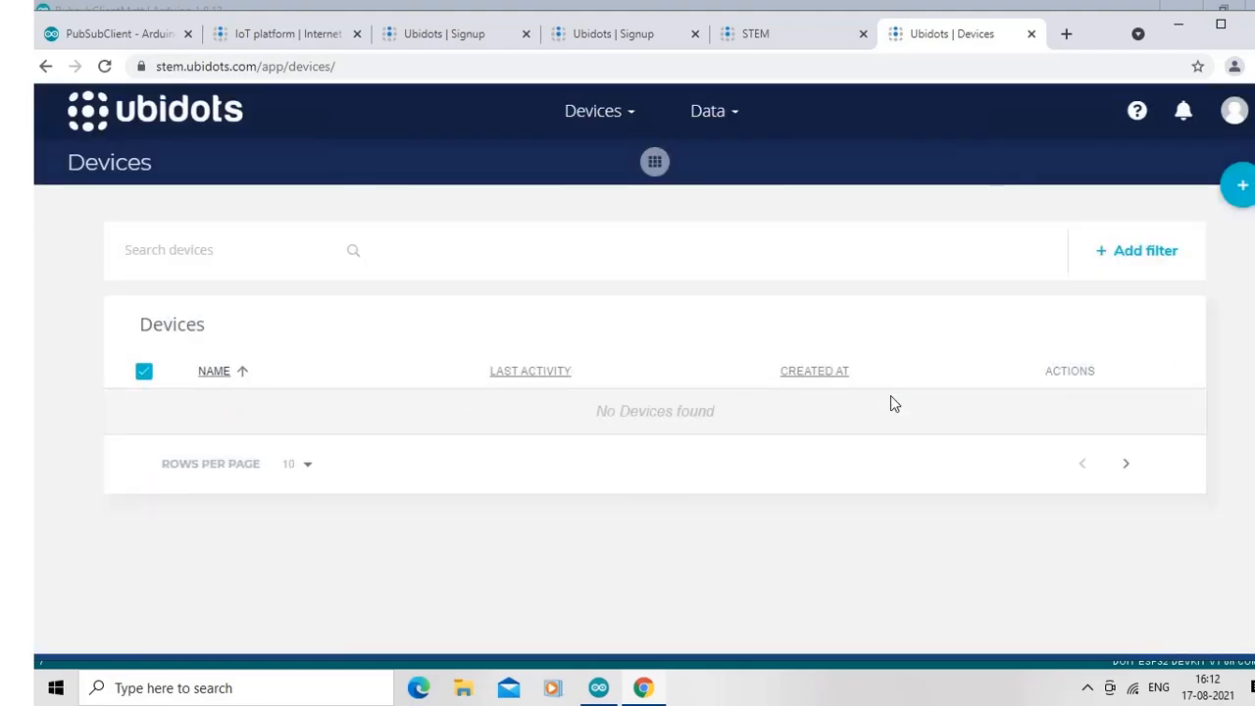
mouse_move(593, 110)
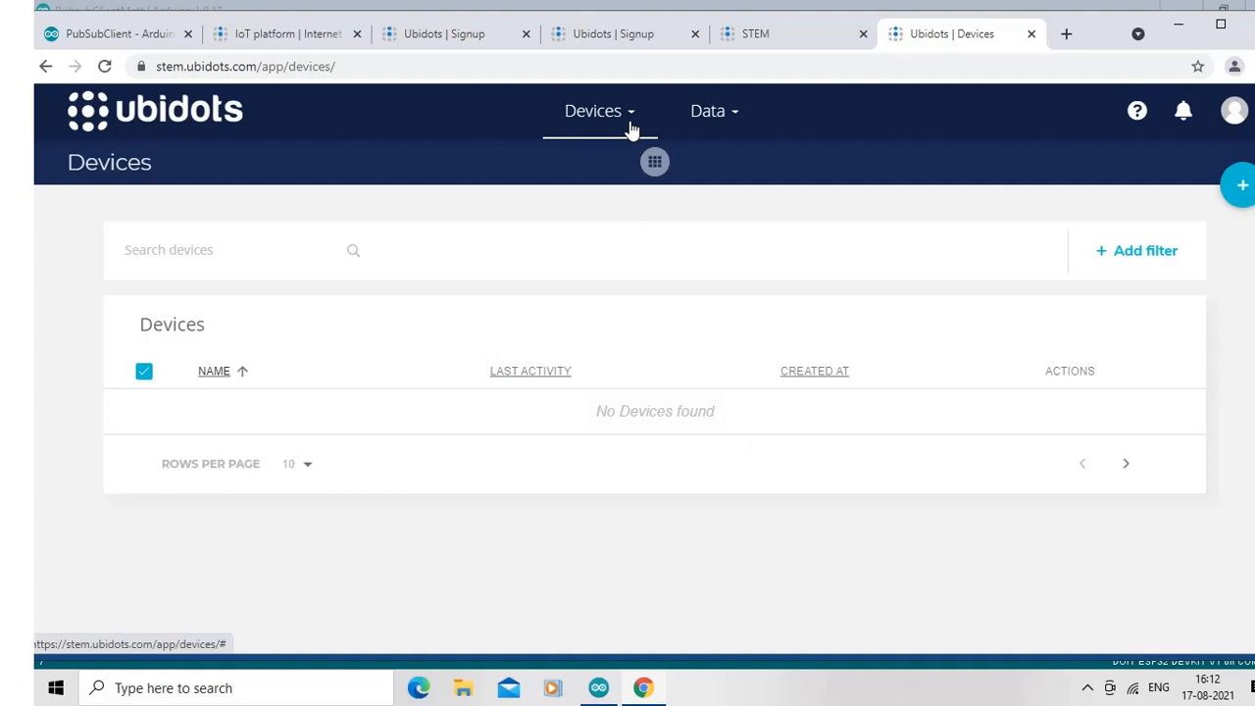
click(593, 110)
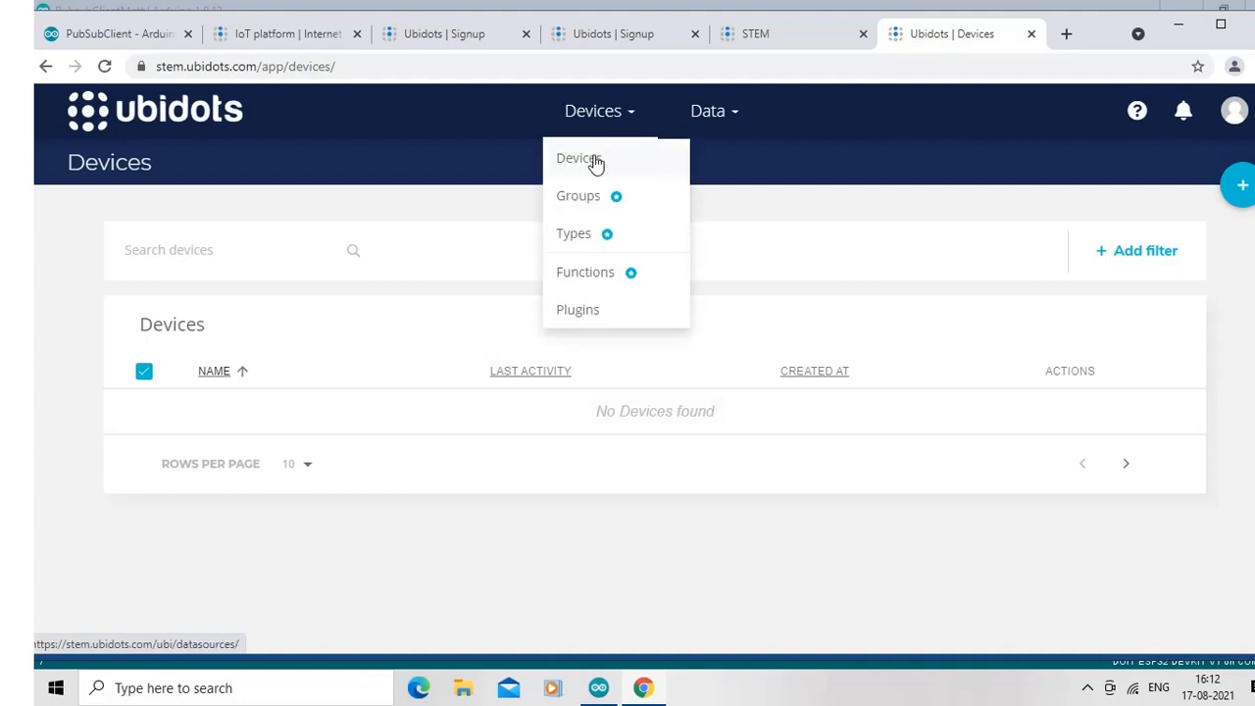
click(576, 157)
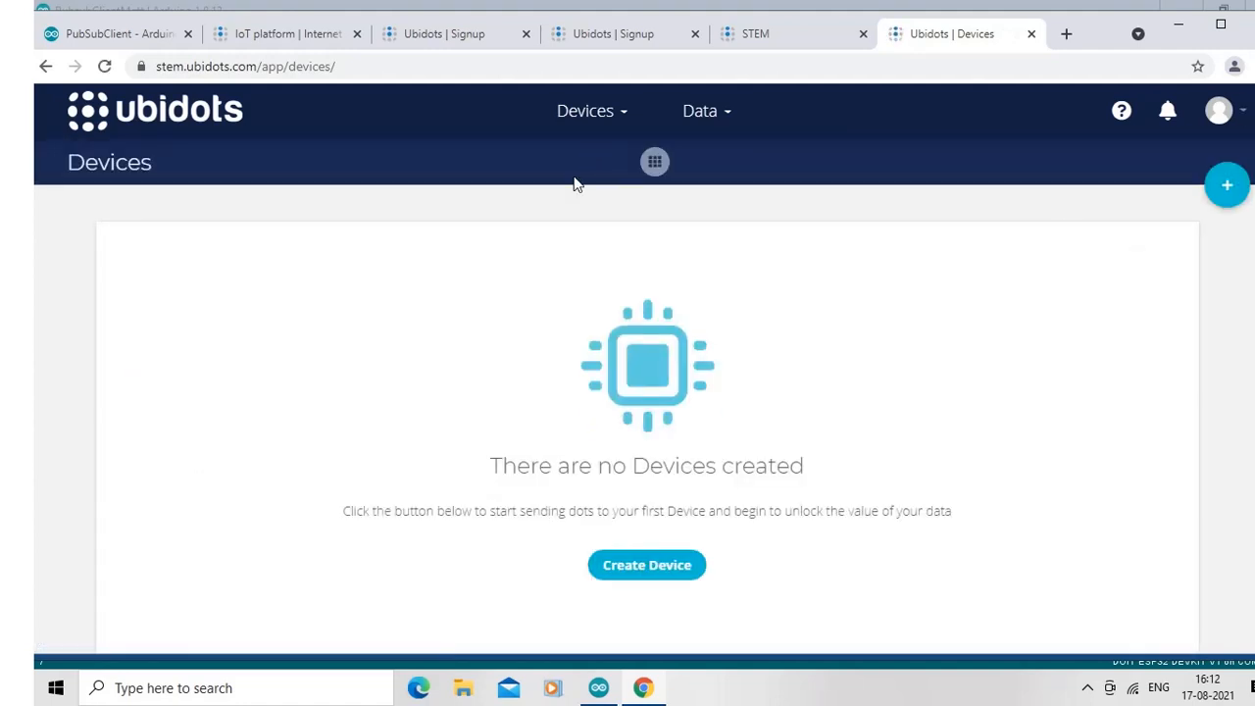
mouse_move(647, 565)
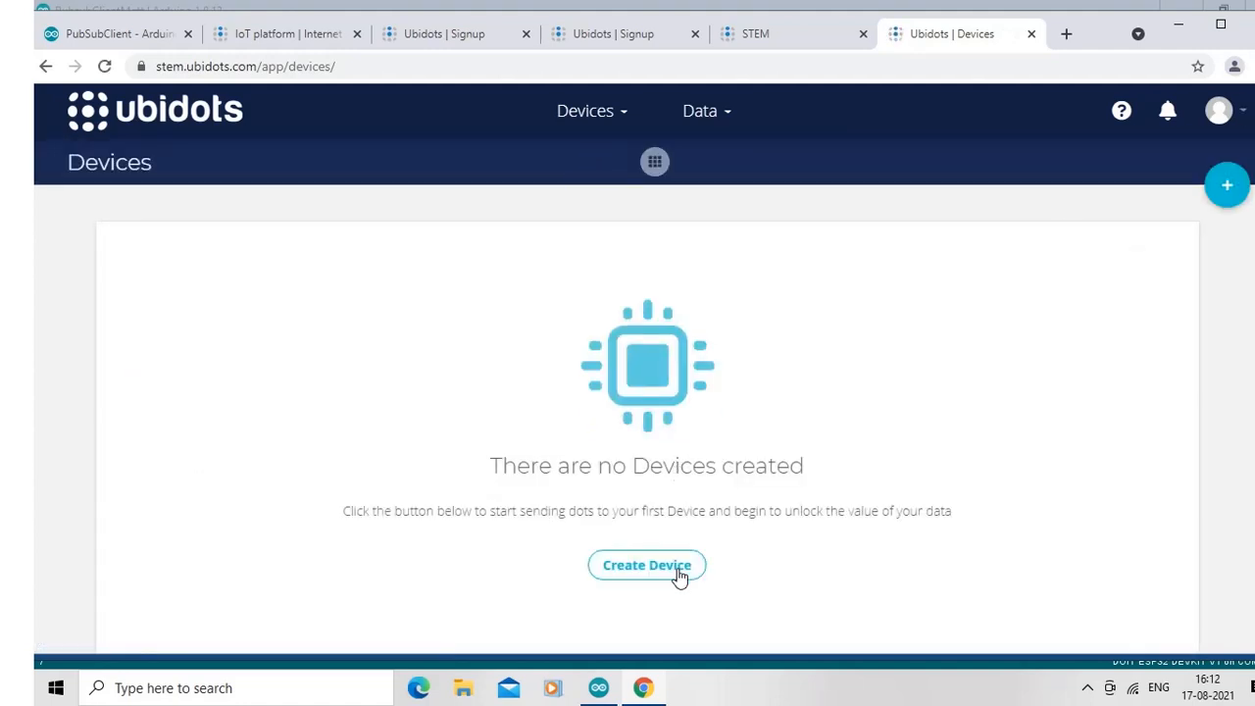
mouse_move(648, 572)
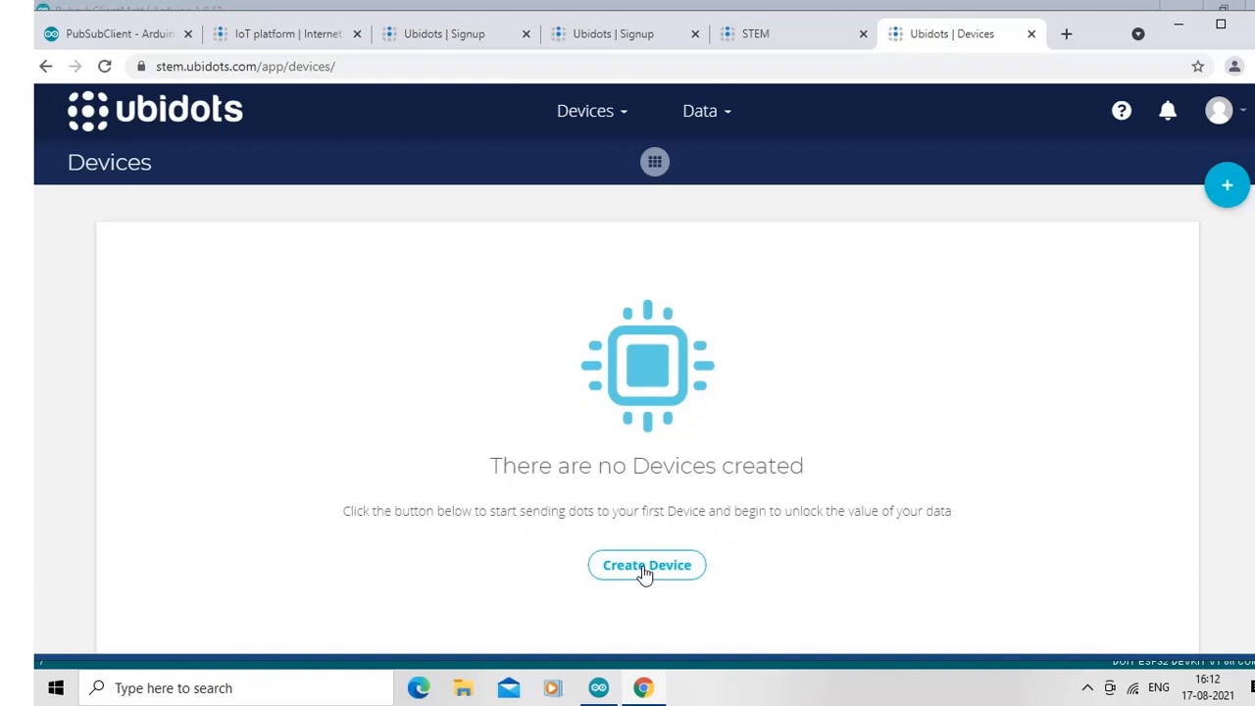
- Create a new Blank Device named esp32 and save it
click(647, 565)
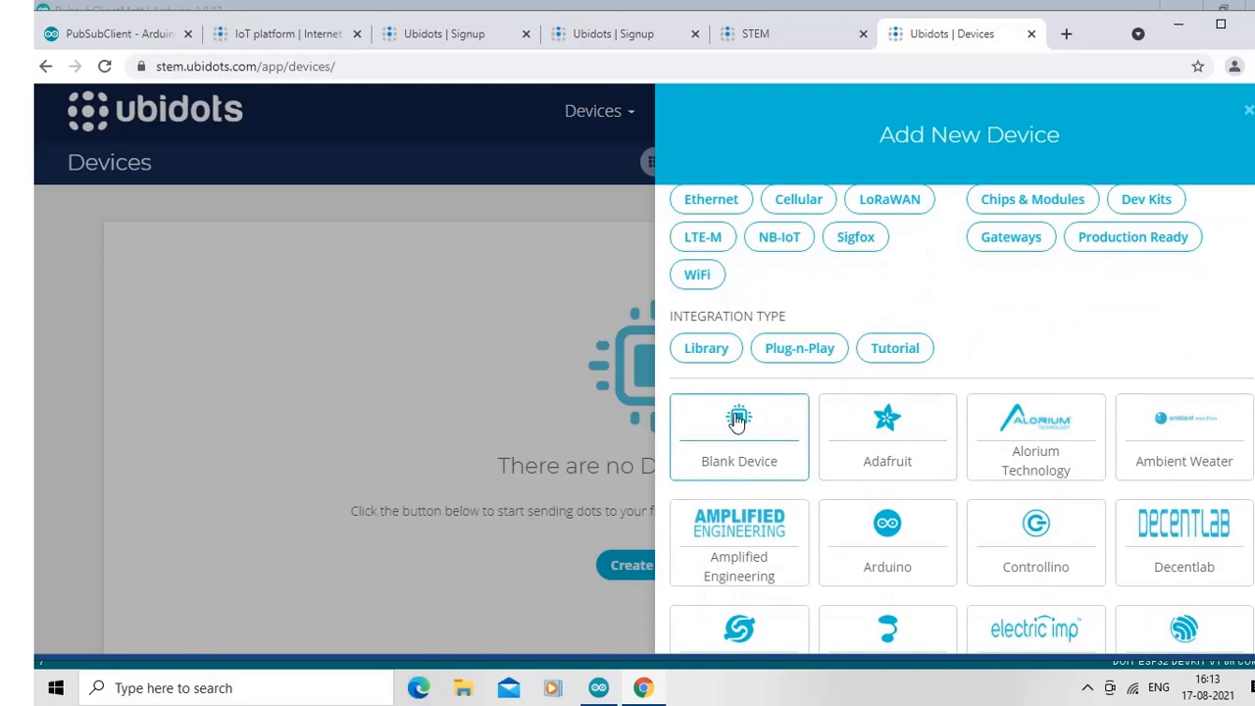
click(738, 435)
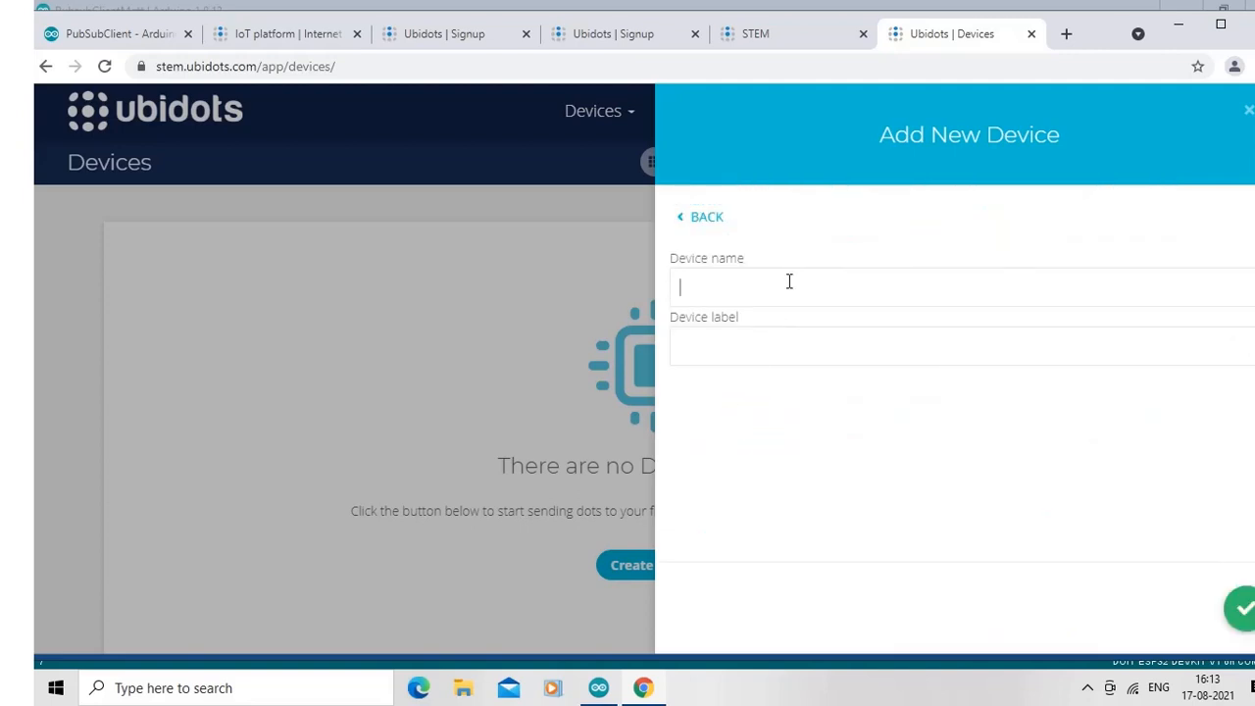
text(esp32)
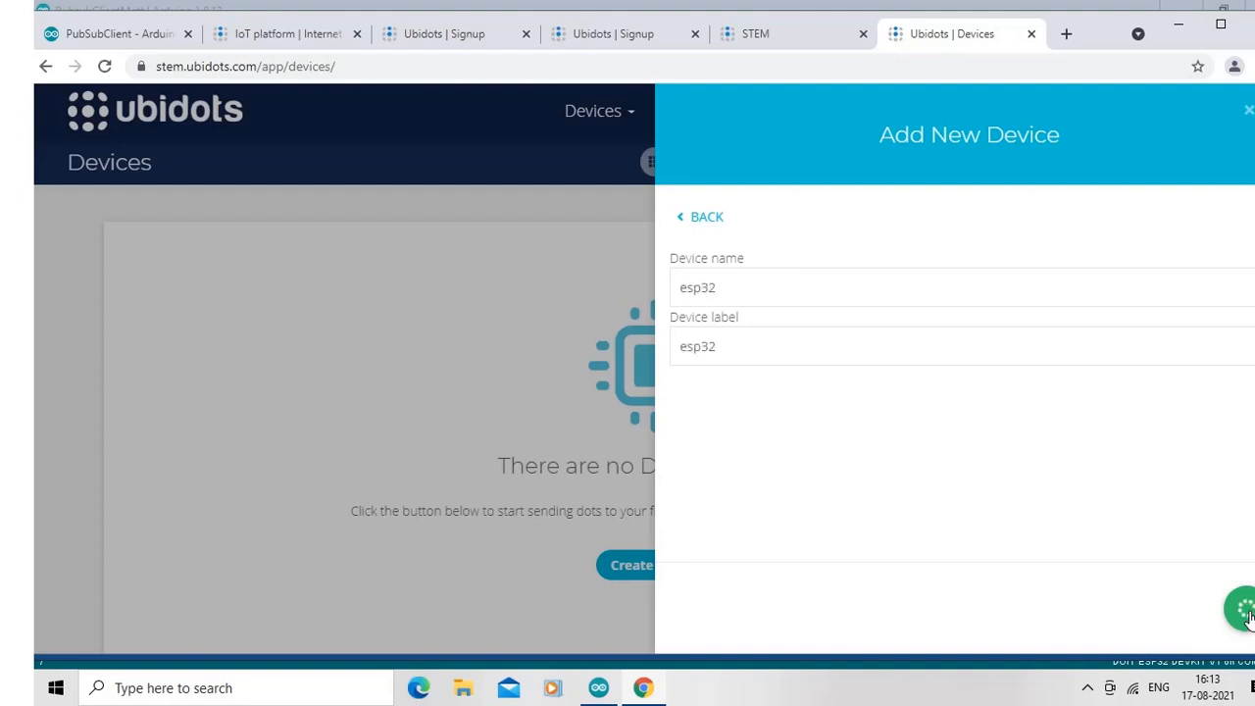
click(1240, 608)
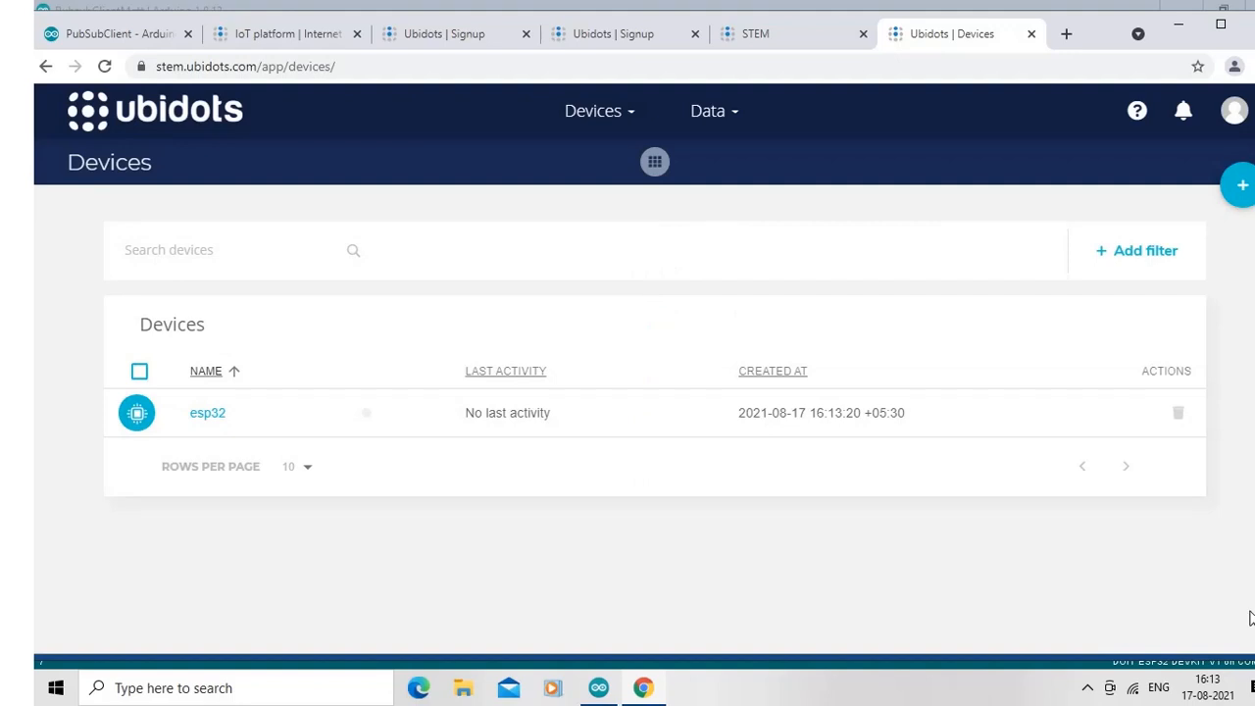
mouse_move(267, 449)
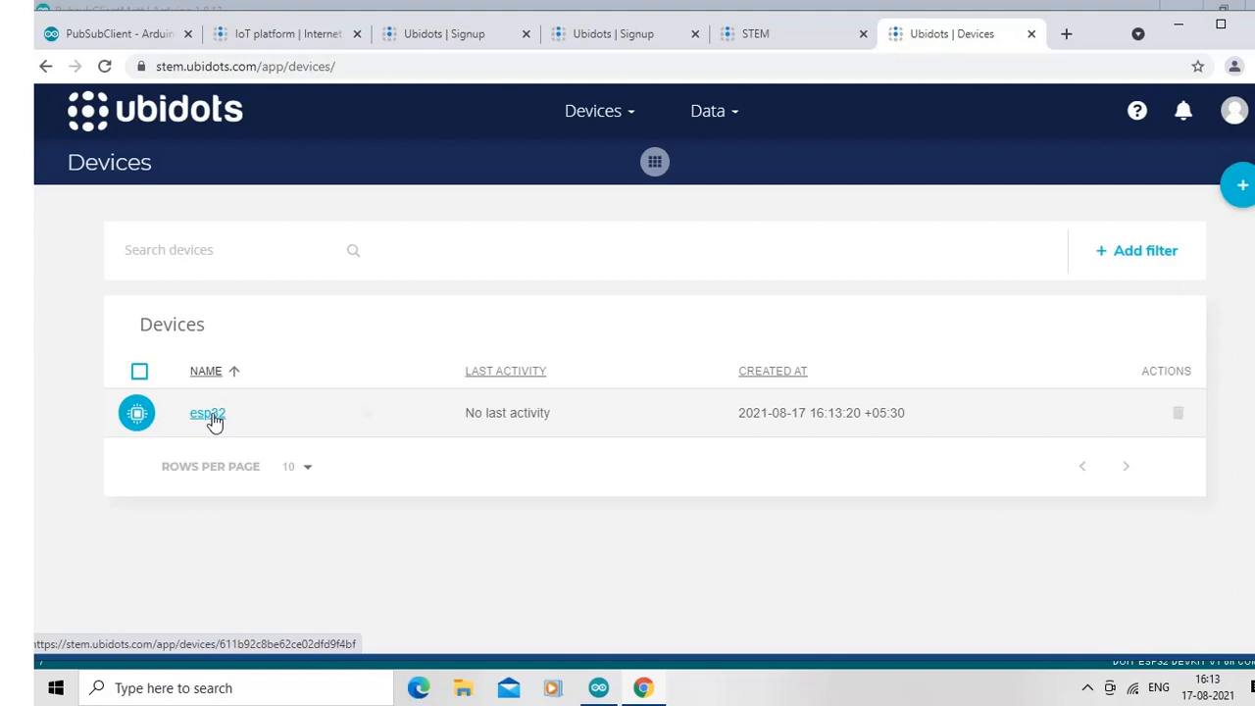
- Add a new variable to esp32 and rename it to counter
click(208, 412)
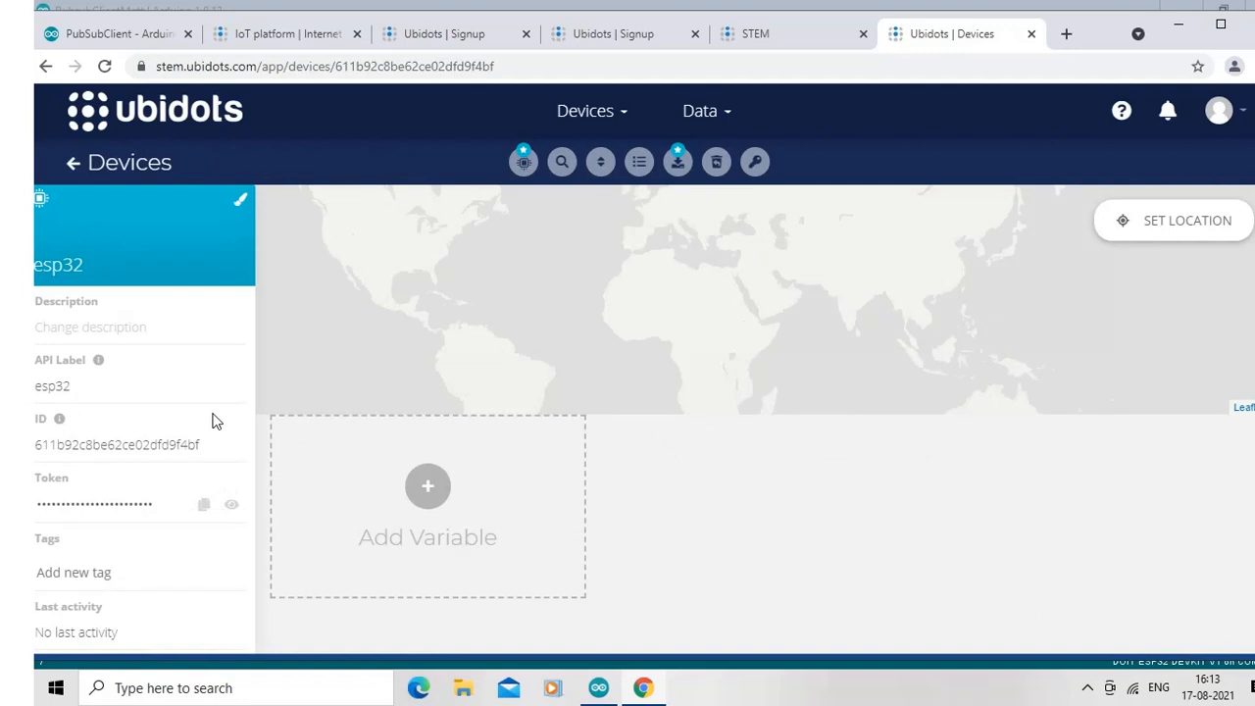
mouse_move(427, 488)
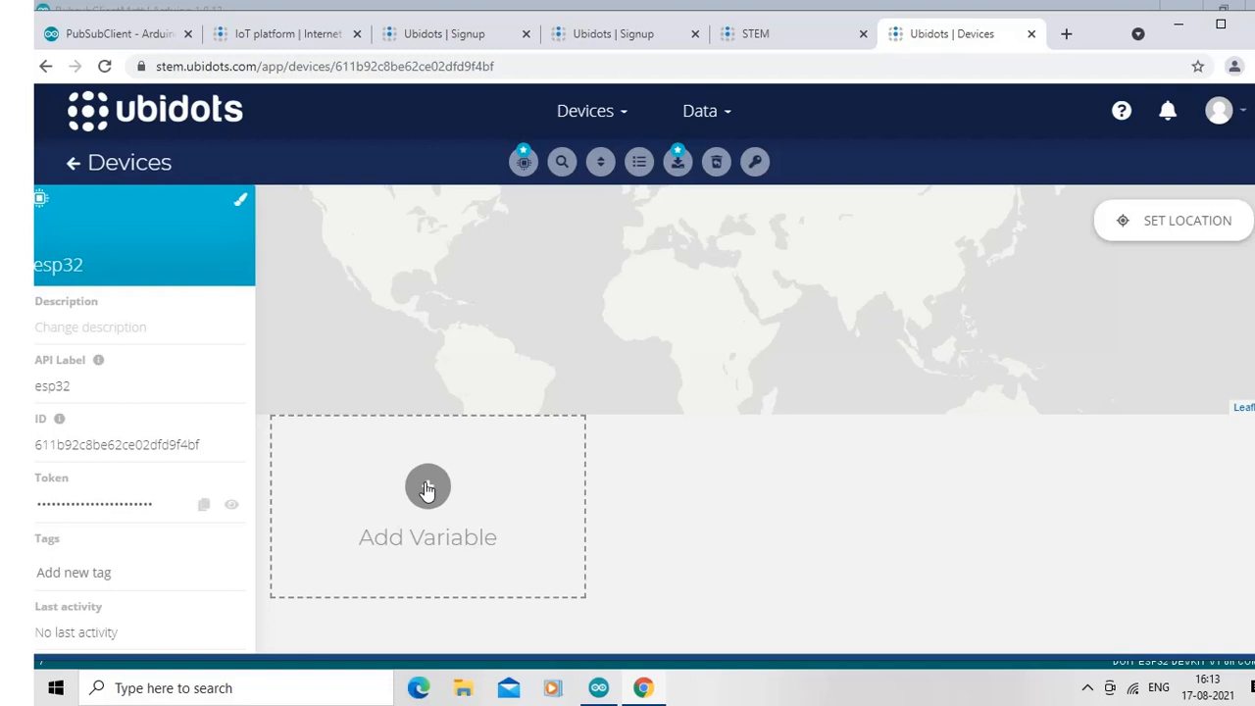
click(428, 486)
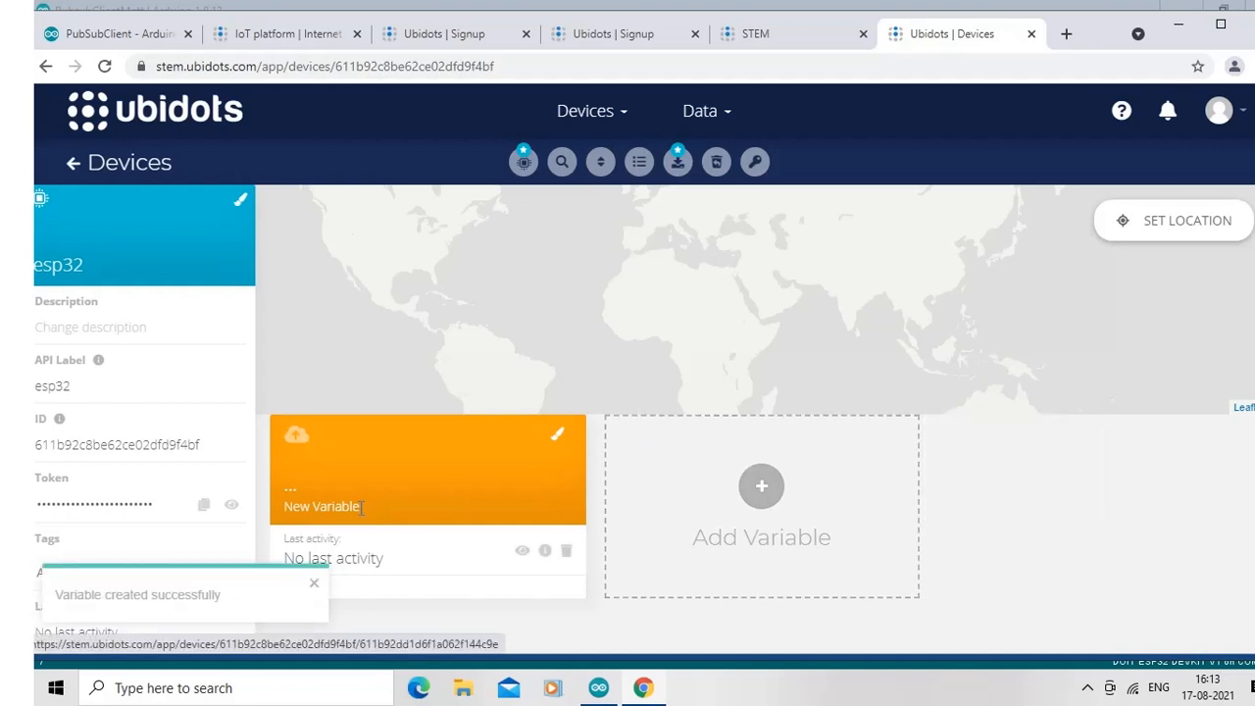
click(321, 506)
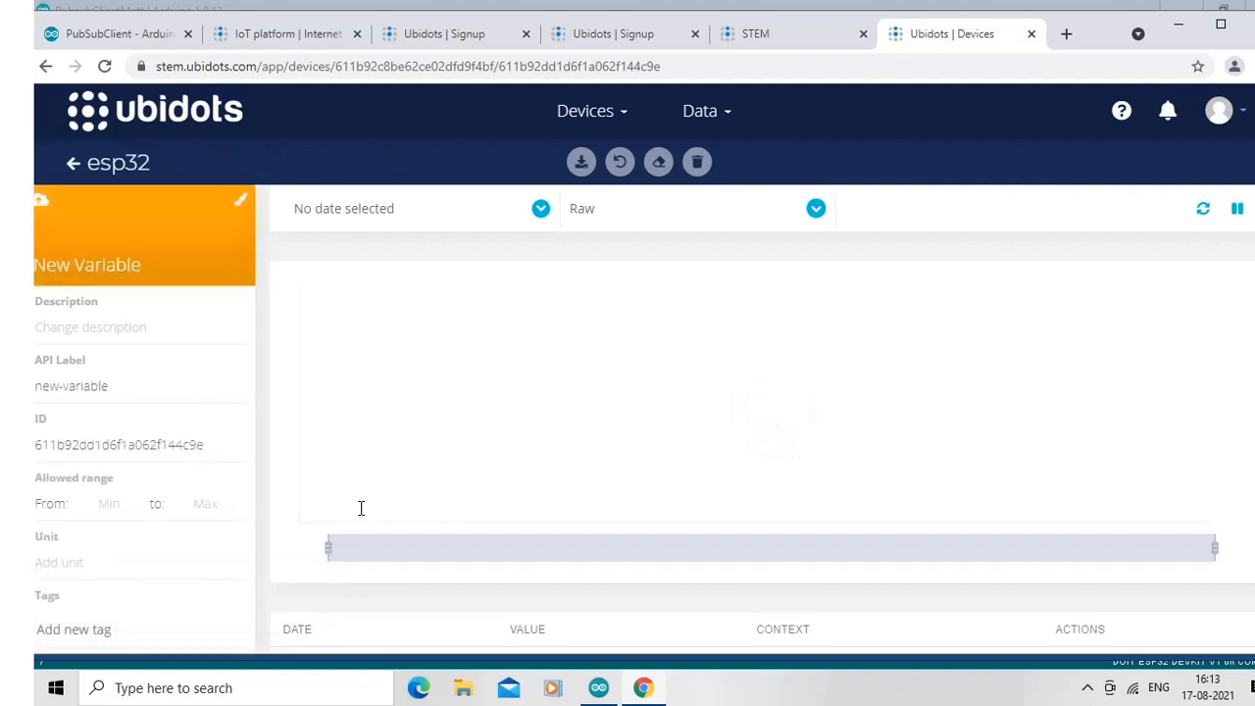
click(72, 162)
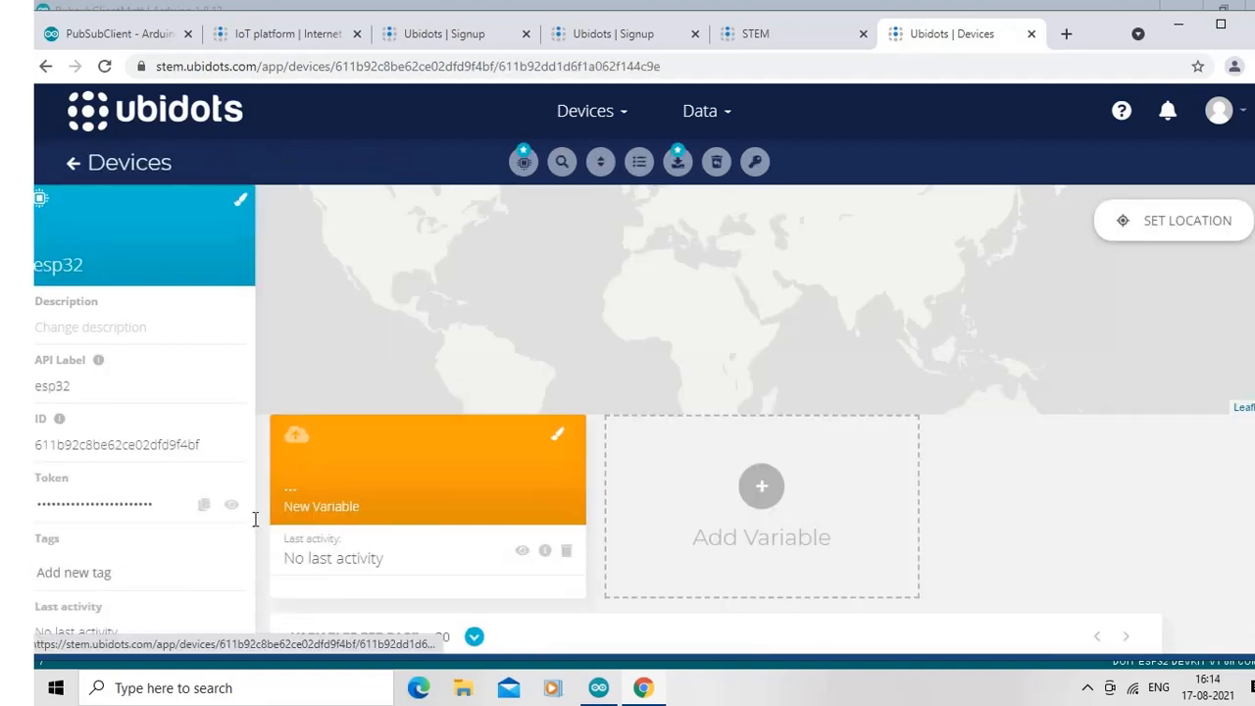
click(428, 468)
text(c)
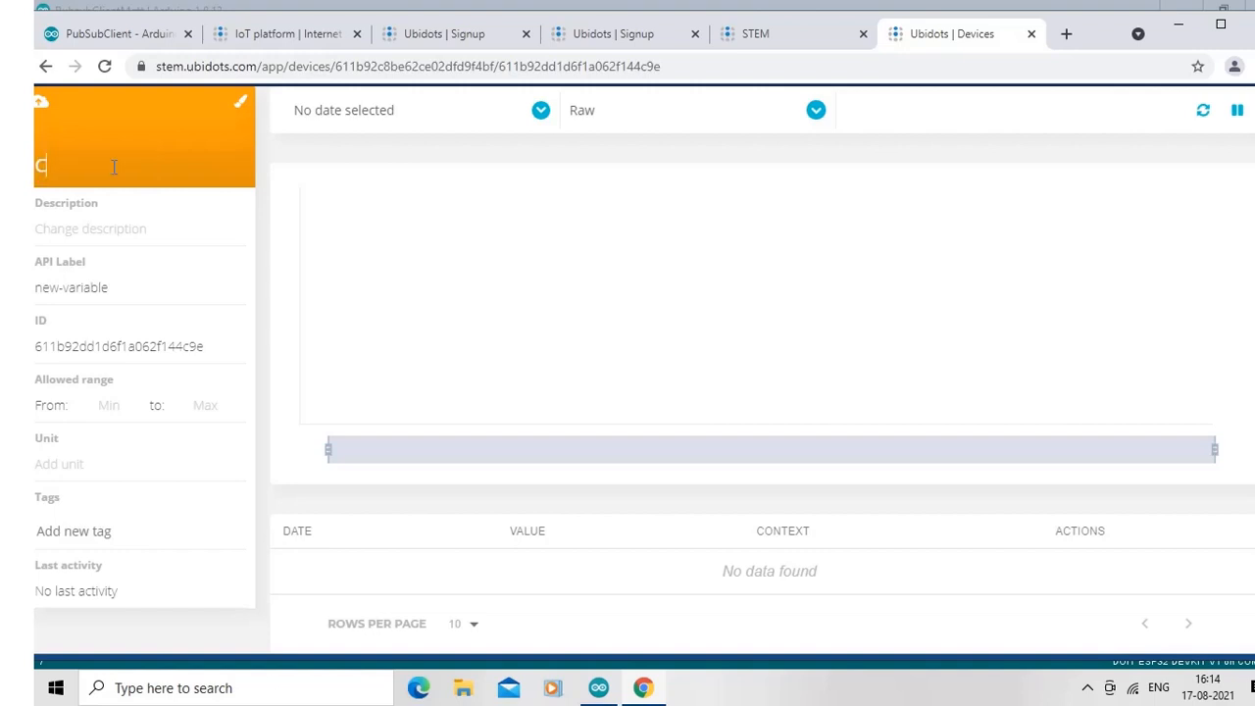
text(ounter)
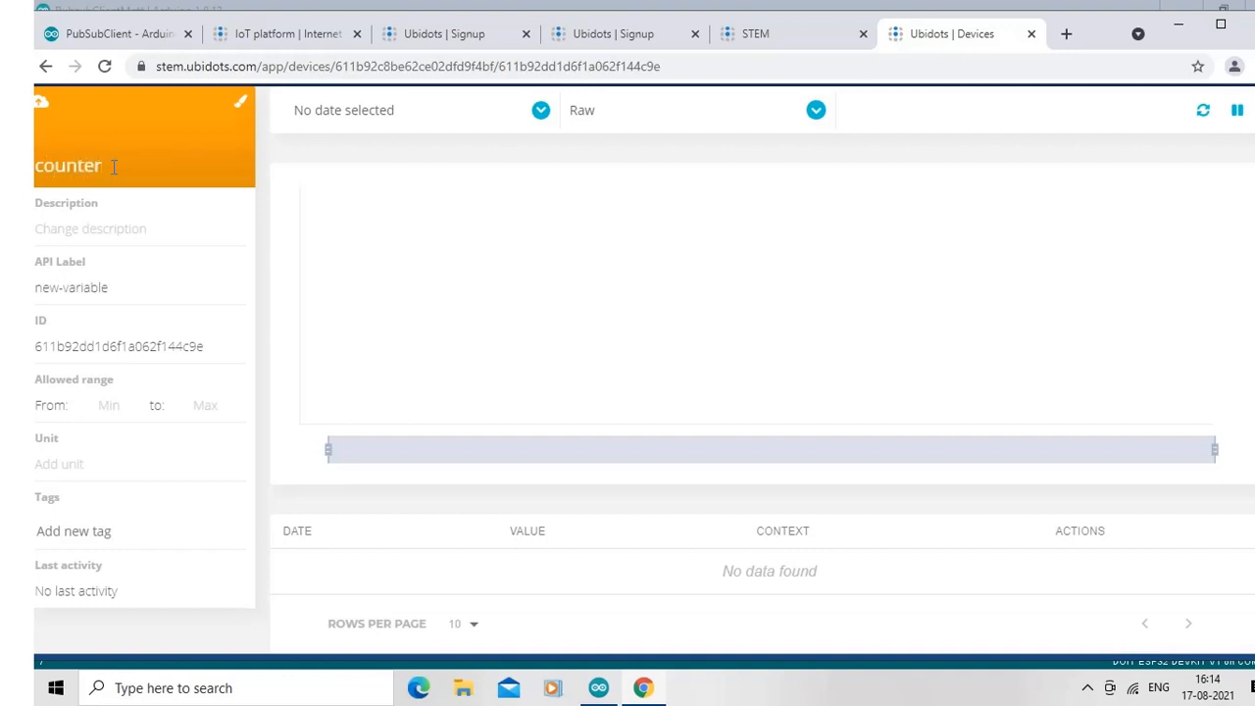
mouse_move(108, 405)
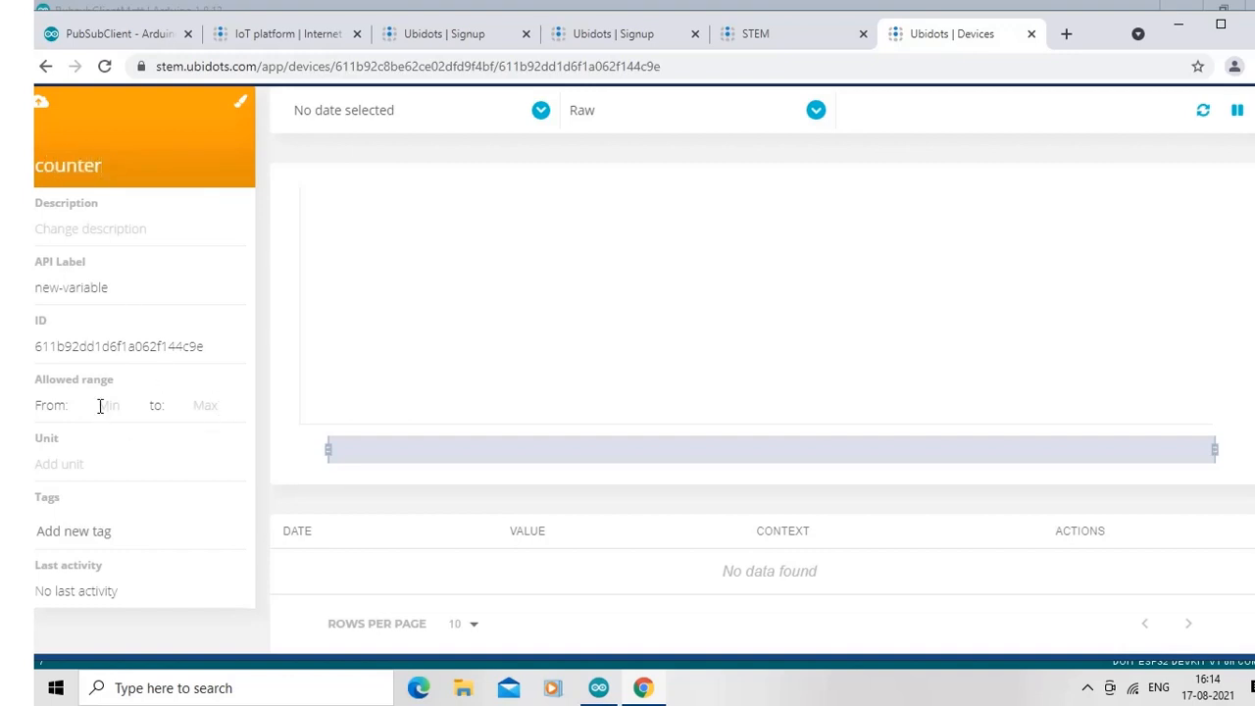
- Set counter's allowed range from 0 to 100 and return to the esp32 device
click(108, 404)
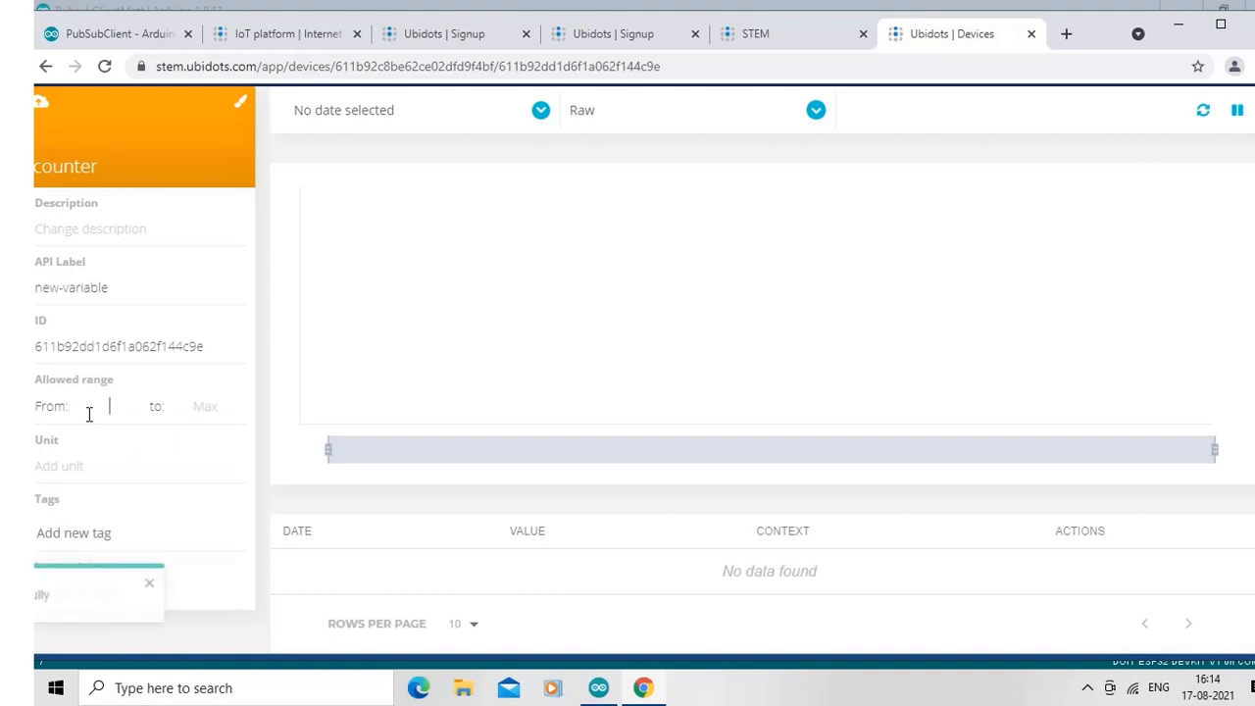
text(0)
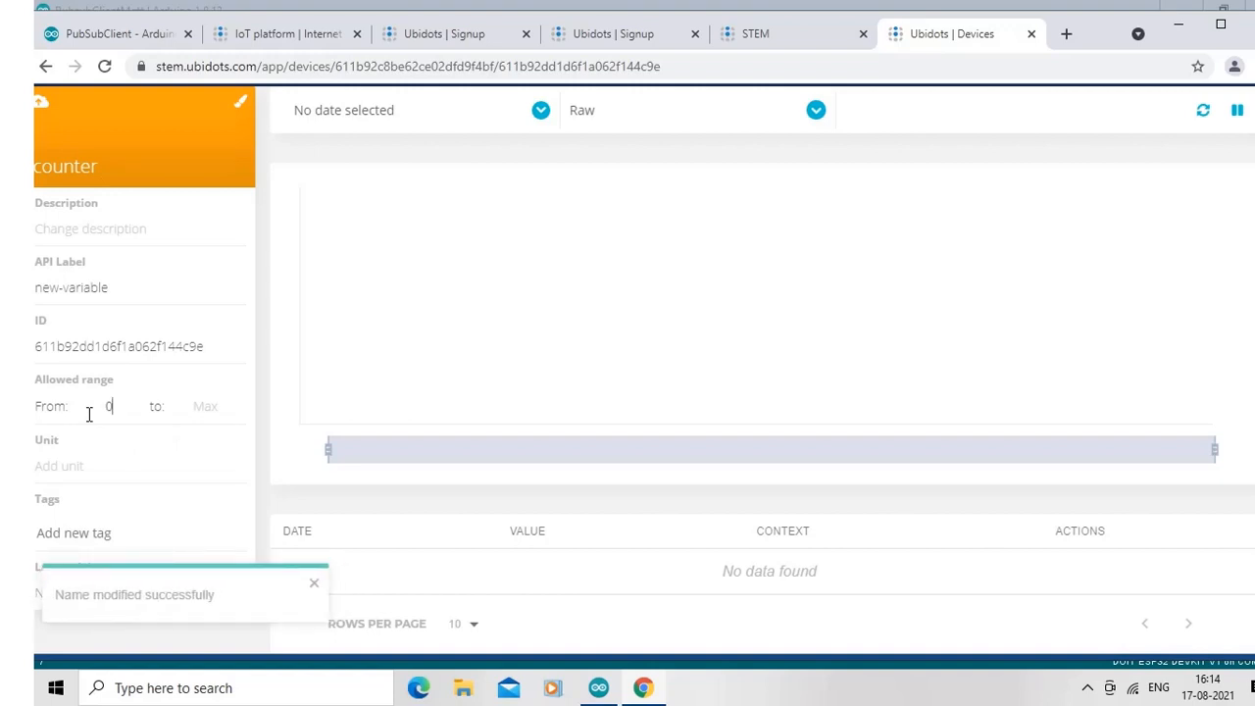
text(100)
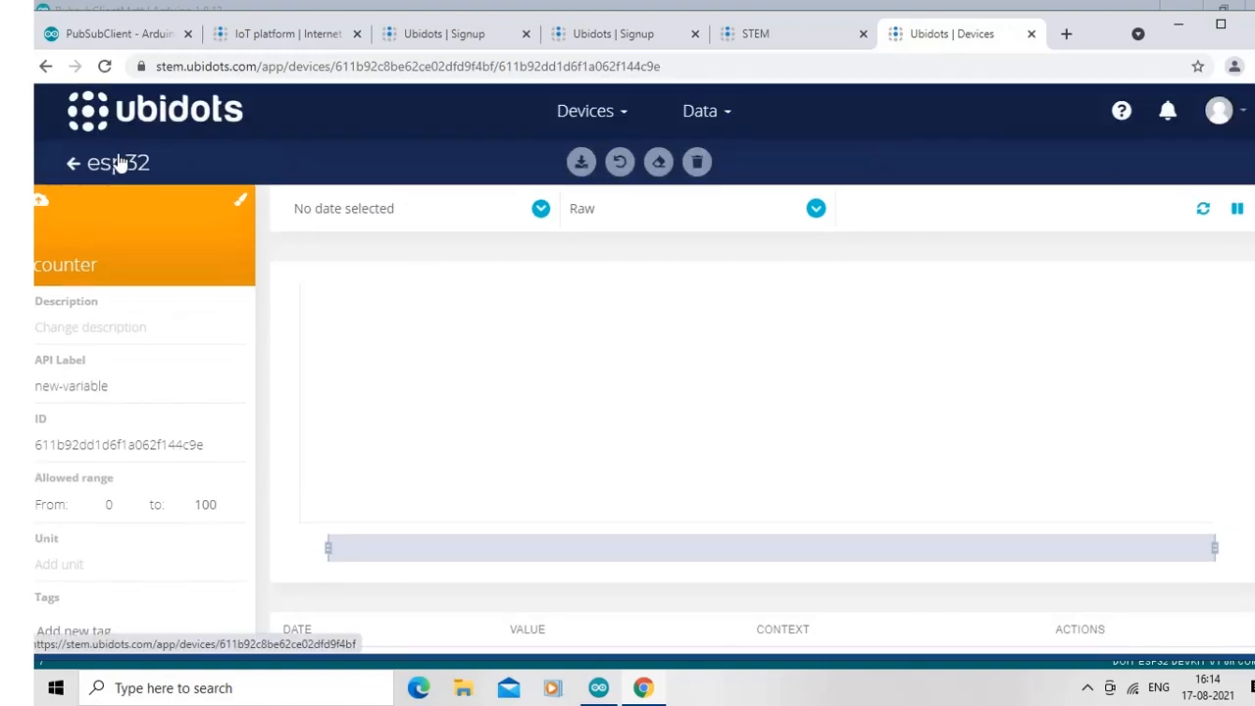
click(73, 163)
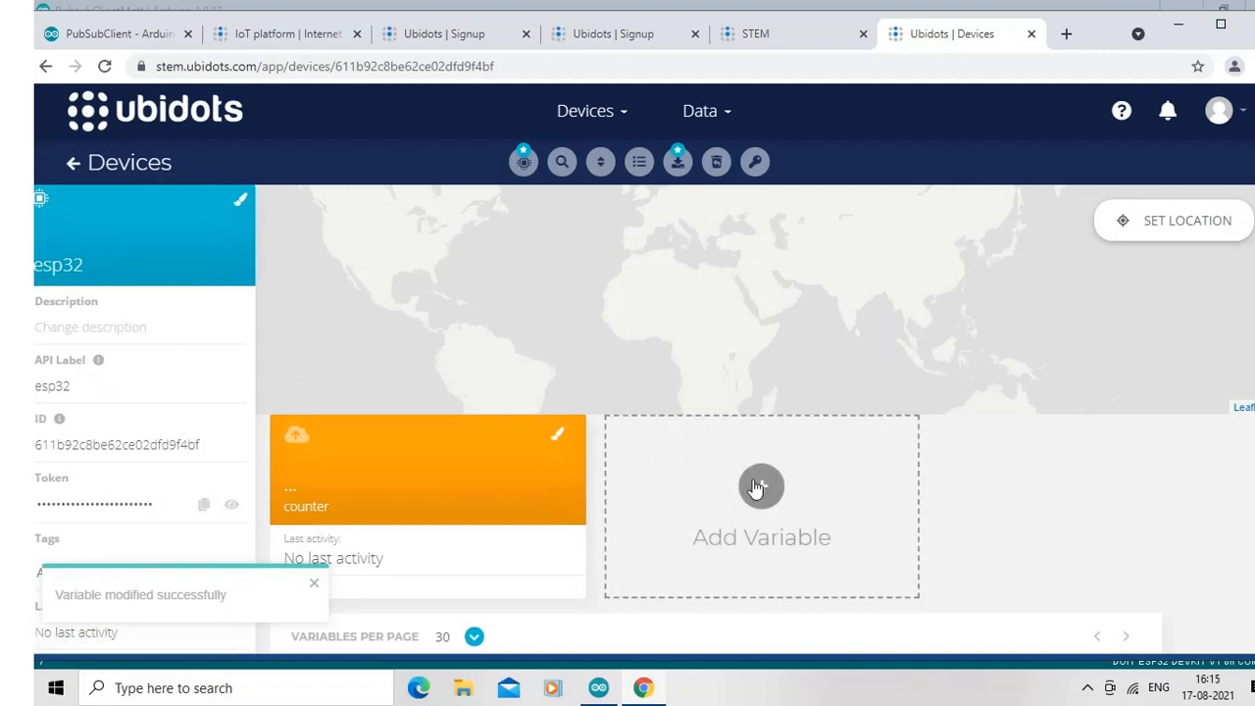
- Add a raw variable switch1 with allowed range 0 to 1 and return to esp32
click(761, 487)
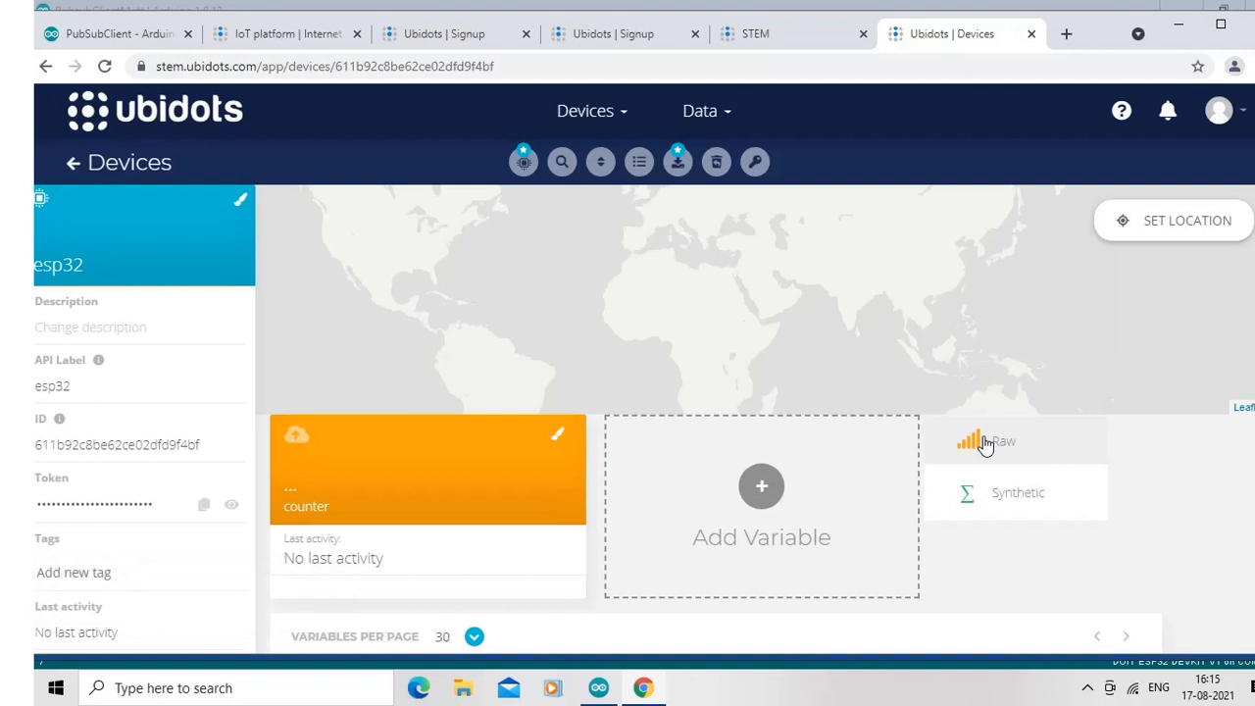
click(1003, 441)
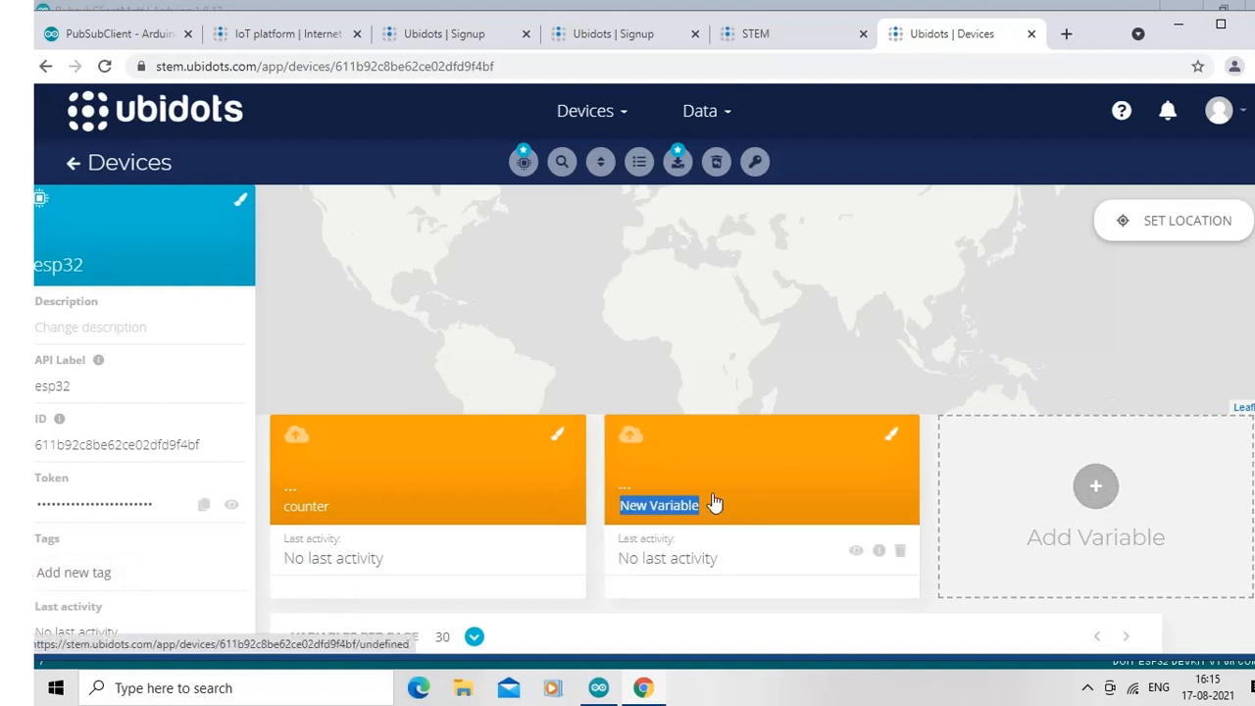
text(switch1)
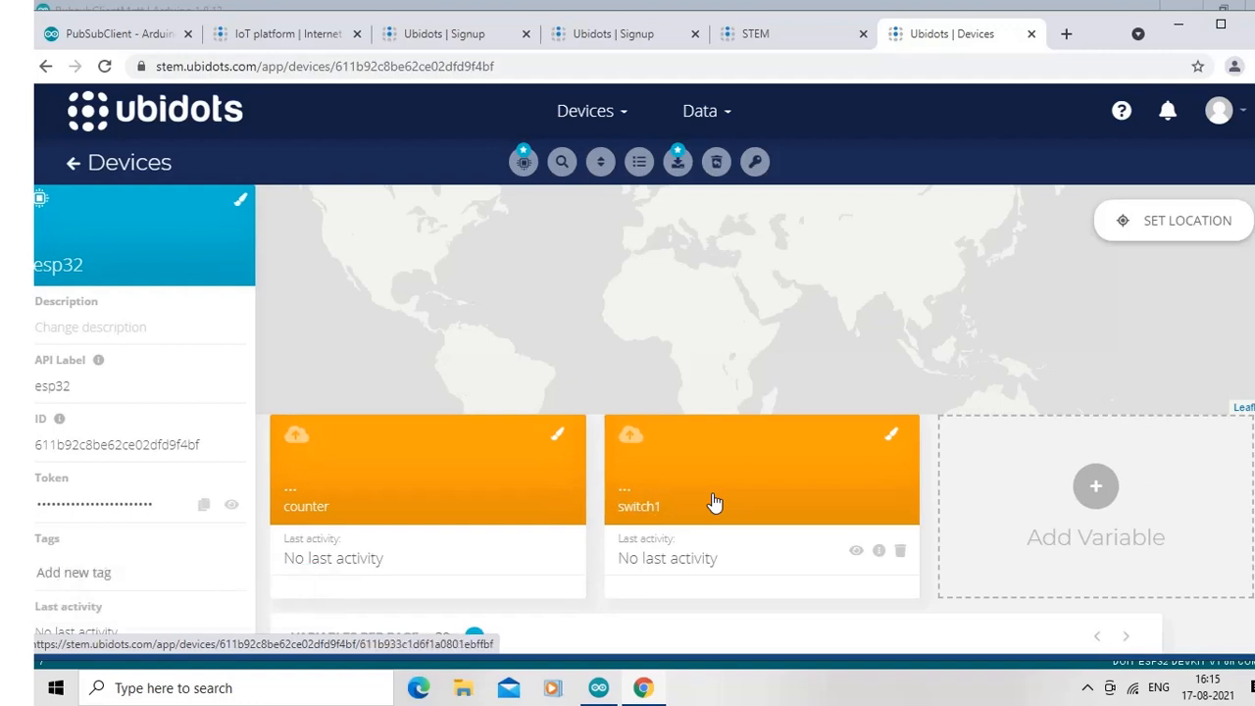
click(716, 500)
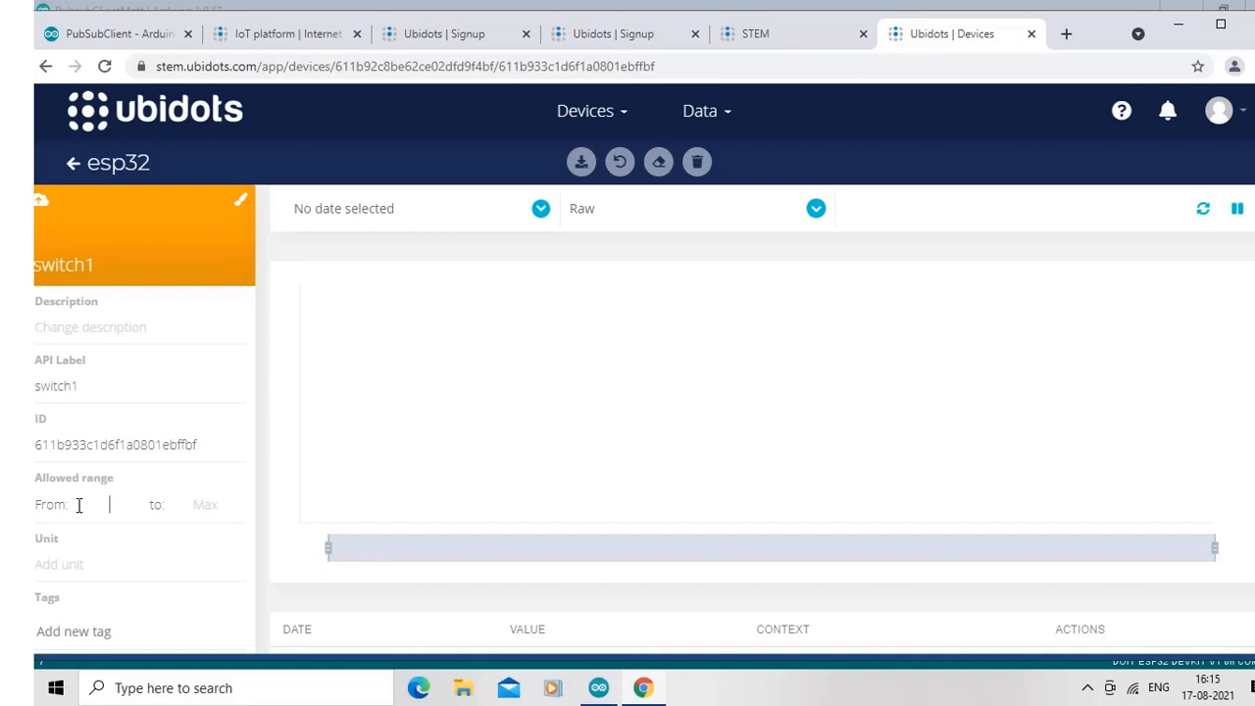
text(0)
click(212, 504)
text(1)
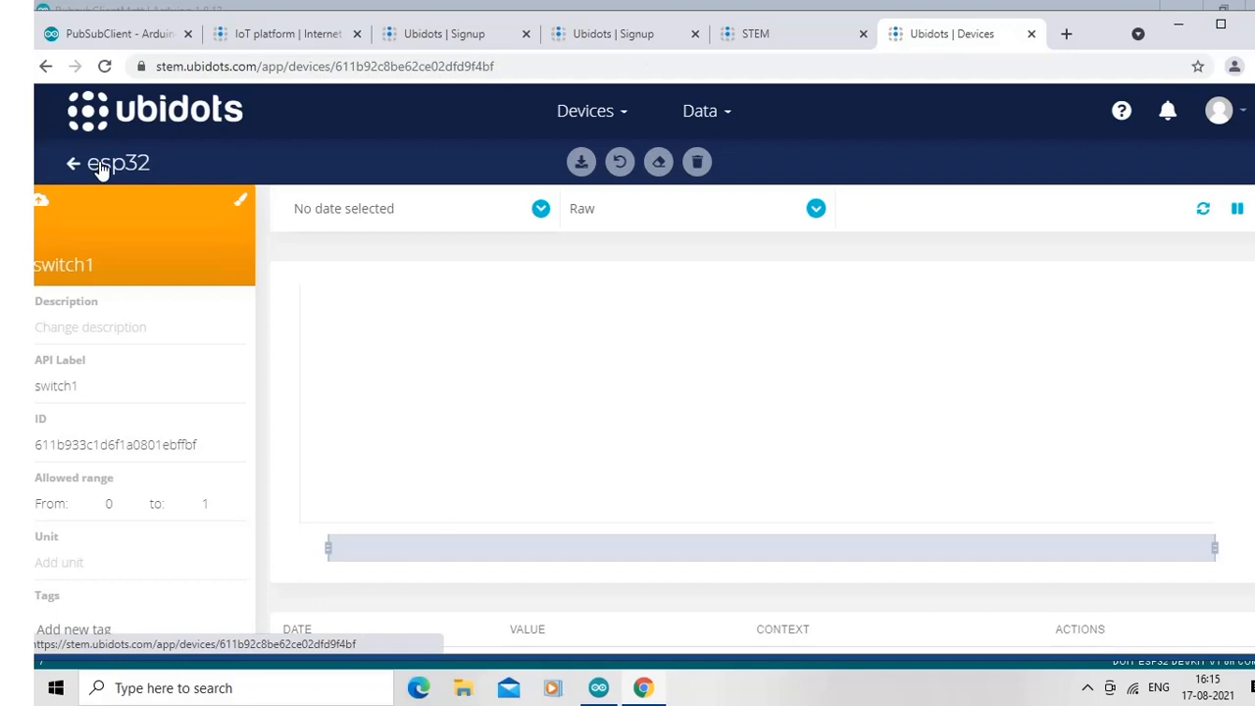
click(71, 163)
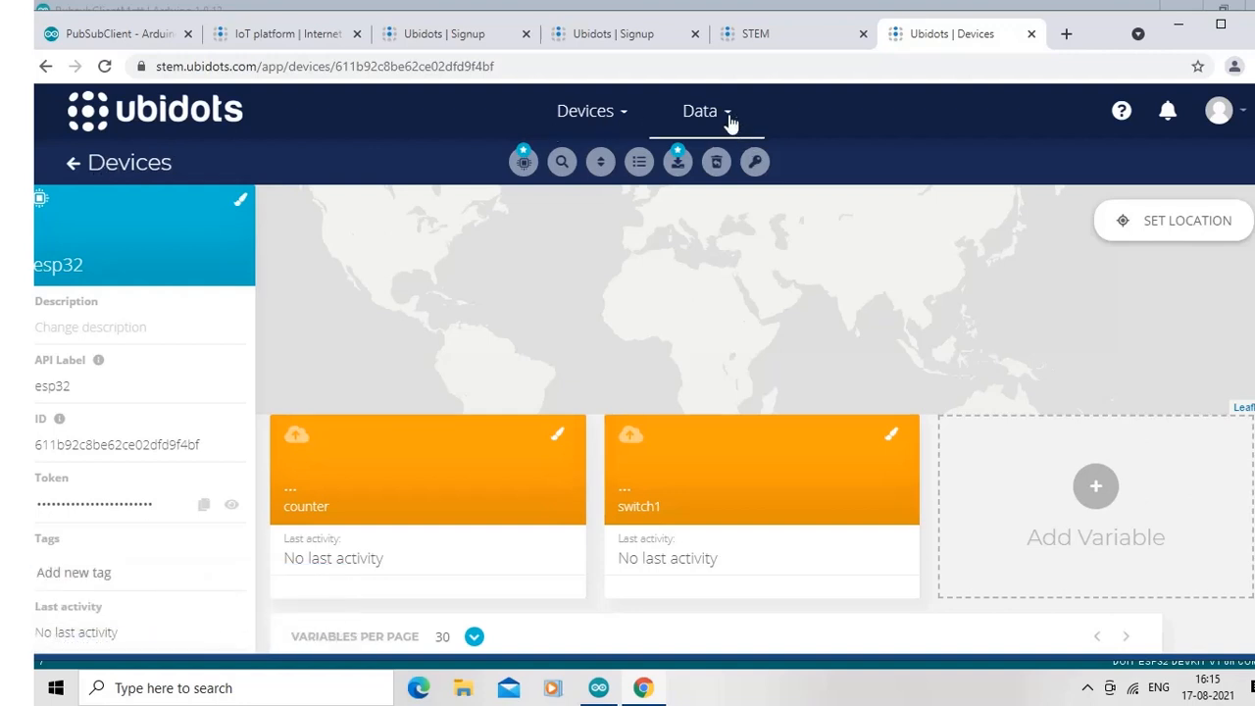
- Go via the Data menu to Dashboards, showing an empty New Dashboard
click(701, 110)
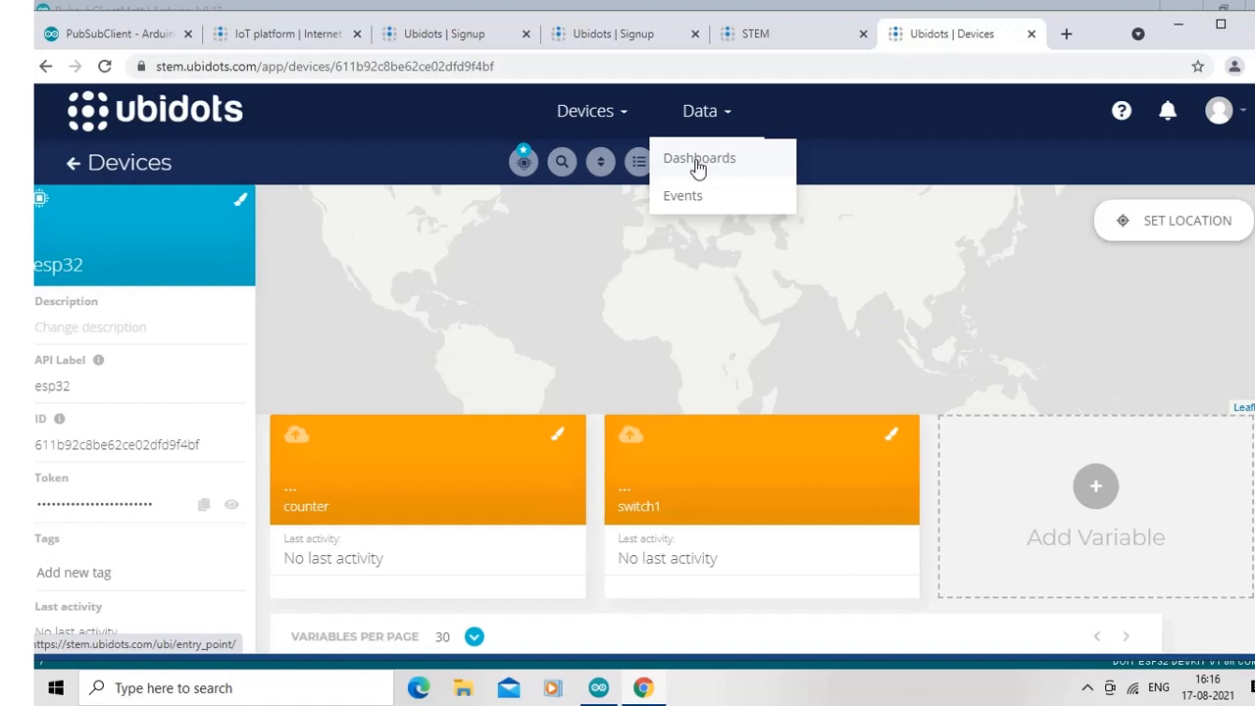
click(699, 157)
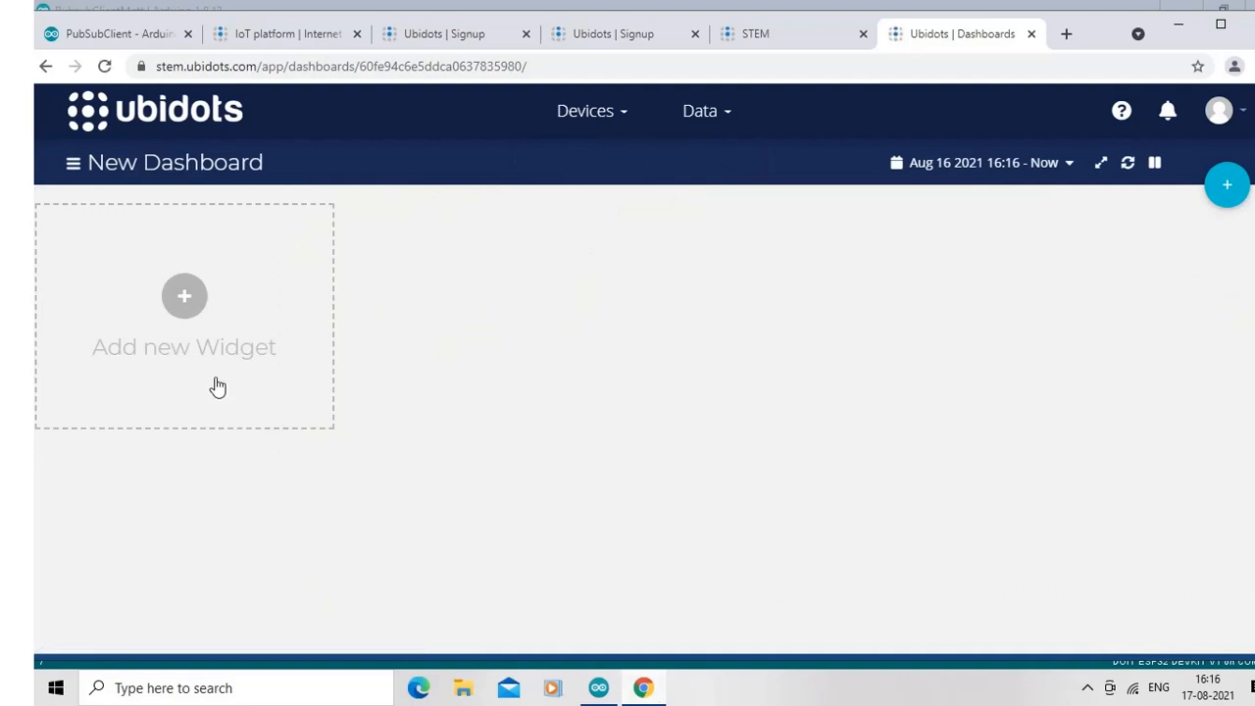
mouse_move(184, 298)
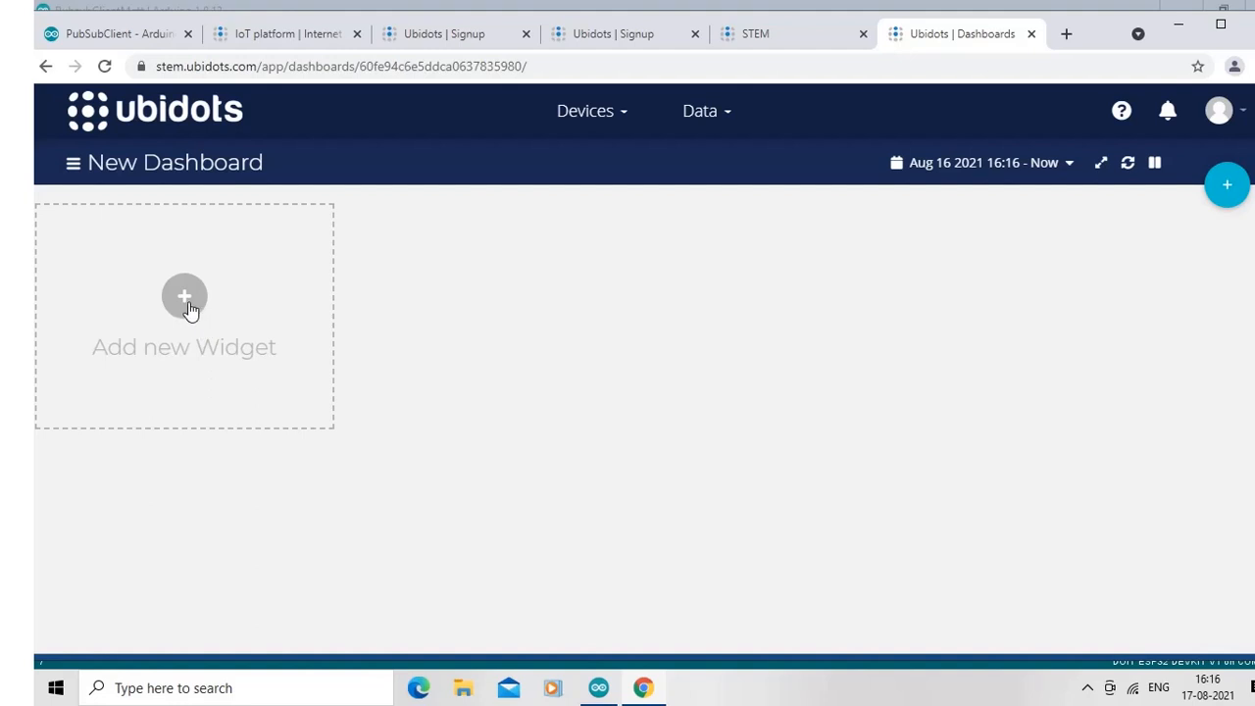
- Add a Gauge widget and start picking its variable from the esp32 device
click(185, 296)
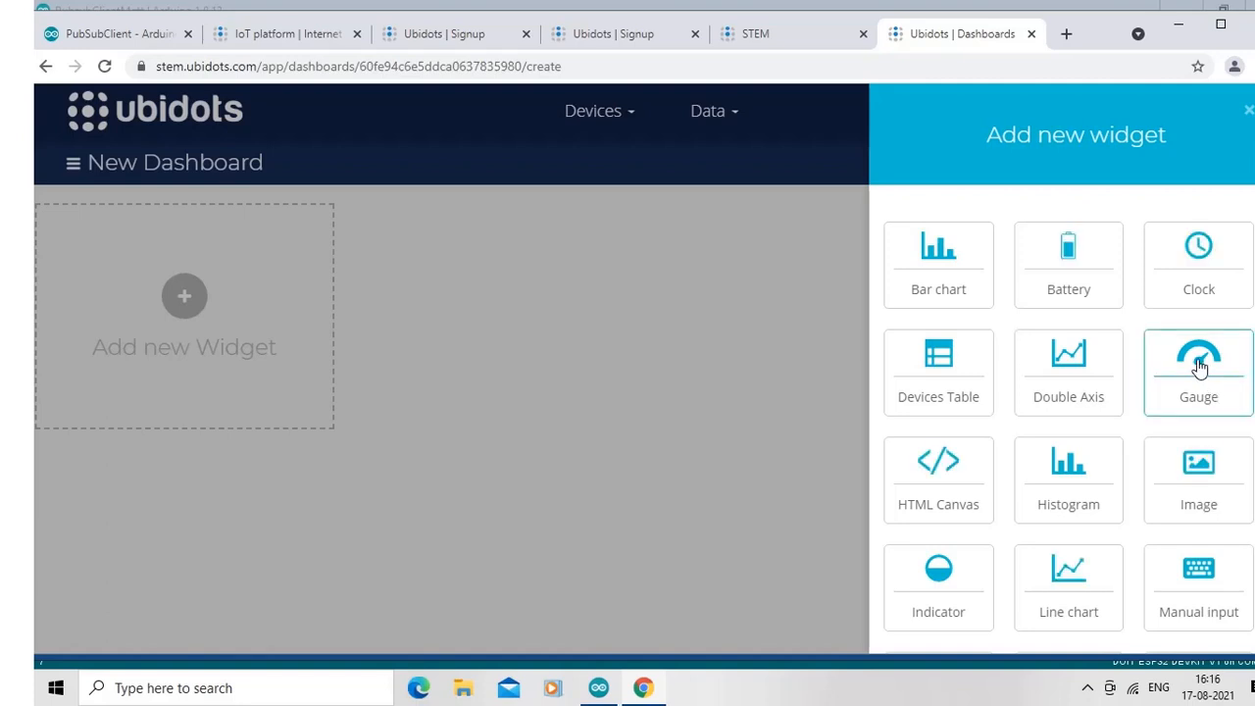
click(1199, 373)
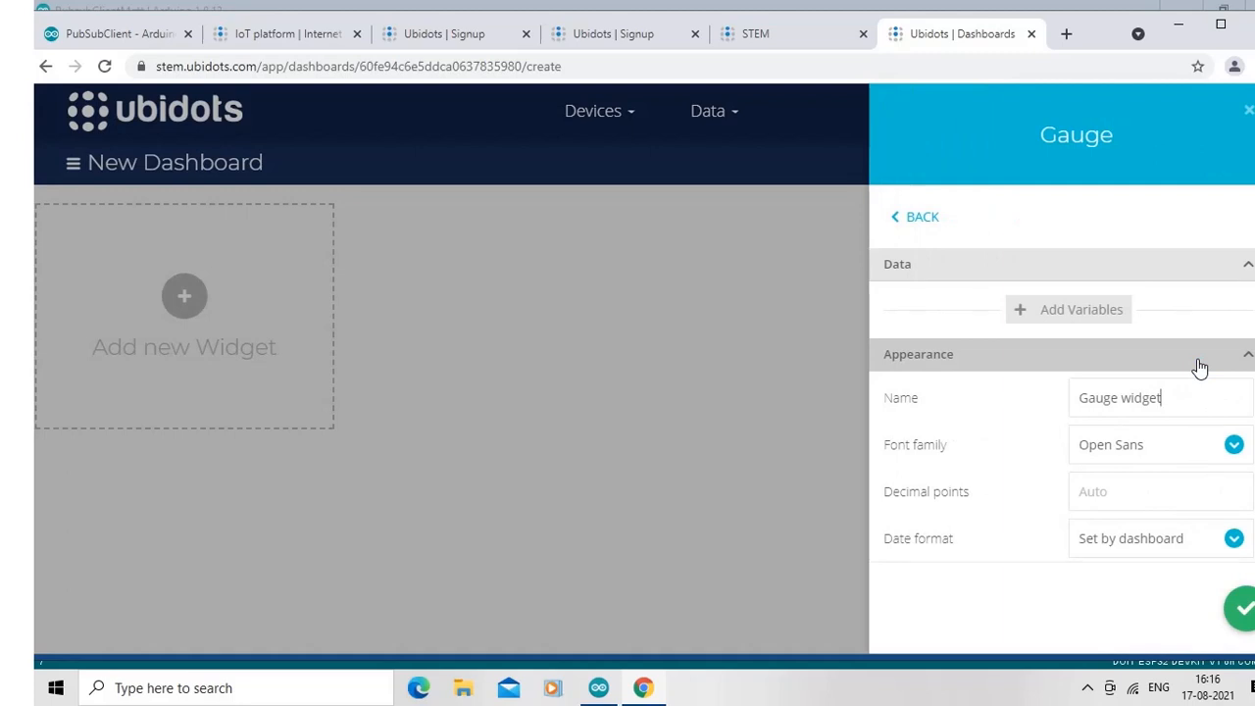
mouse_move(1090, 326)
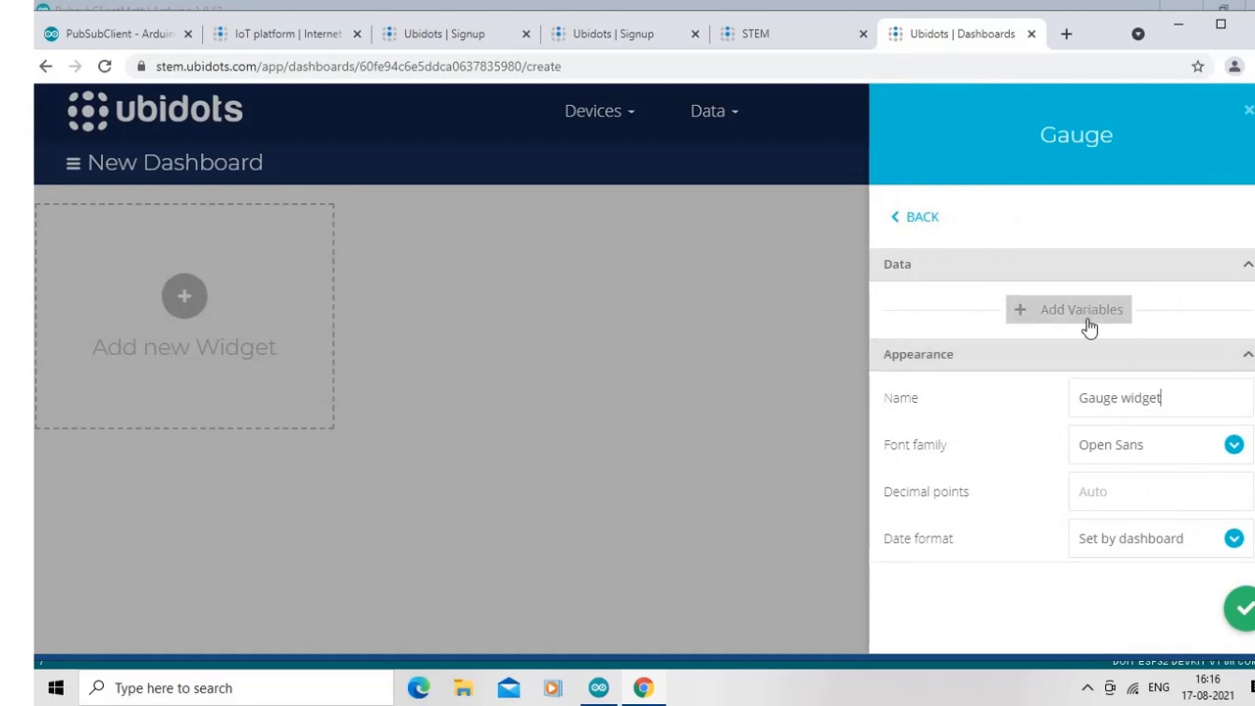
mouse_move(1086, 324)
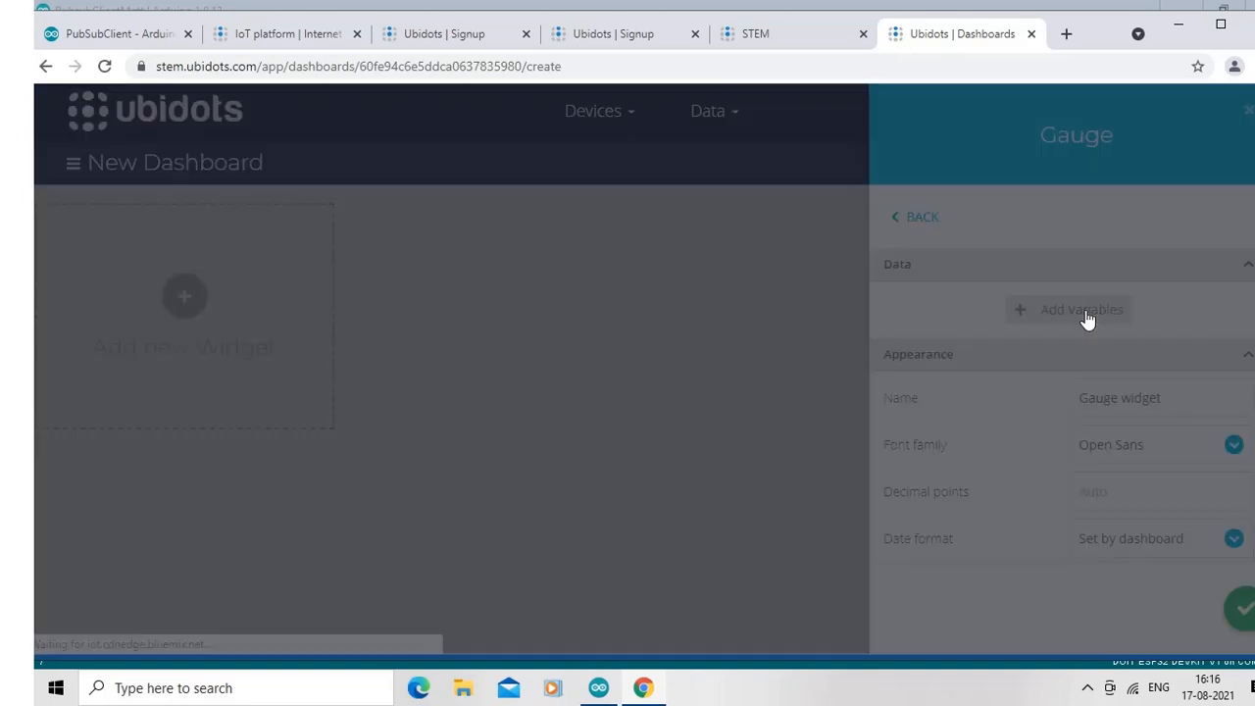
click(1080, 310)
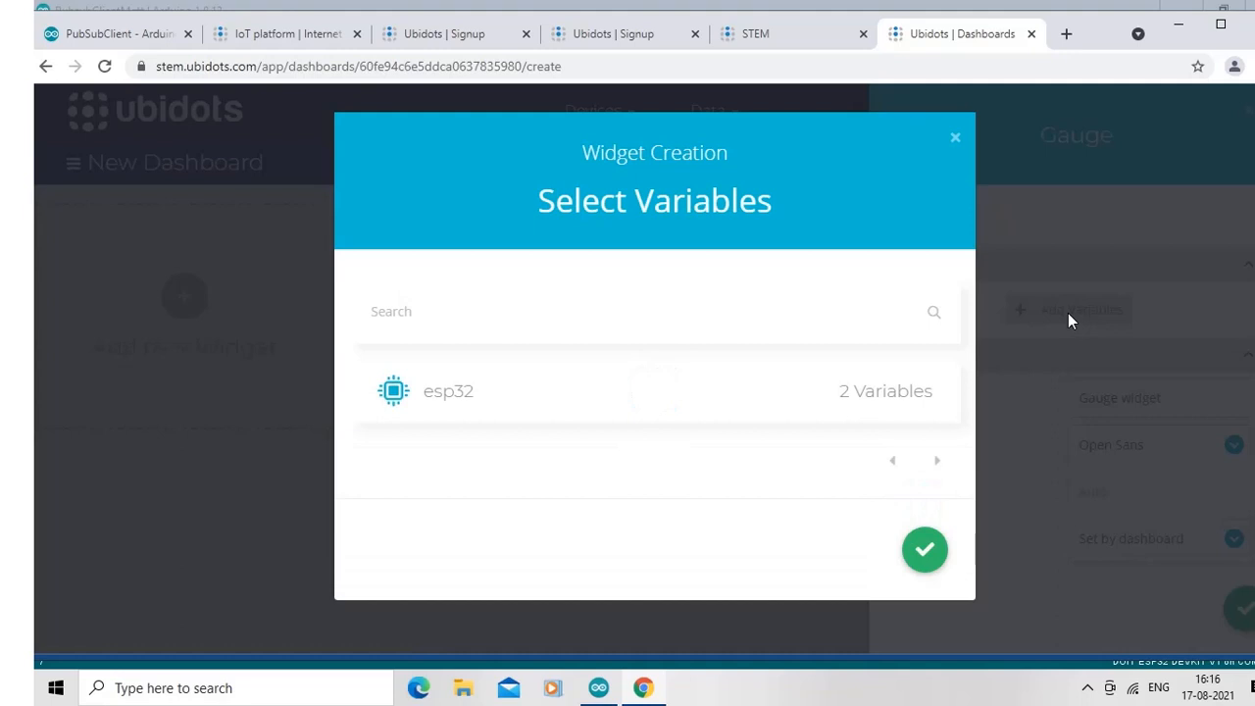
mouse_move(824, 410)
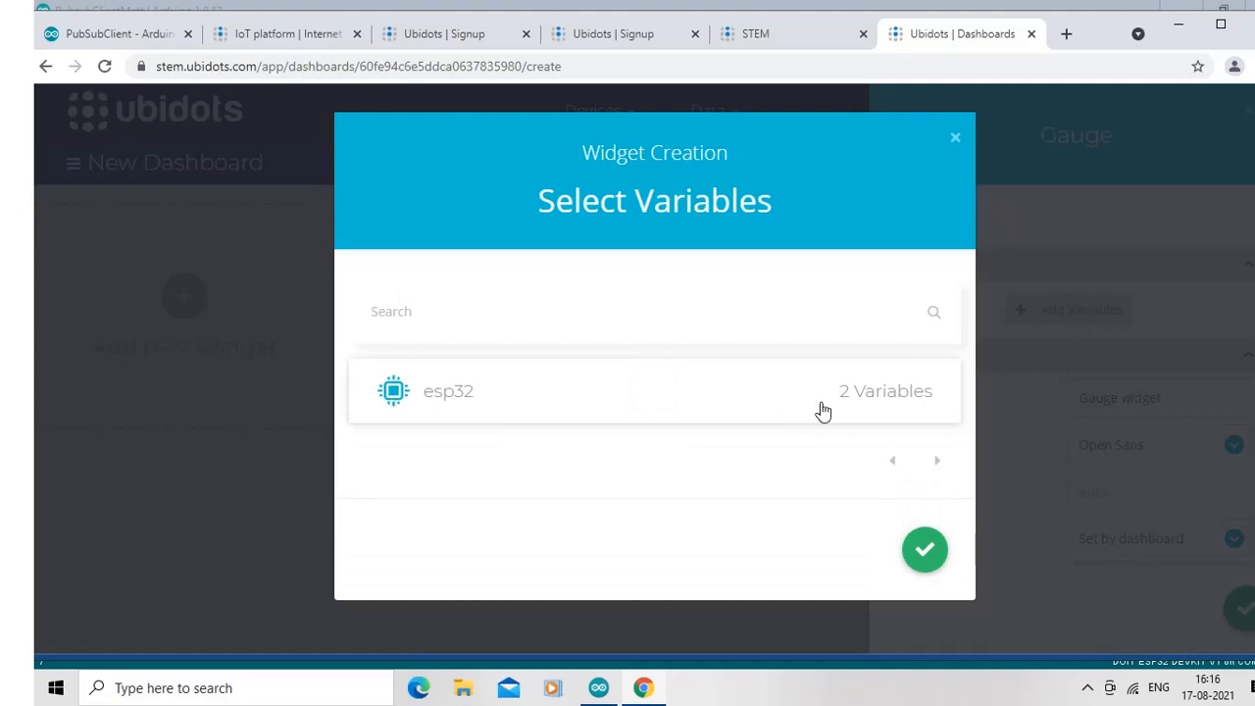
mouse_move(402, 400)
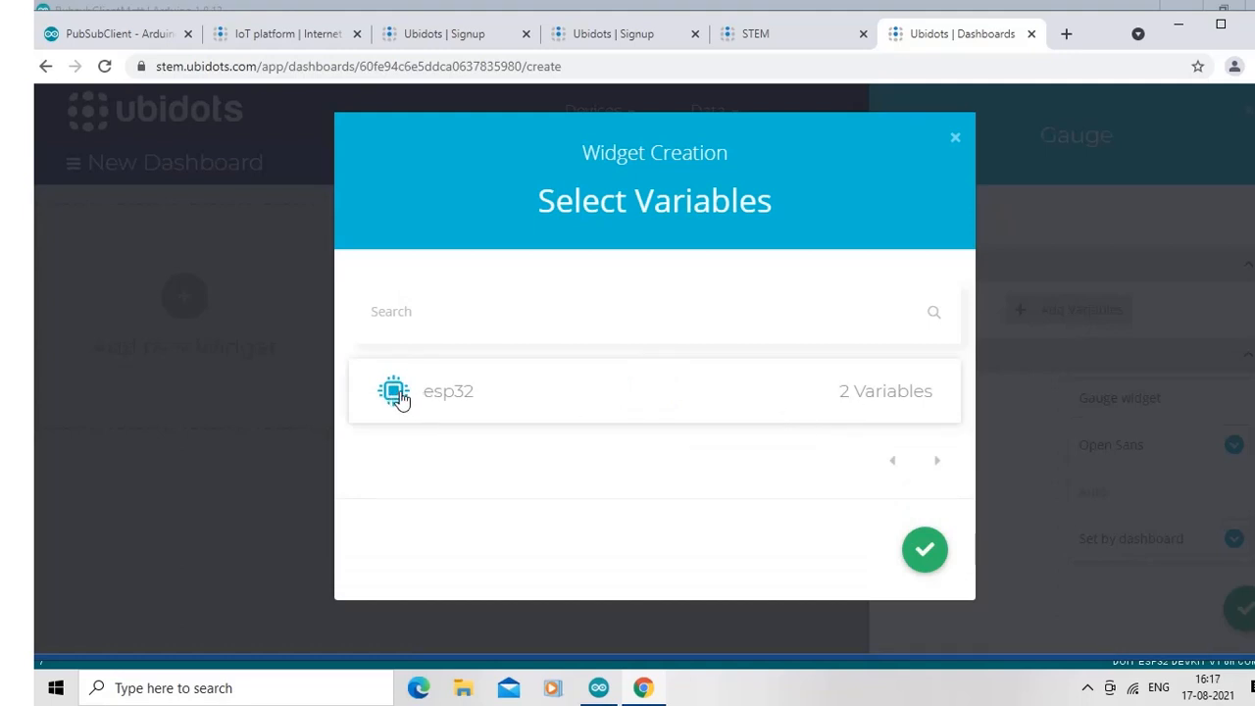
click(448, 391)
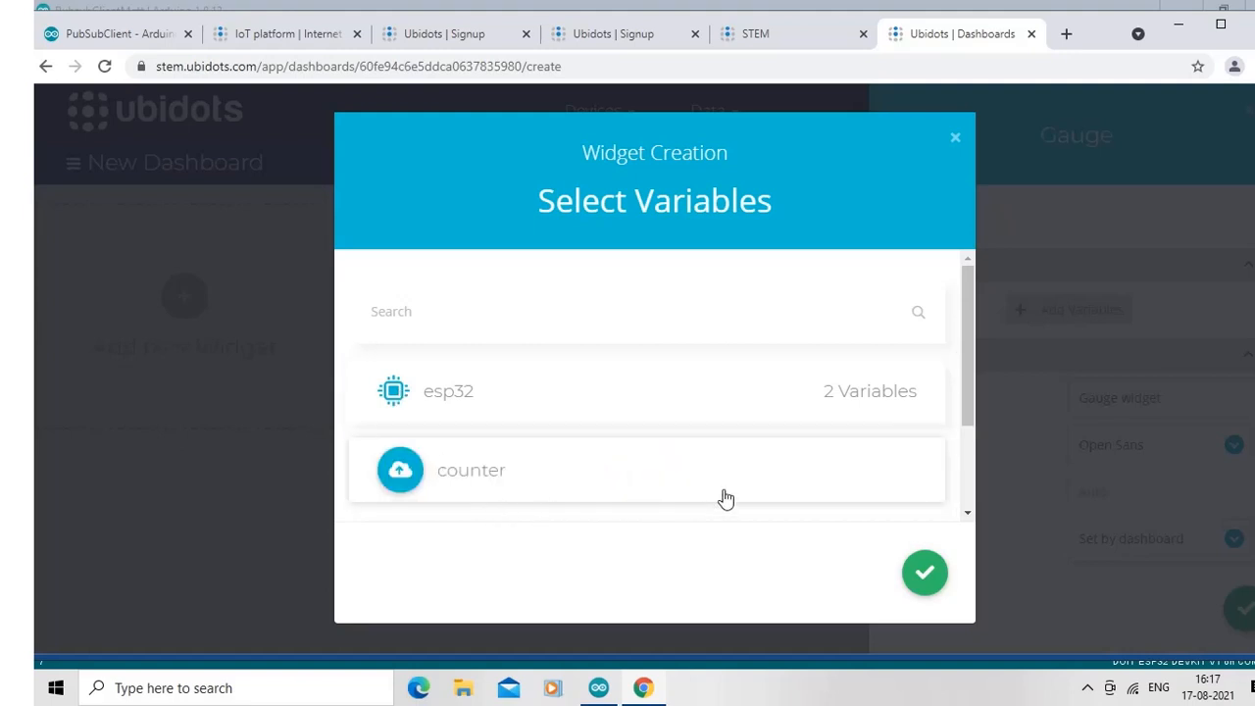
- Link the gauge to esp32's counter variable and save the widget
scroll(down, 3)
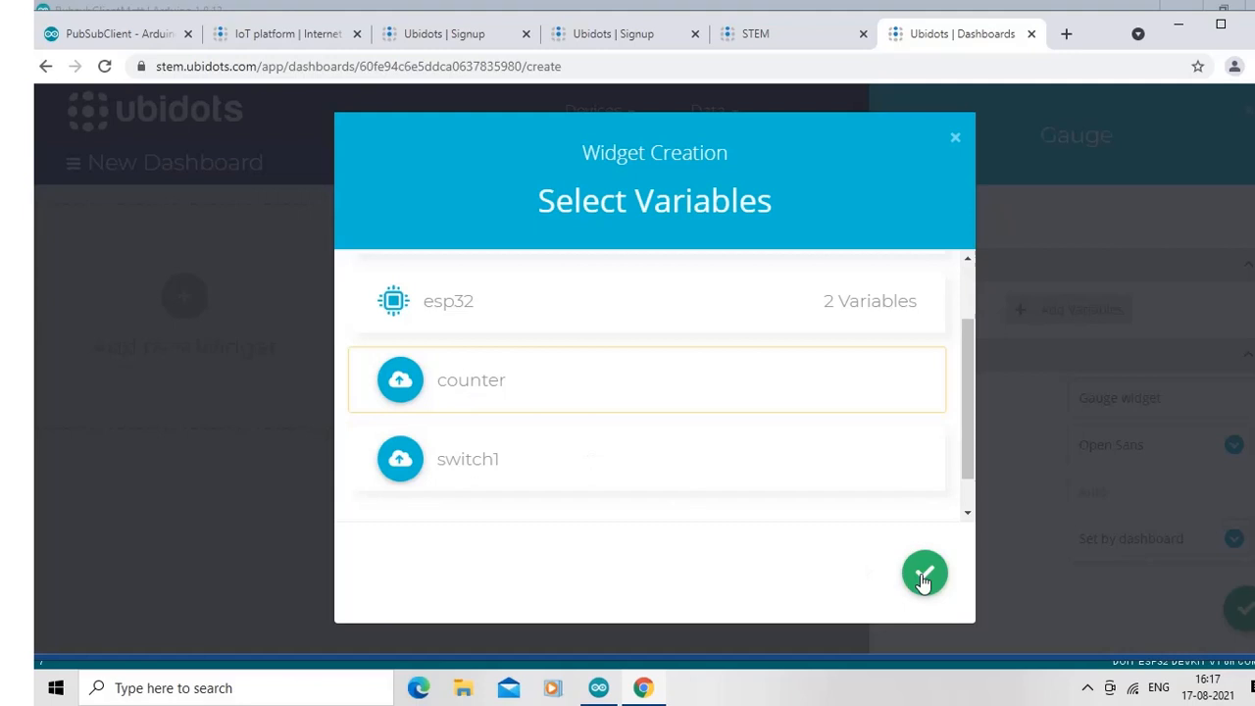
click(924, 573)
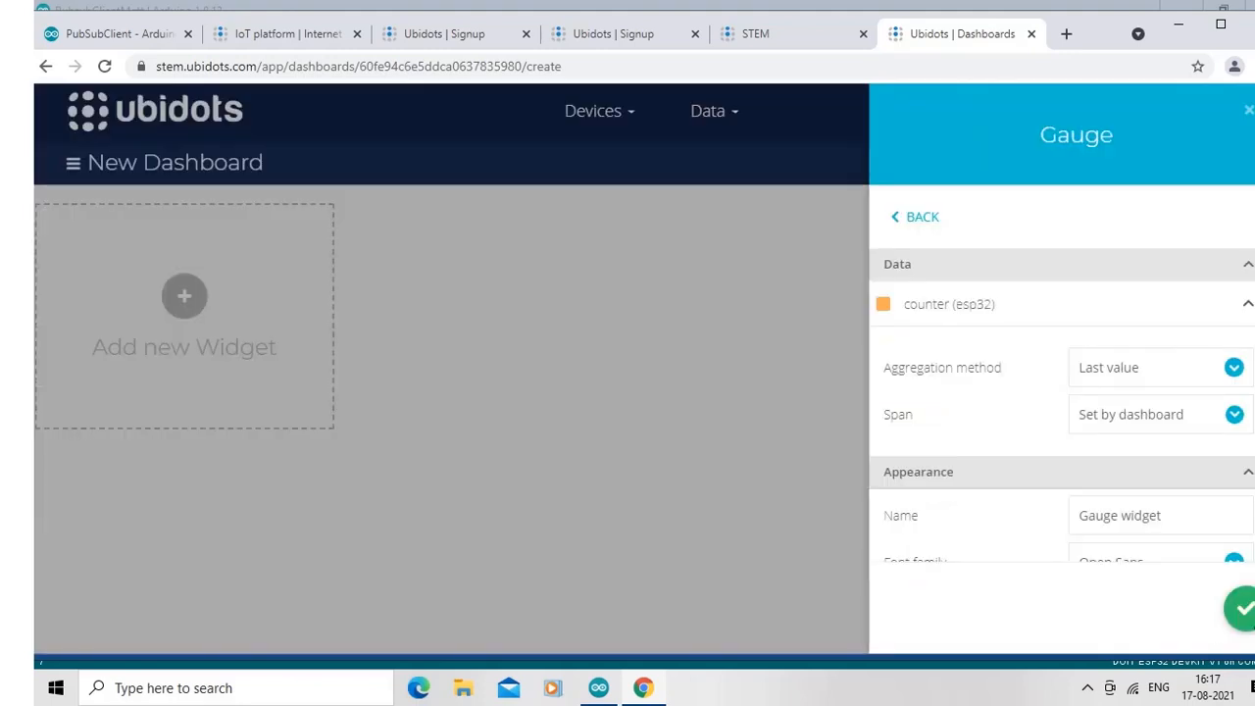
click(1240, 609)
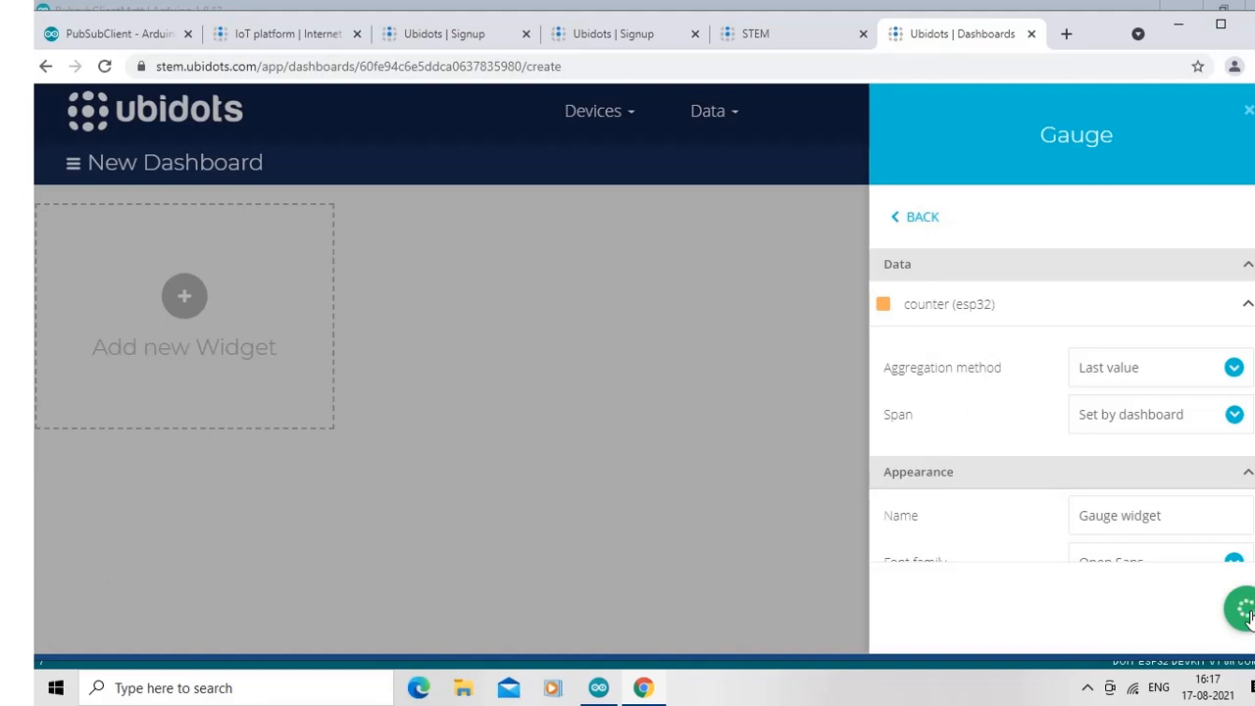
click(1236, 609)
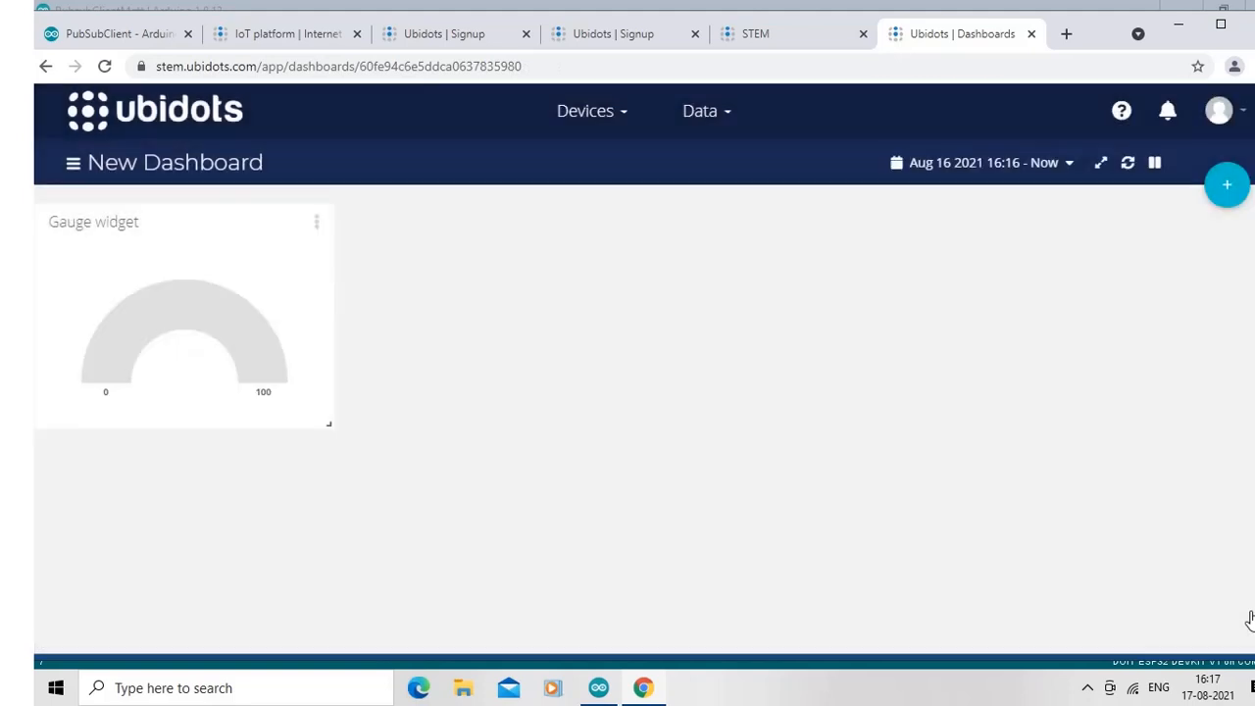
mouse_move(812, 498)
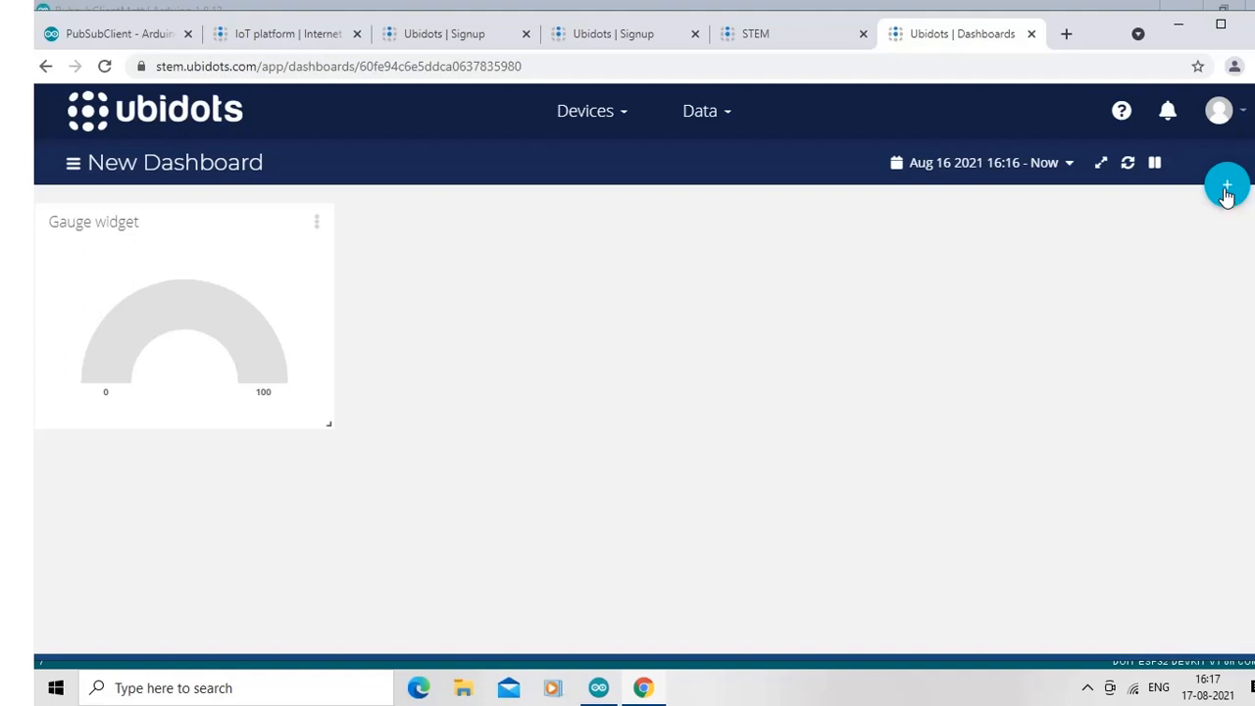
- Add a new widget and choose Switch from the widget list
click(1228, 185)
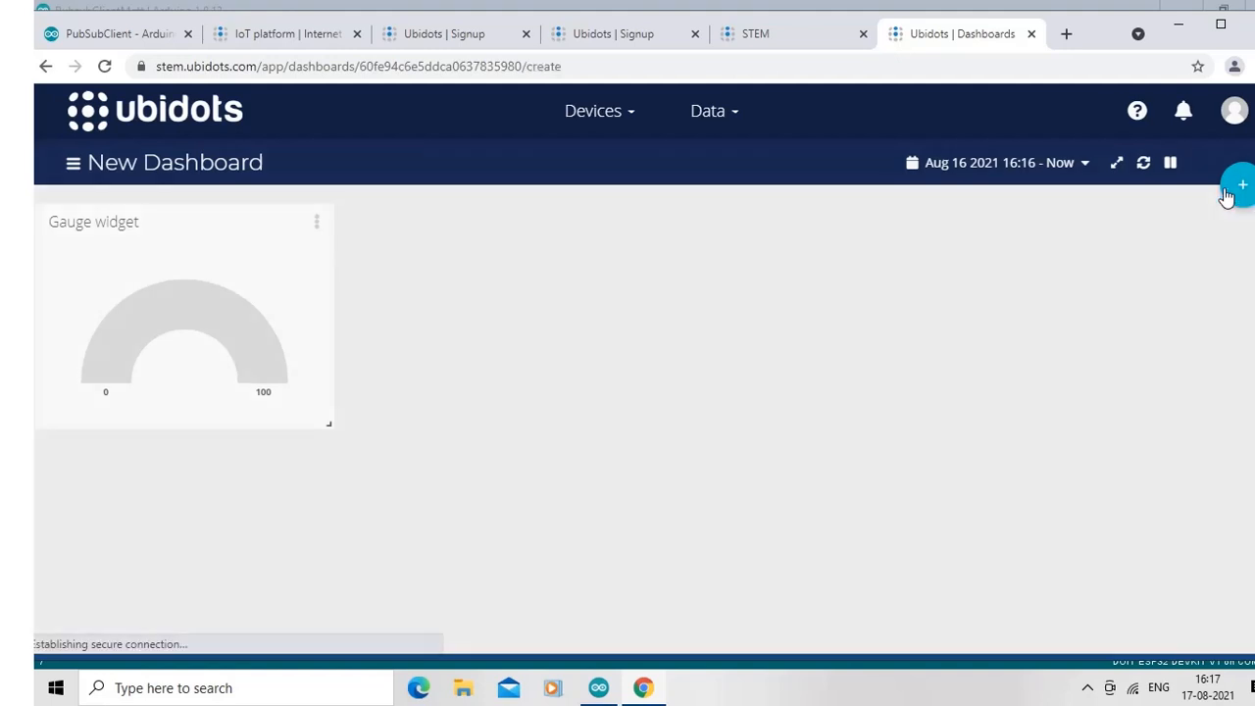
click(1240, 184)
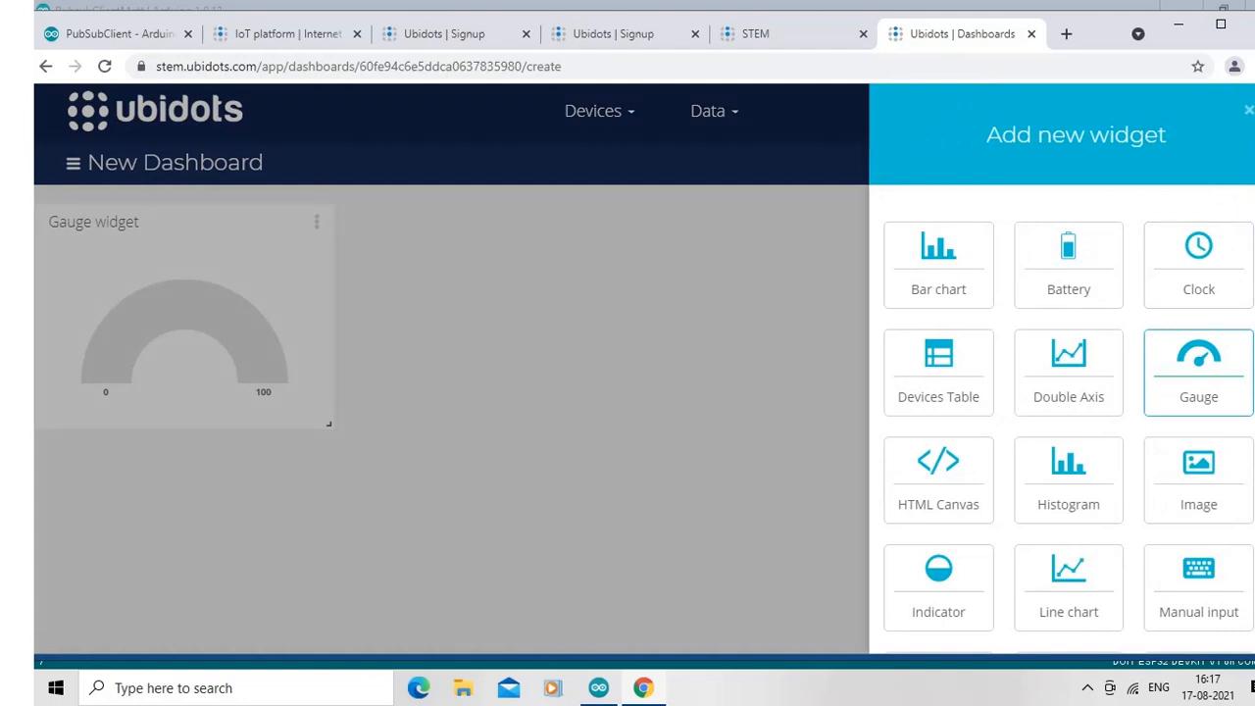
scroll(down, 3)
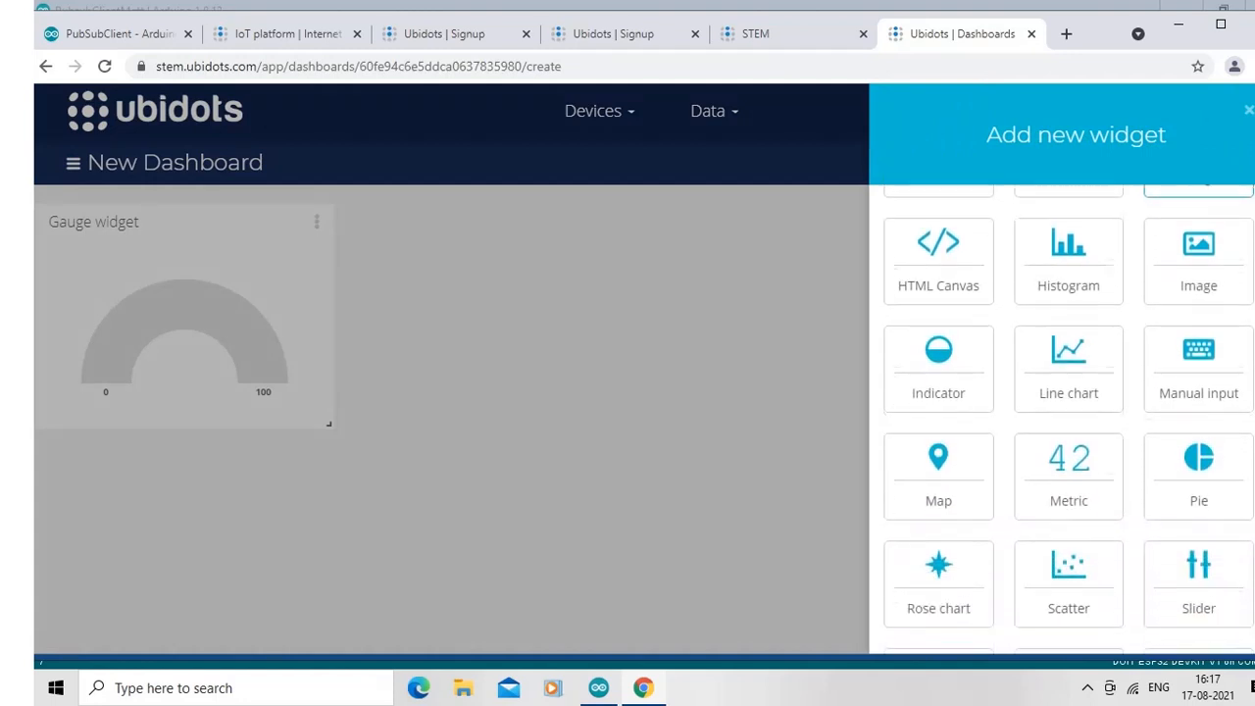
scroll(down, 3)
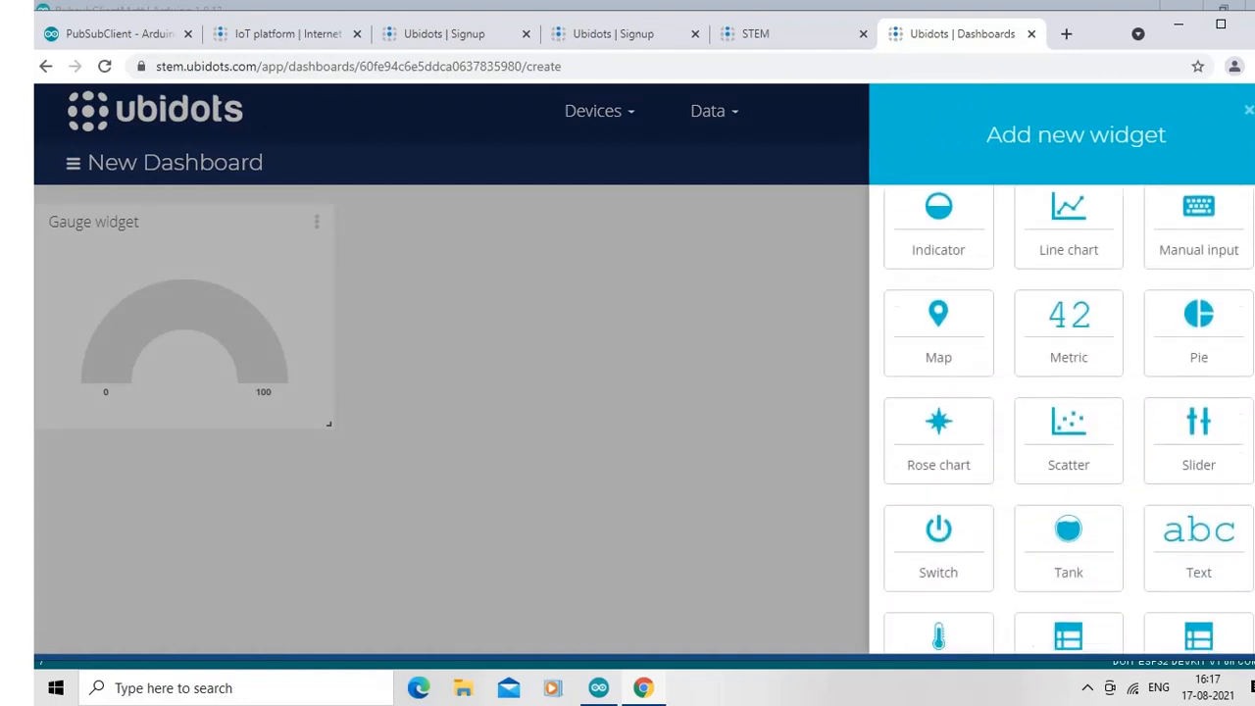
scroll(down, 3)
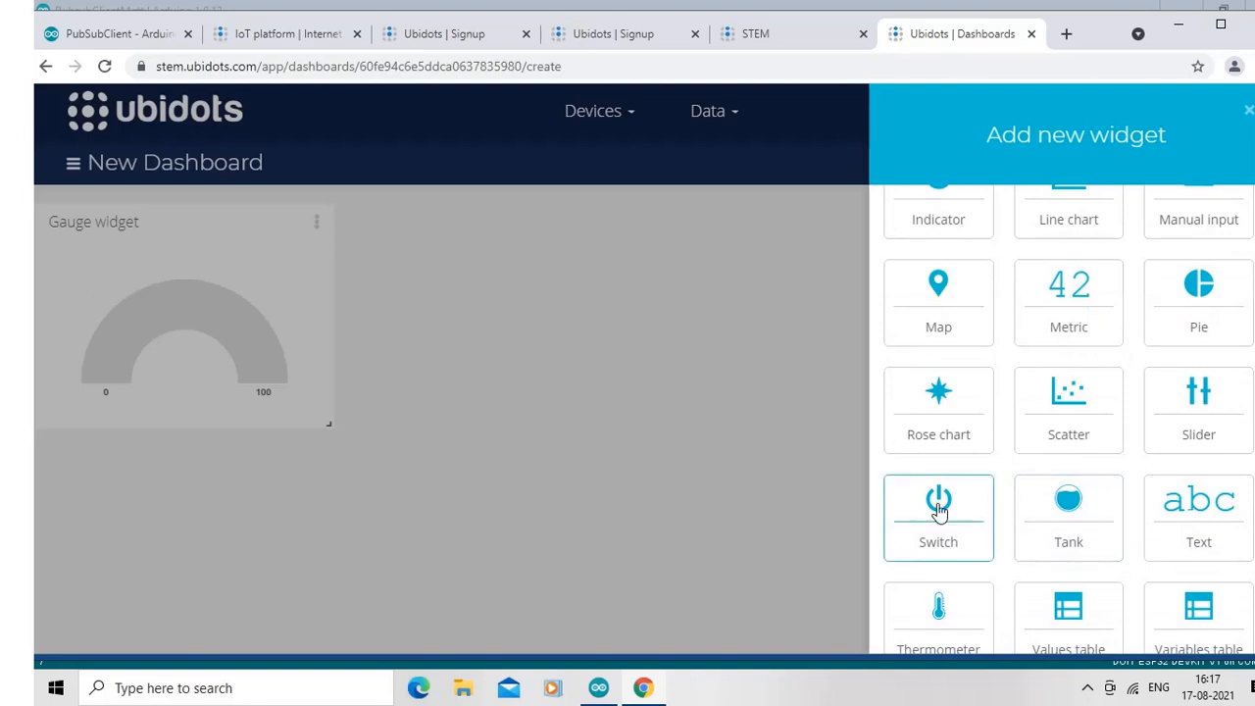
click(937, 518)
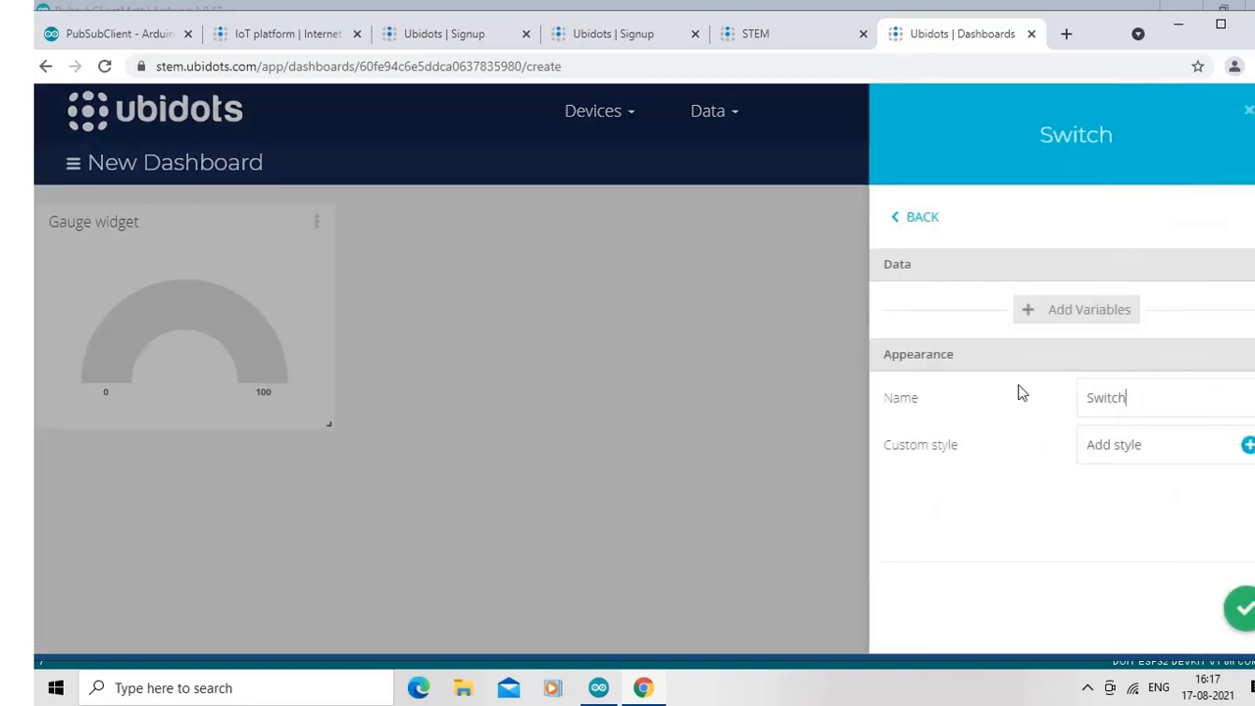
mouse_move(1091, 322)
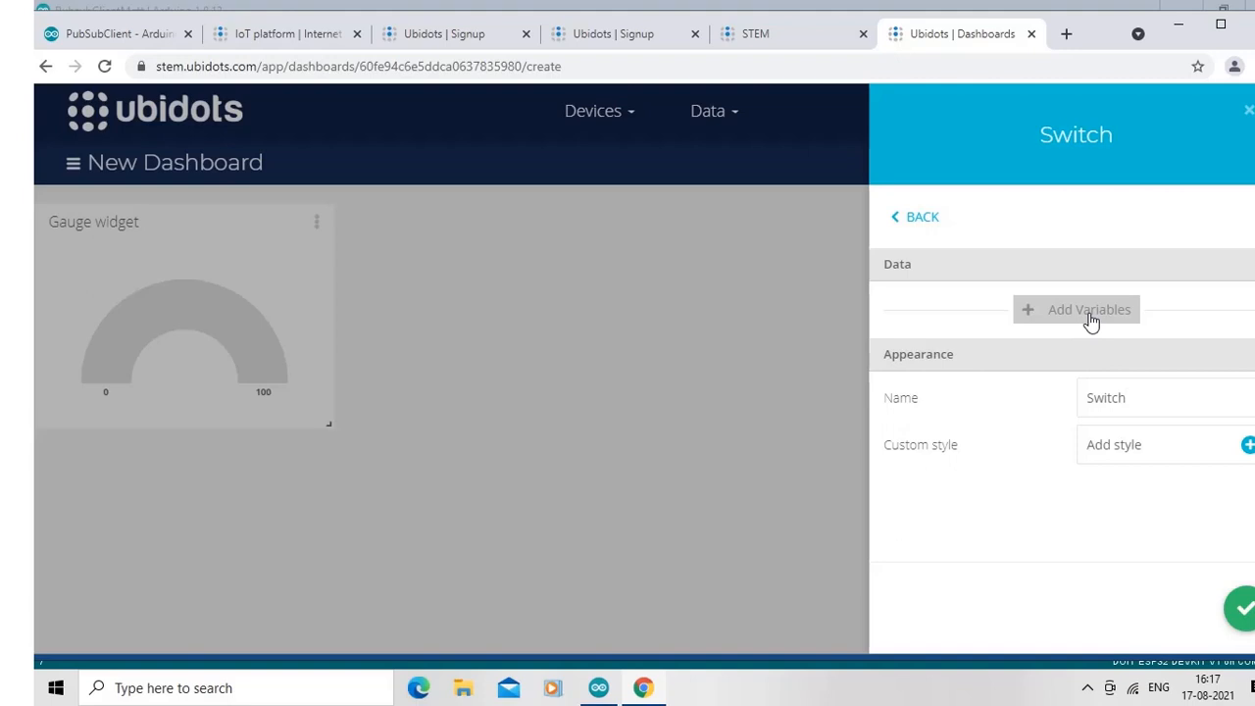
- Link the switch widget to the esp32 device's switch1 variable
click(1088, 309)
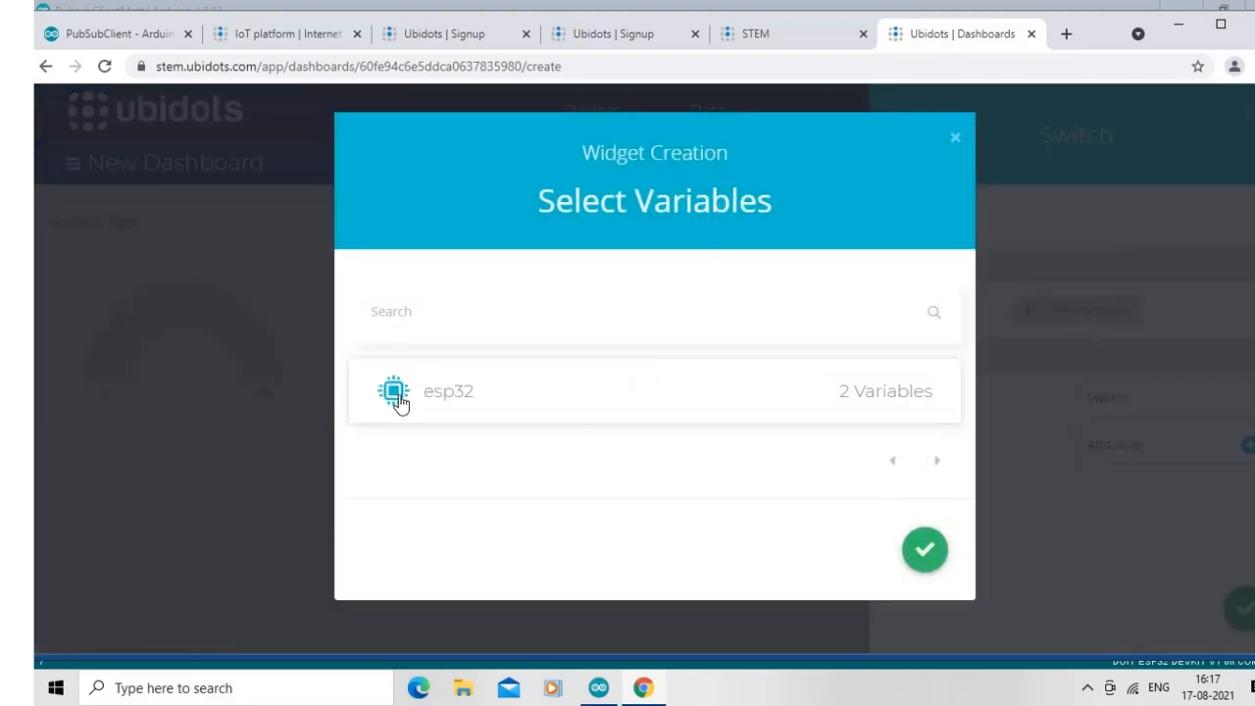
click(447, 392)
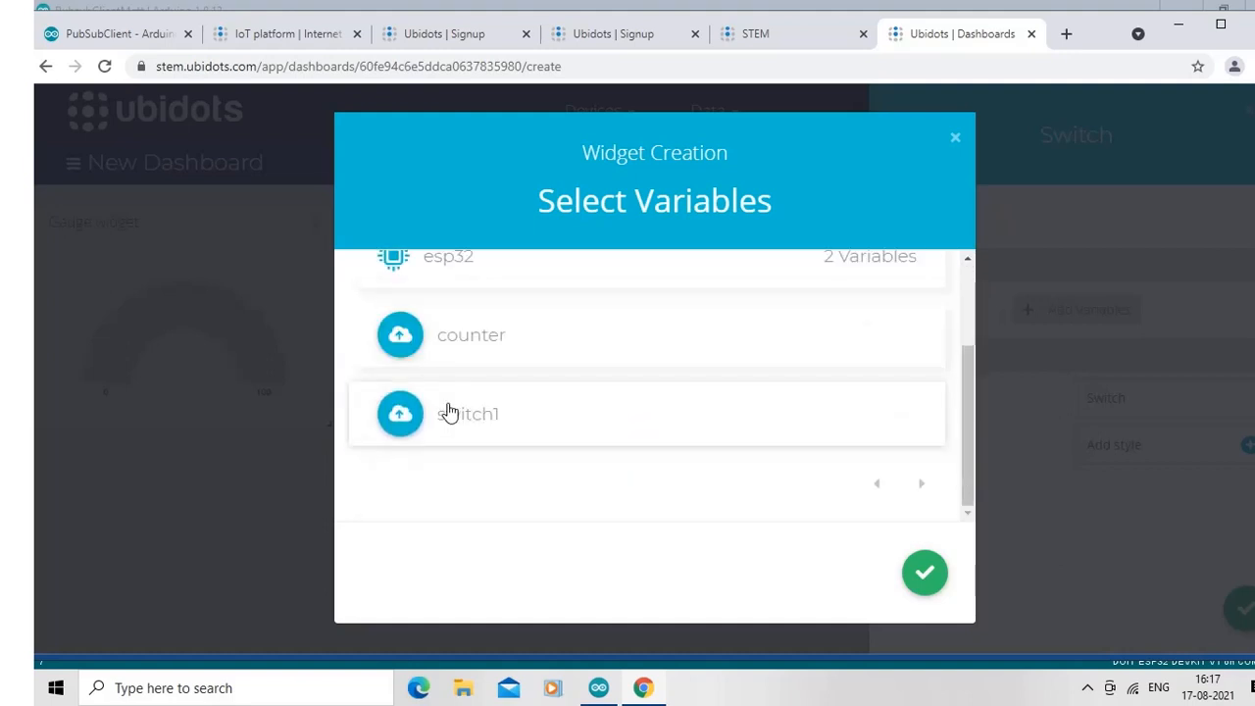
click(469, 412)
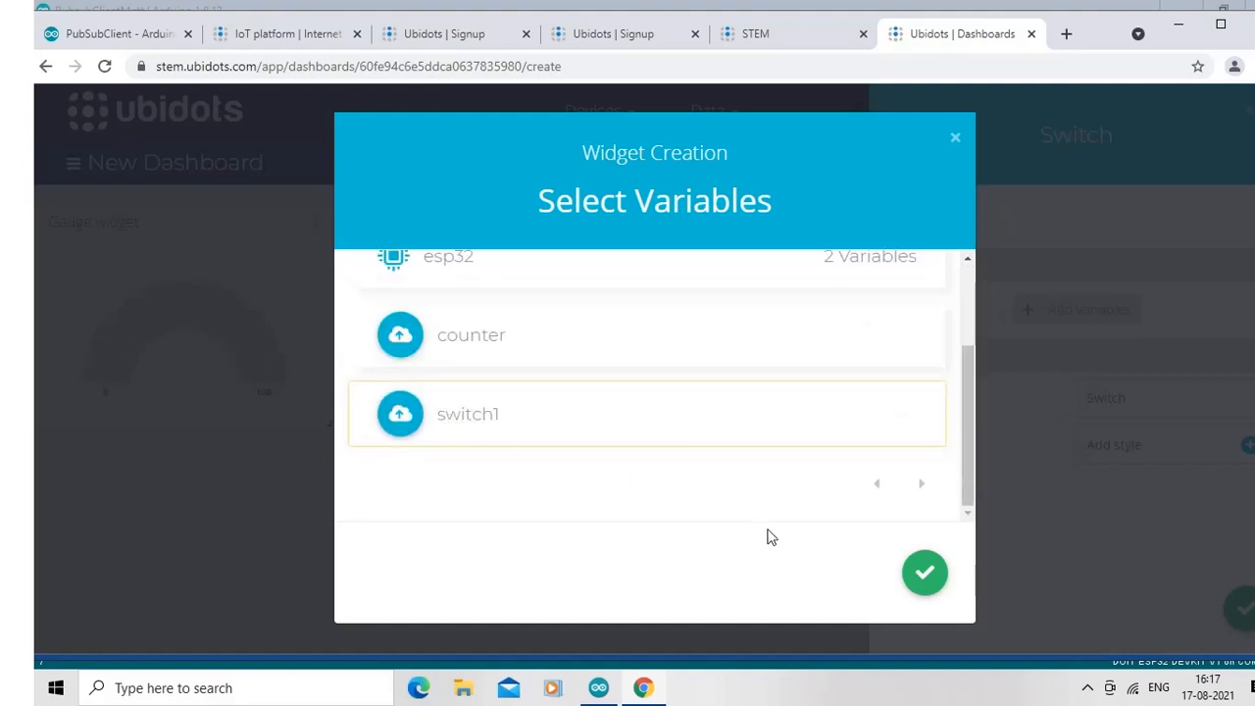
mouse_move(924, 573)
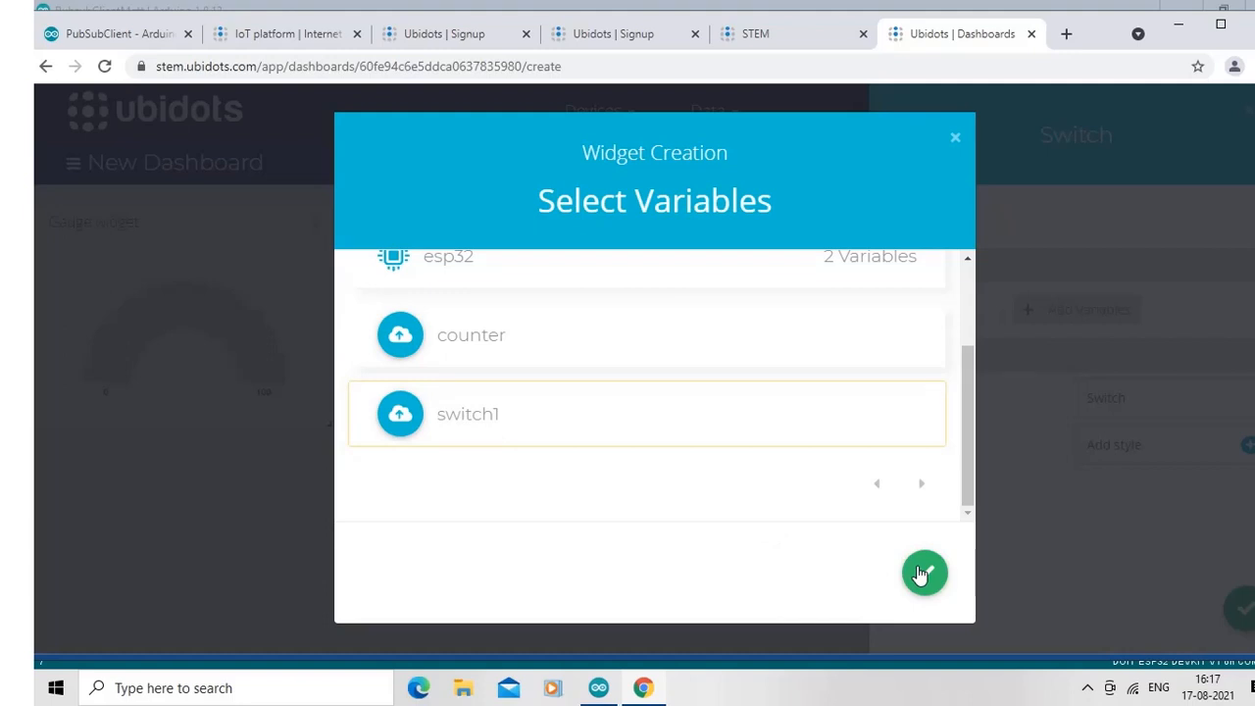
click(922, 573)
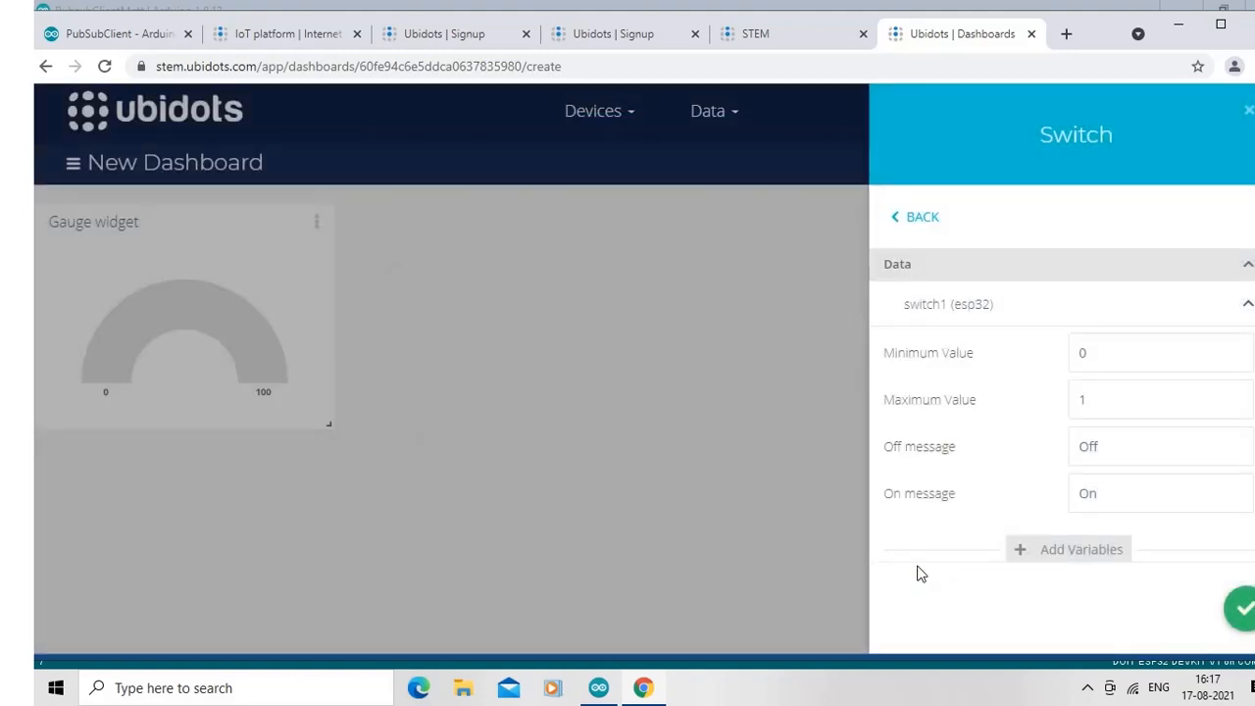
mouse_move(1165, 618)
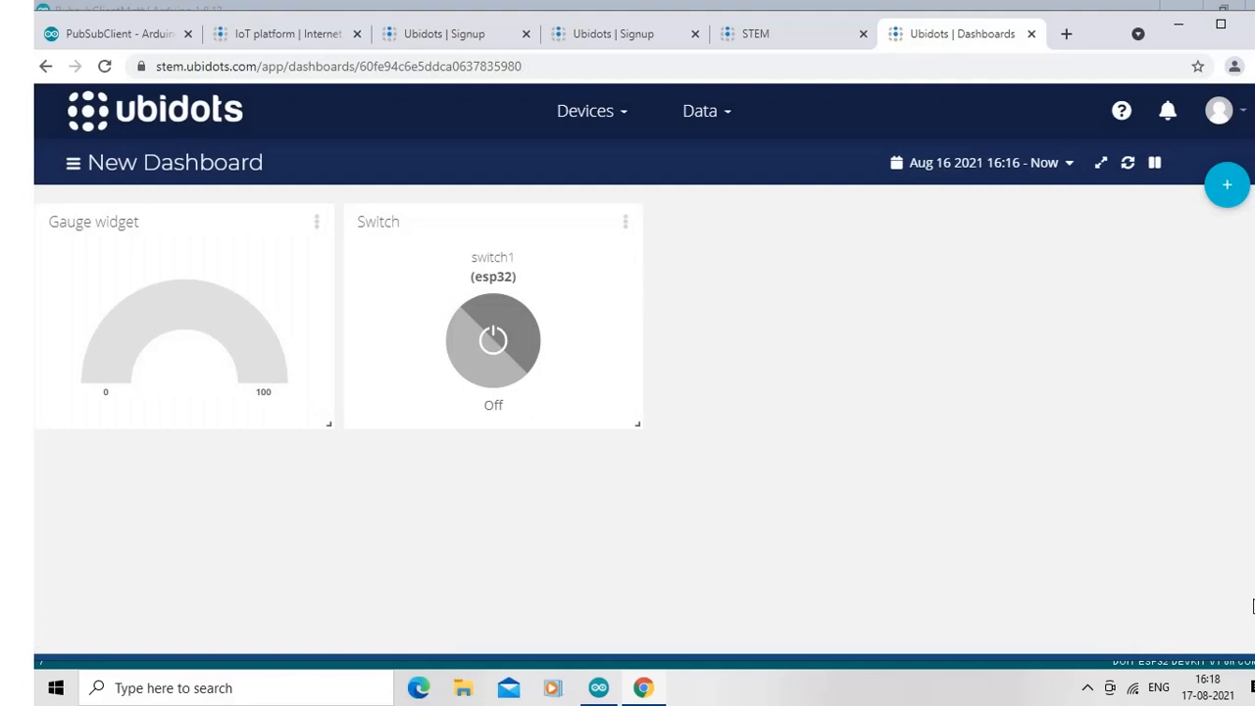
mouse_move(1250, 584)
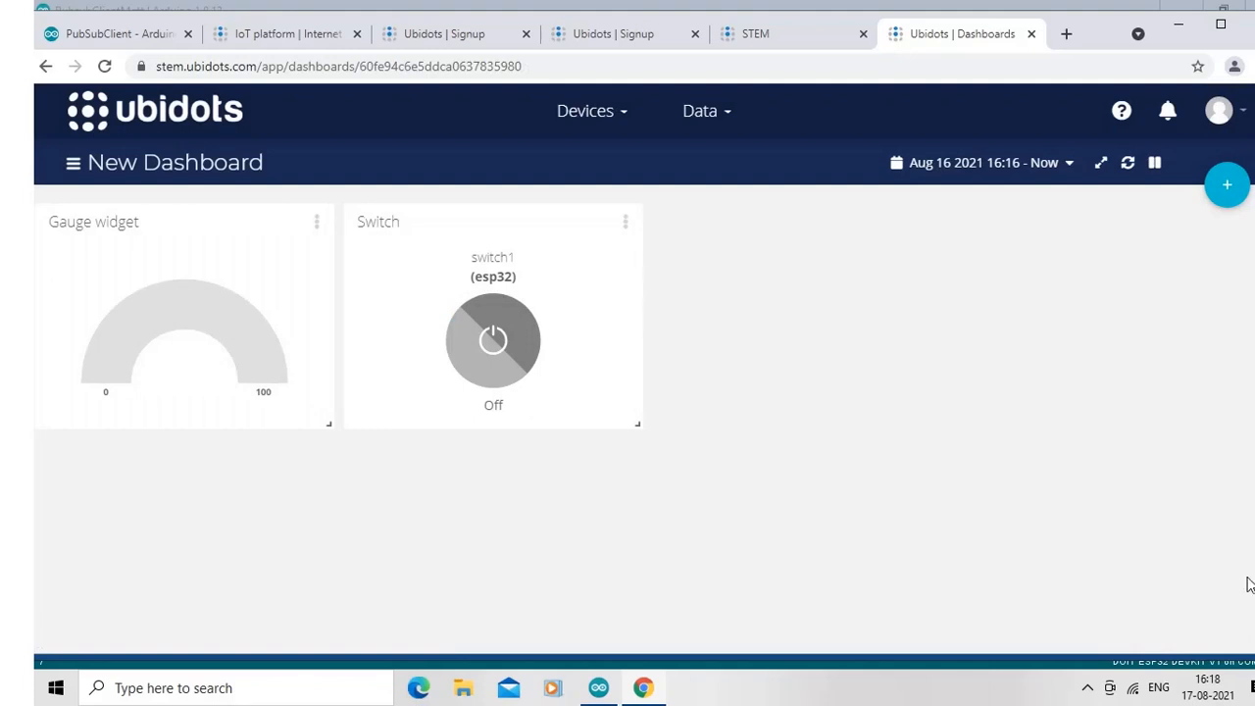
mouse_move(598, 686)
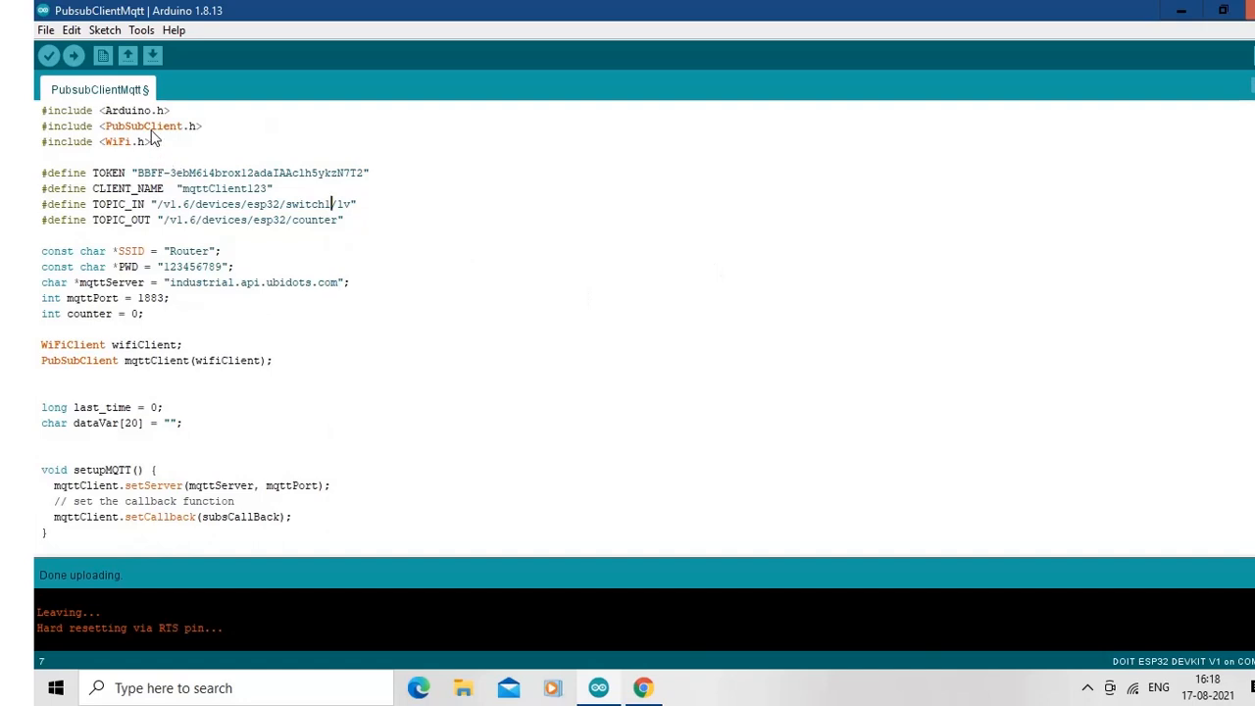
mouse_move(644, 686)
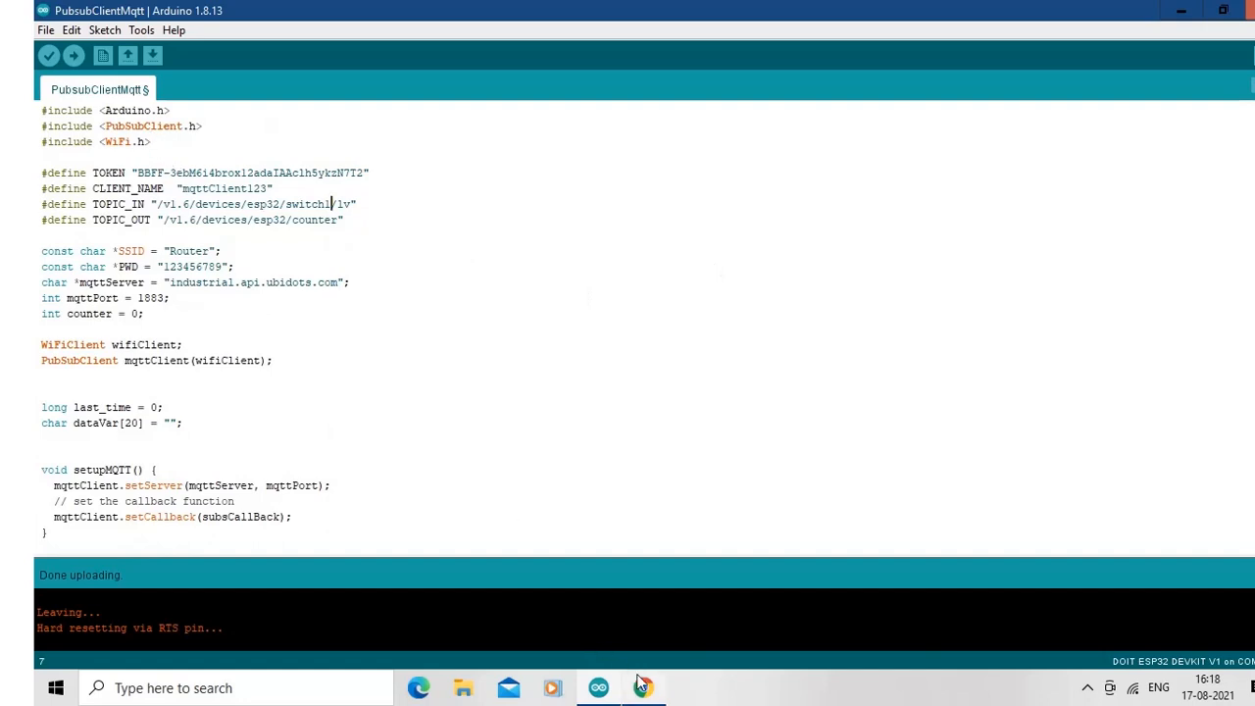
- Switch from the Arduino IDE to the browser showing the Ubidots dashboard
click(644, 686)
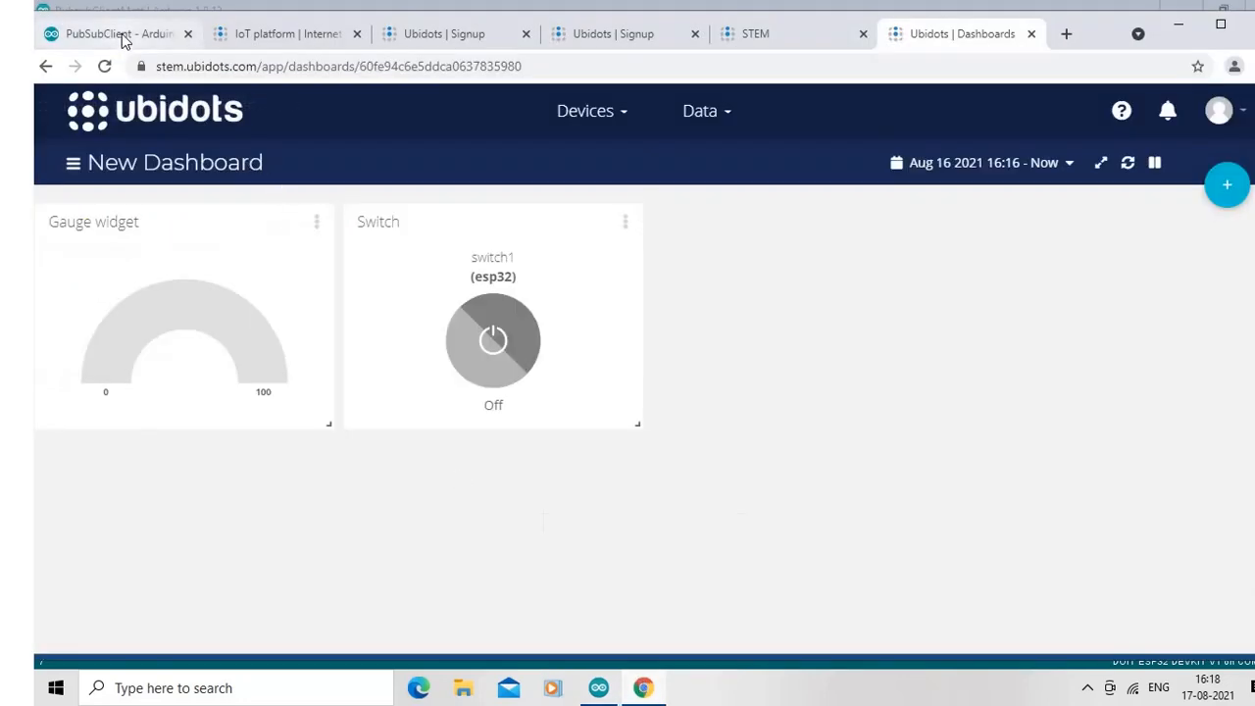
- Review the PubSubClient reference page down to its Releases list, then return to the Arduino sketch
click(108, 34)
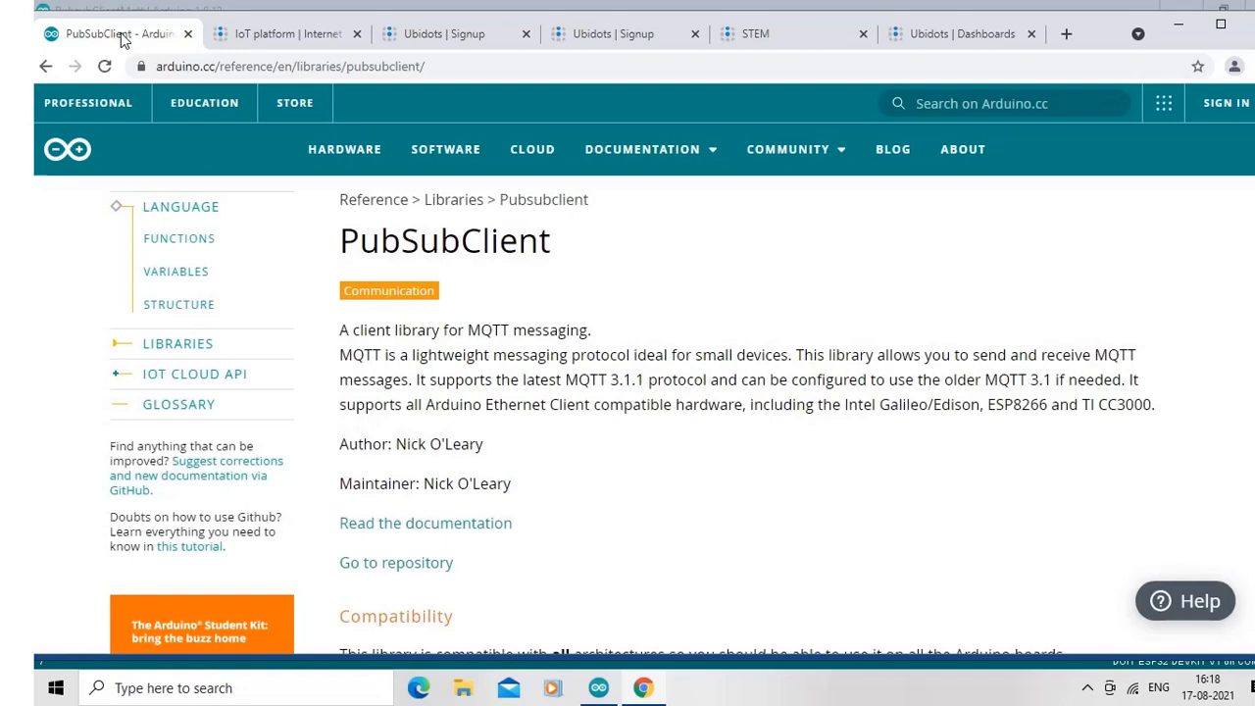
mouse_move(1127, 217)
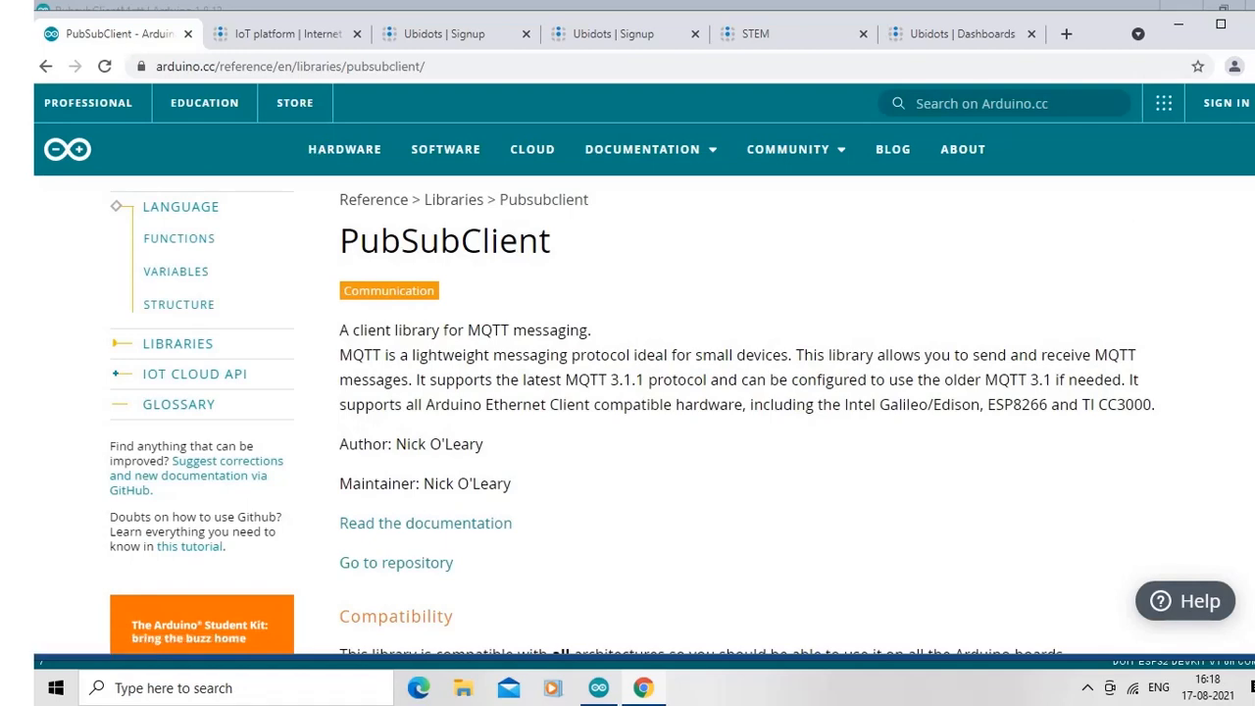
scroll(down, 3)
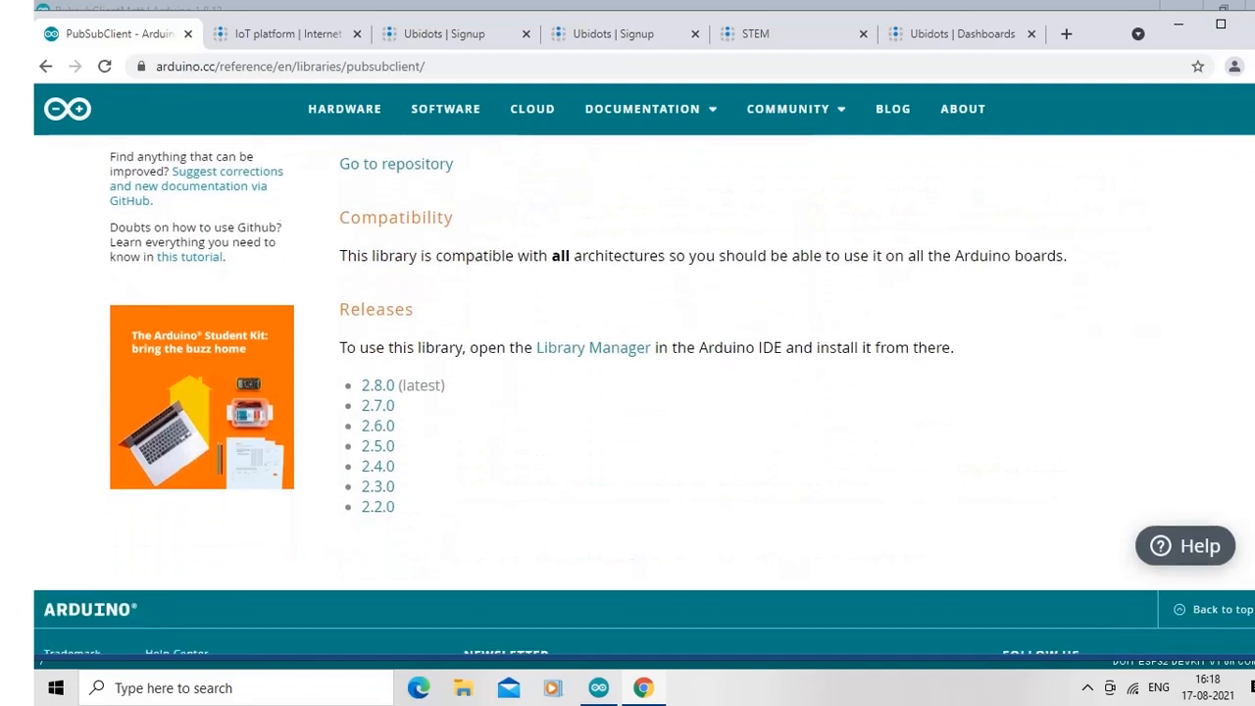
scroll(down, 3)
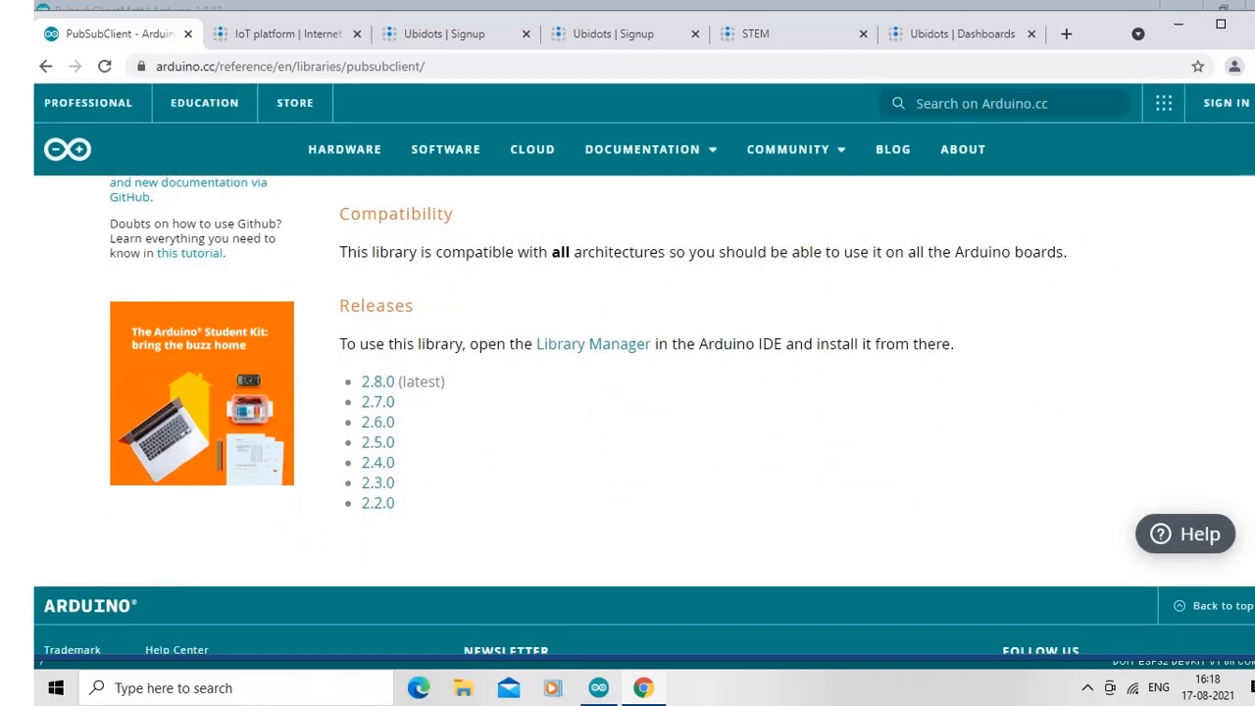
scroll(down, 3)
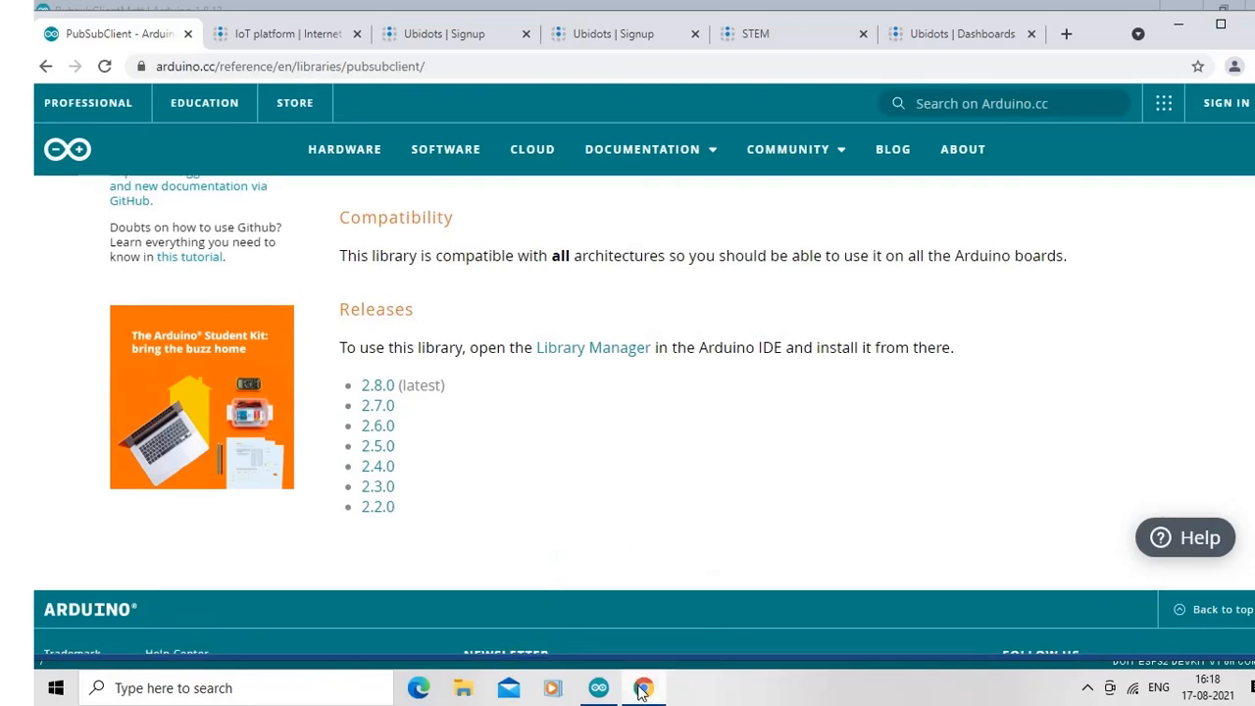
click(597, 687)
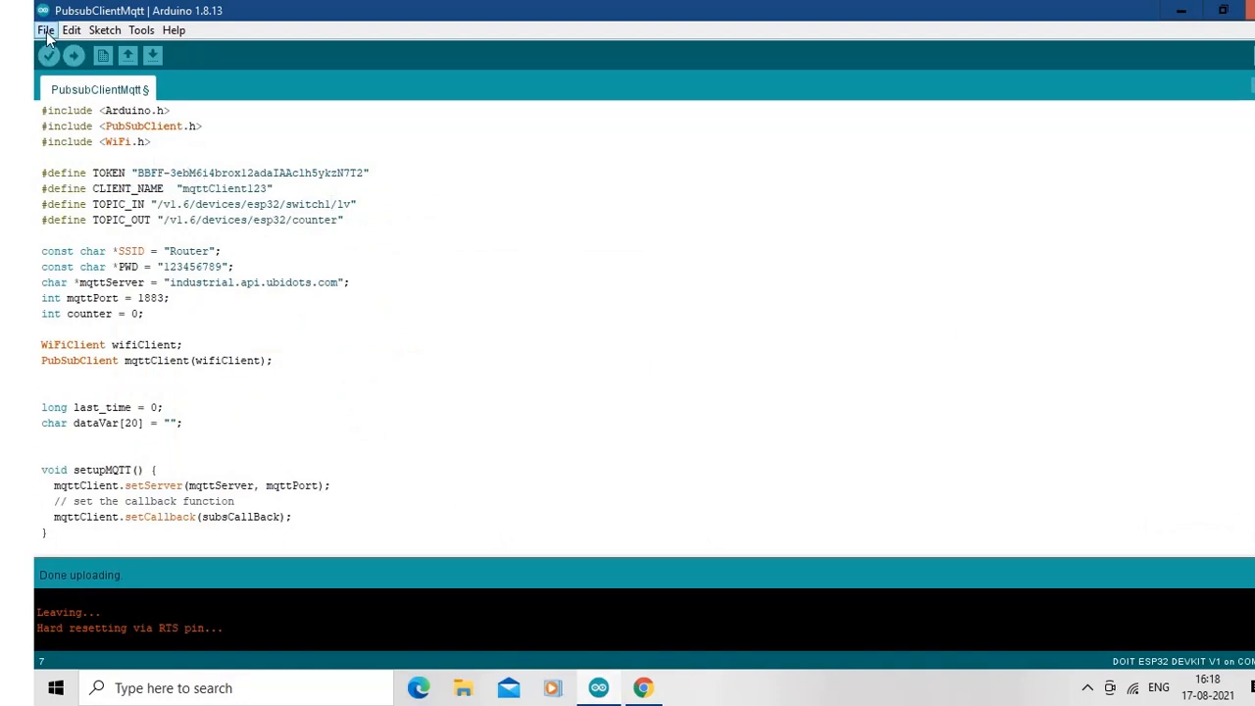
- Add the Espressif package_esp32_index.json URL to Additional Boards Manager URLs and confirm with OK
click(45, 29)
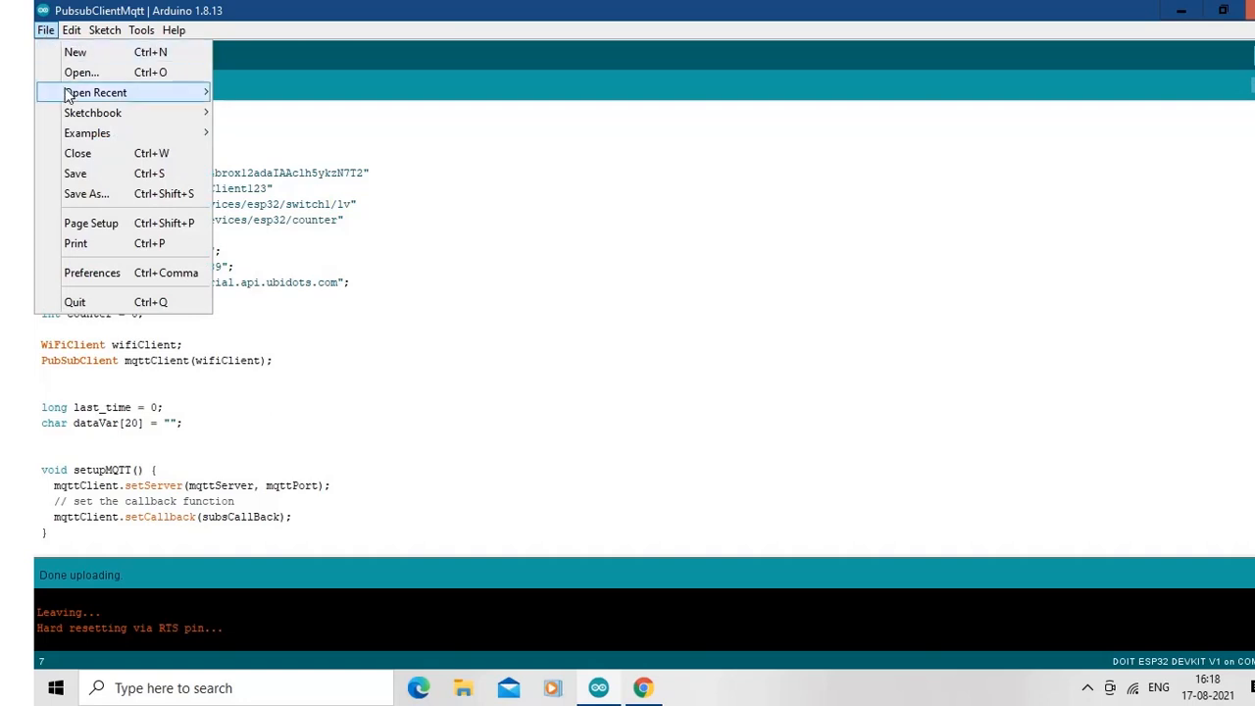
mouse_move(90, 273)
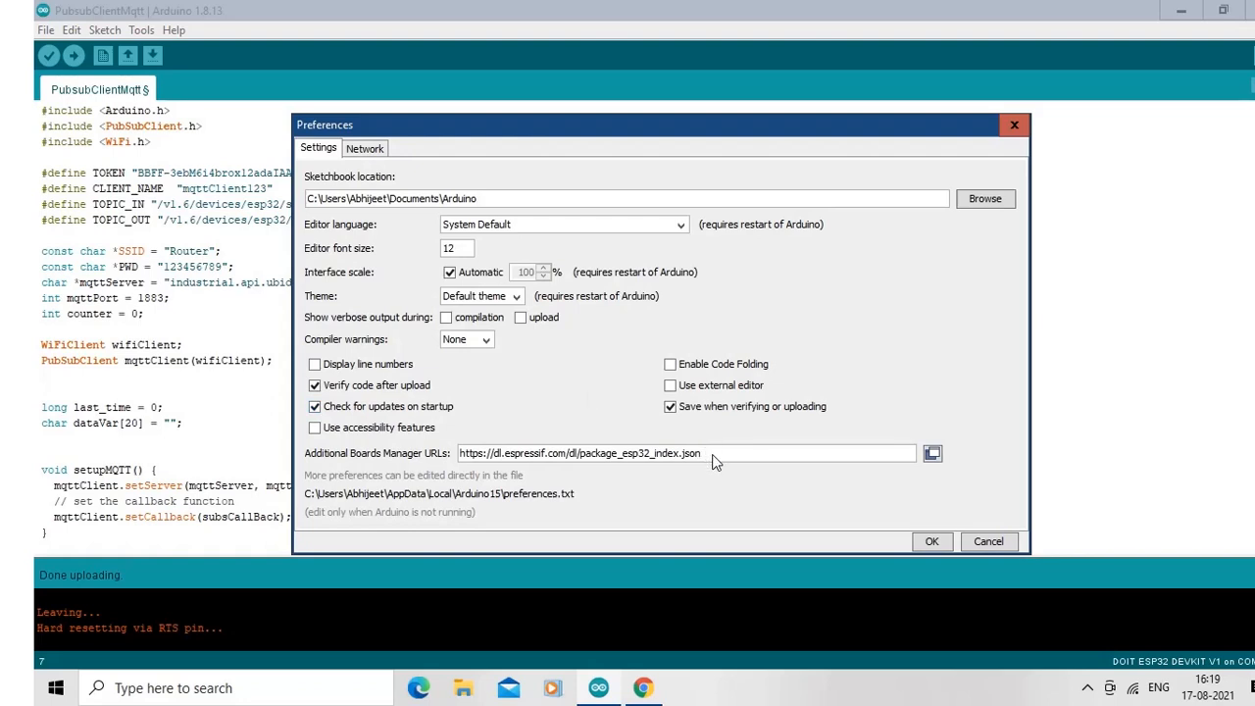
mouse_move(703, 453)
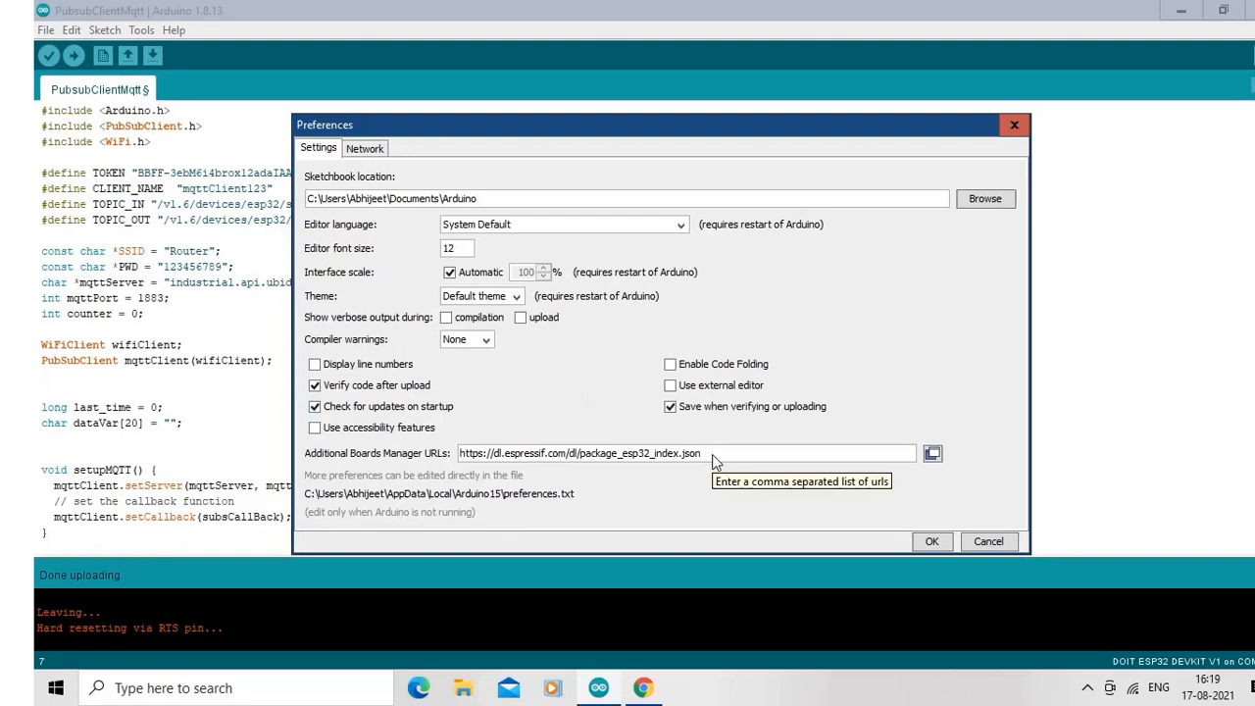
mouse_move(926, 588)
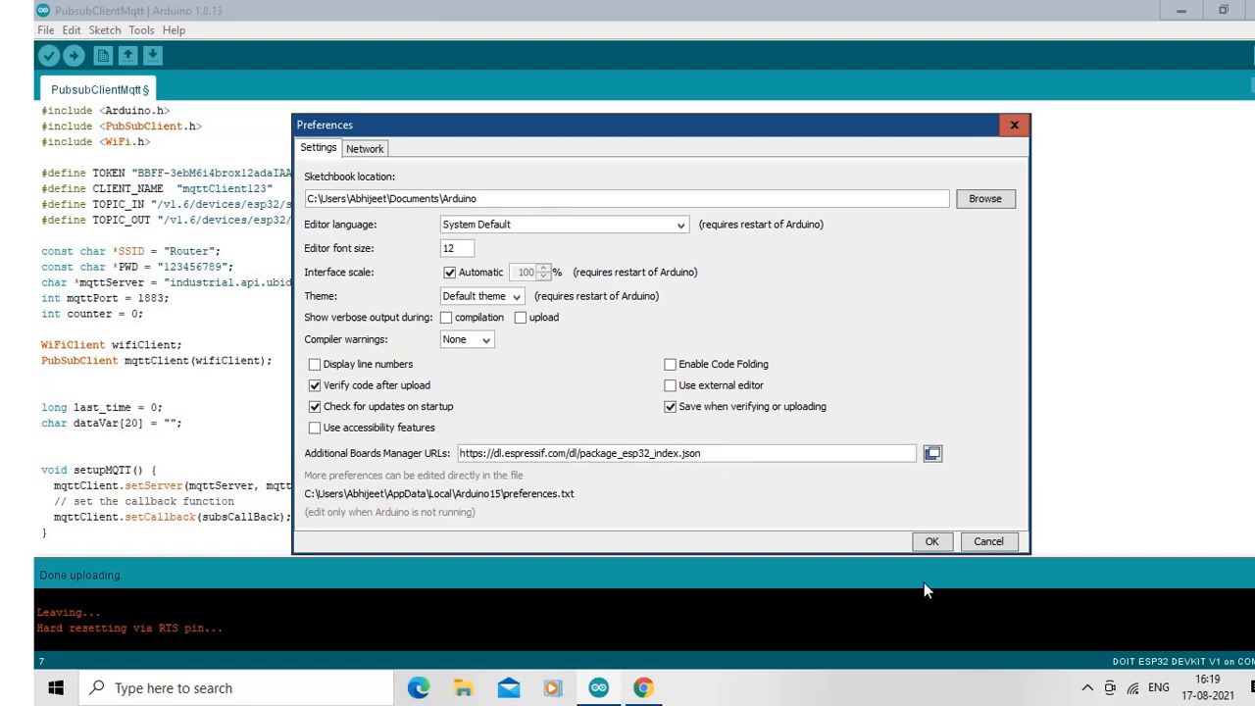
click(932, 541)
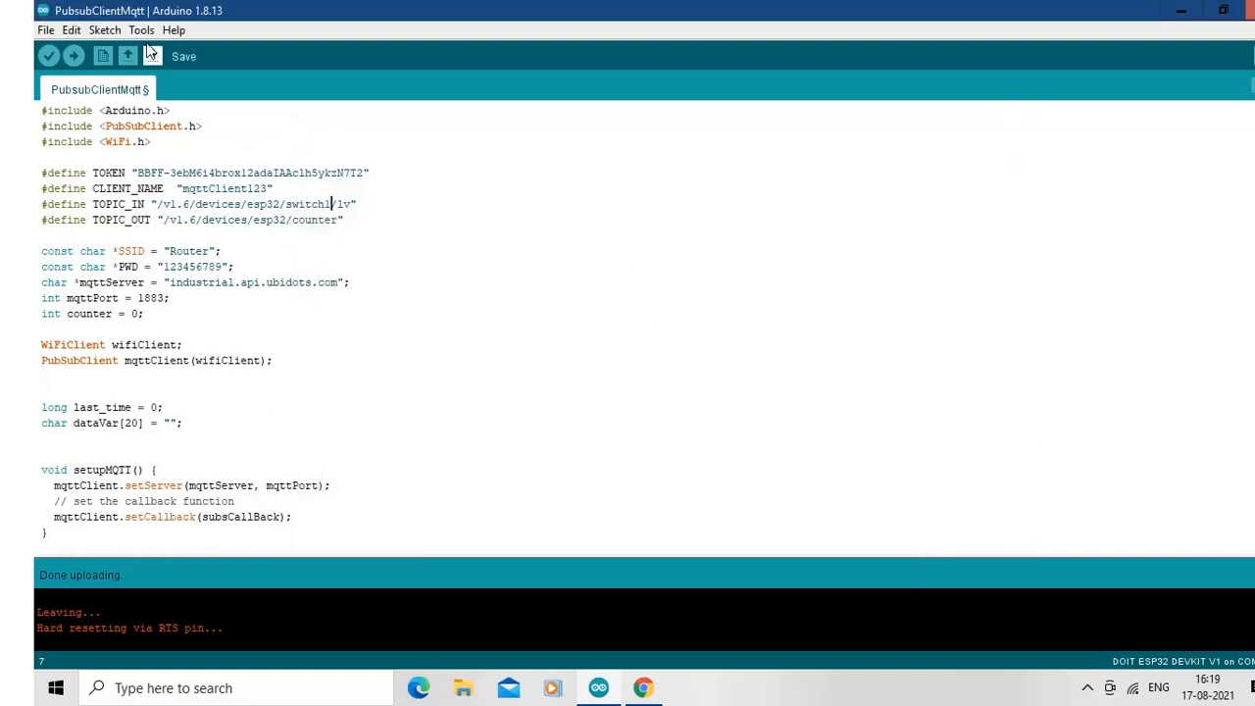
click(141, 30)
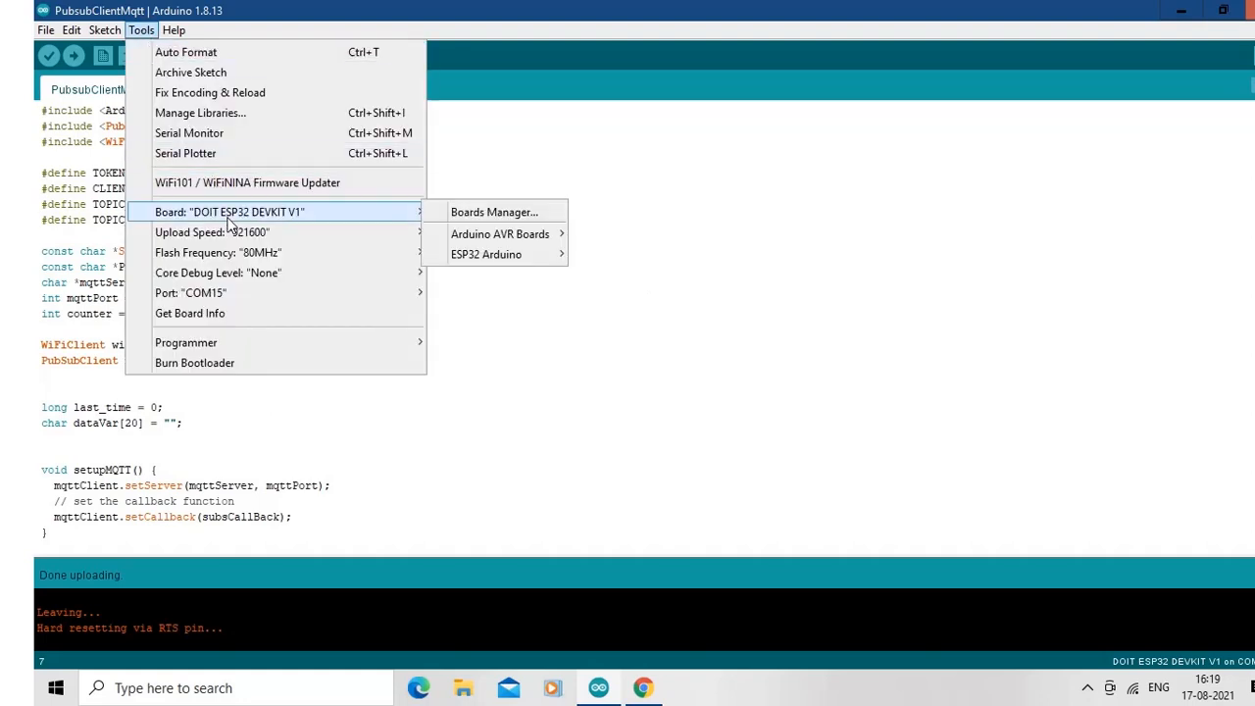
mouse_move(494, 212)
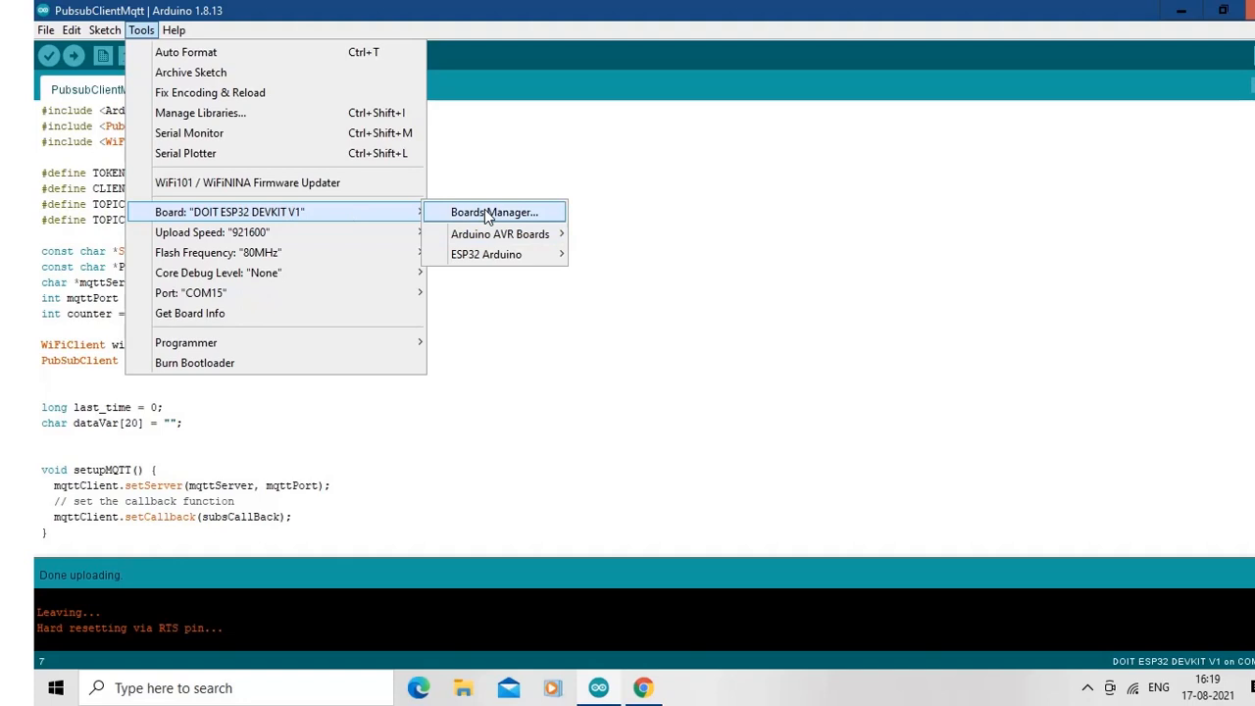
click(494, 212)
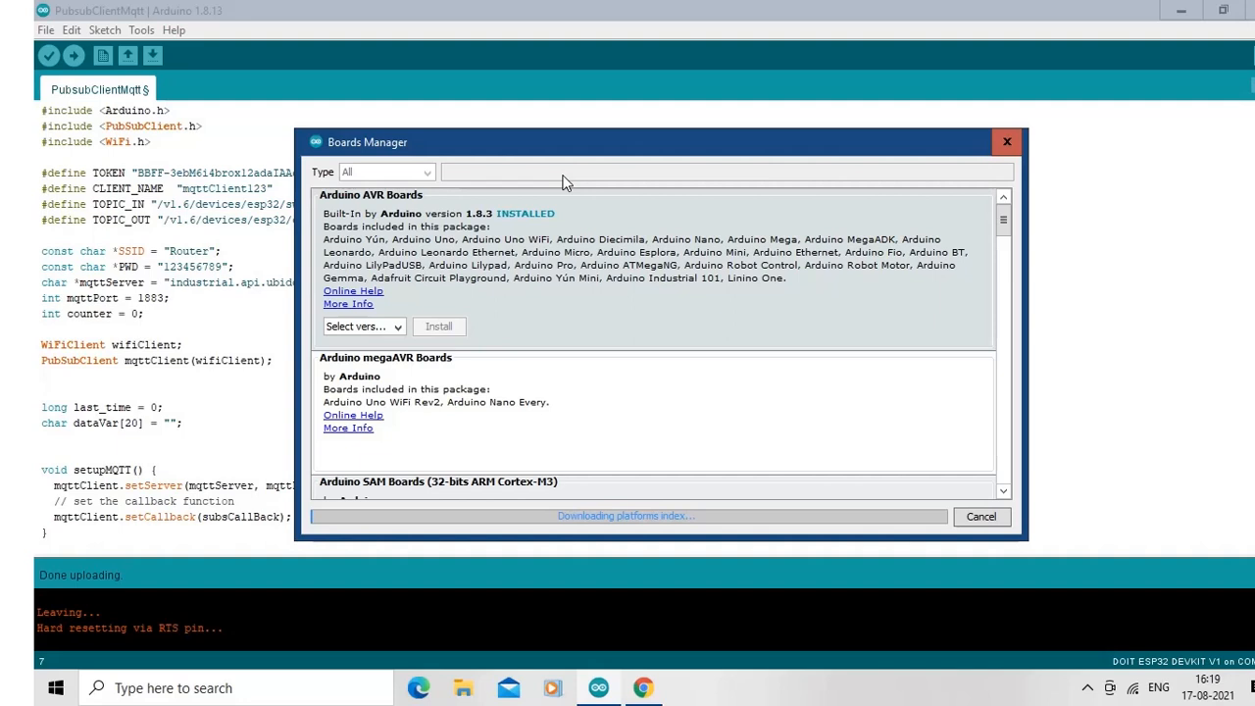
mouse_move(597, 183)
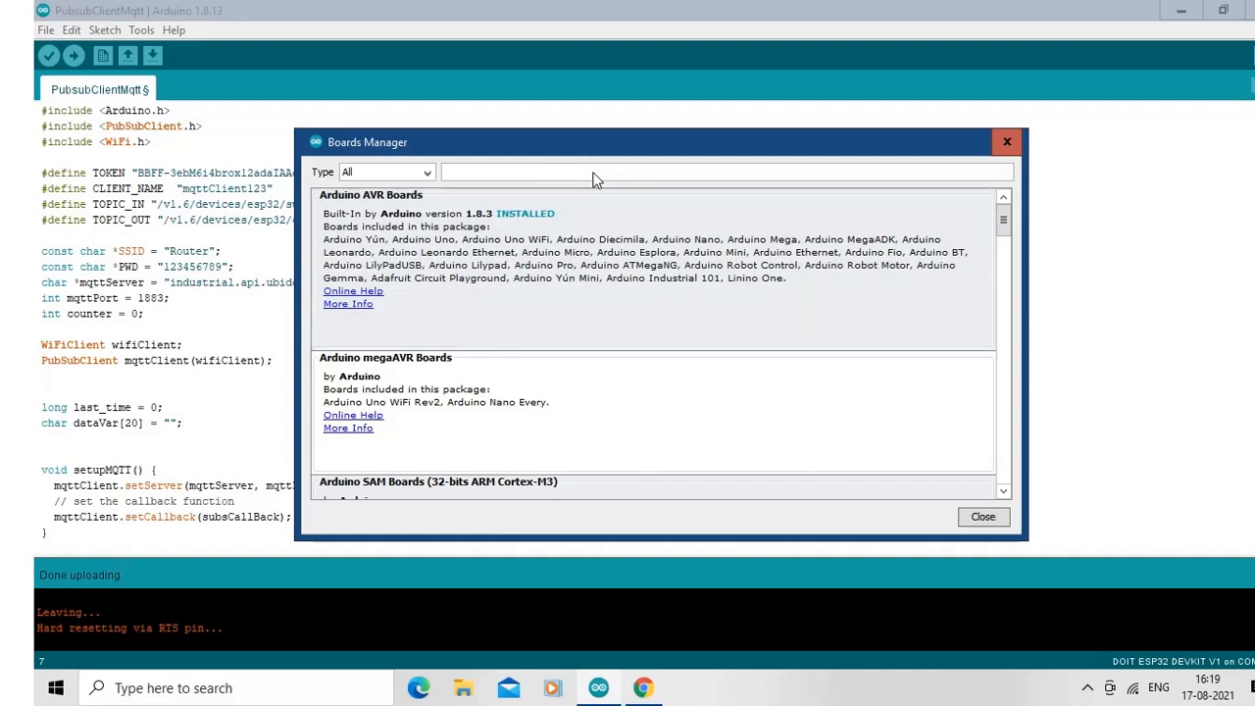
text(esp32)
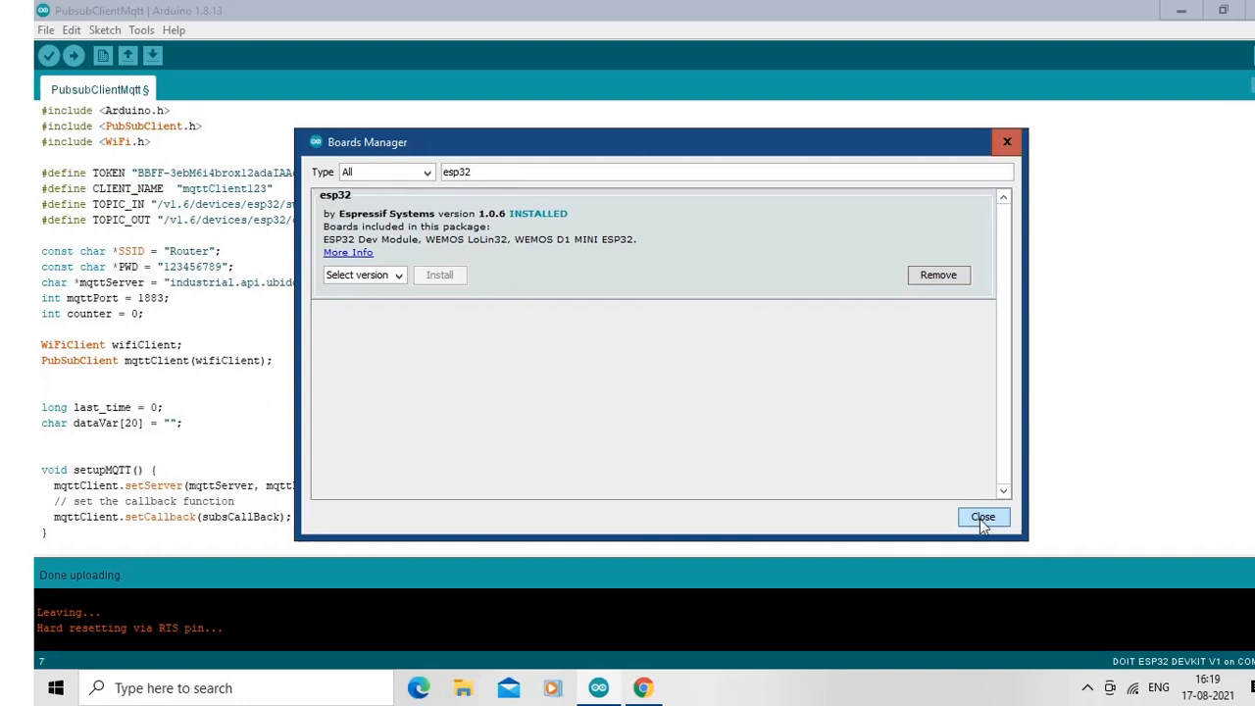
click(983, 518)
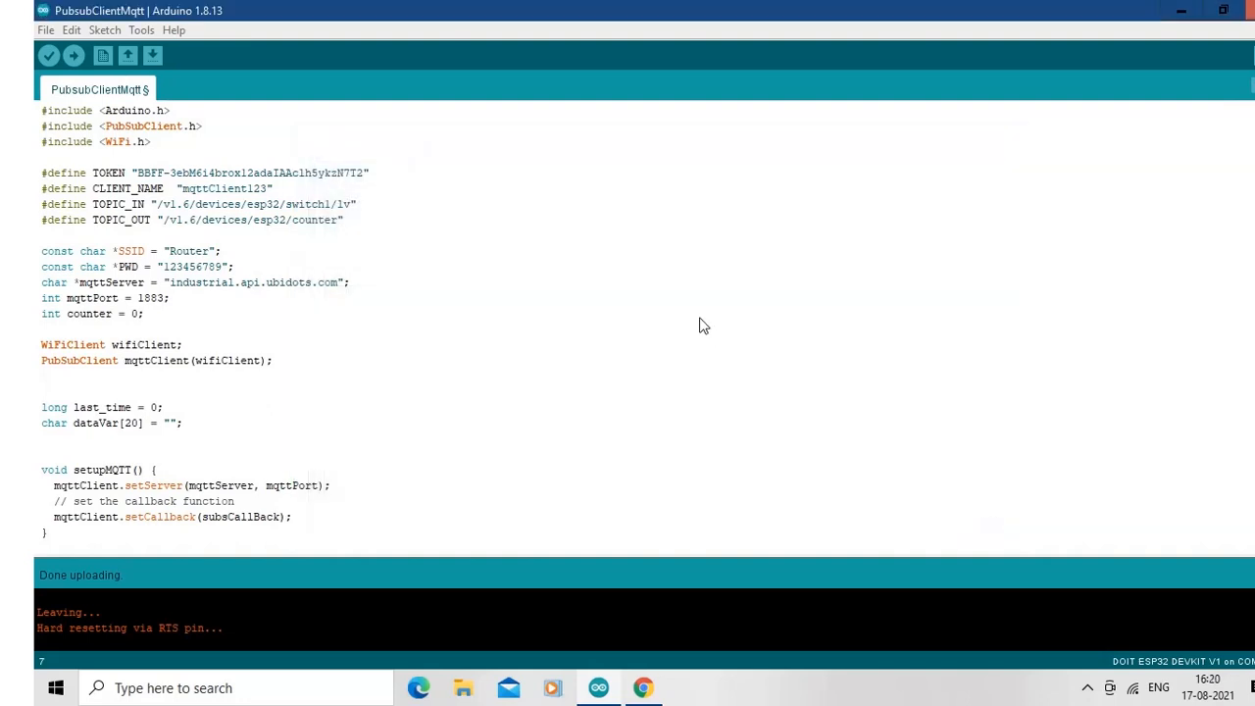
mouse_move(136, 32)
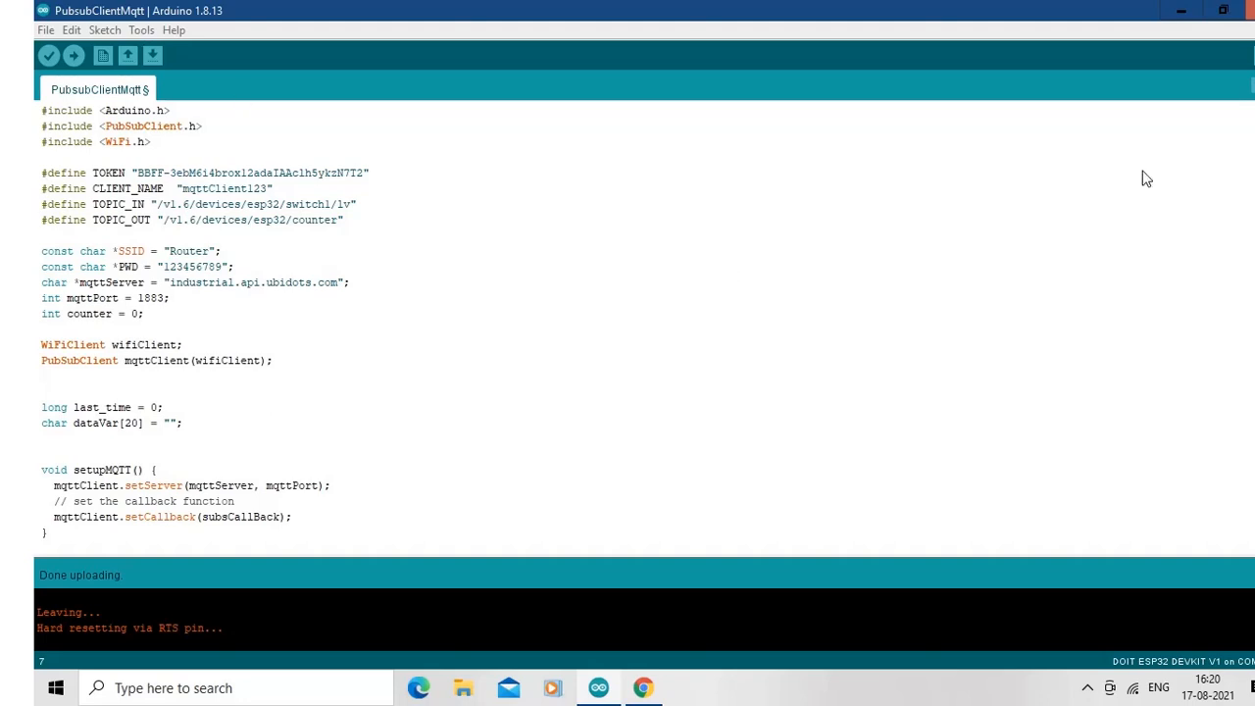
mouse_move(161, 94)
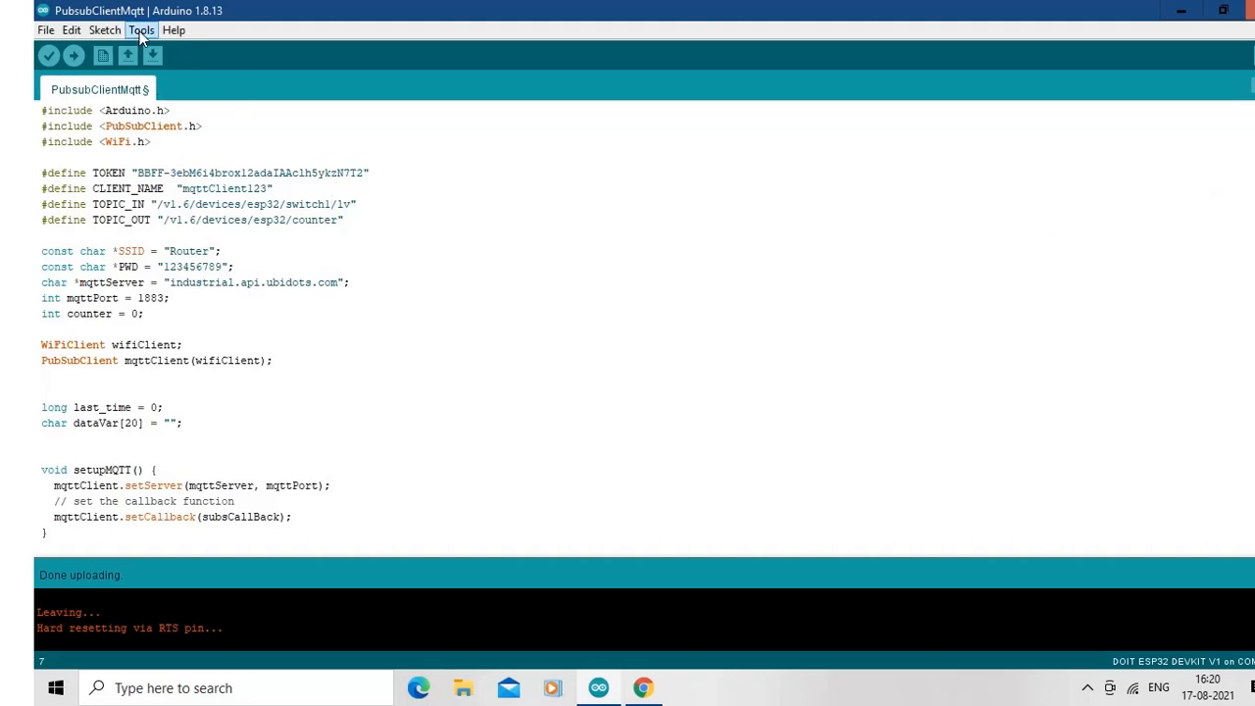
click(141, 29)
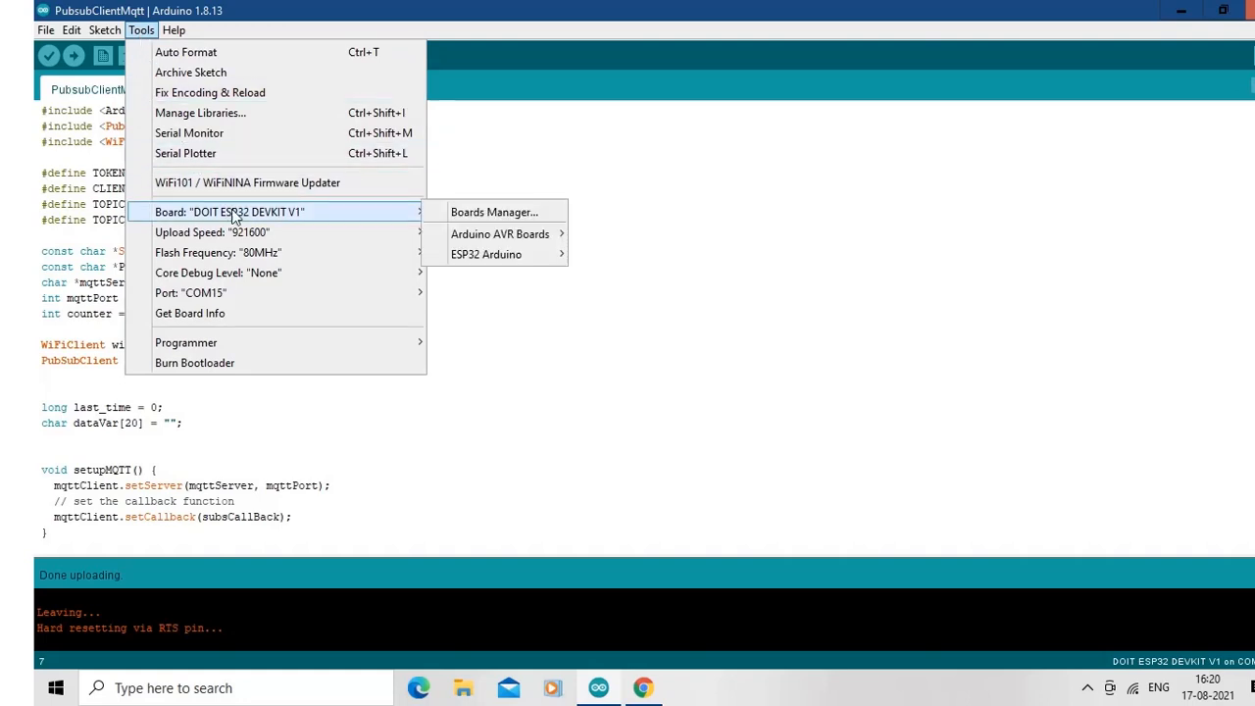
mouse_move(253, 224)
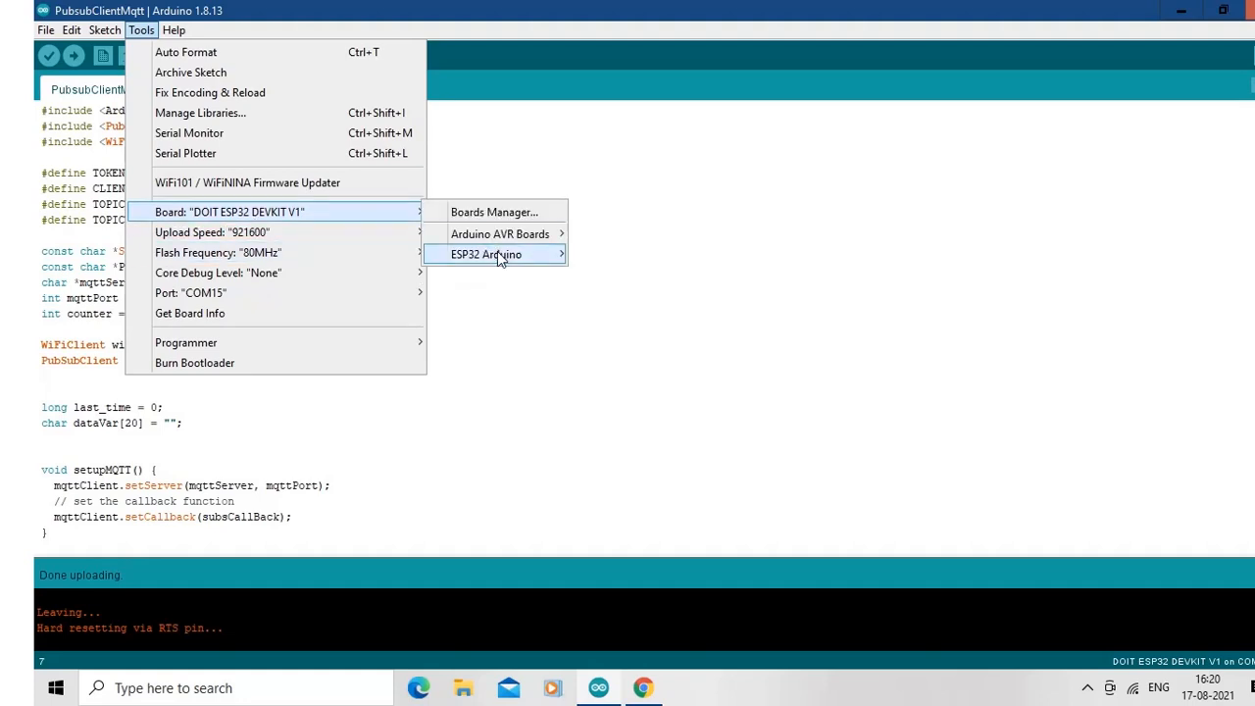
mouse_move(486, 255)
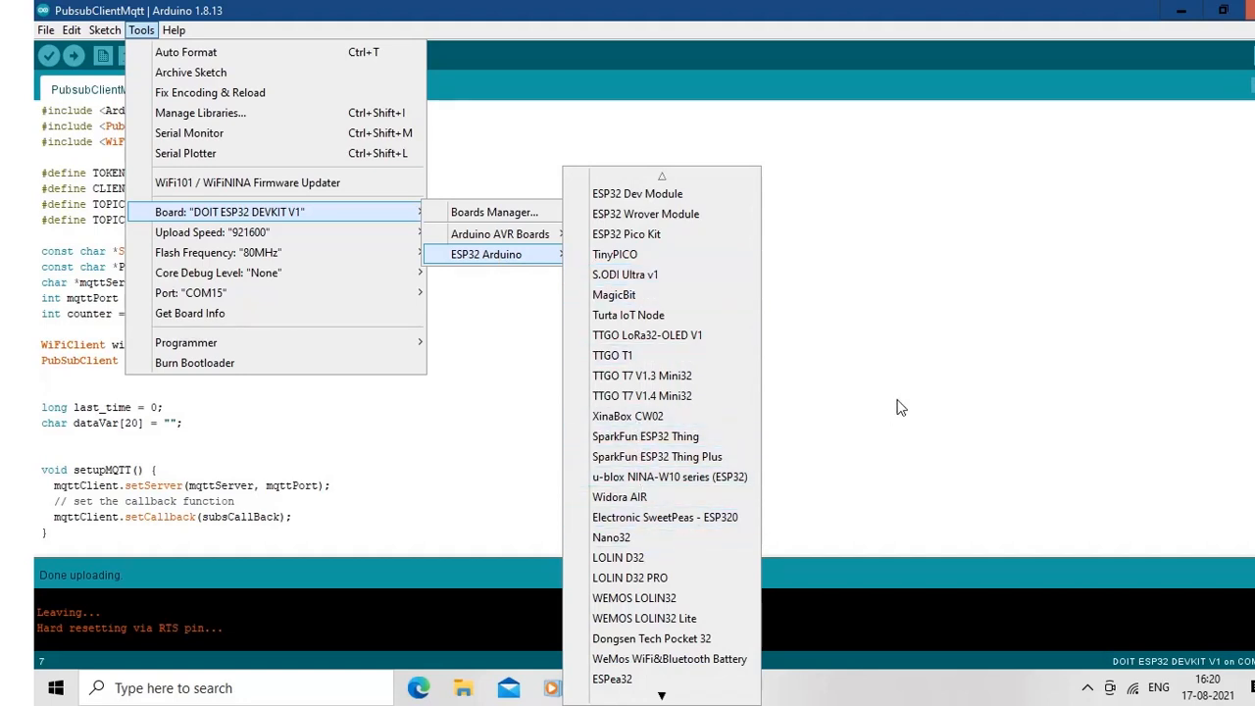
click(901, 406)
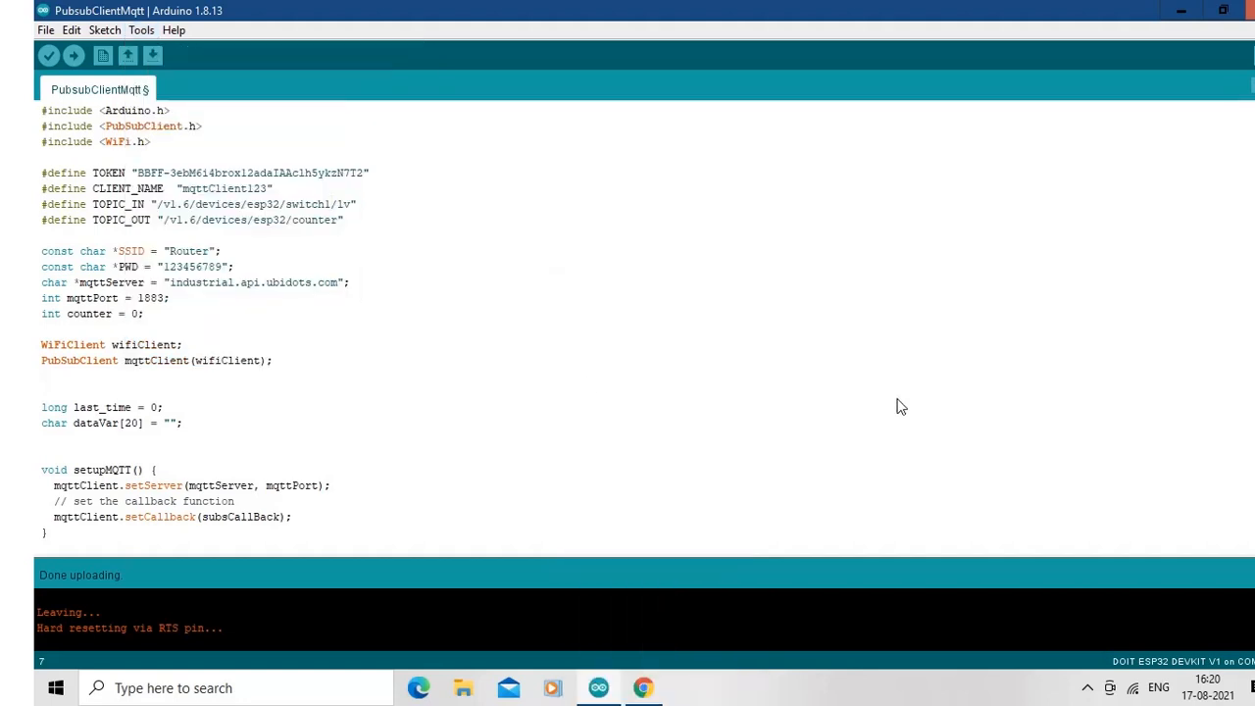
mouse_move(127, 177)
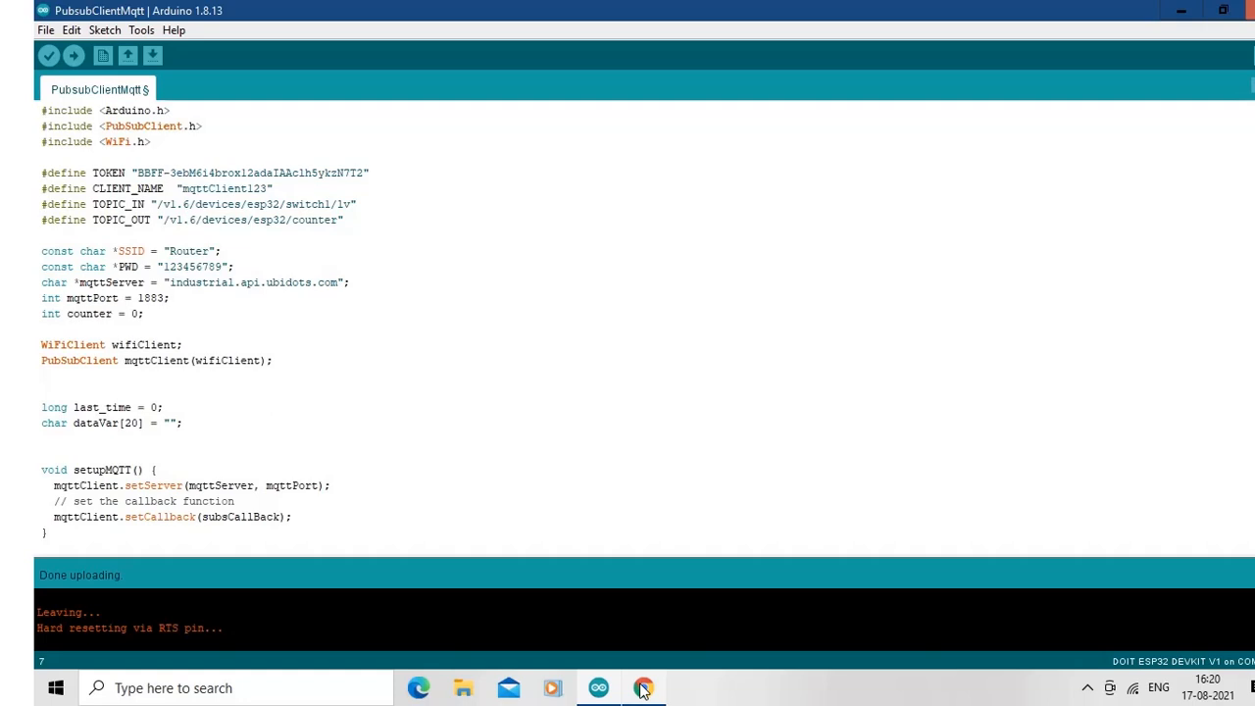
- Show the Ubidots New Dashboard tab in Chrome, peek at the account menu, then return to the Arduino sketch
click(644, 687)
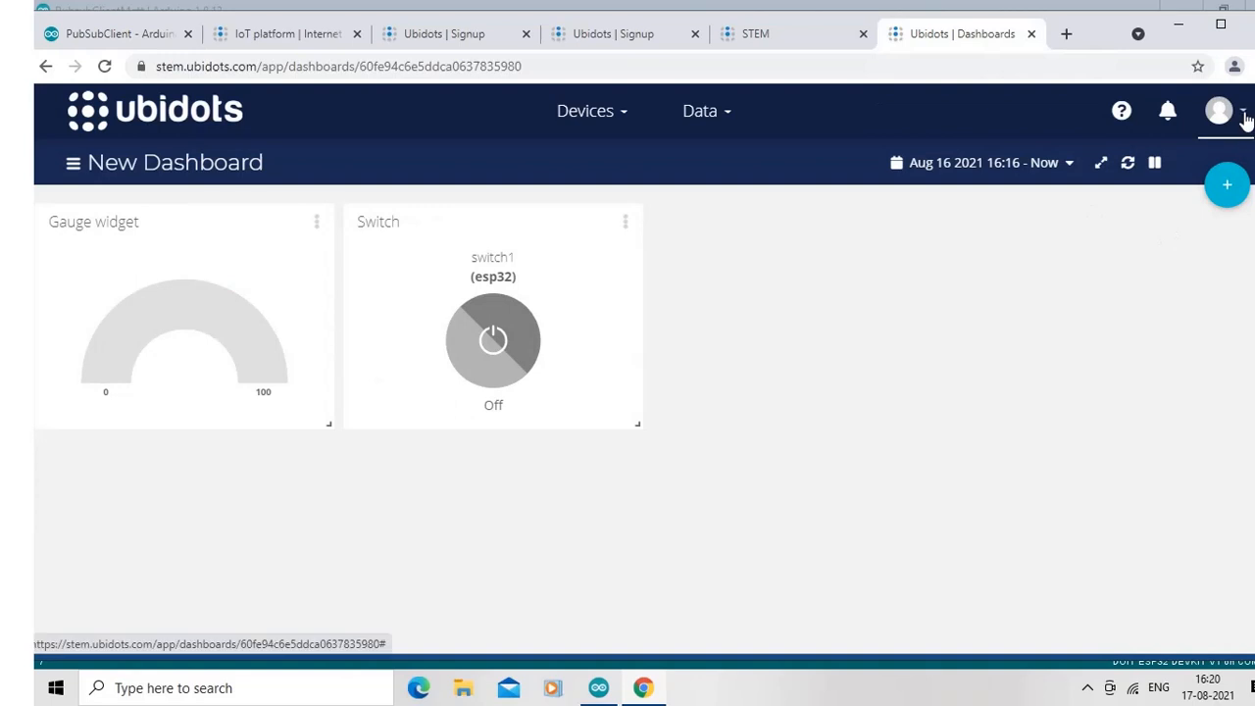
click(1220, 110)
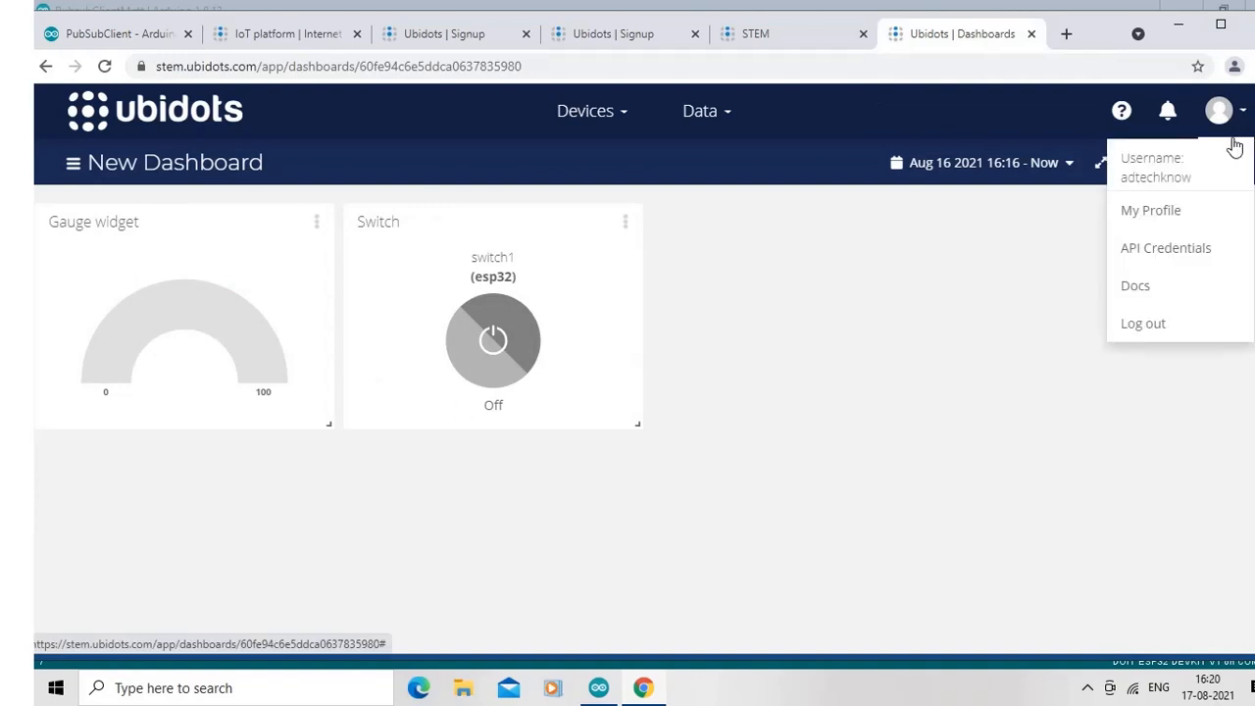
click(1165, 247)
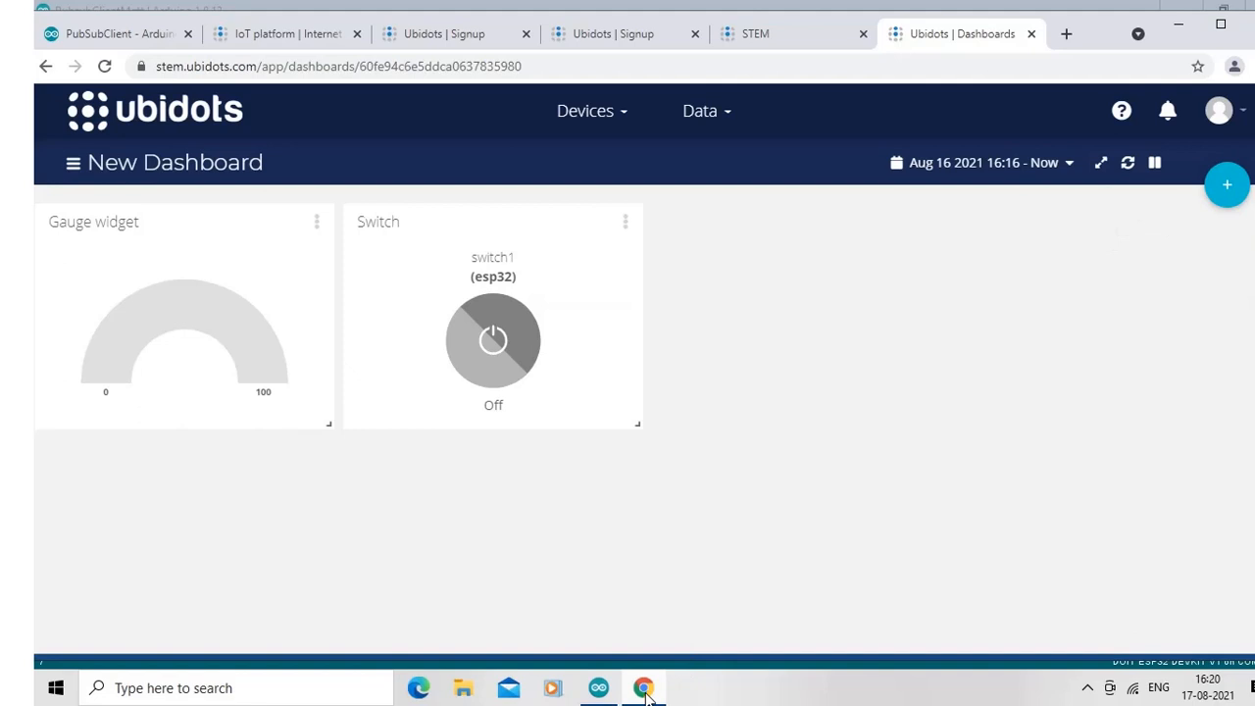
click(599, 686)
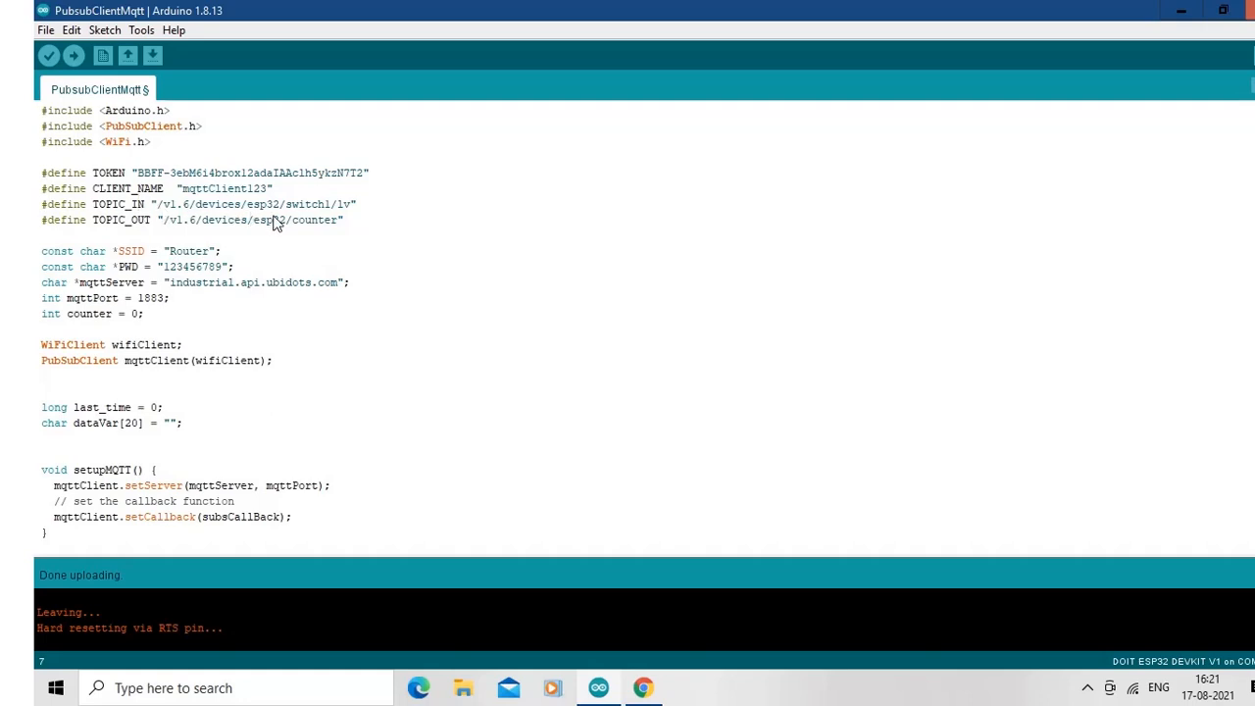
mouse_move(338, 212)
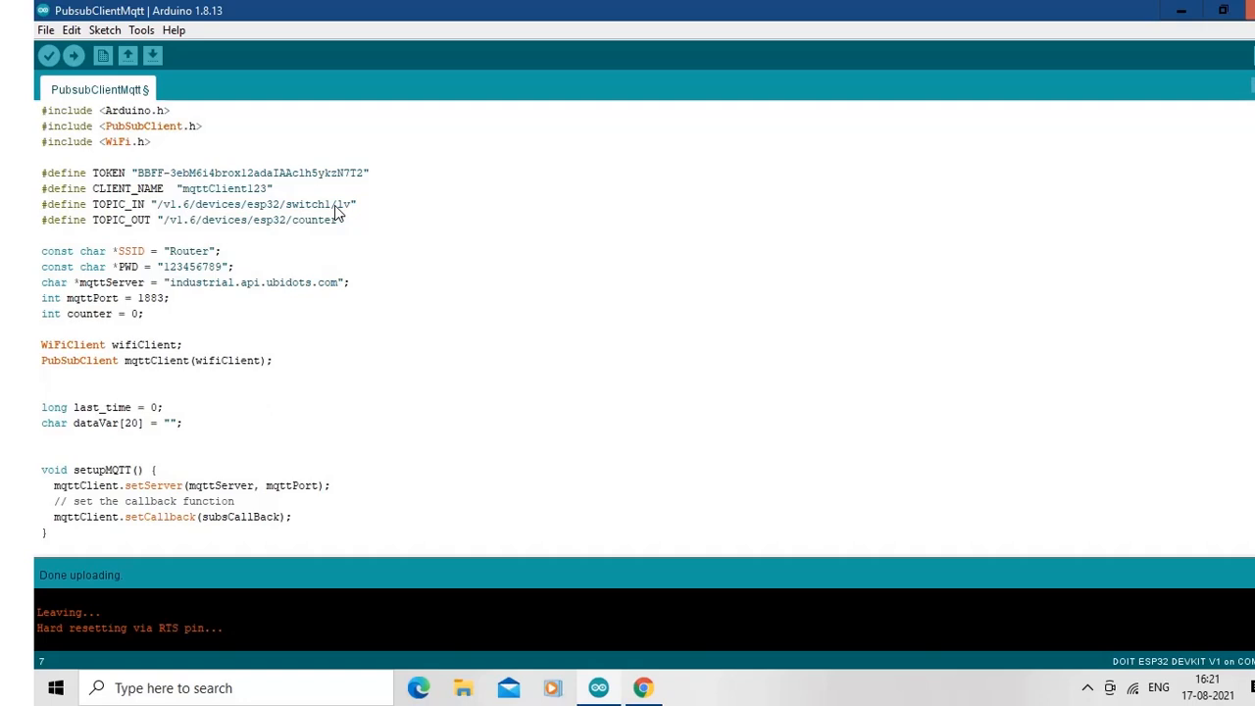
double_click(316, 204)
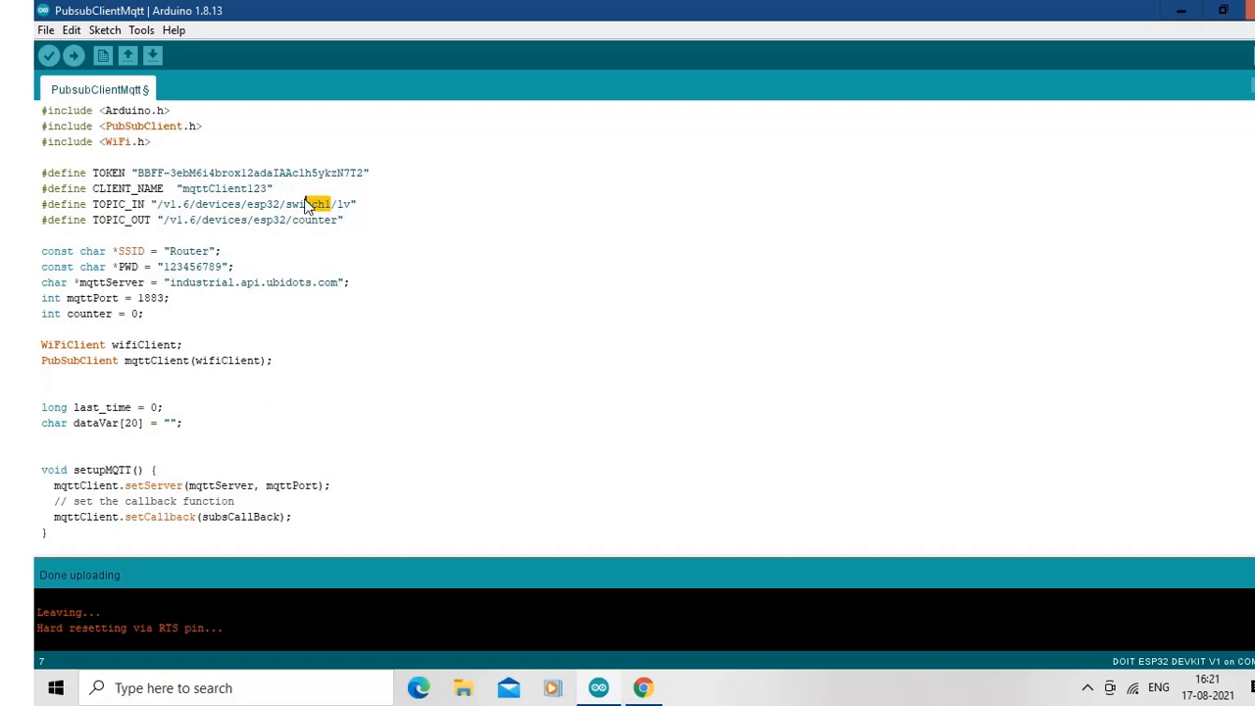
double_click(306, 204)
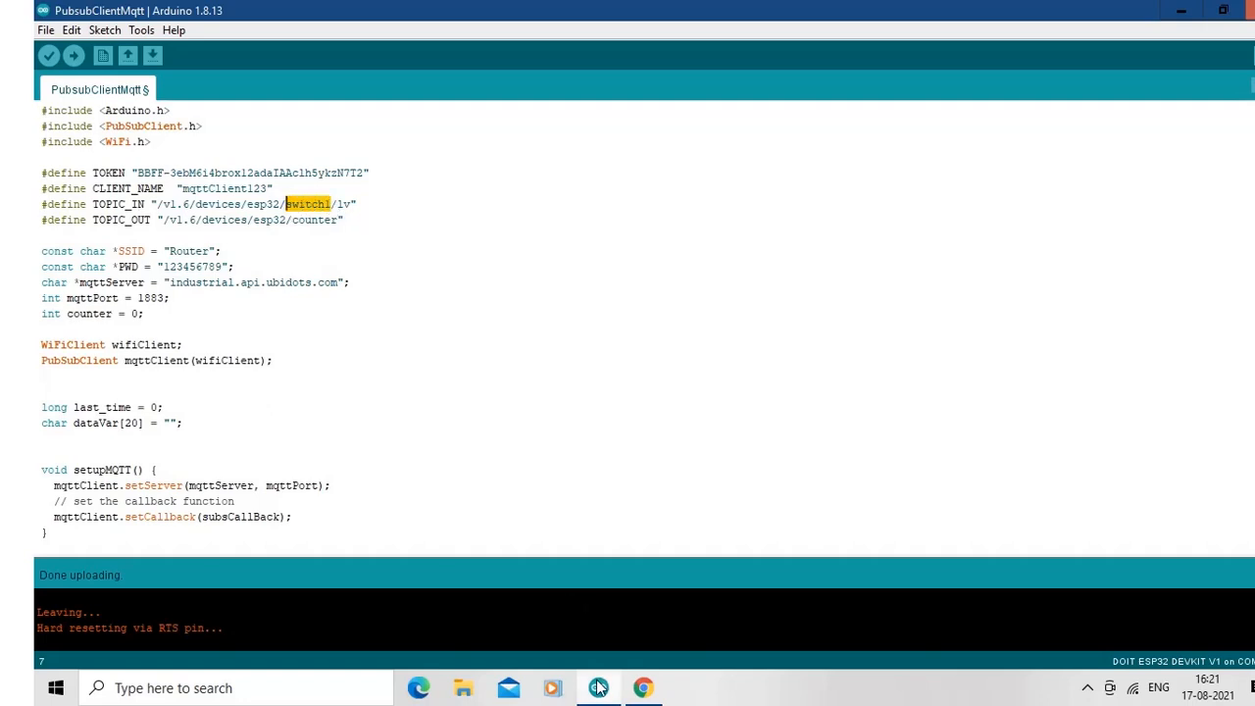
click(643, 687)
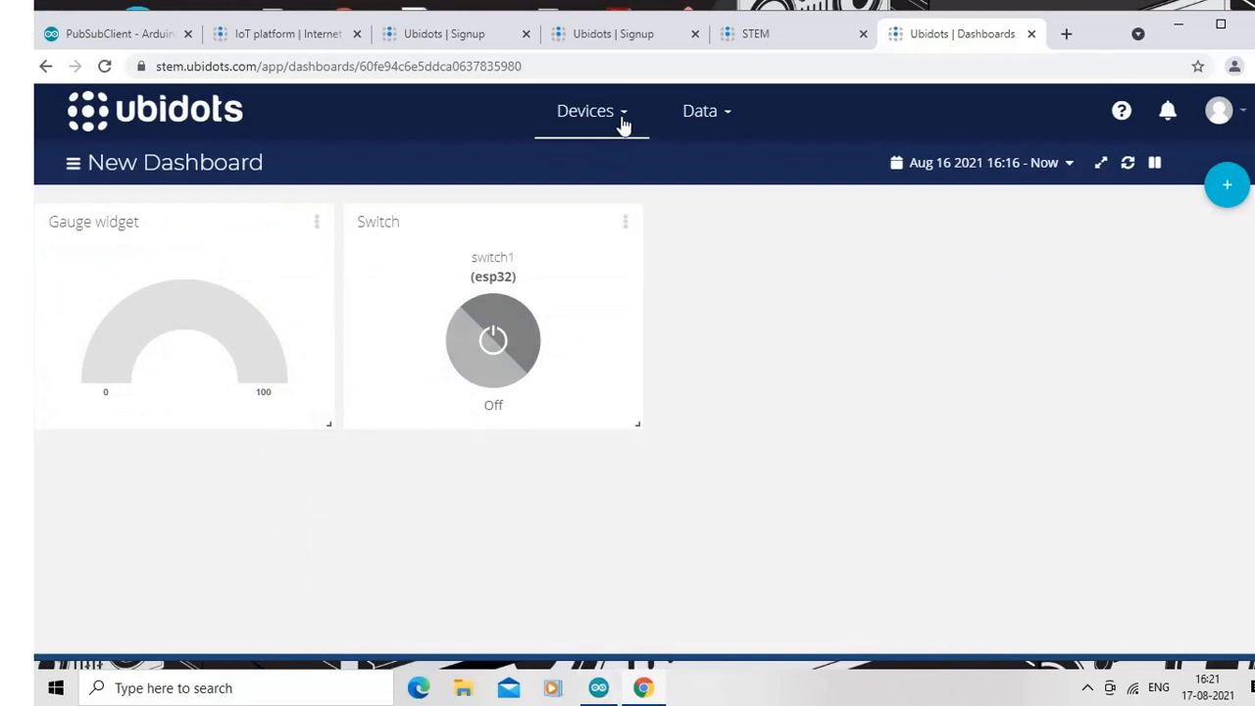
- Go to Devices and enter the esp32 device's variables page
click(585, 110)
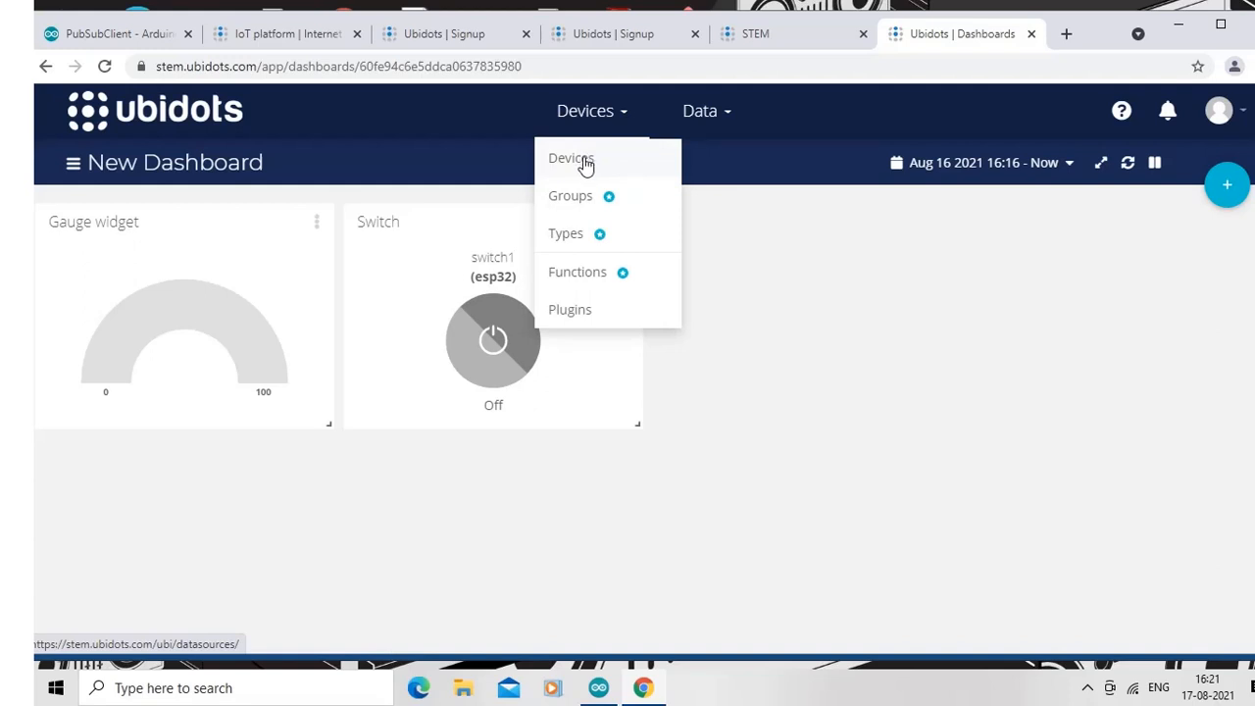
click(571, 157)
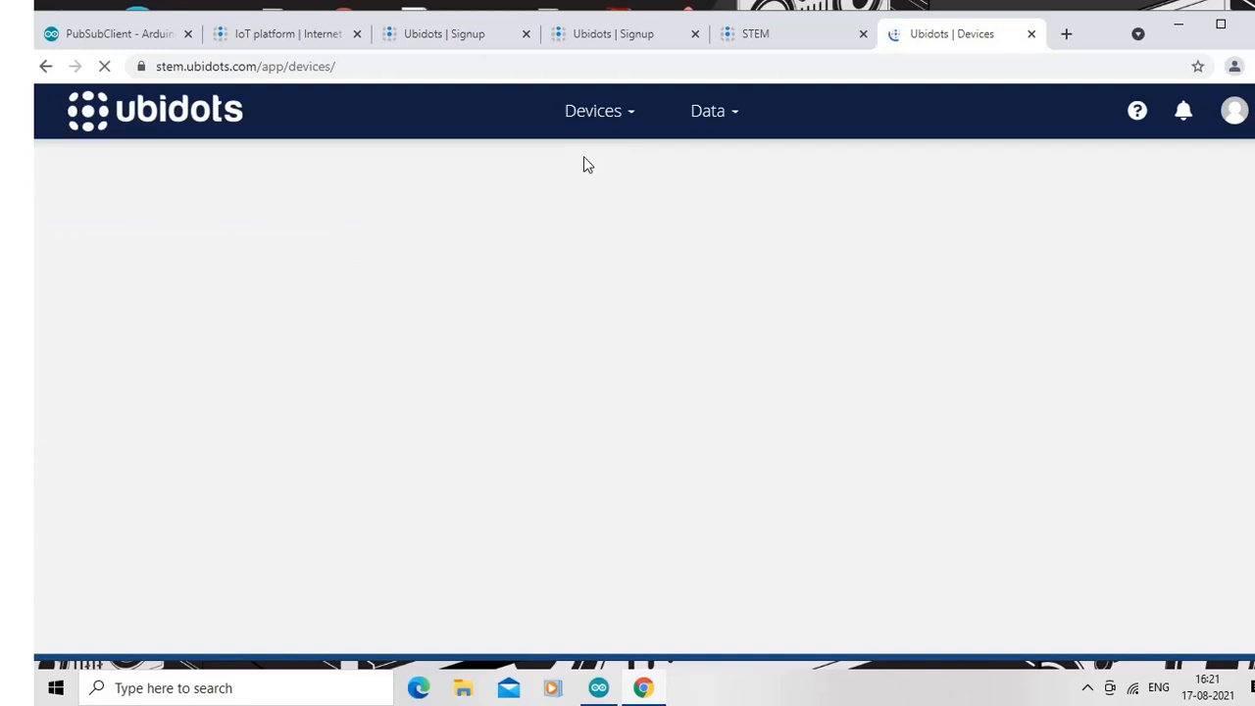
mouse_move(520, 318)
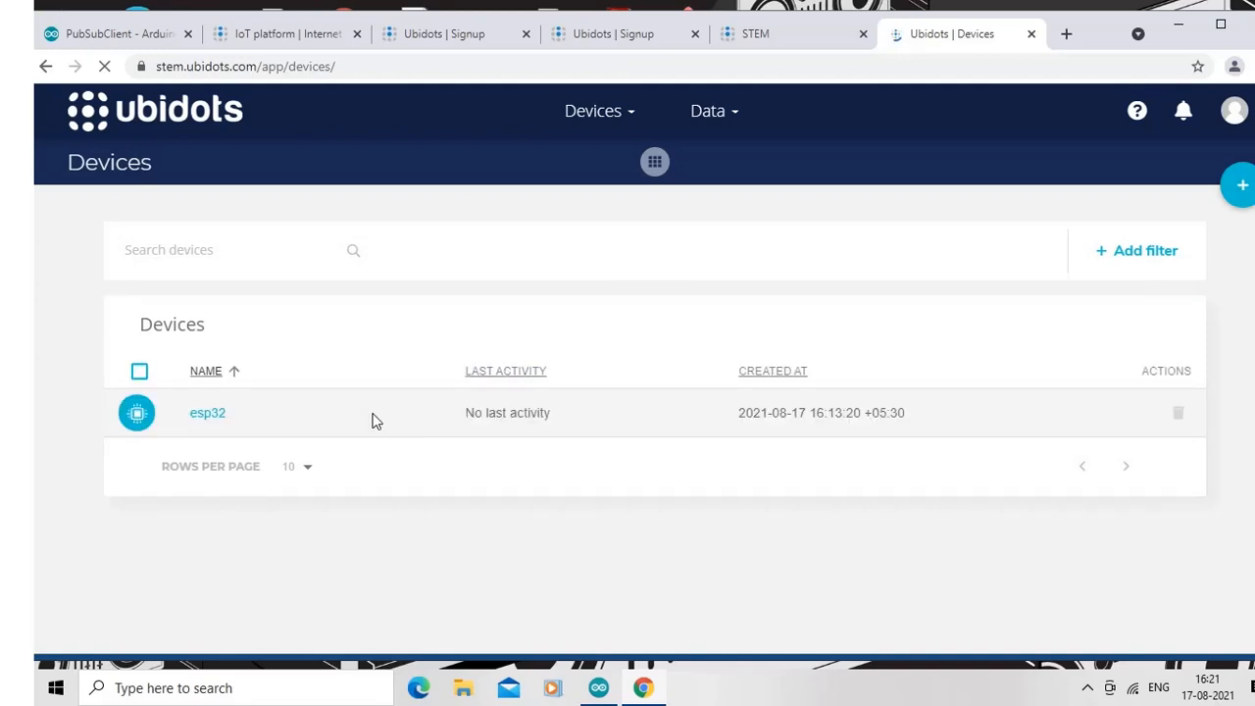
click(208, 412)
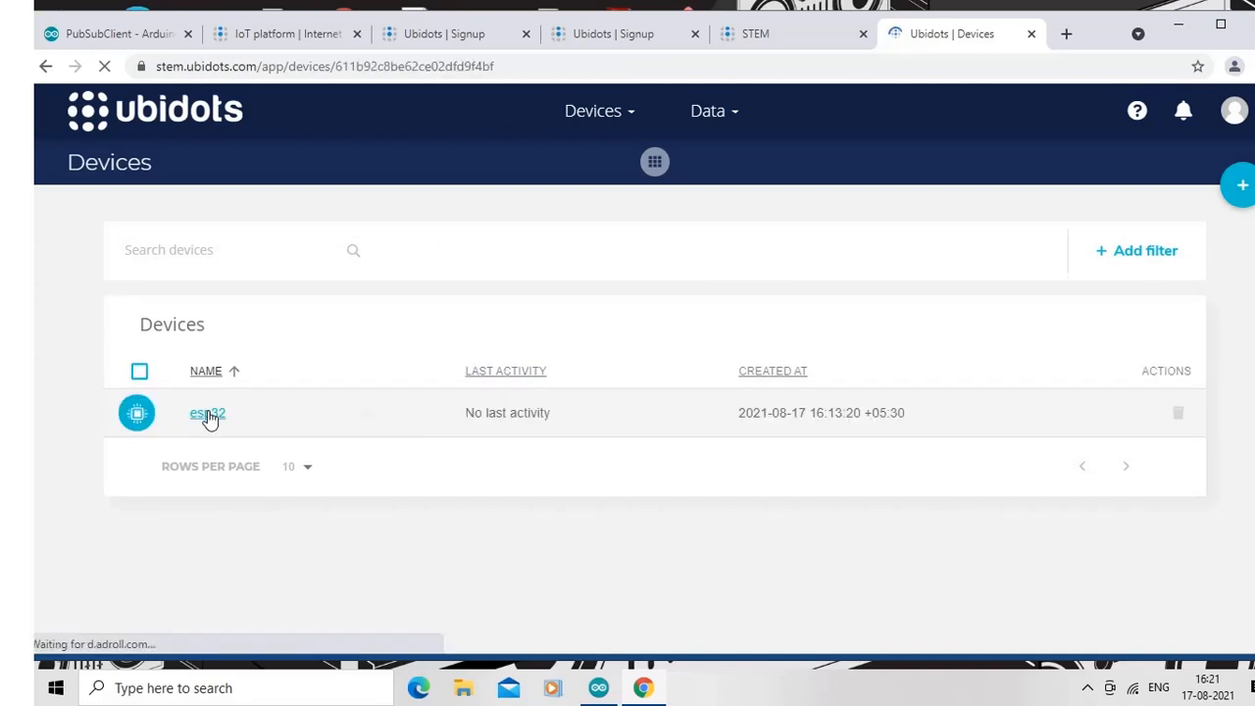
click(206, 412)
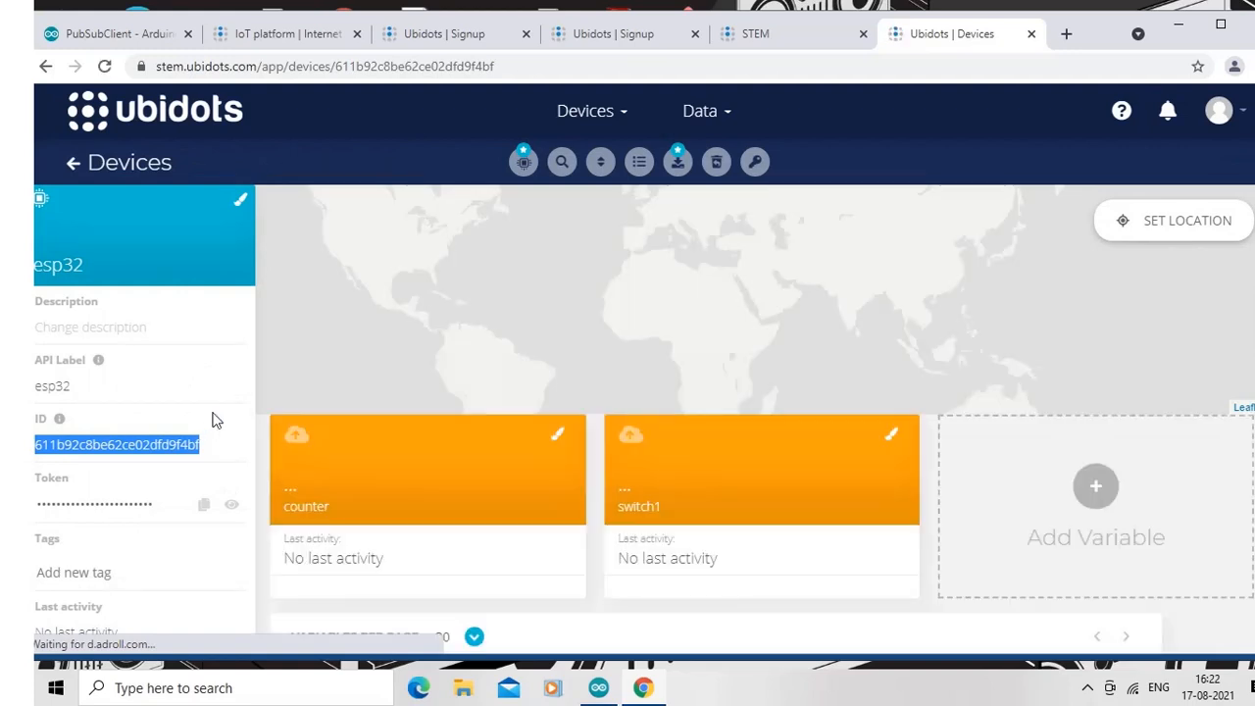
mouse_move(859, 471)
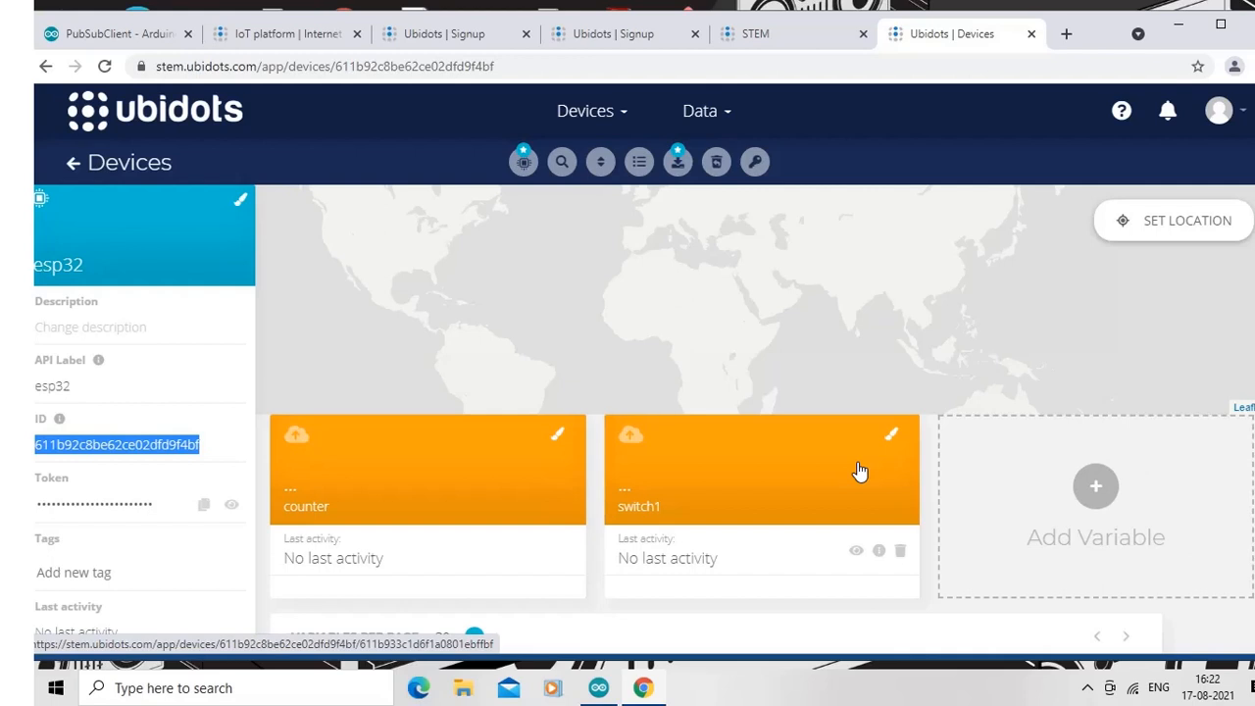
- Show the switch1 variable's details with its ID and 0 to 1 range
click(761, 469)
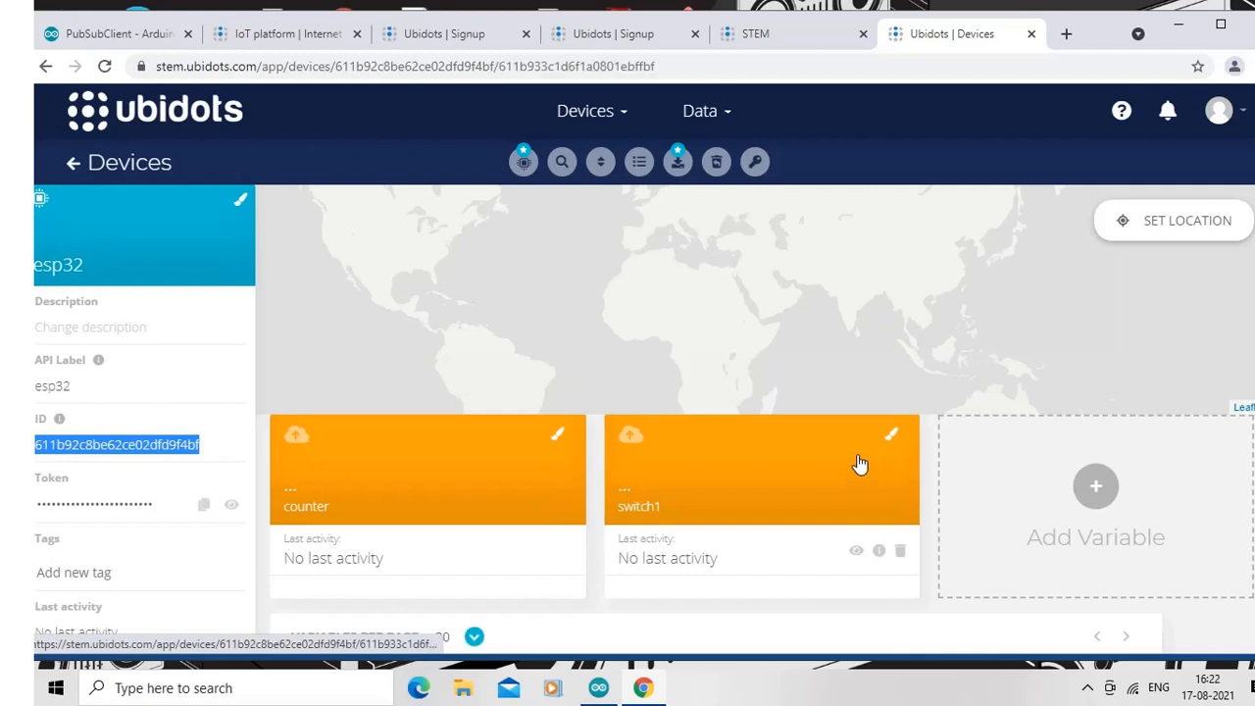
click(761, 469)
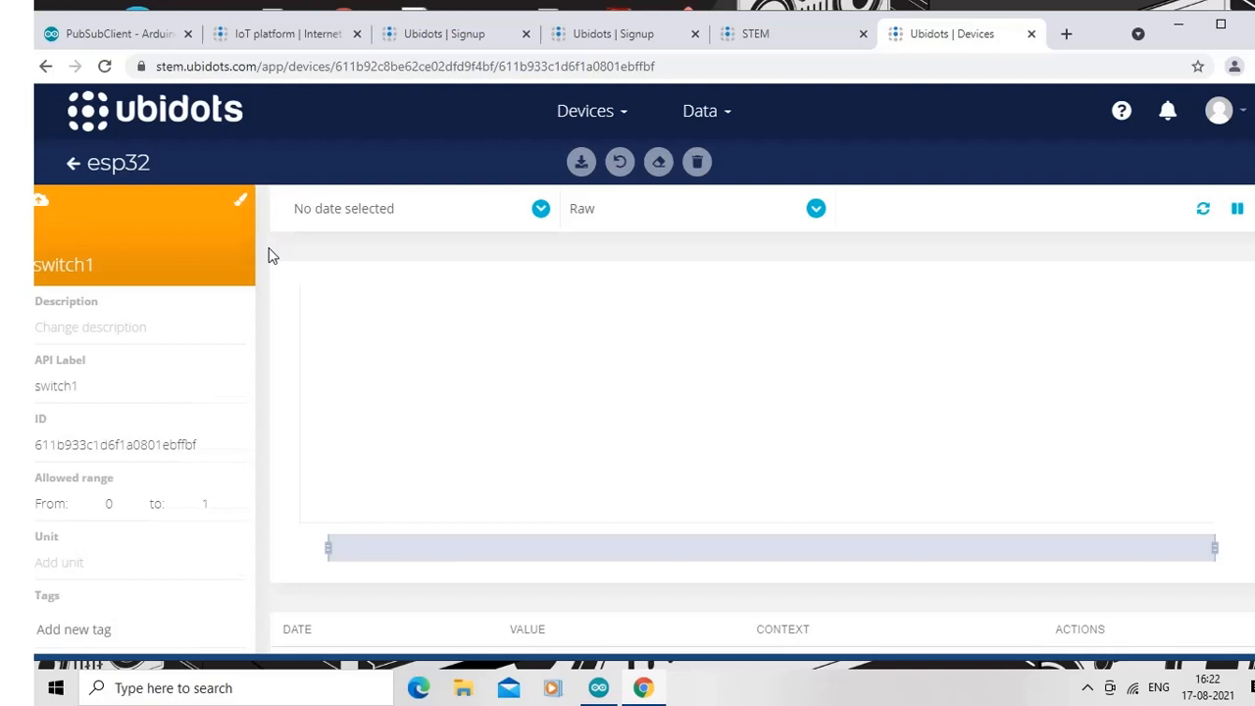
mouse_move(628, 49)
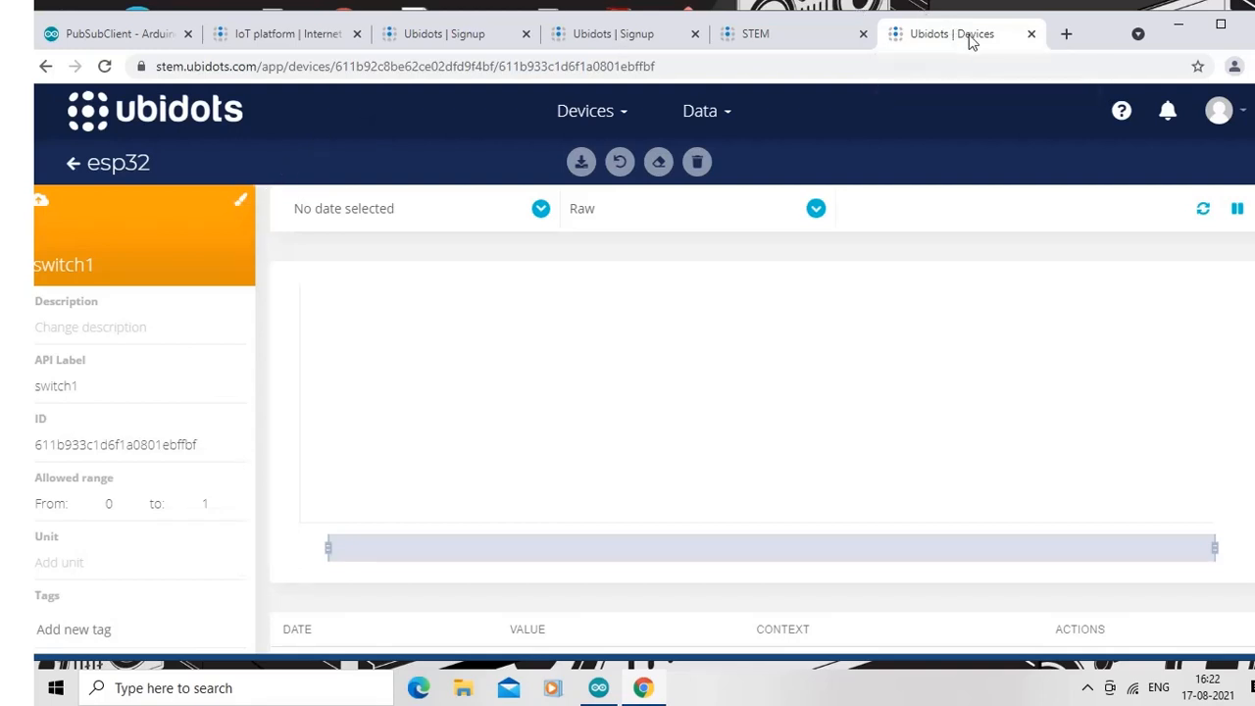
mouse_move(450, 636)
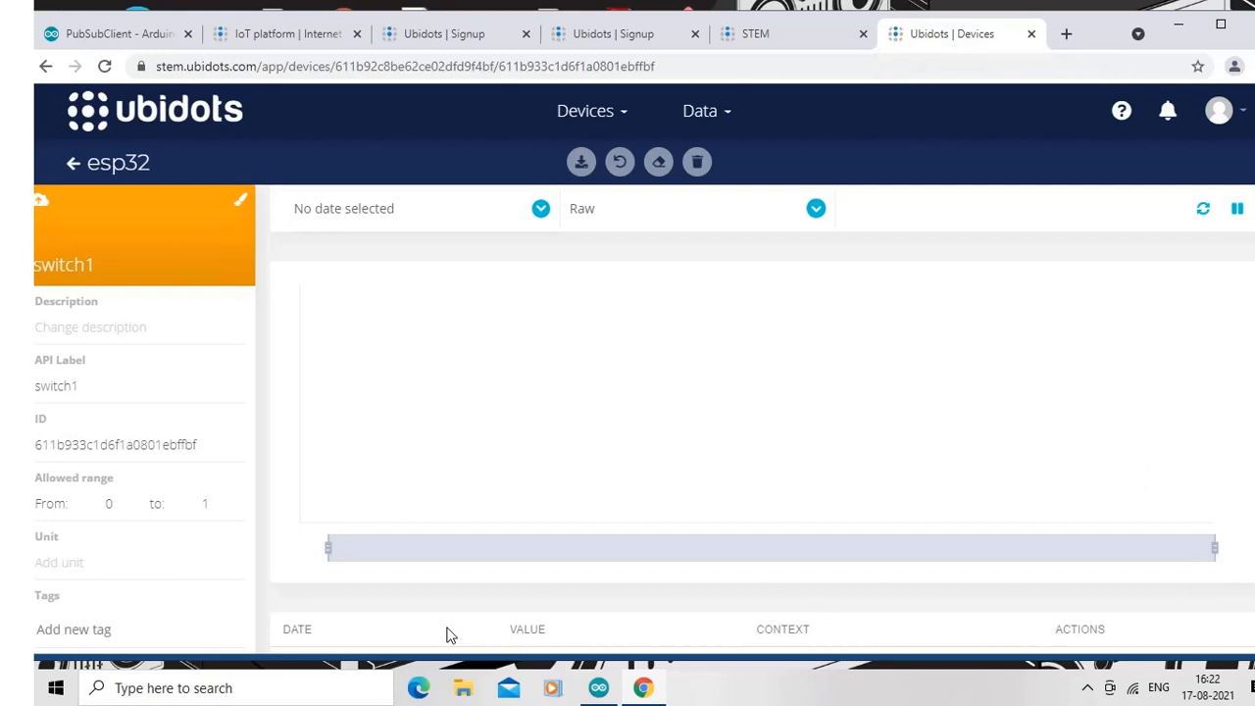
double_click(62, 265)
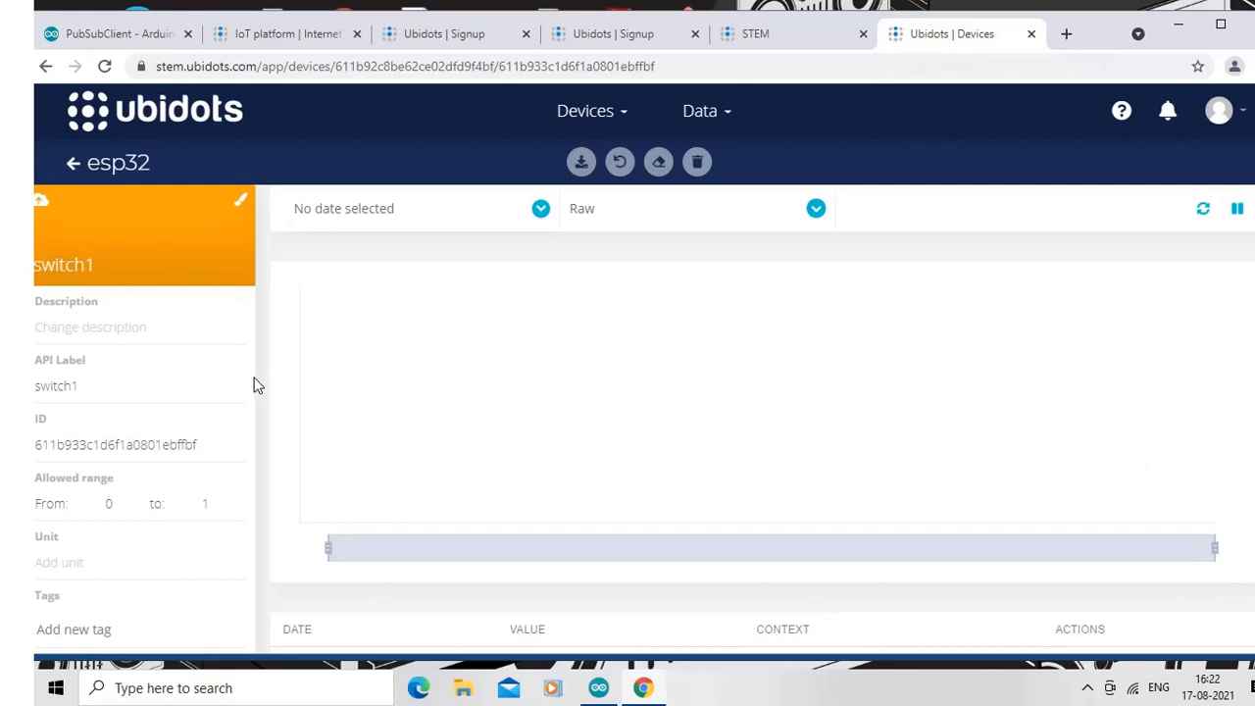
mouse_move(141, 502)
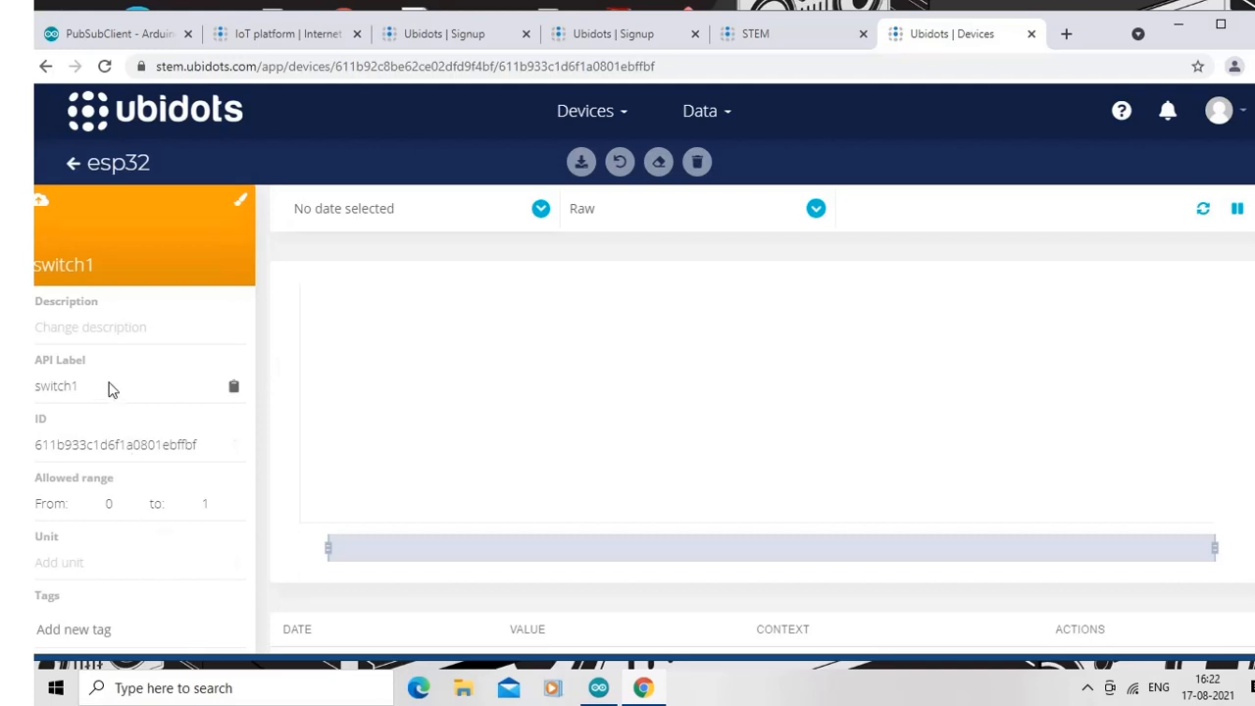
double_click(55, 385)
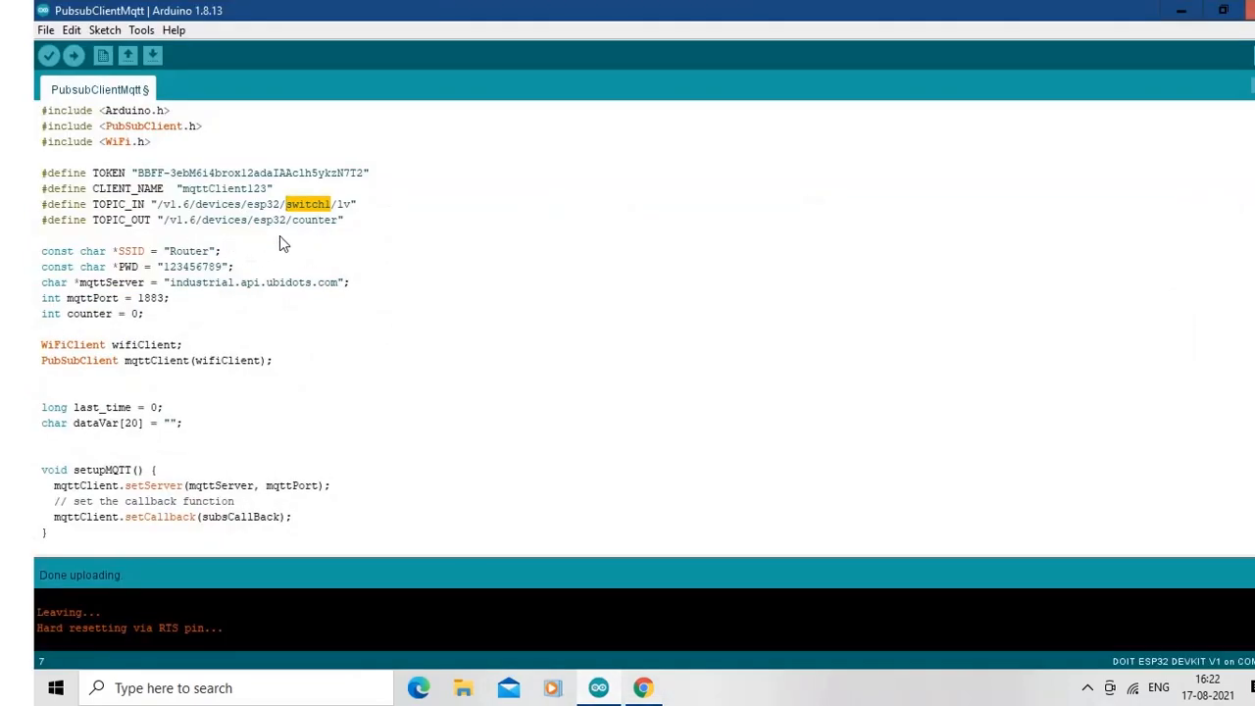
click(341, 220)
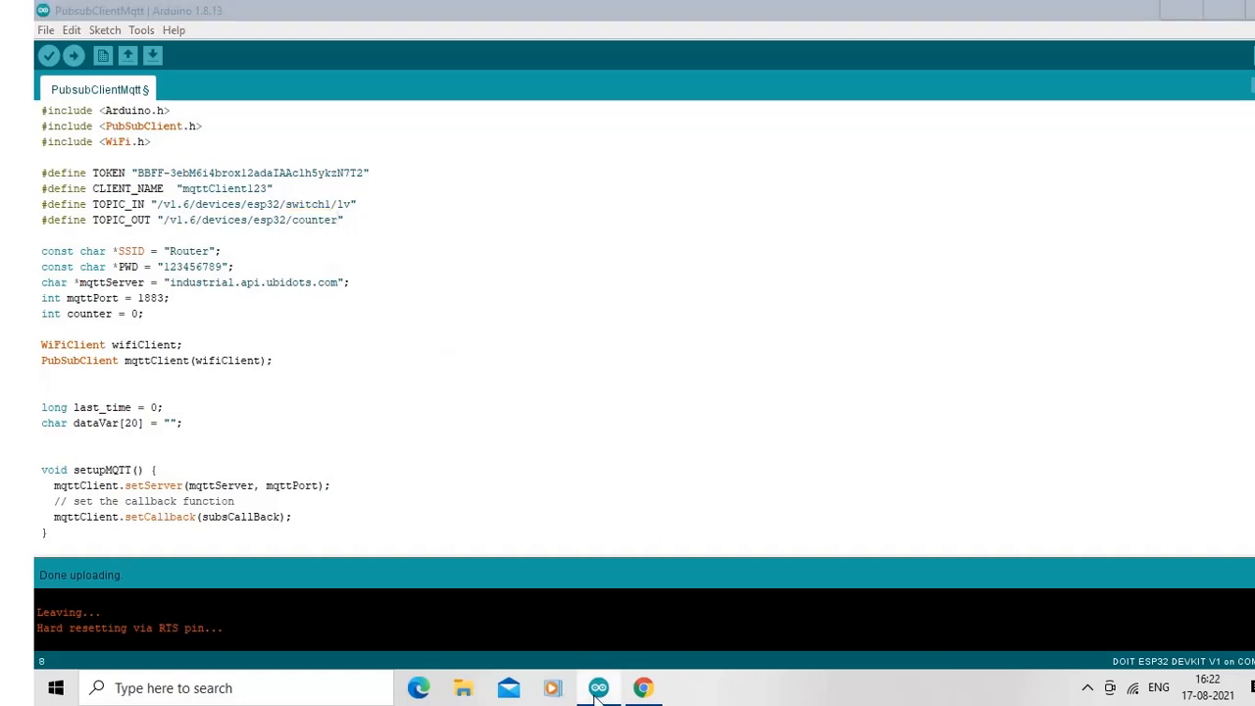
click(644, 687)
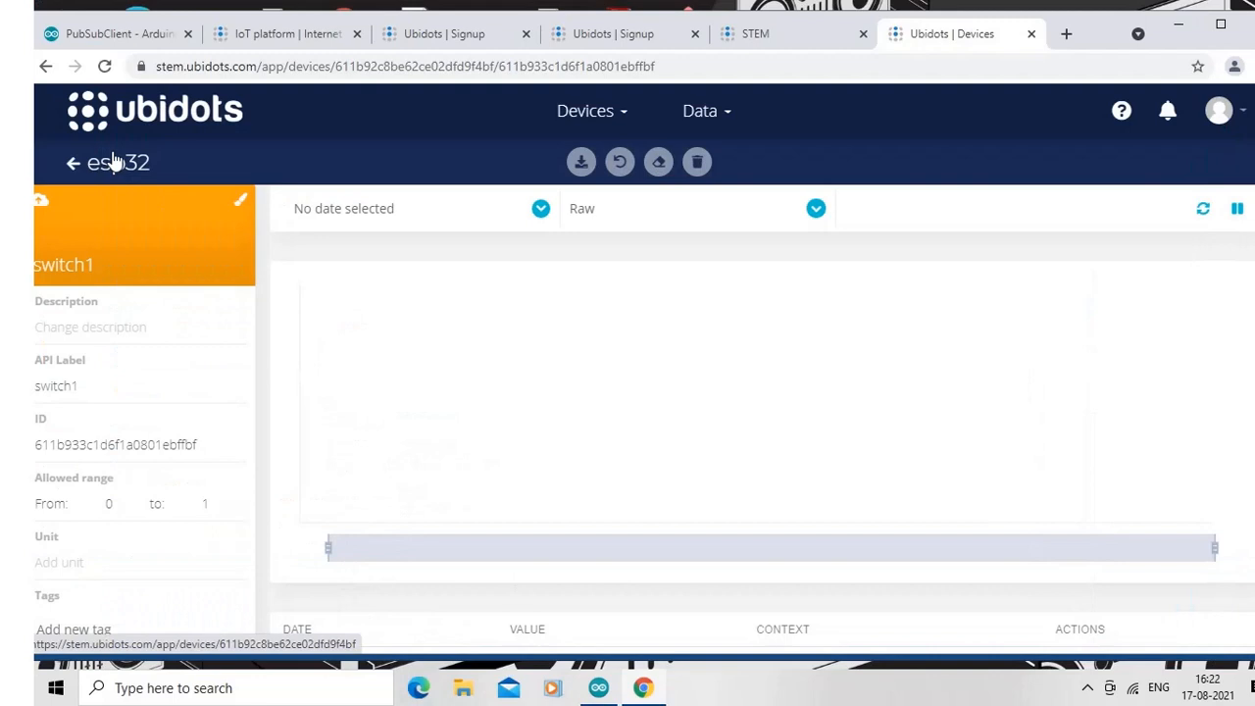
- Change the counter variable's API label from new-variable to counter to match the sketch's publish topic
click(72, 162)
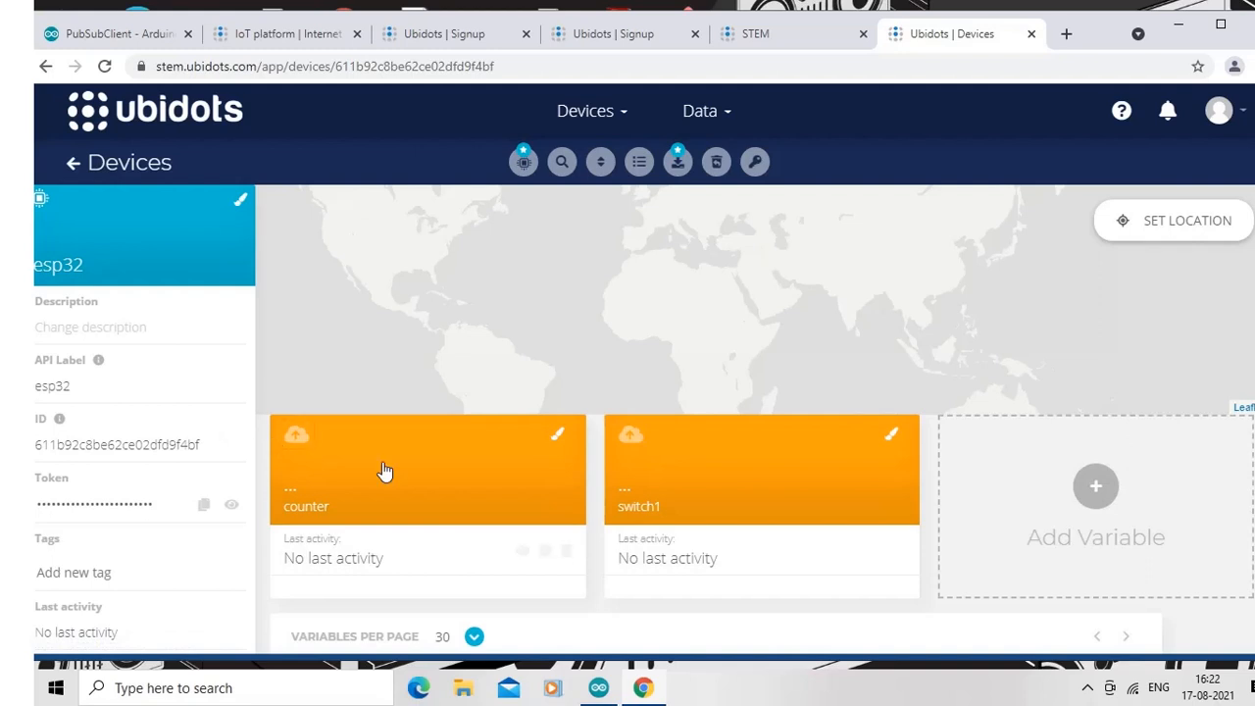
click(427, 469)
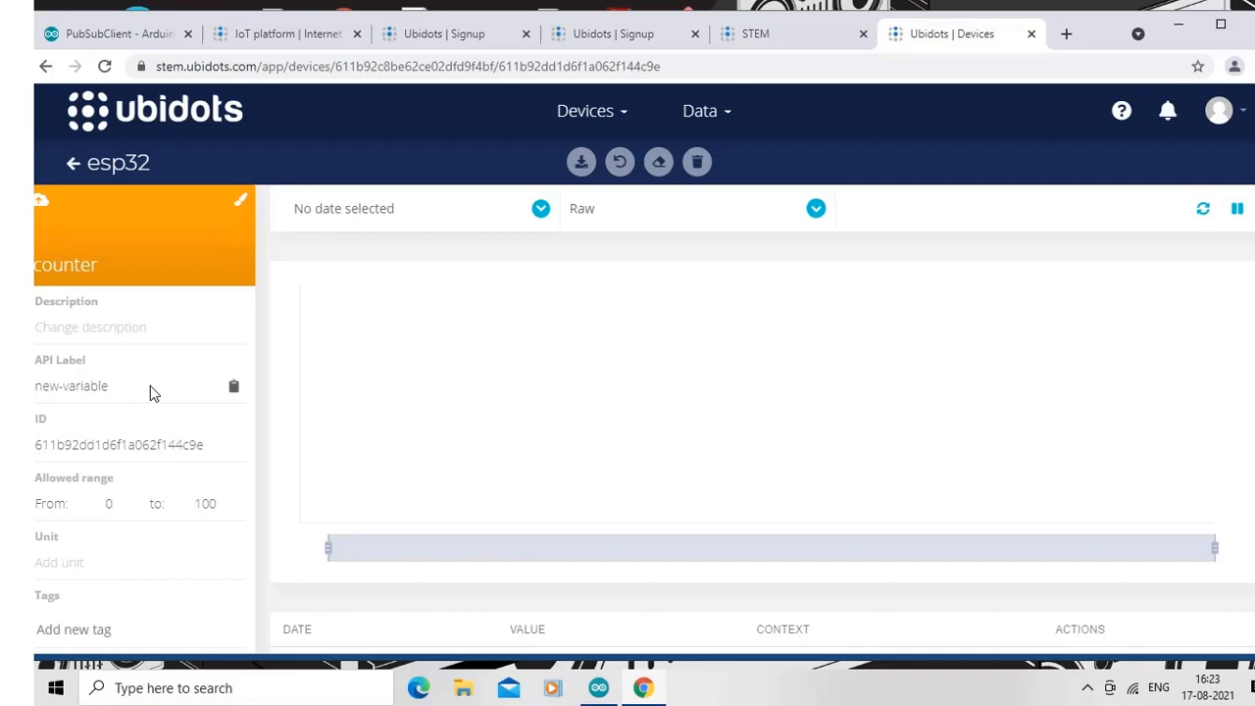
double_click(71, 384)
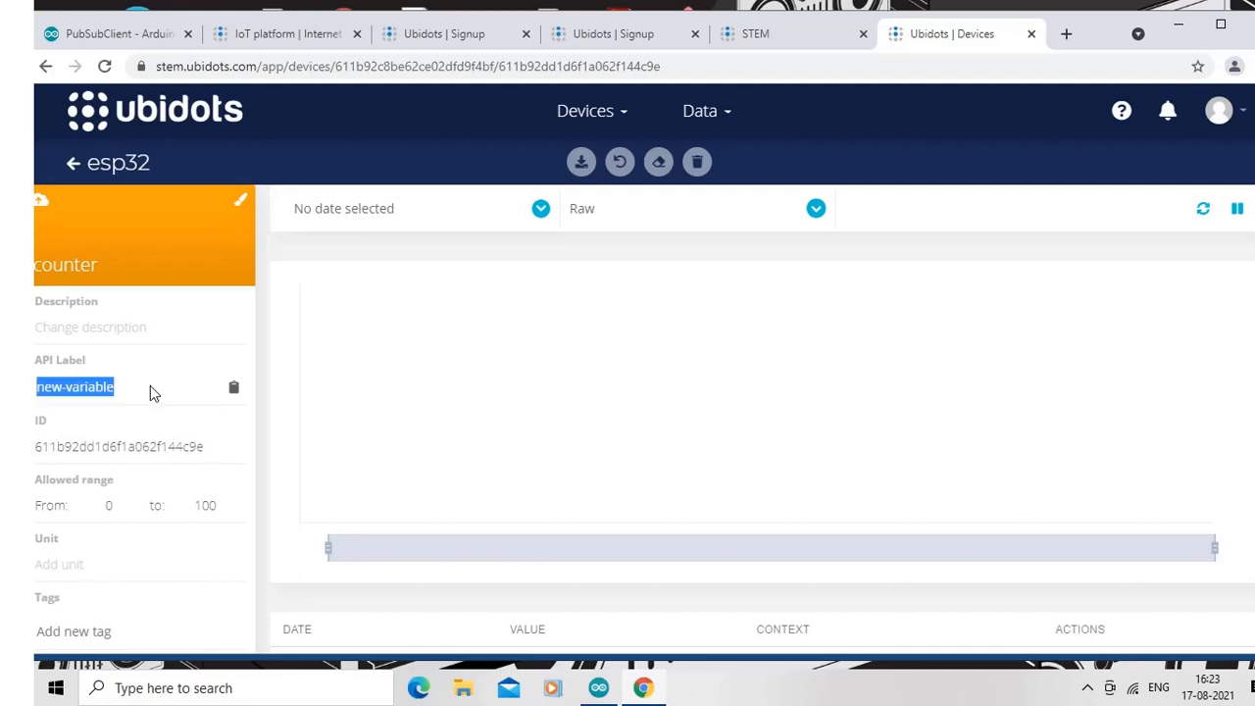
text(counter)
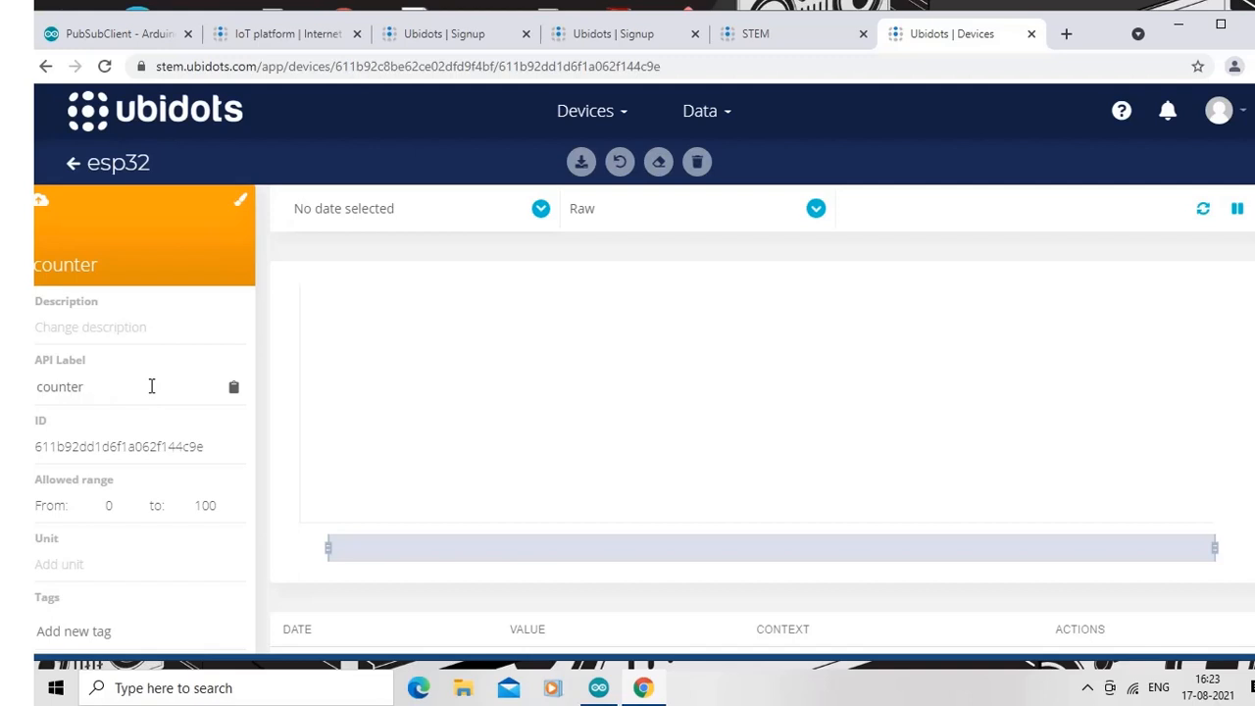
mouse_move(253, 447)
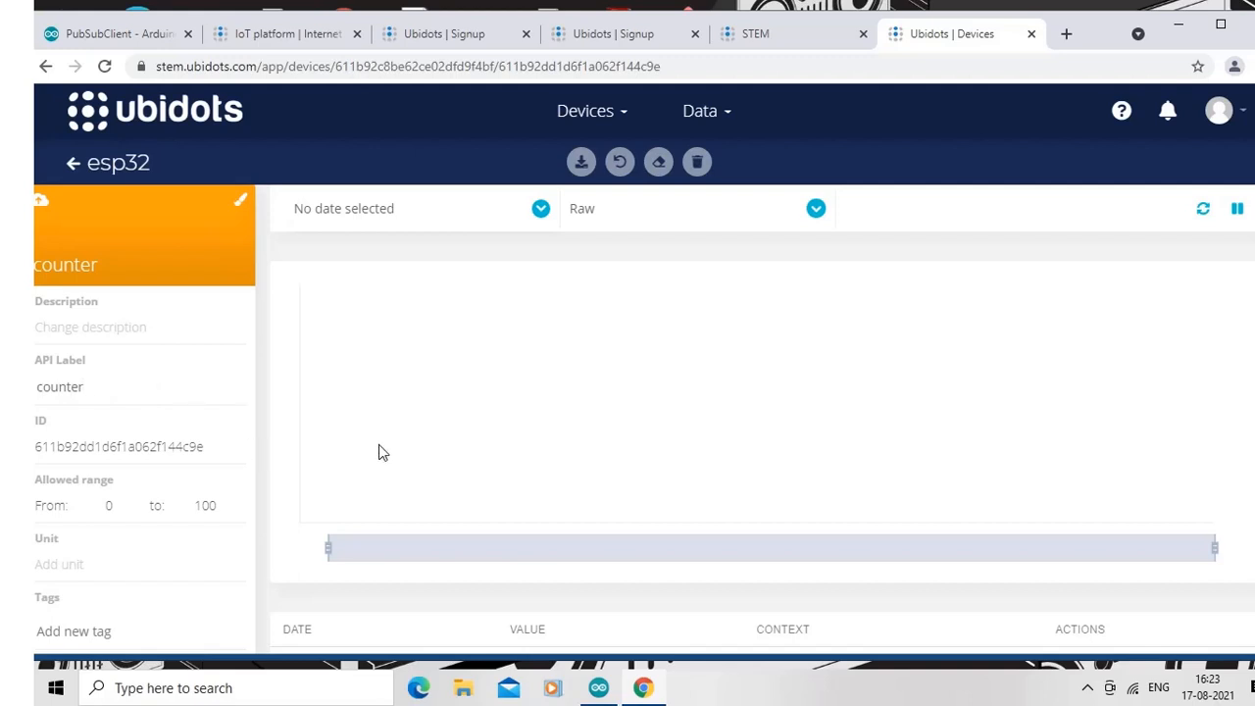
click(58, 386)
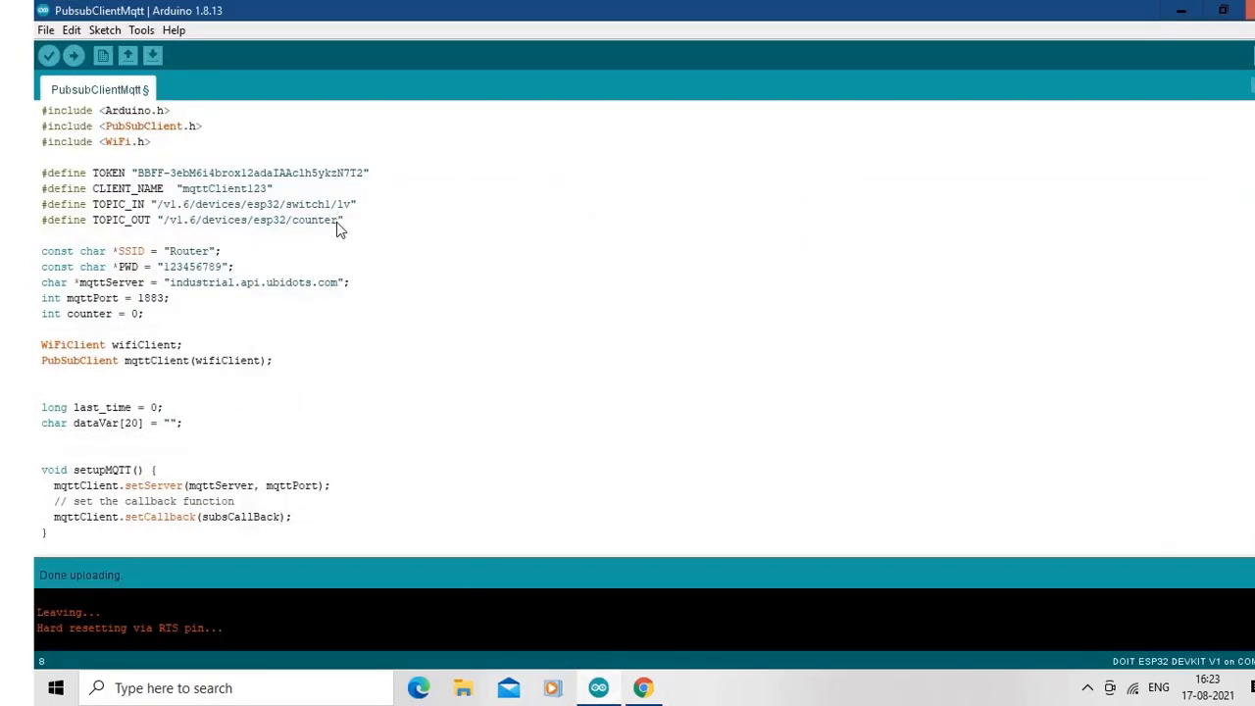
- Highlight 'counter' in the TOPIC_OUT define, then bring the Ubidots esp32 device page back up in Chrome
double_click(316, 220)
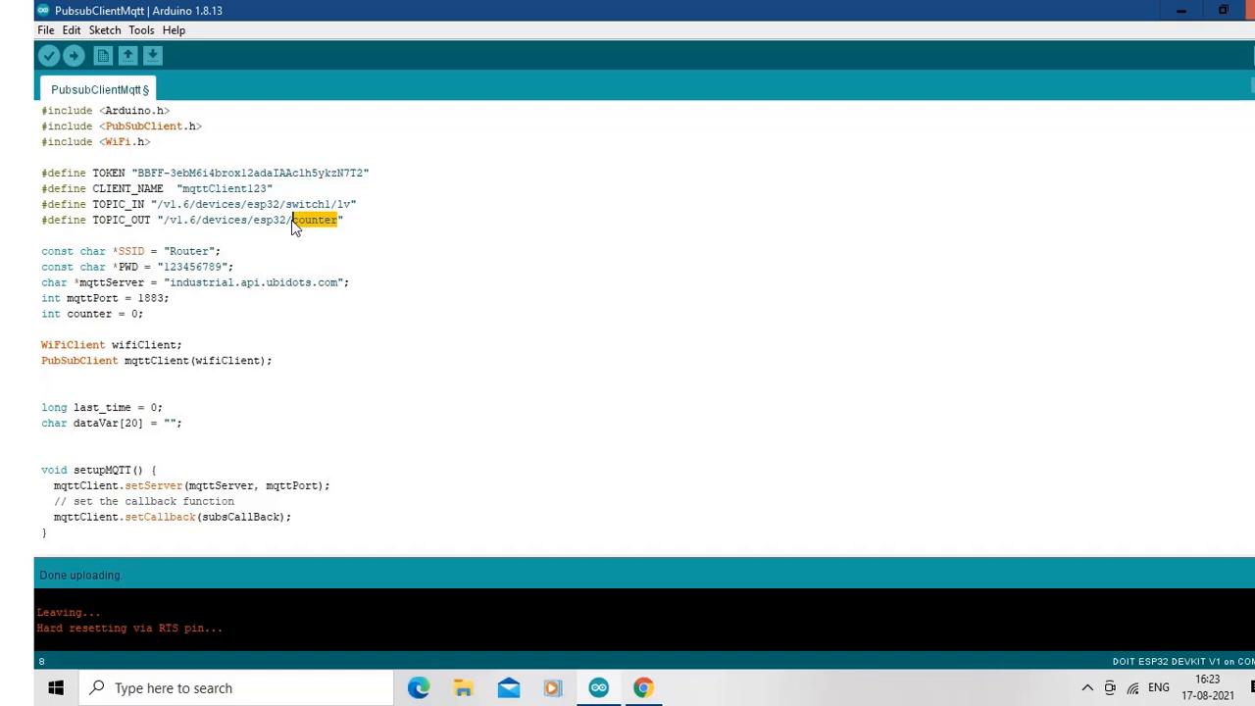
mouse_move(832, 319)
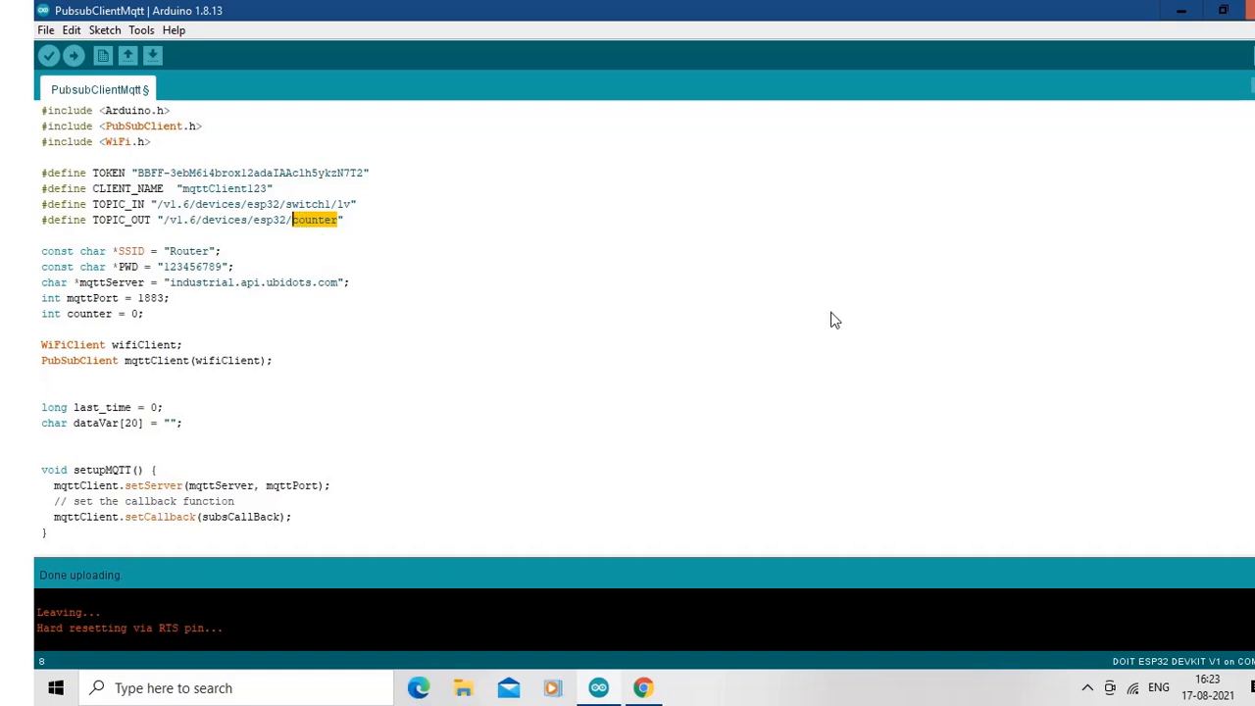
mouse_move(659, 681)
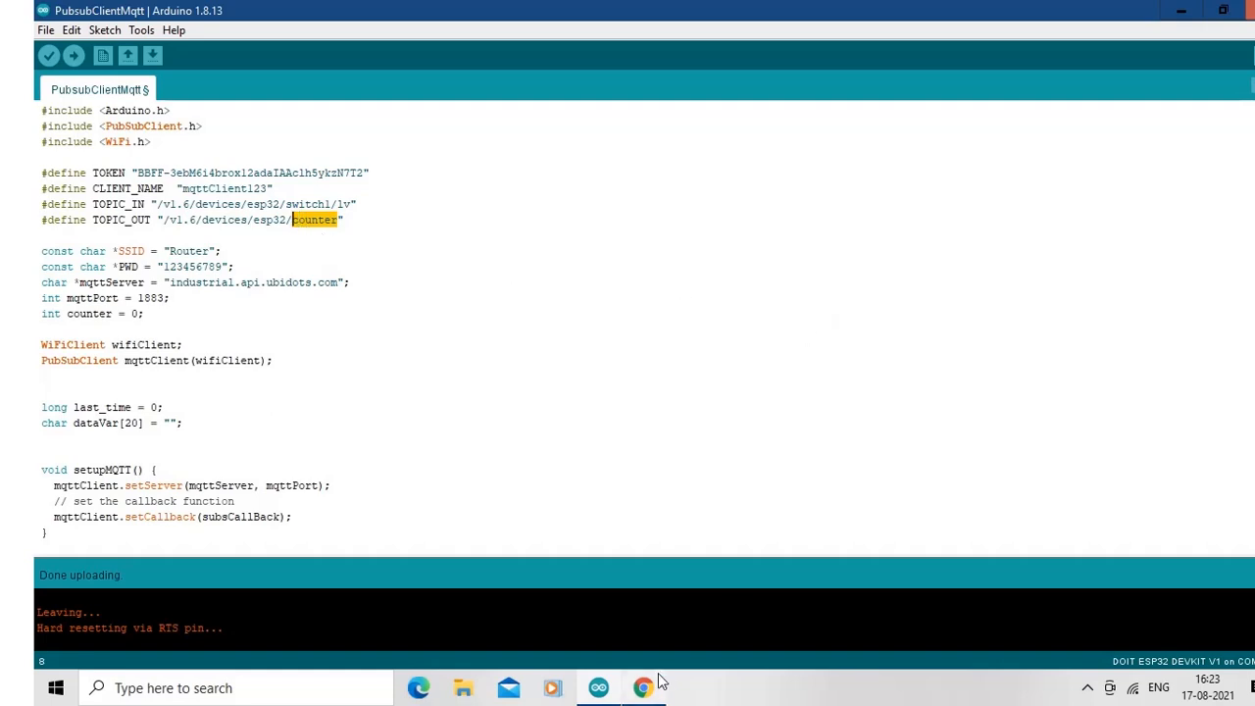
click(643, 687)
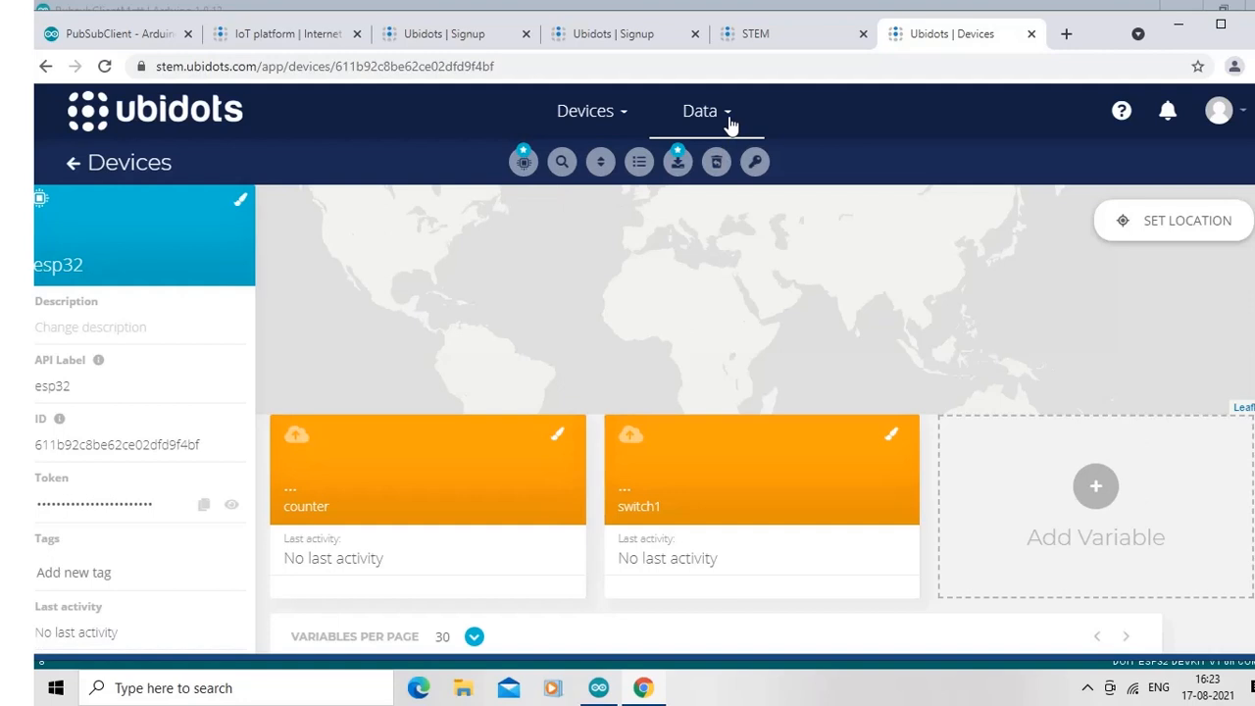
- View the esp32 device with counter and switch1 variables and select the Data menu
click(716, 161)
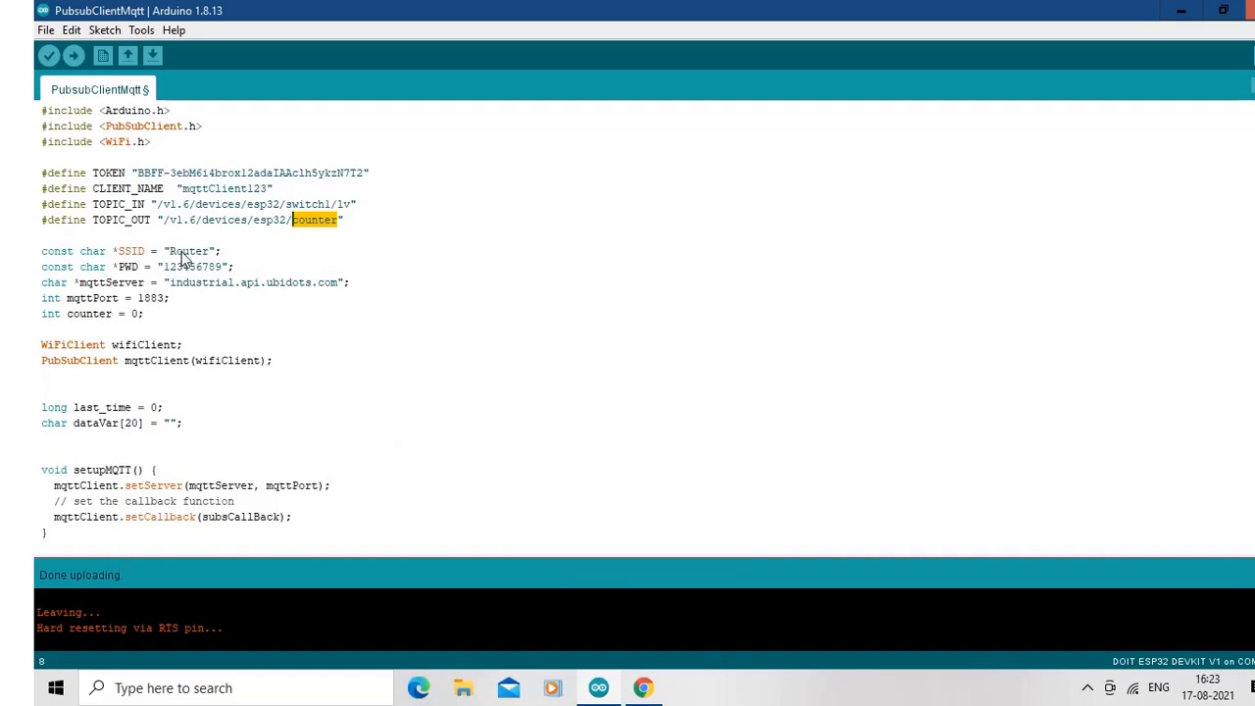
mouse_move(206, 259)
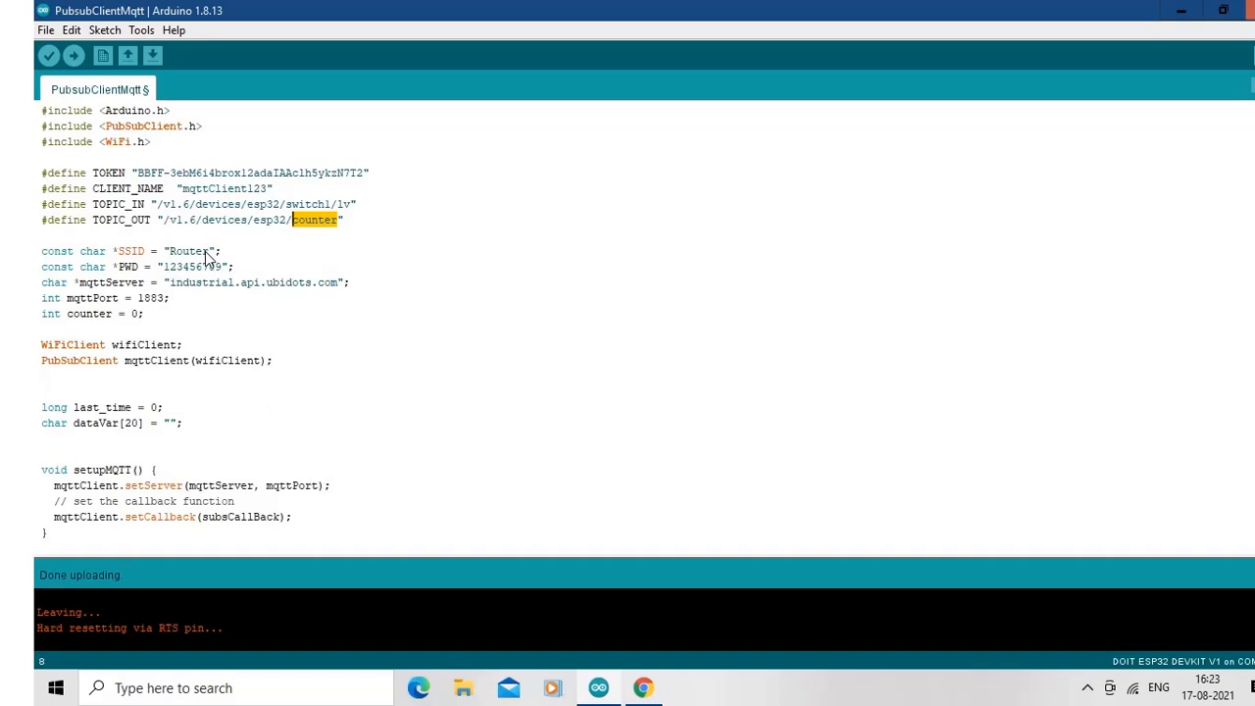
mouse_move(218, 316)
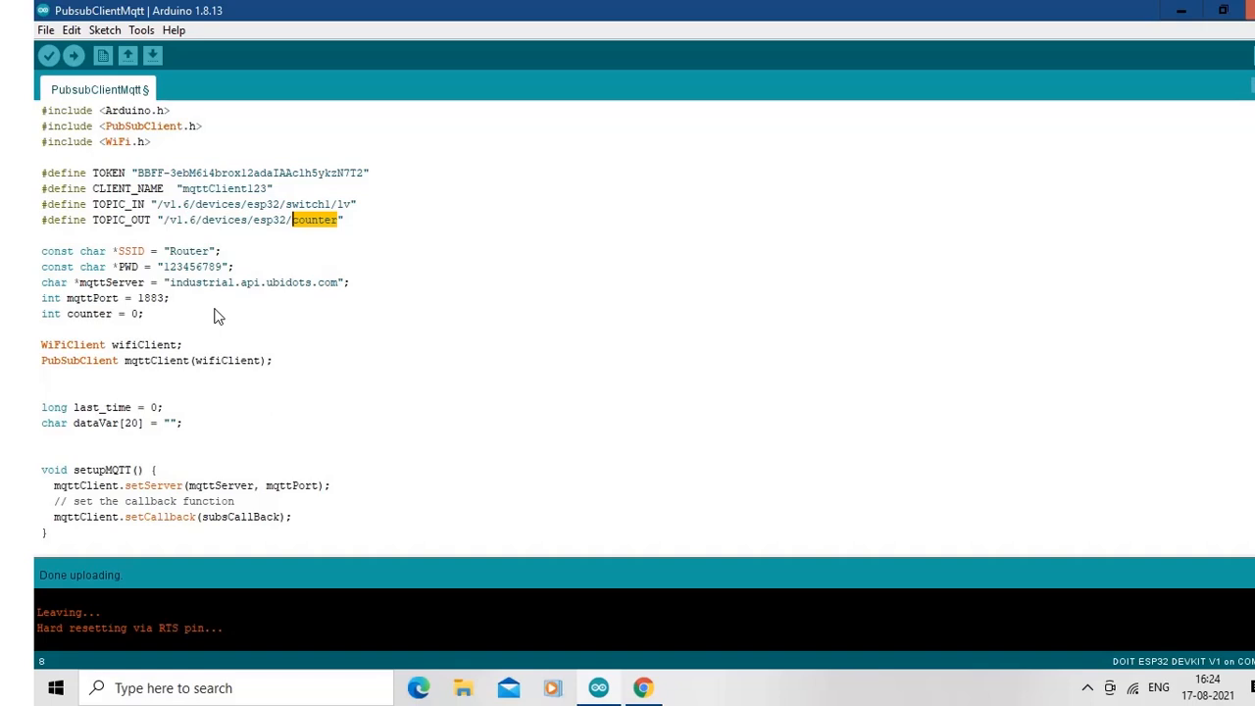
mouse_move(168, 310)
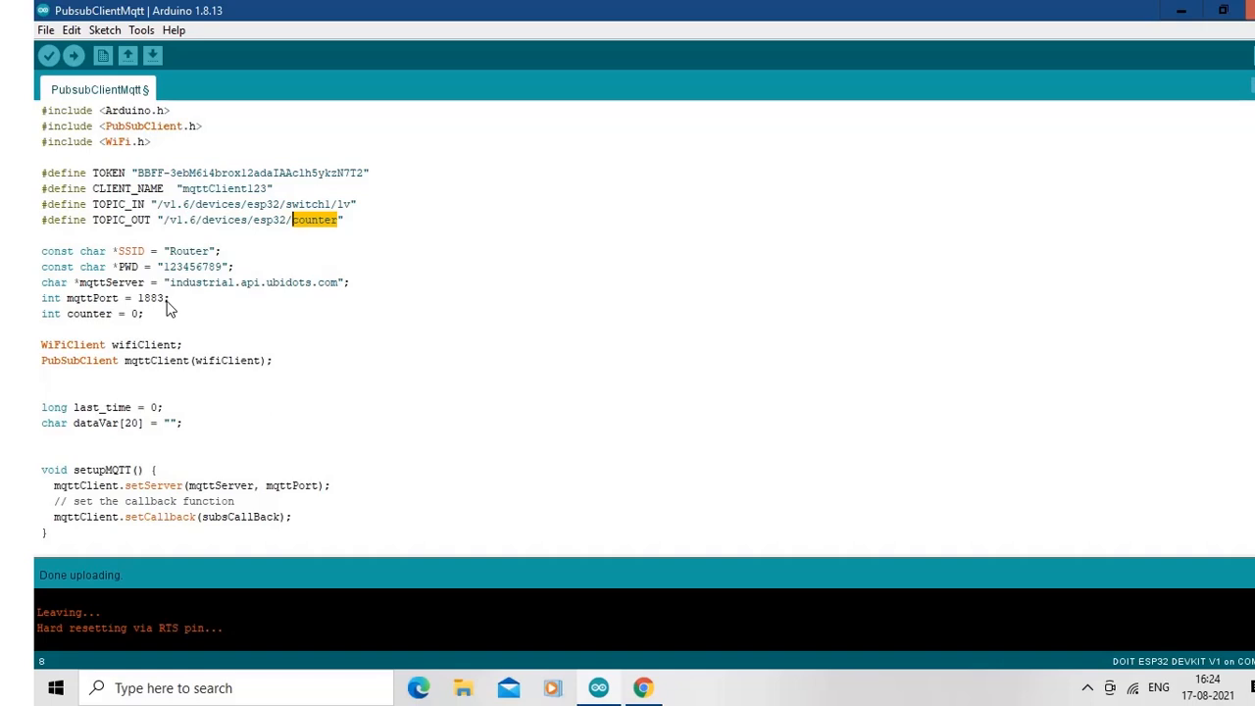
mouse_move(241, 334)
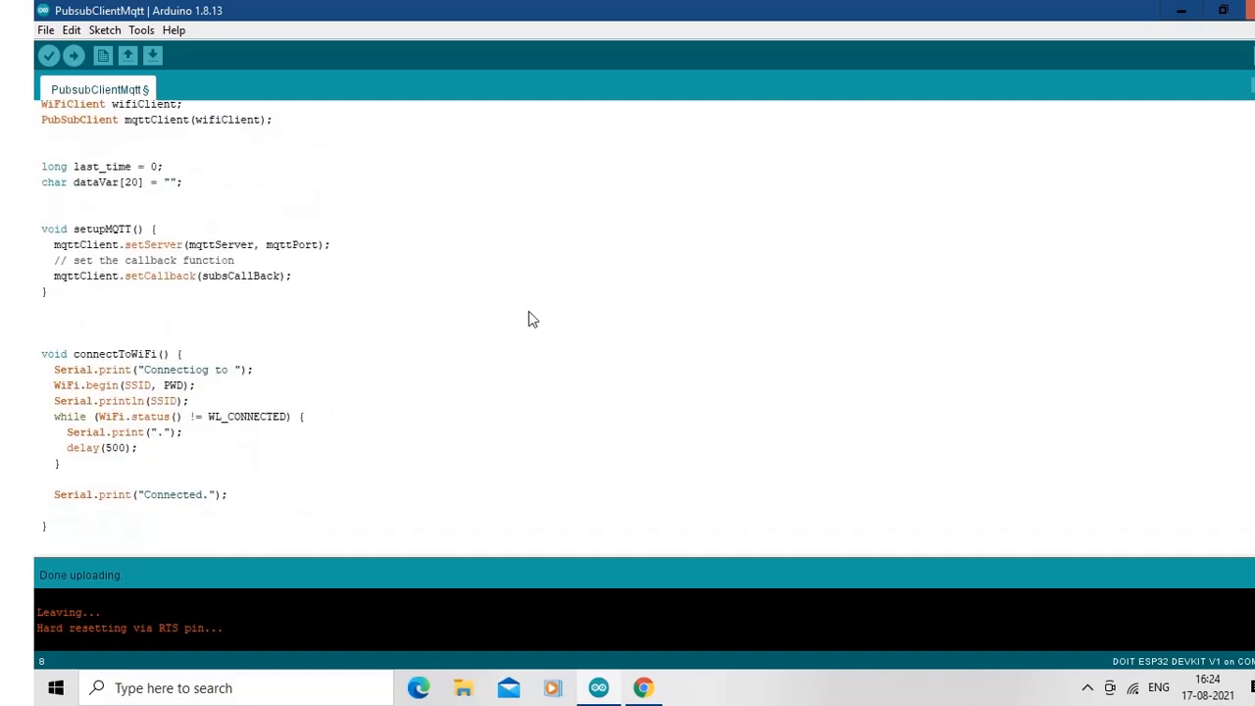
mouse_move(357, 279)
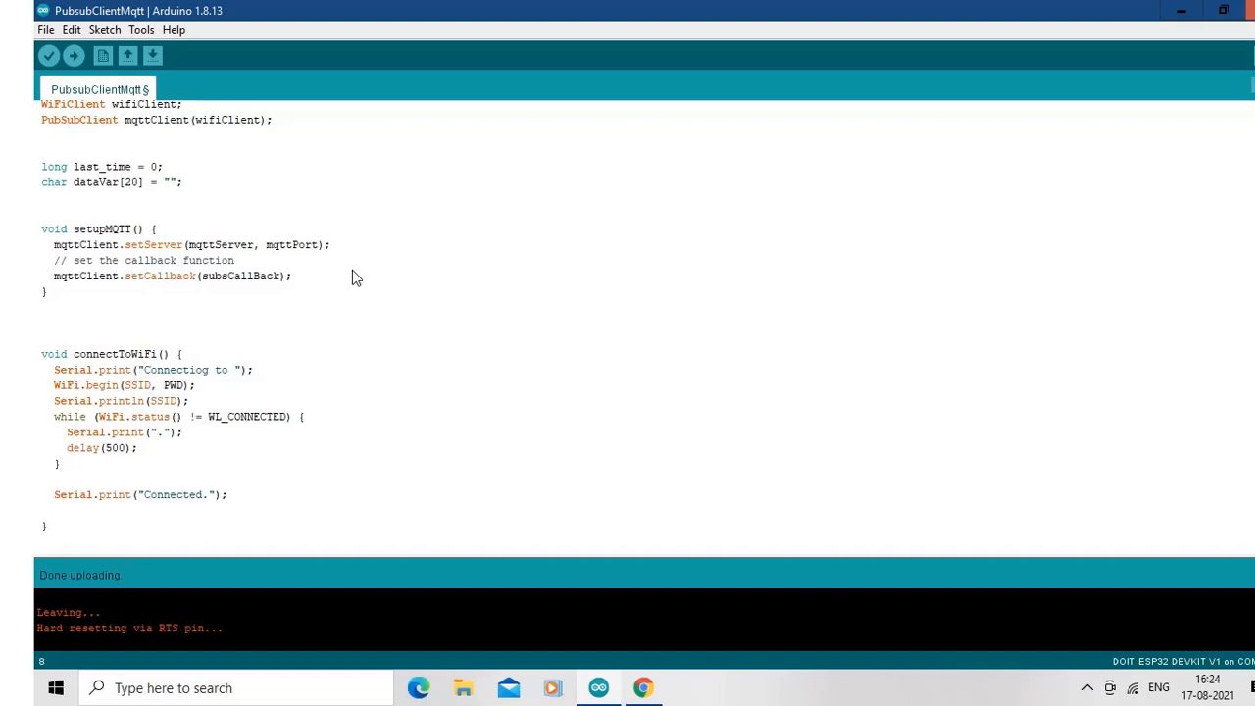
mouse_move(305, 292)
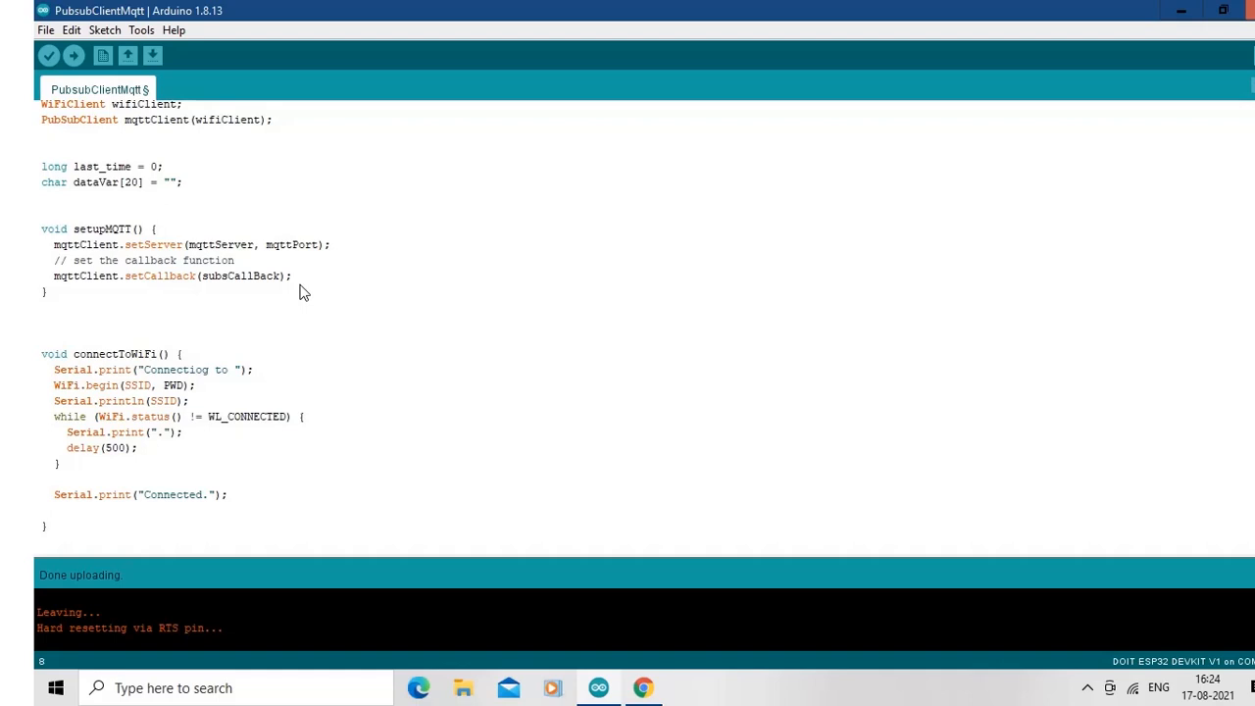
click(294, 274)
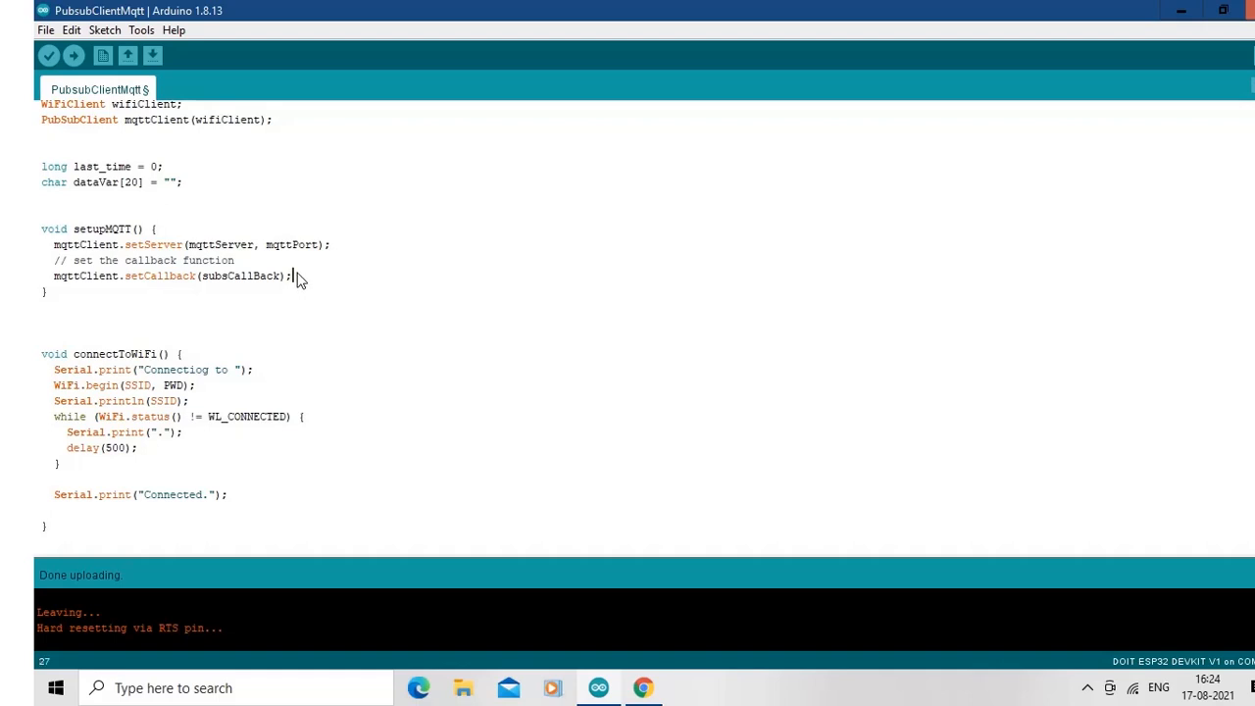
mouse_move(275, 436)
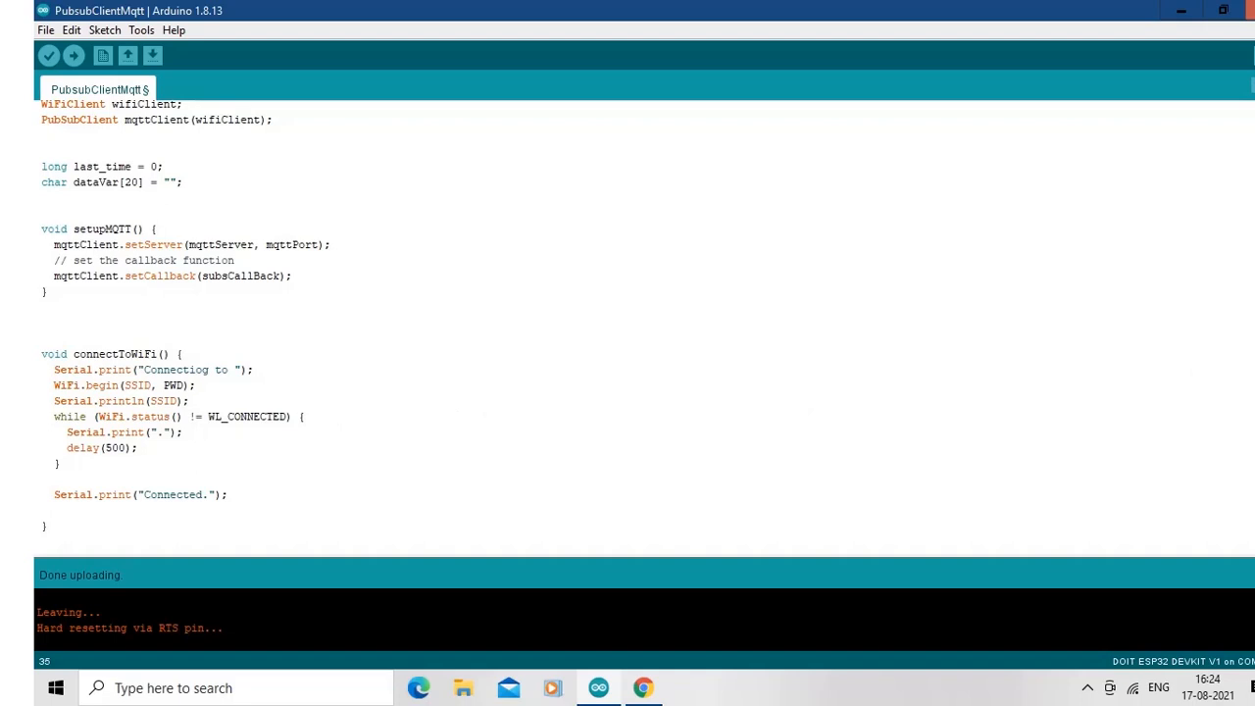
scroll(down, 3)
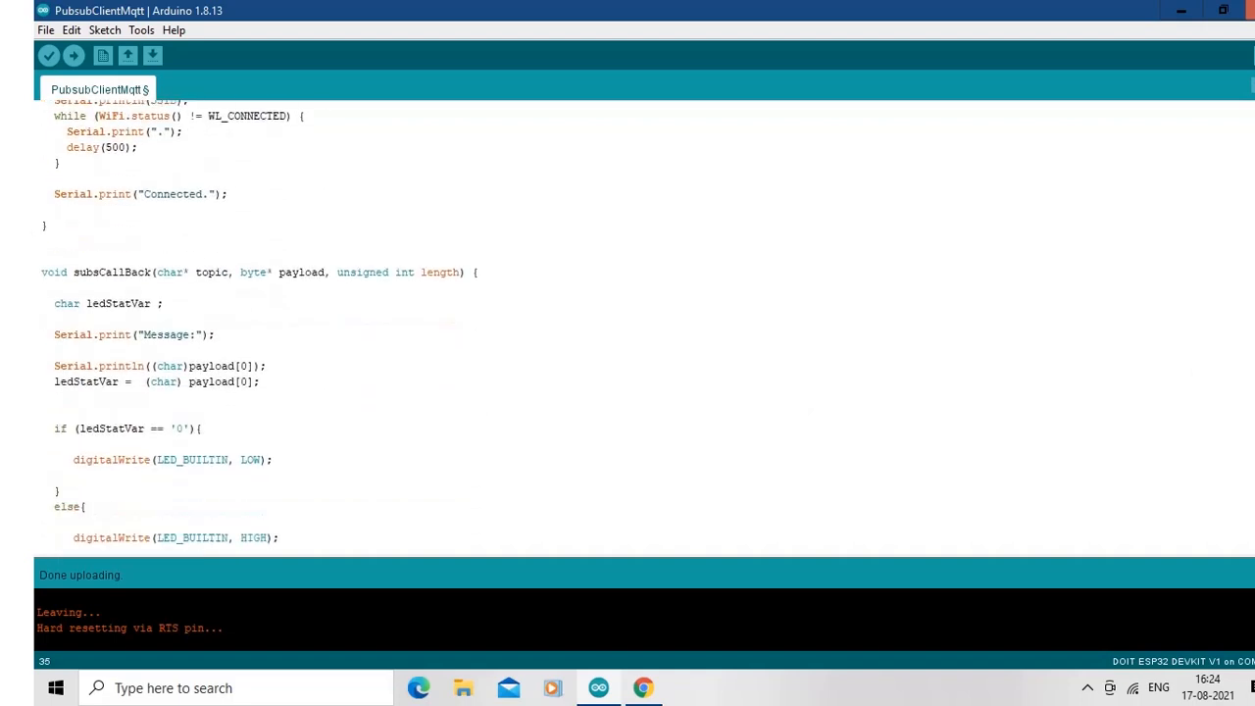
scroll(down, 3)
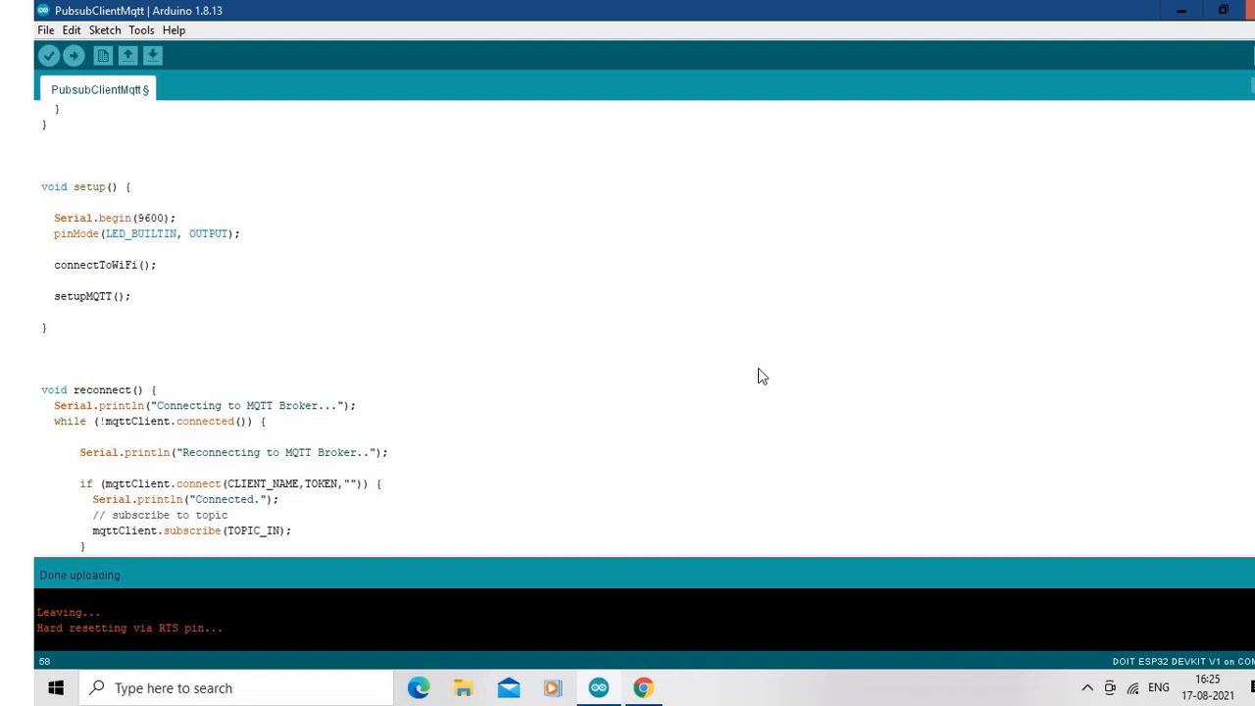
mouse_move(212, 220)
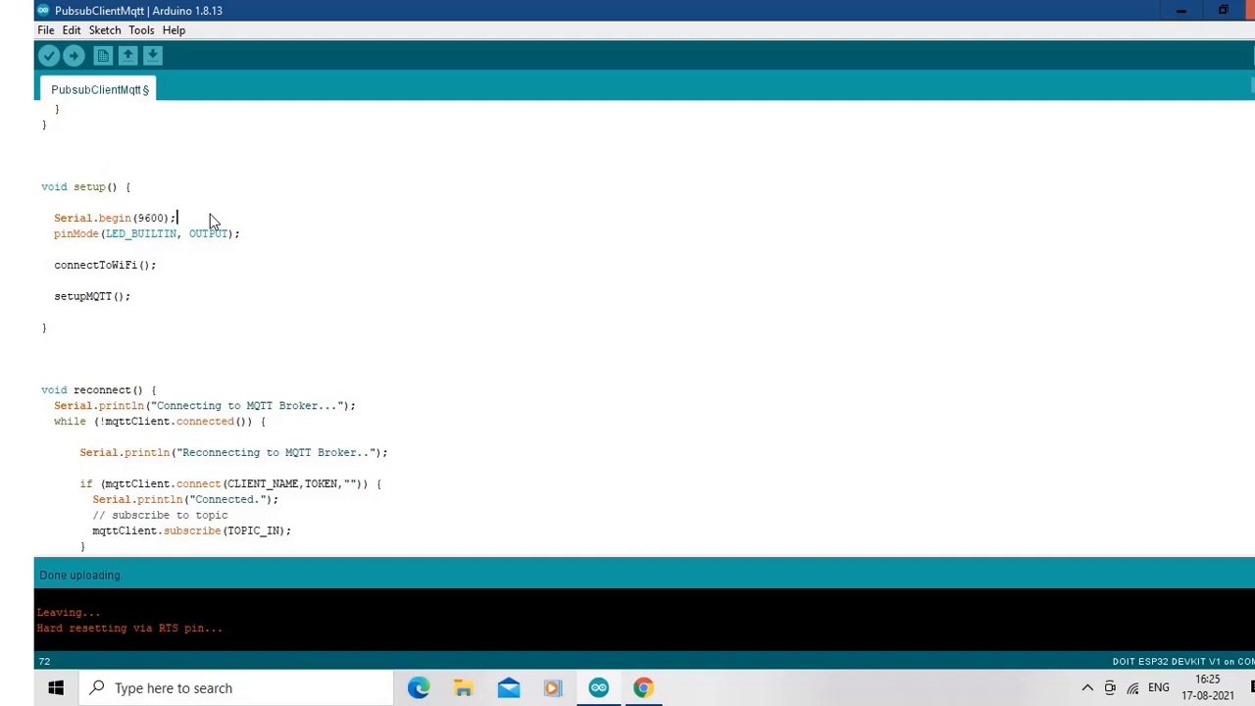
mouse_move(224, 253)
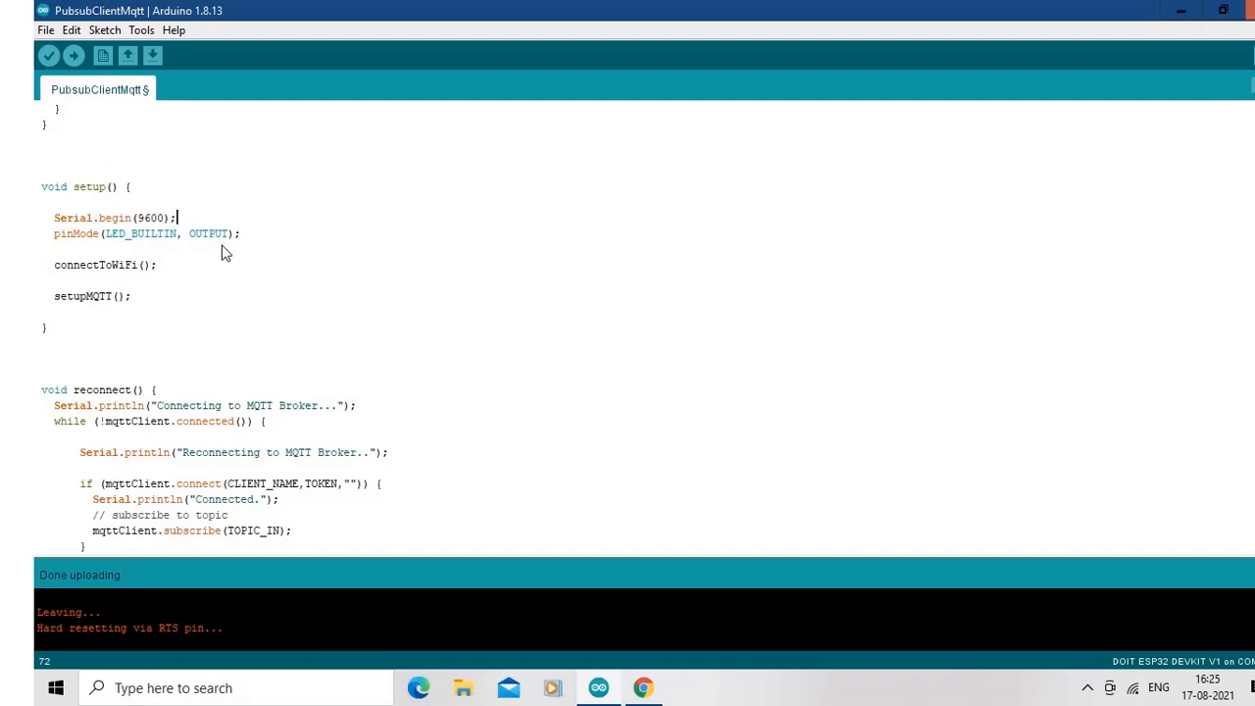
mouse_move(228, 243)
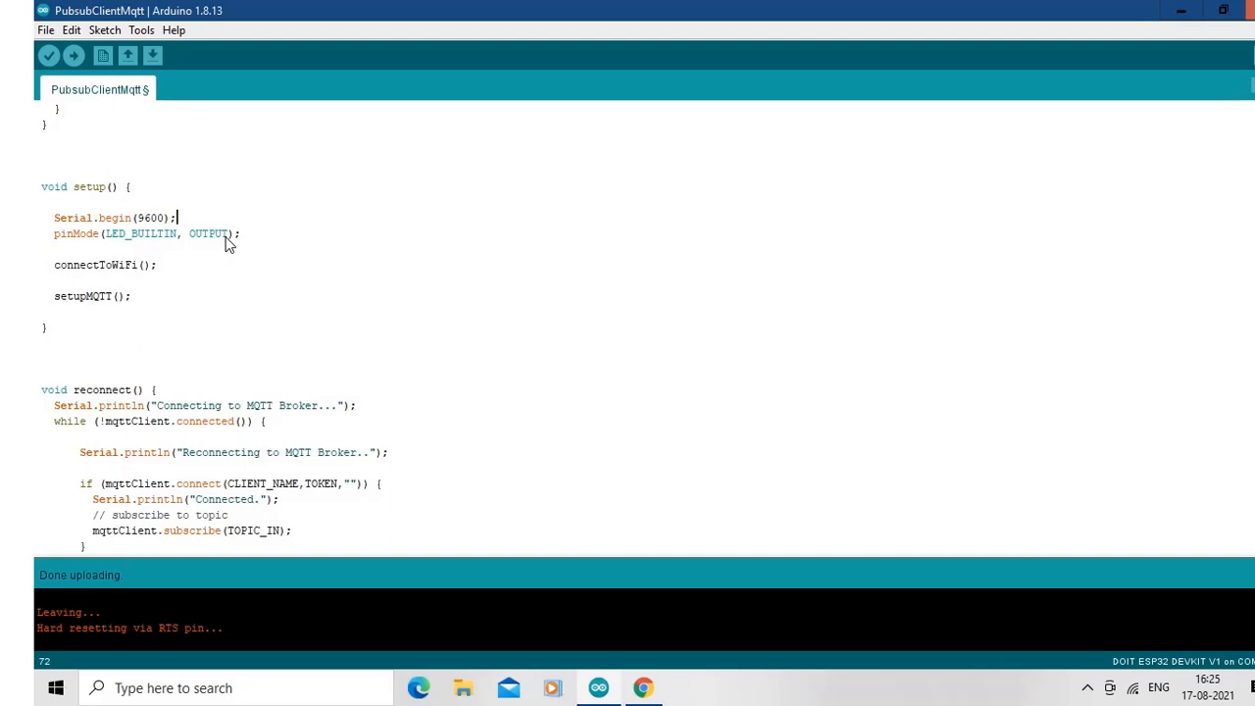
mouse_move(188, 272)
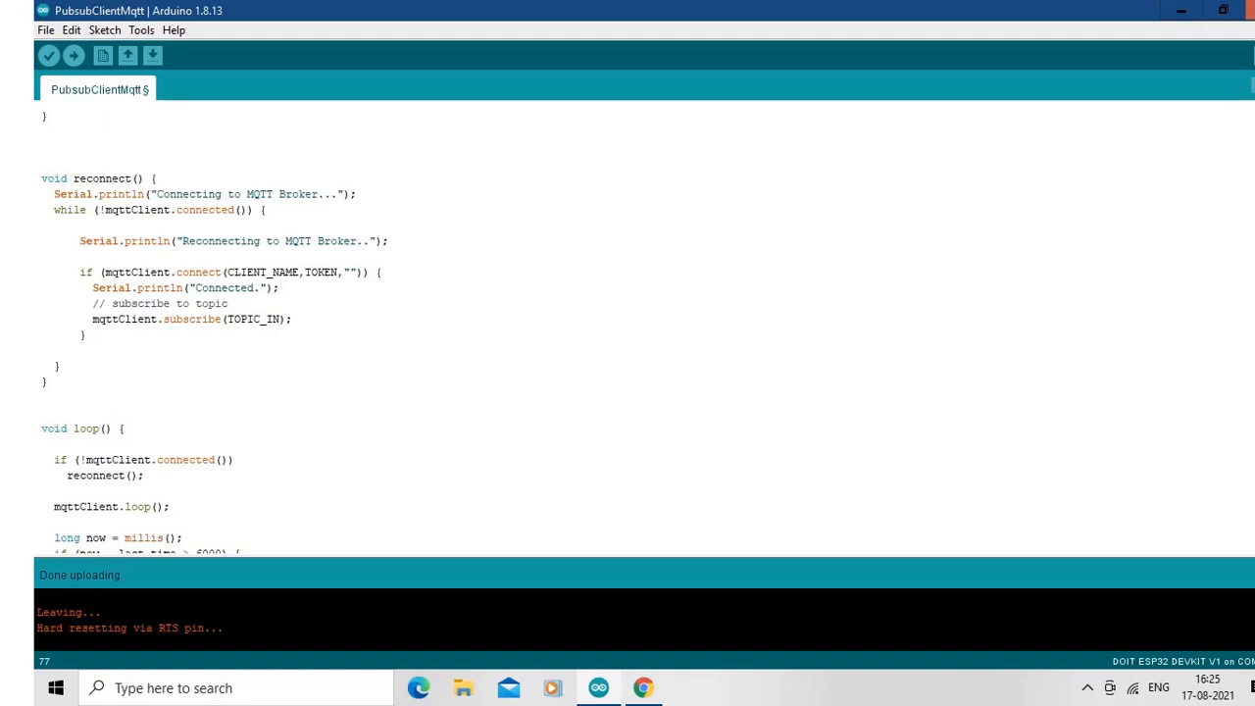
scroll(down, 3)
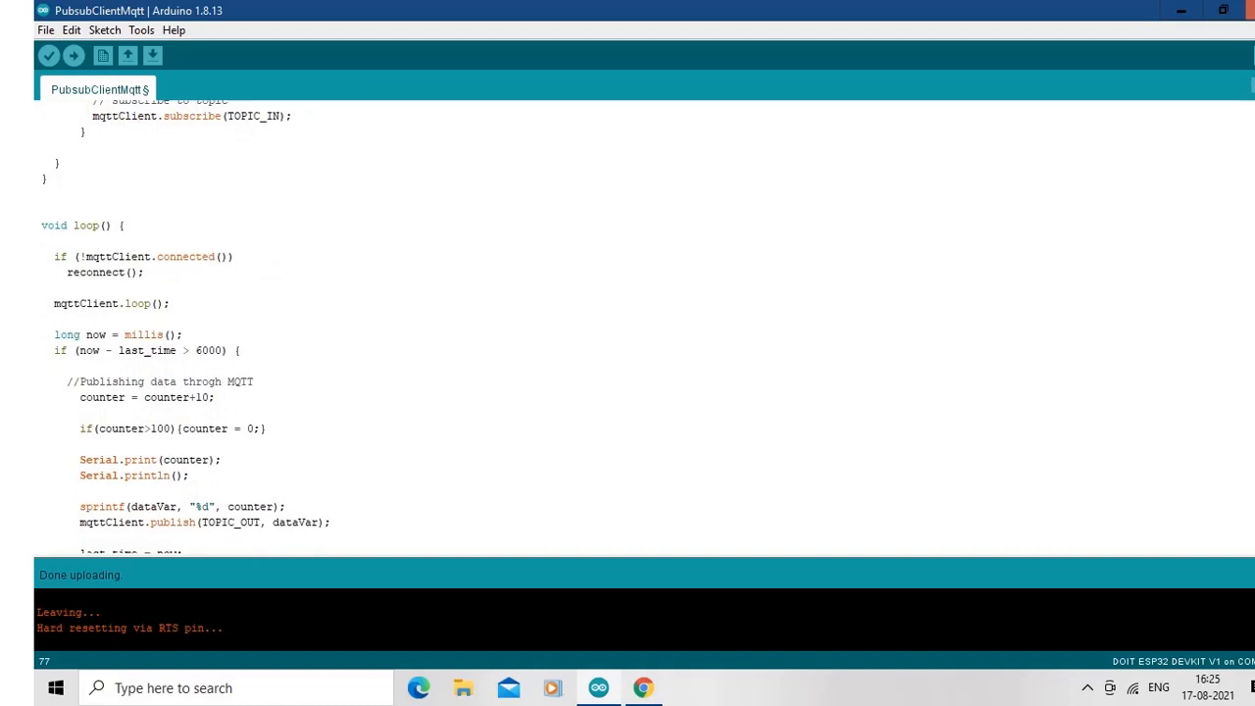
mouse_move(167, 288)
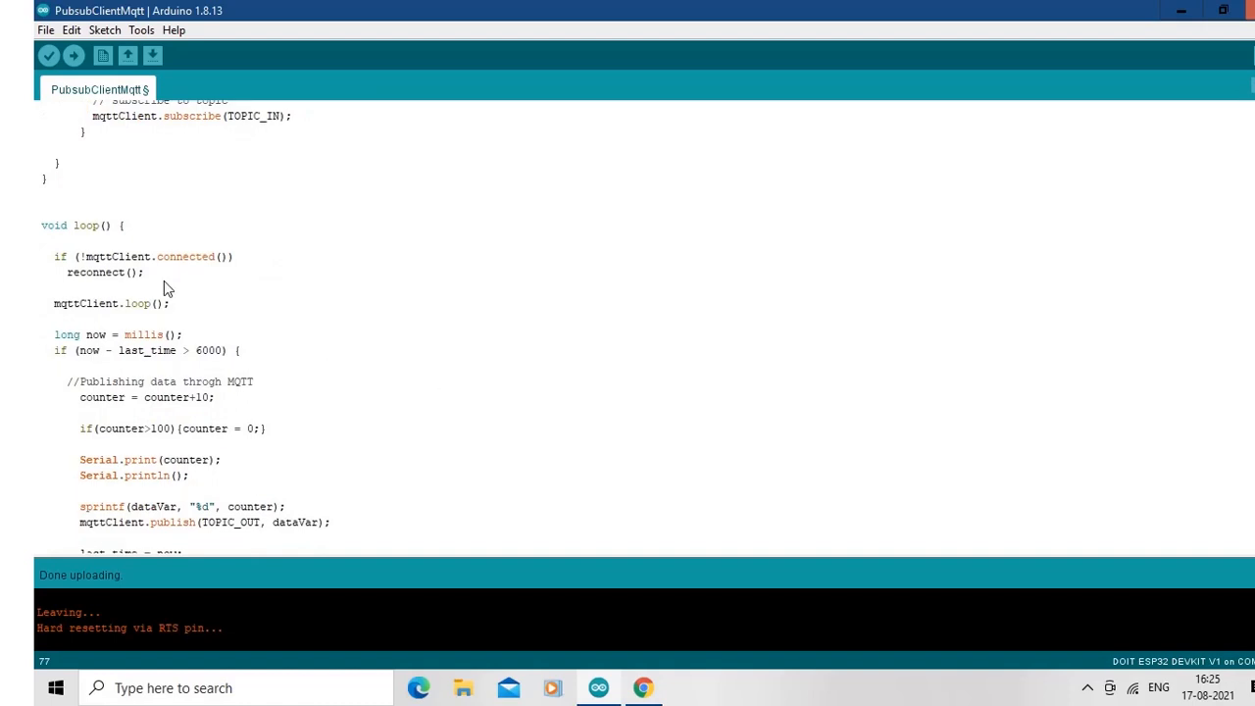
mouse_move(157, 286)
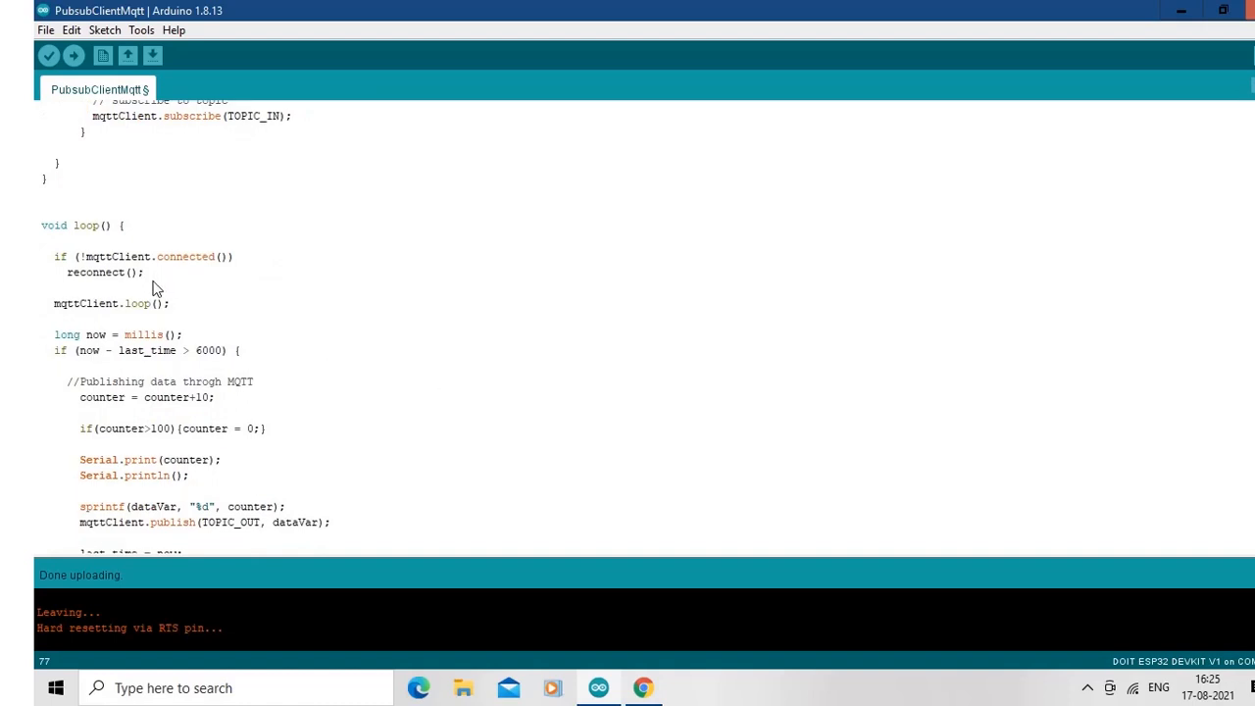
mouse_move(177, 325)
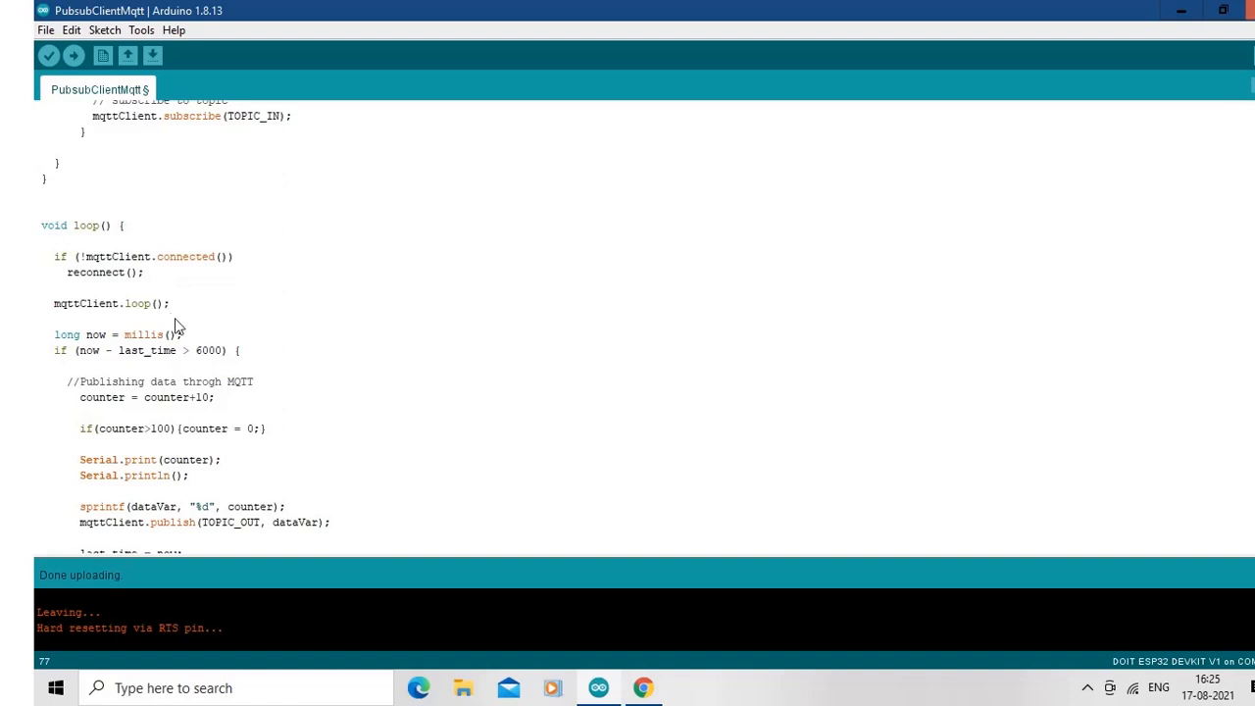
mouse_move(196, 321)
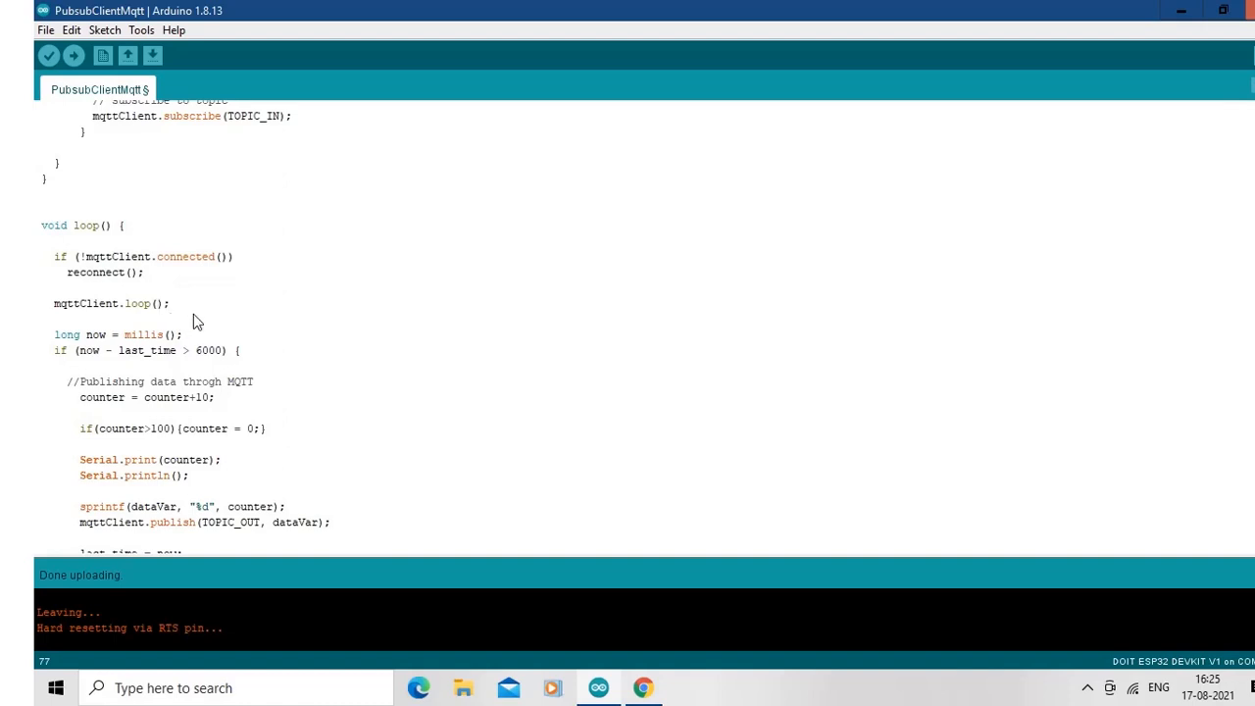
mouse_move(455, 392)
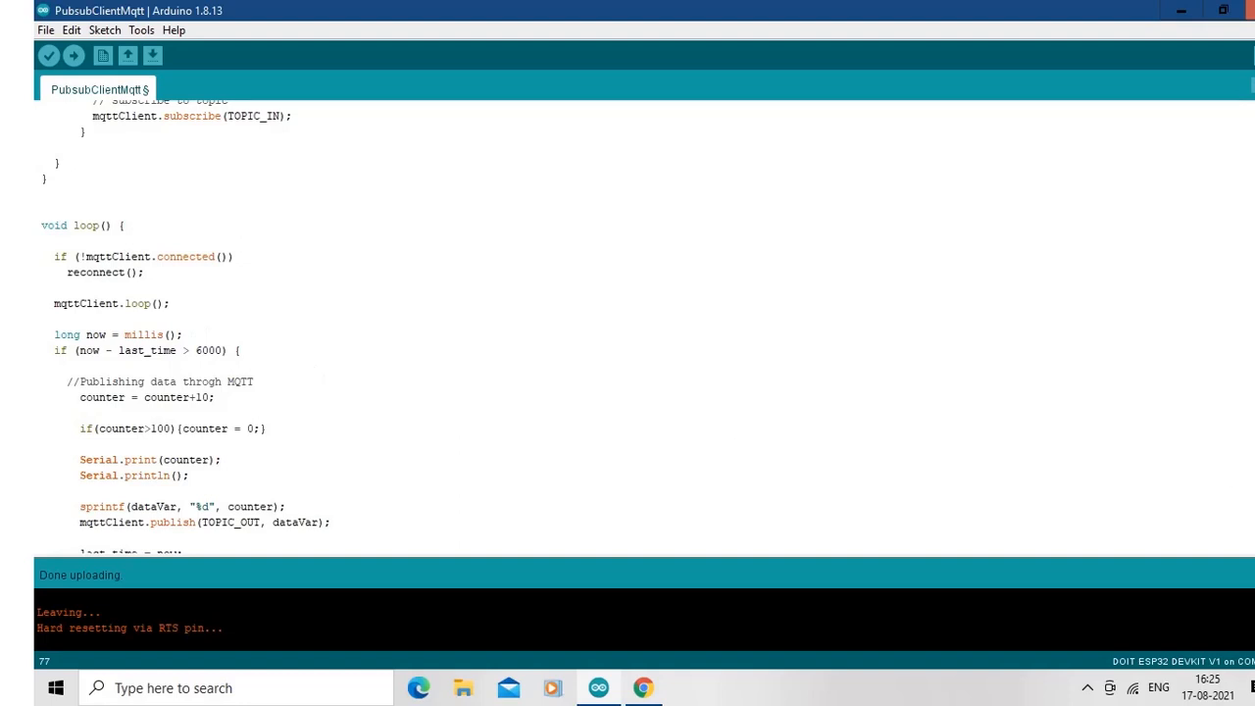
scroll(down, 3)
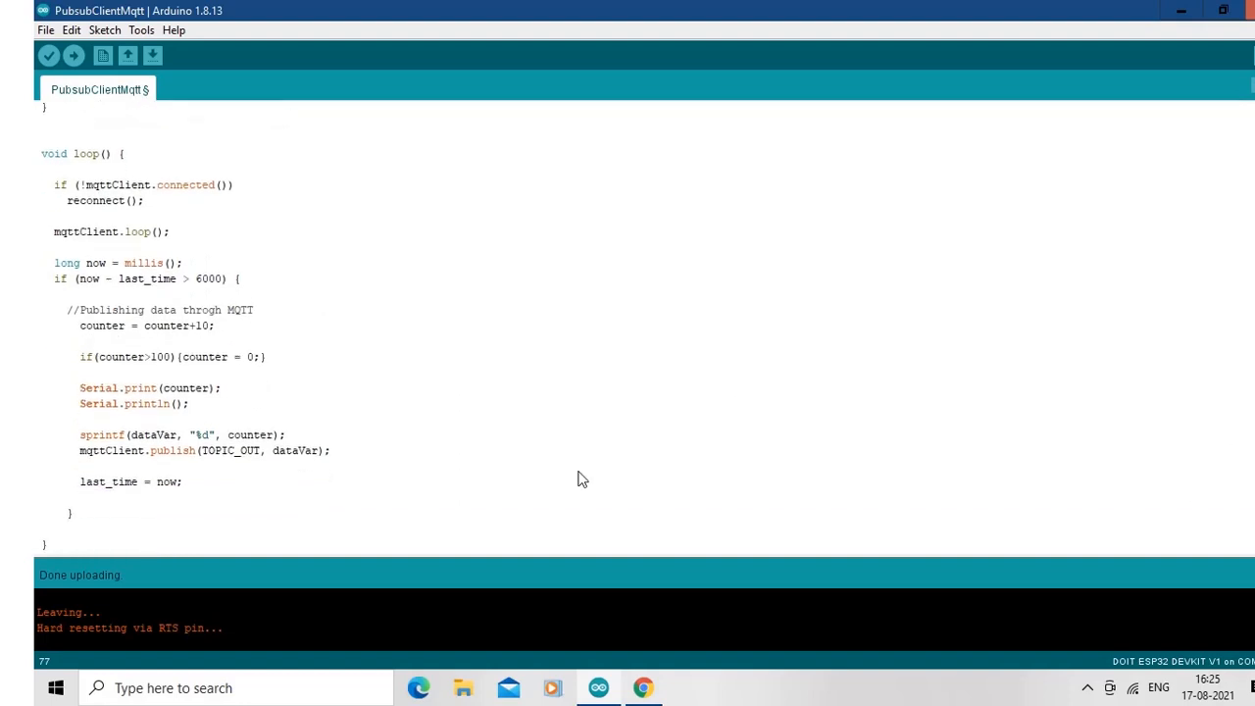
mouse_move(218, 415)
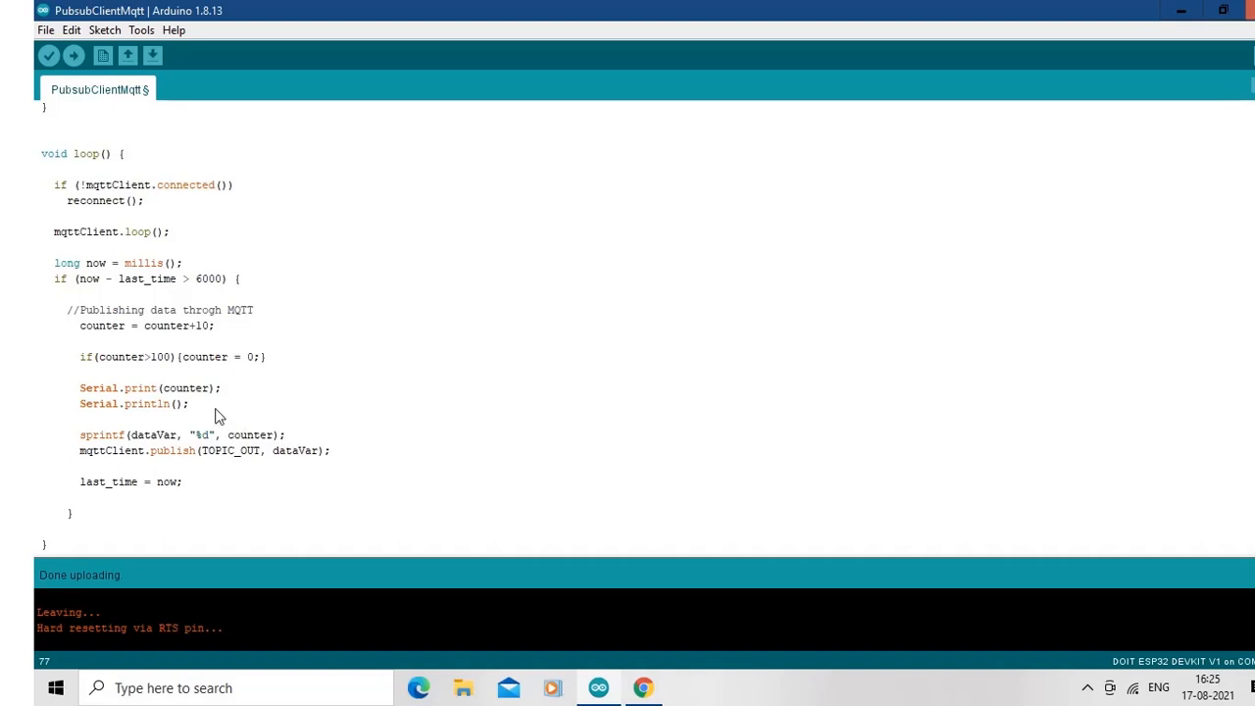
mouse_move(286, 465)
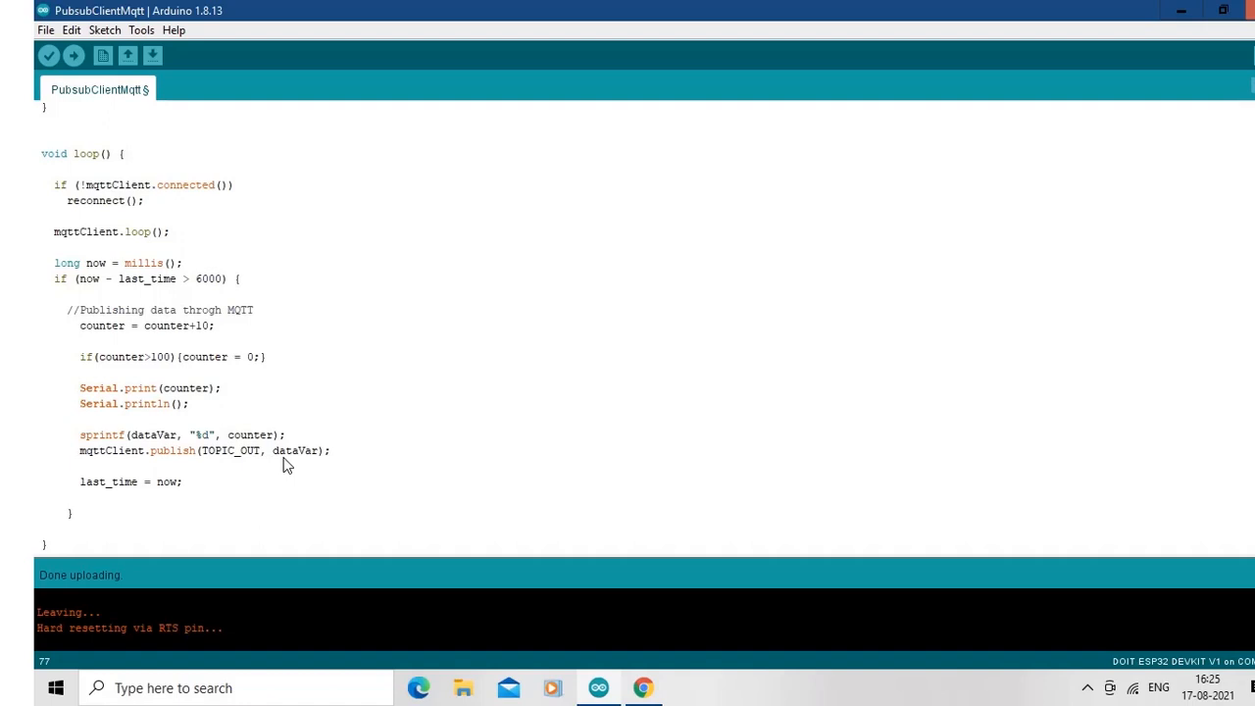
mouse_move(1024, 400)
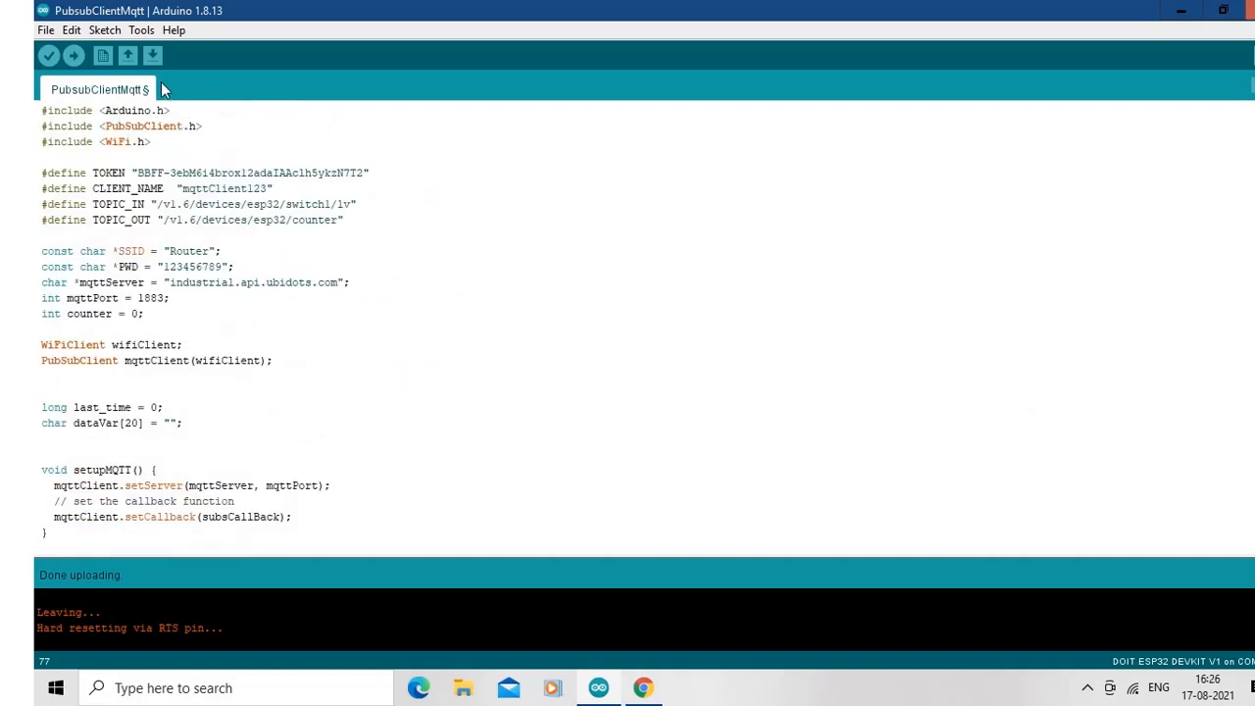
- Run Sketch > Upload to flash the PubsubClientMqtt sketch to the ESP32 again
click(104, 30)
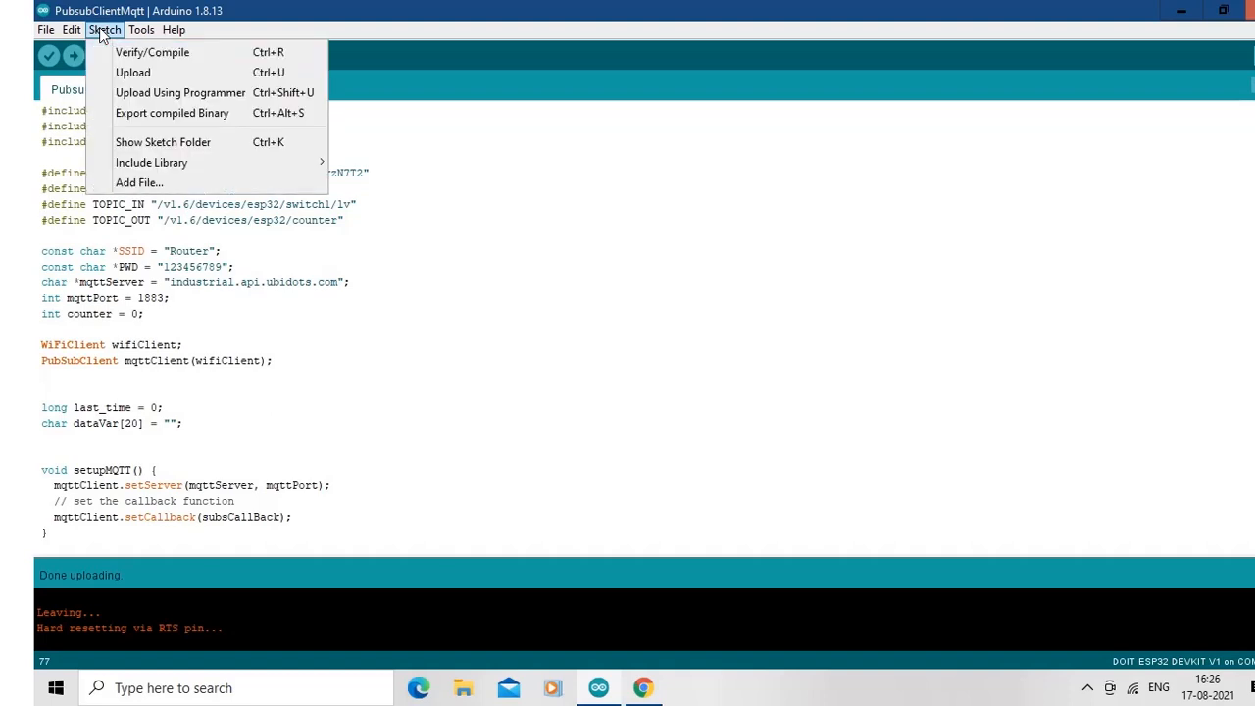
mouse_move(133, 70)
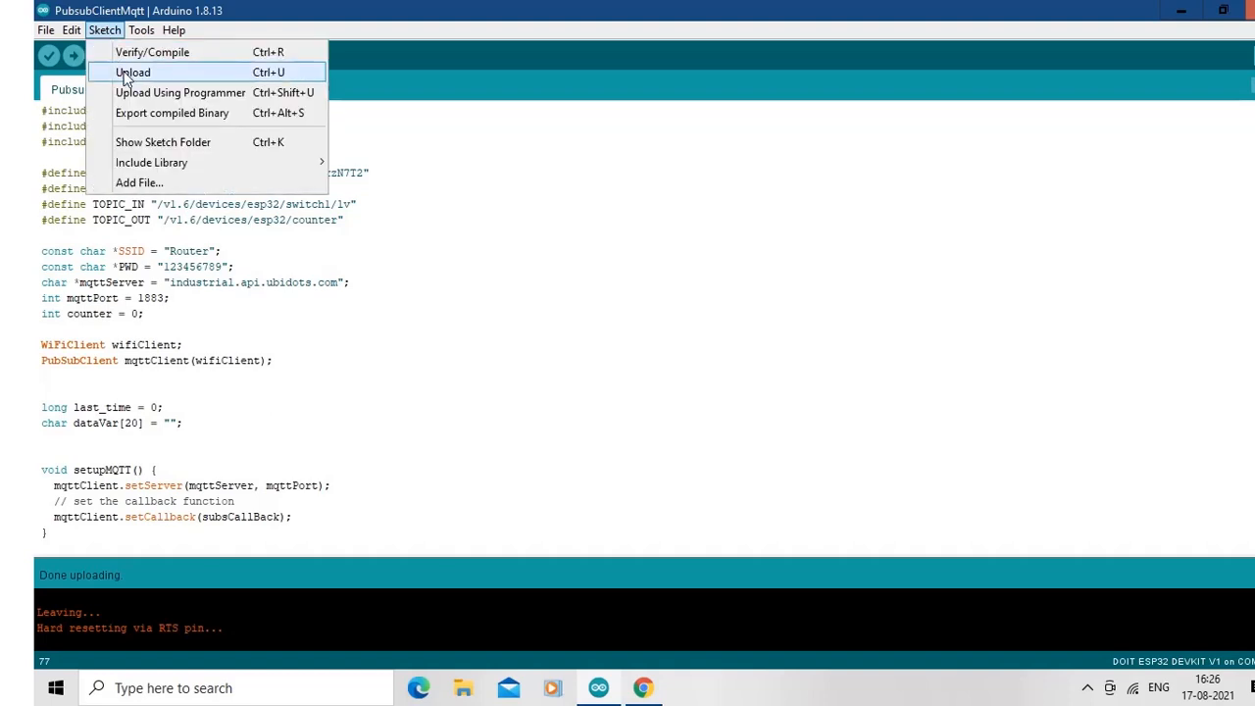
click(134, 71)
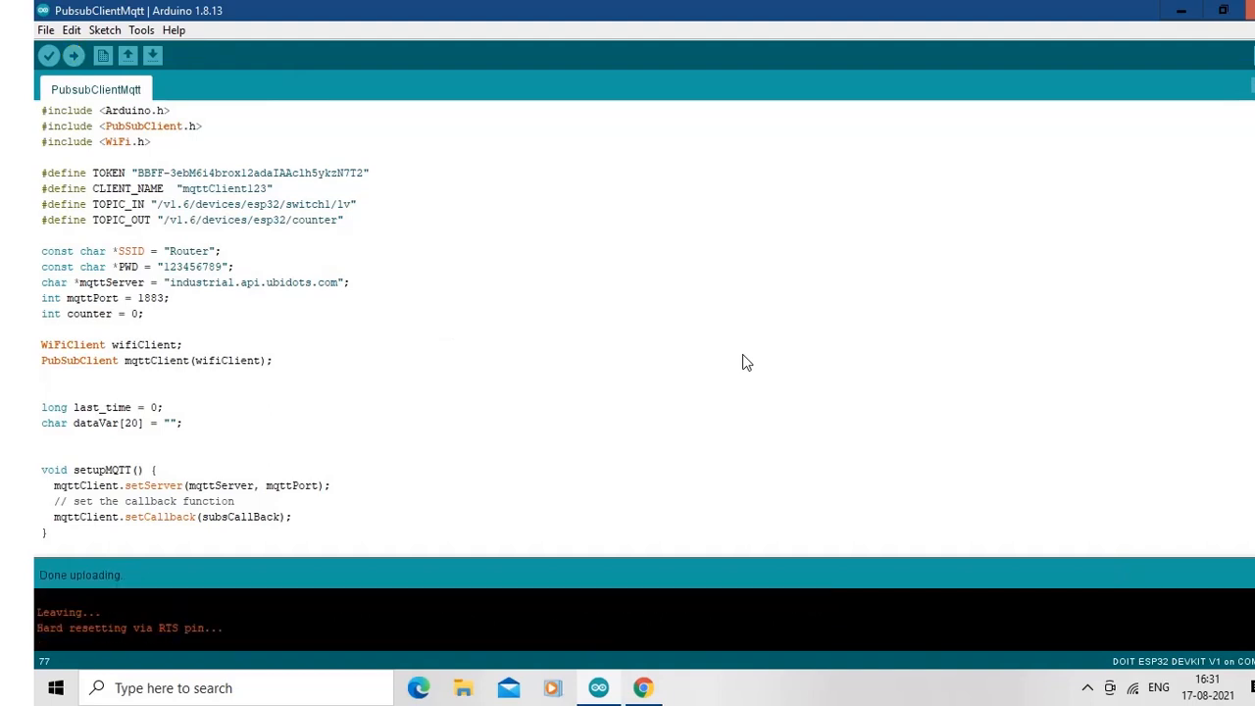
mouse_move(599, 686)
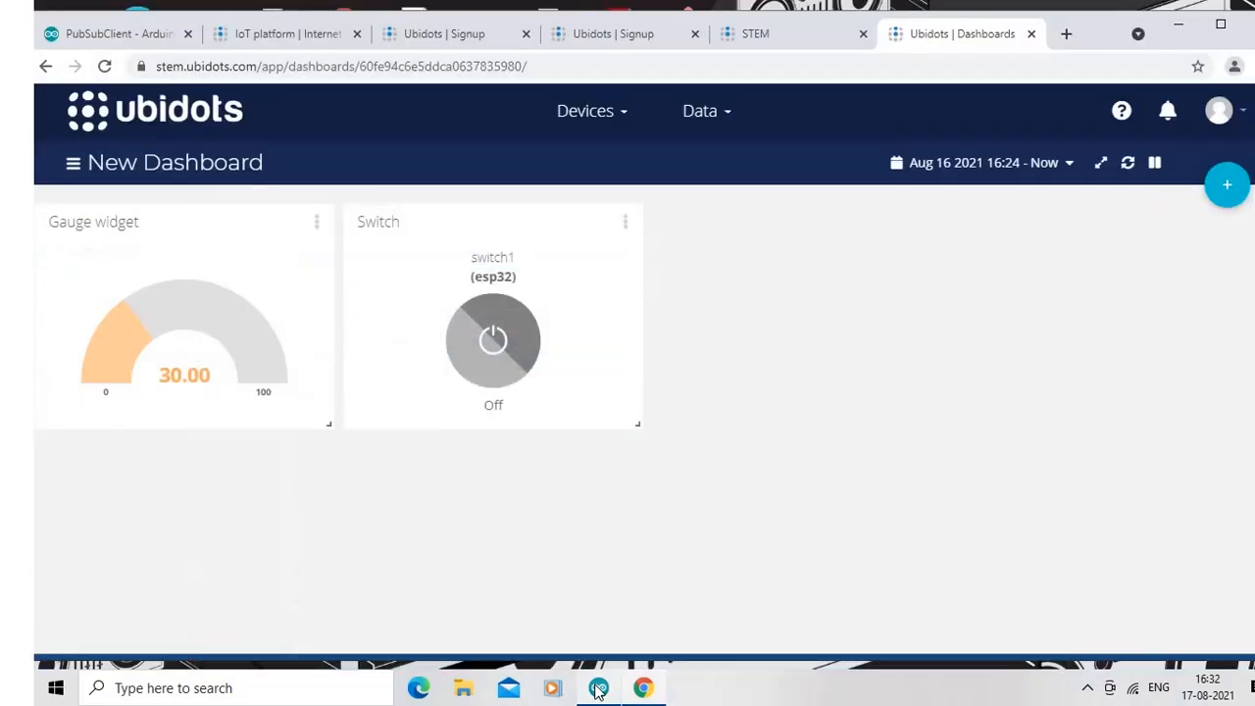
mouse_move(118, 388)
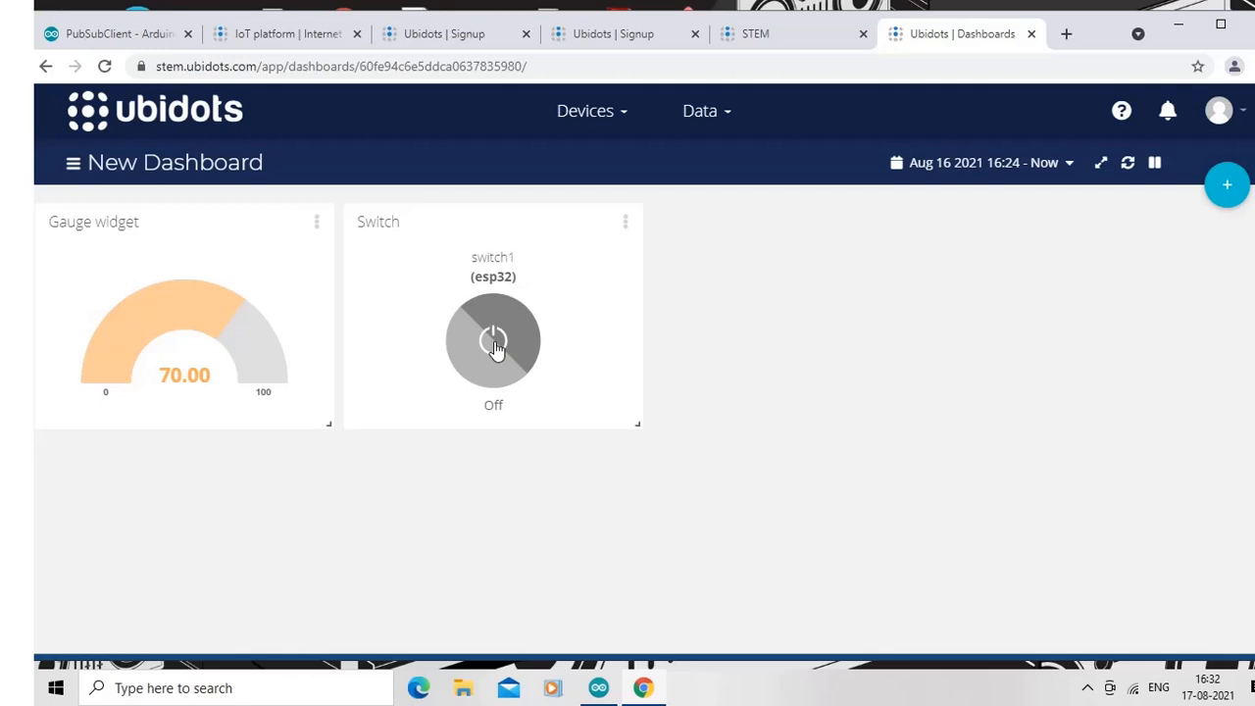
- Toggle the Switch widget On then Off to blink the ESP32 LED while the gauge climbs to 90
click(492, 341)
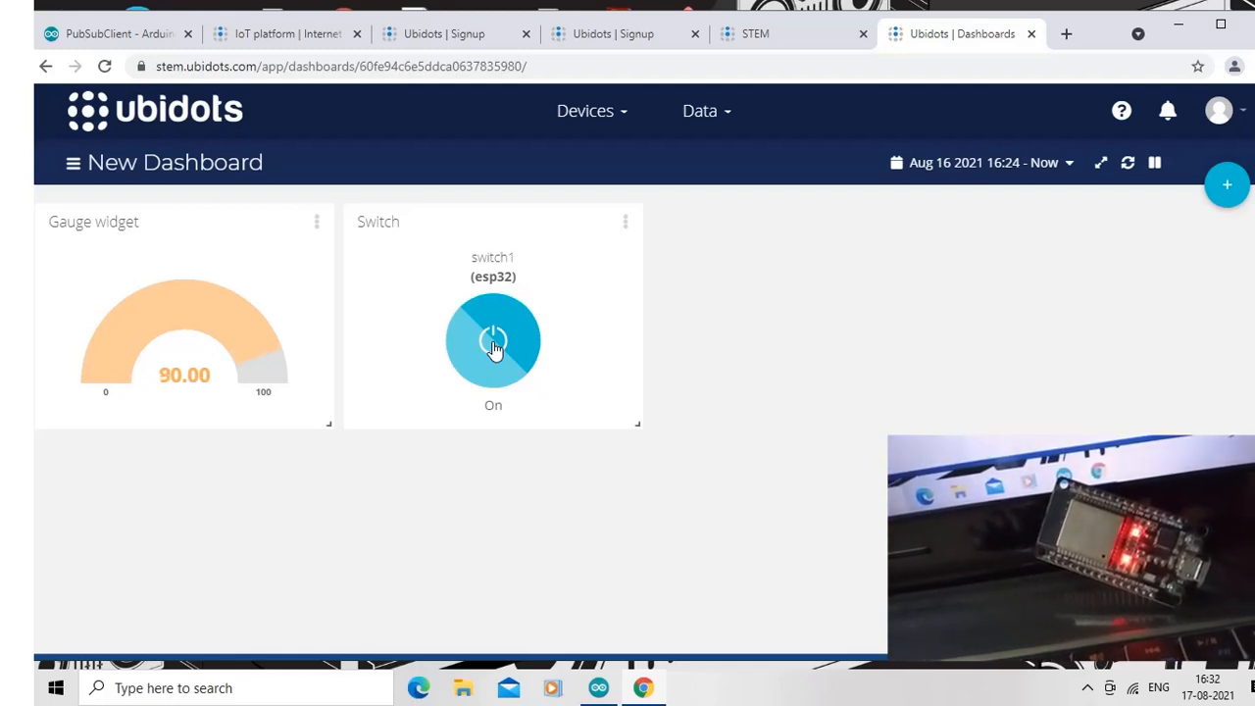
click(492, 341)
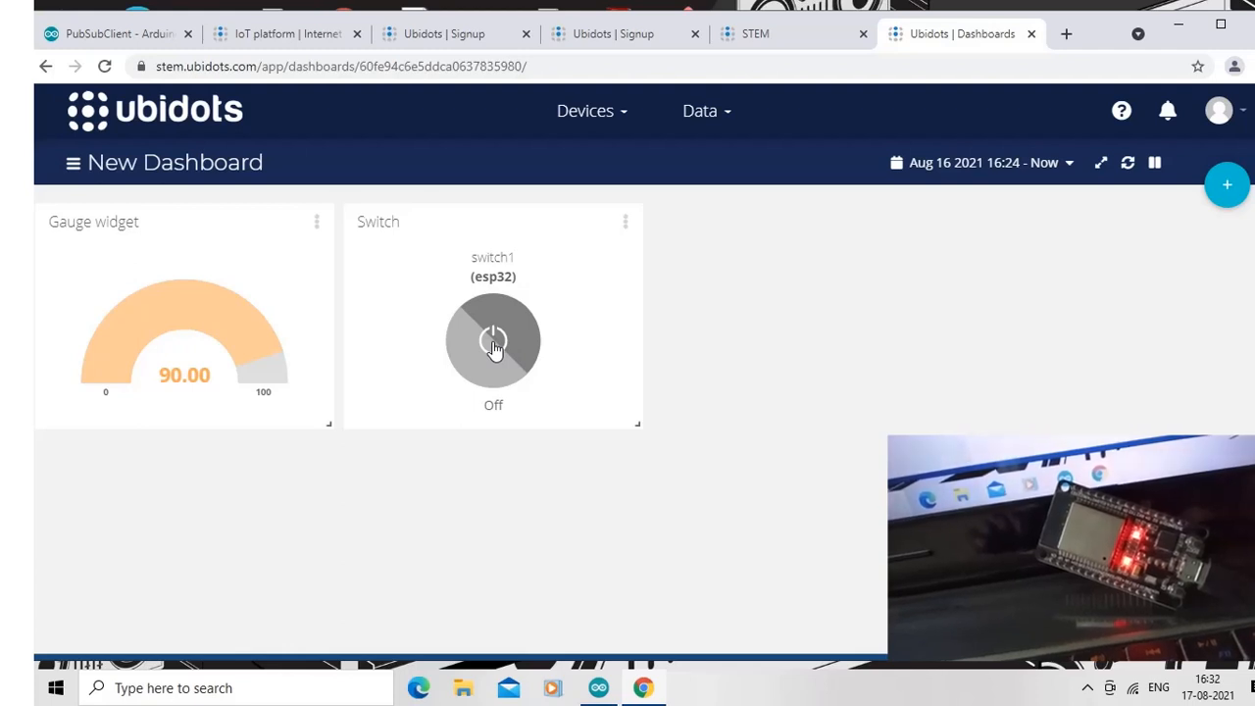